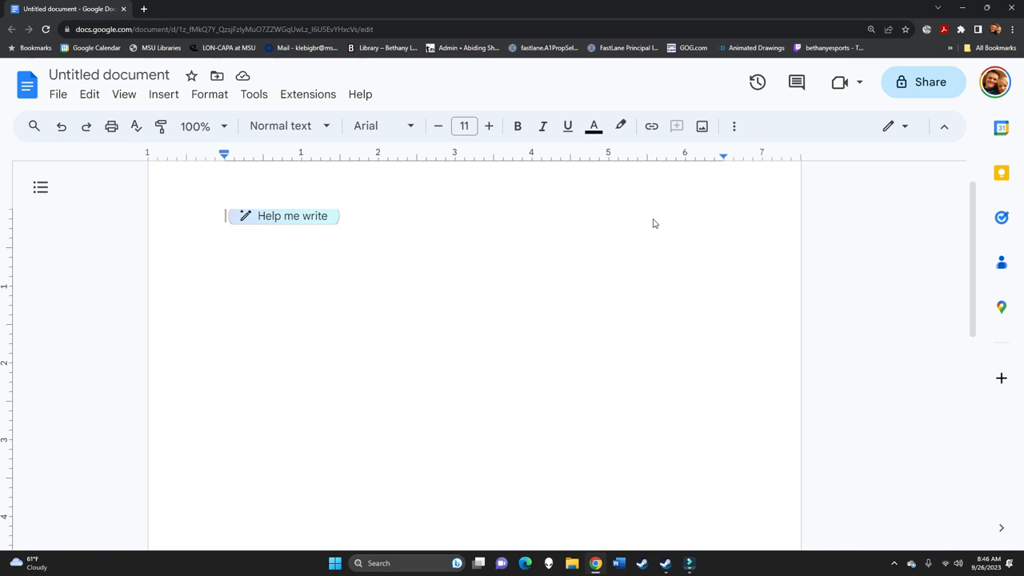
pyautogui.moveTo(201, 473)
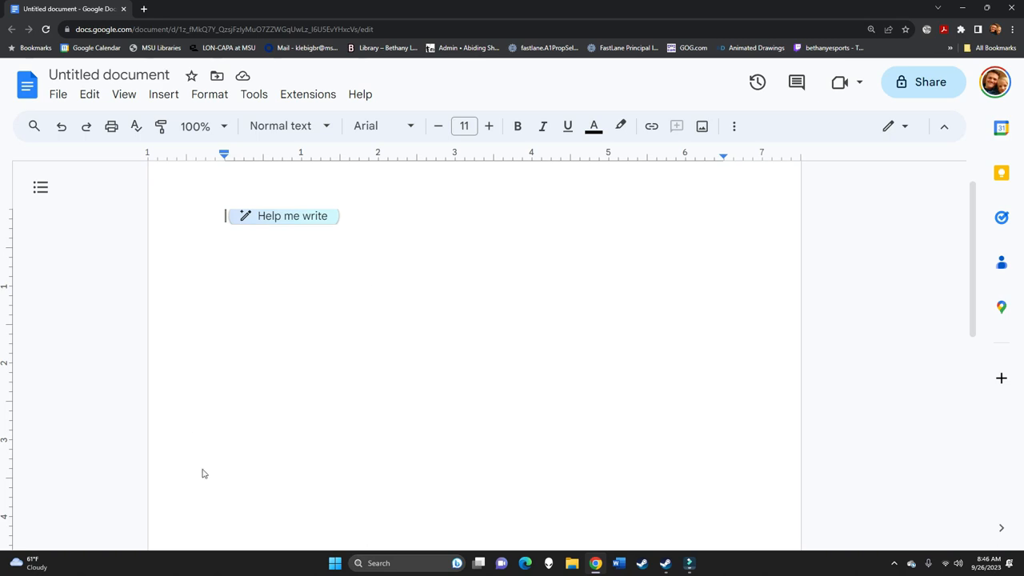
pyautogui.moveTo(282, 52)
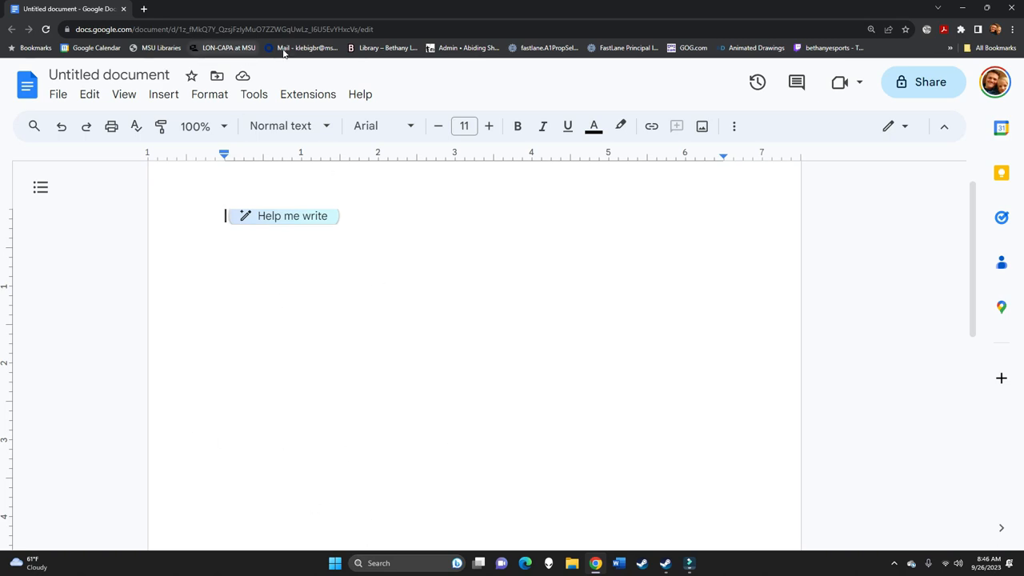
pyautogui.moveTo(144, 9)
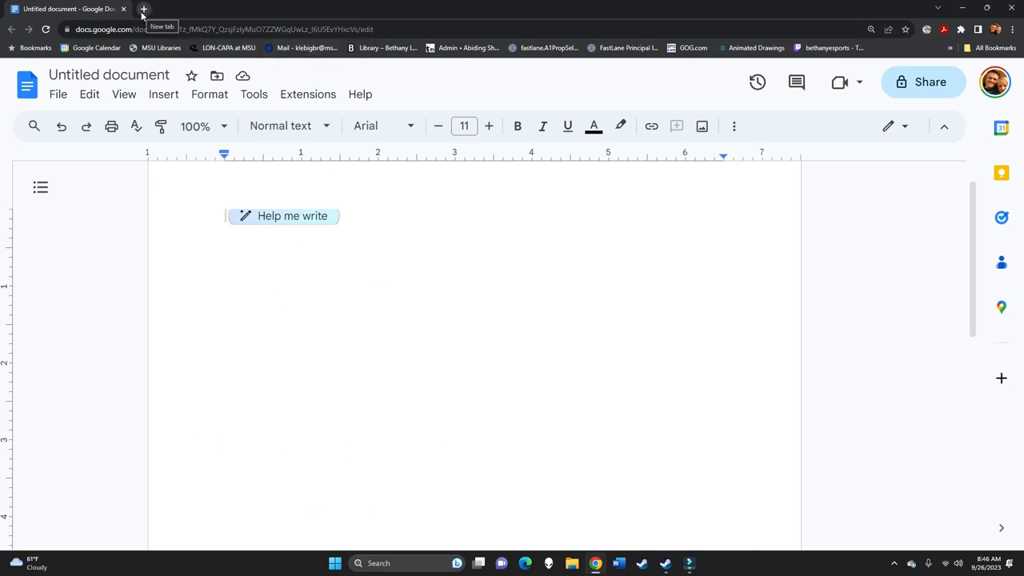
# In a new tab, search Google for 'Tell me something random', then 'random word'
pyautogui.click(143, 9)
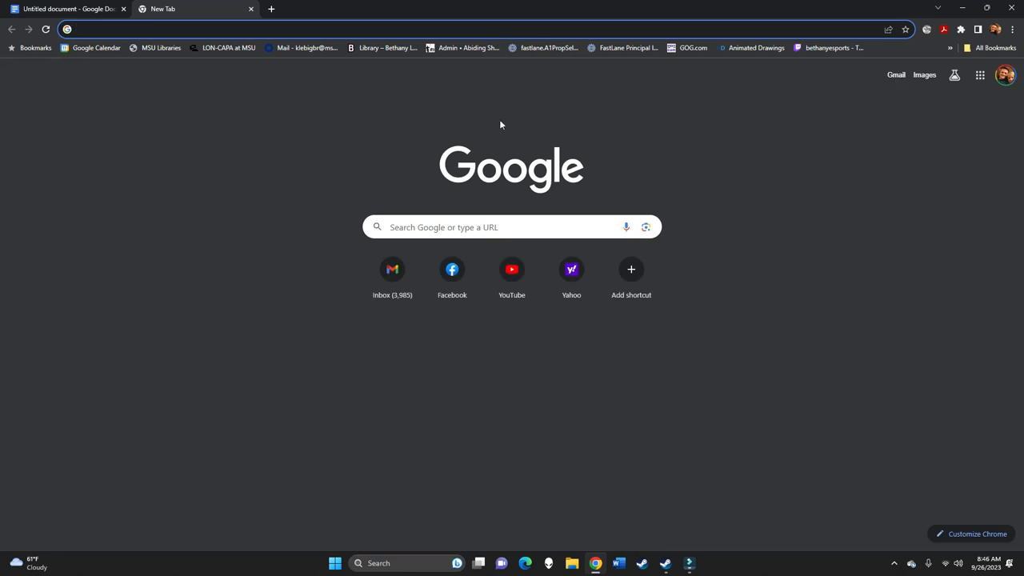
pyautogui.click(496, 227)
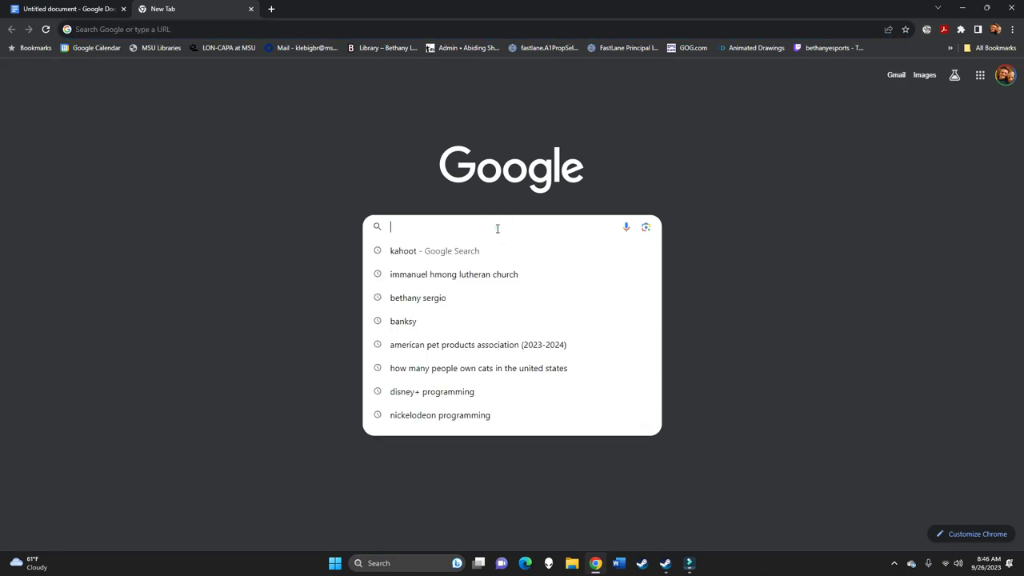
pyautogui.write('Tell me something')
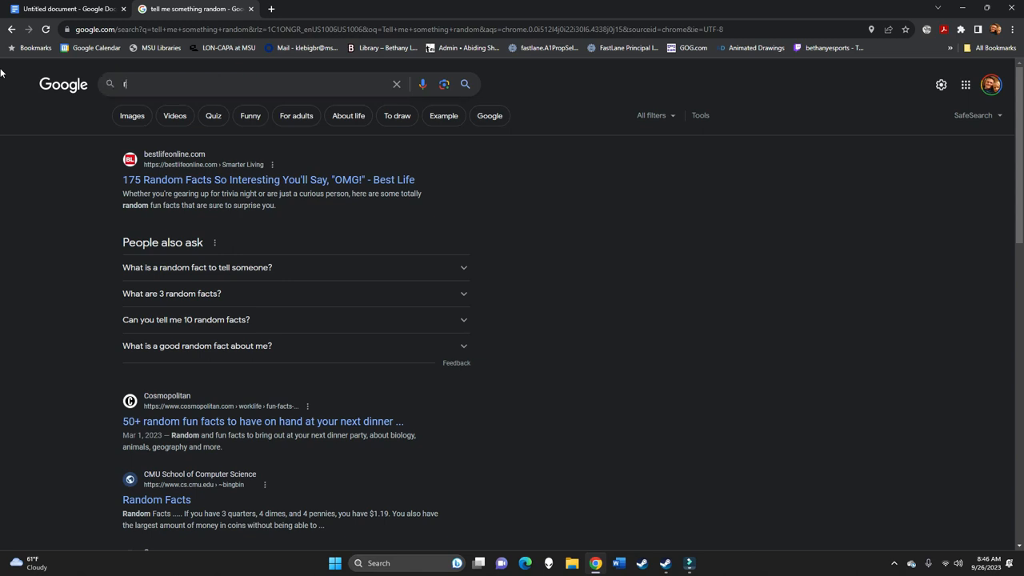
pyautogui.write('random word')
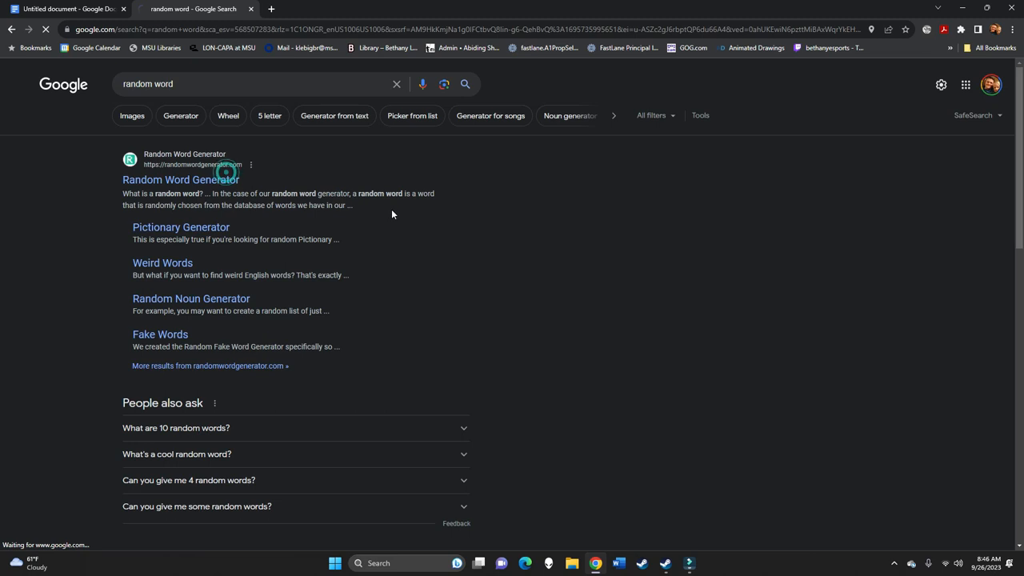
# Open the Random Word Generator result and generate words repeatedly until 'arch' comes up
pyautogui.click(180, 179)
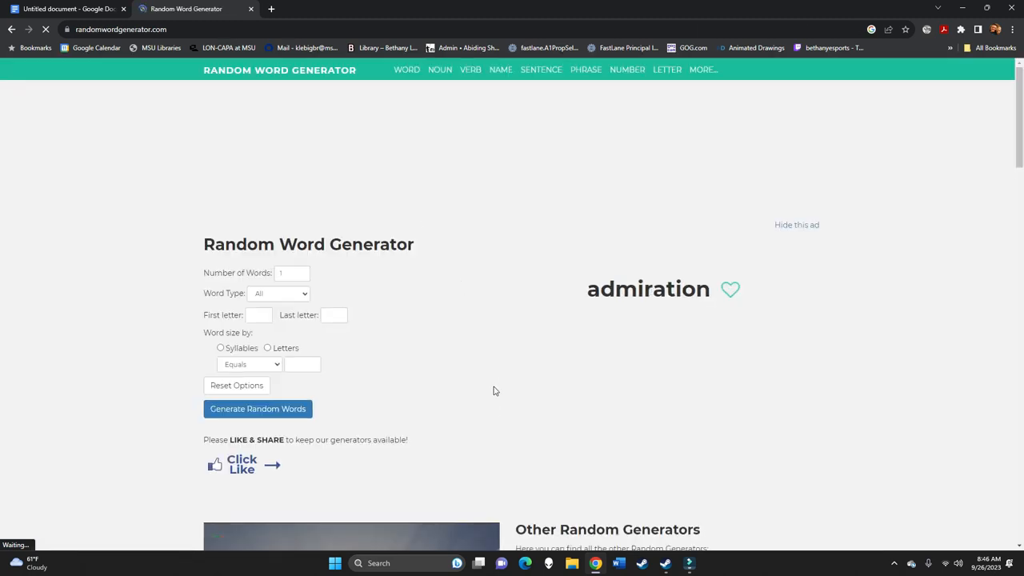
pyautogui.click(258, 409)
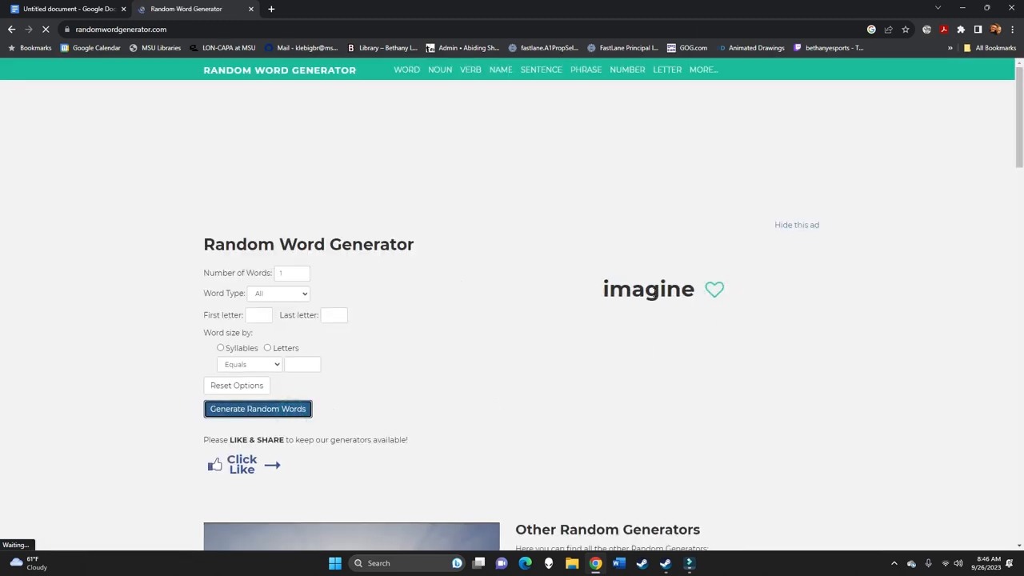
pyautogui.click(258, 409)
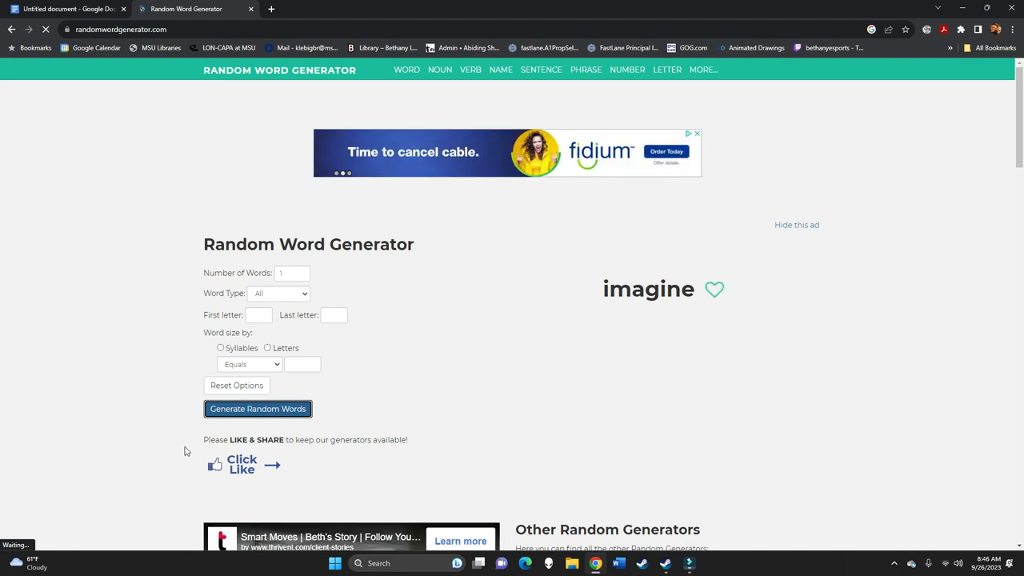
pyautogui.click(258, 409)
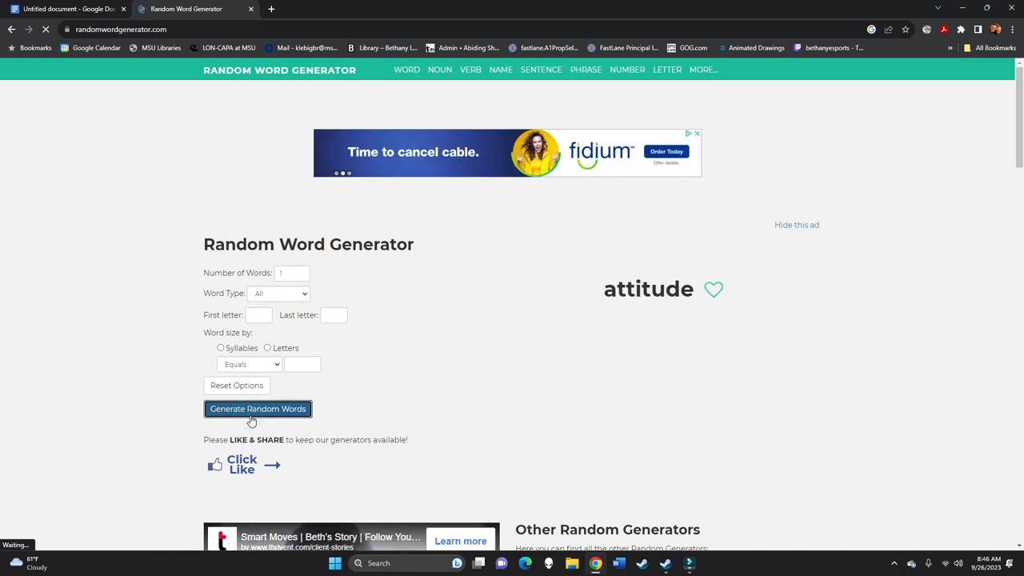
pyautogui.click(257, 409)
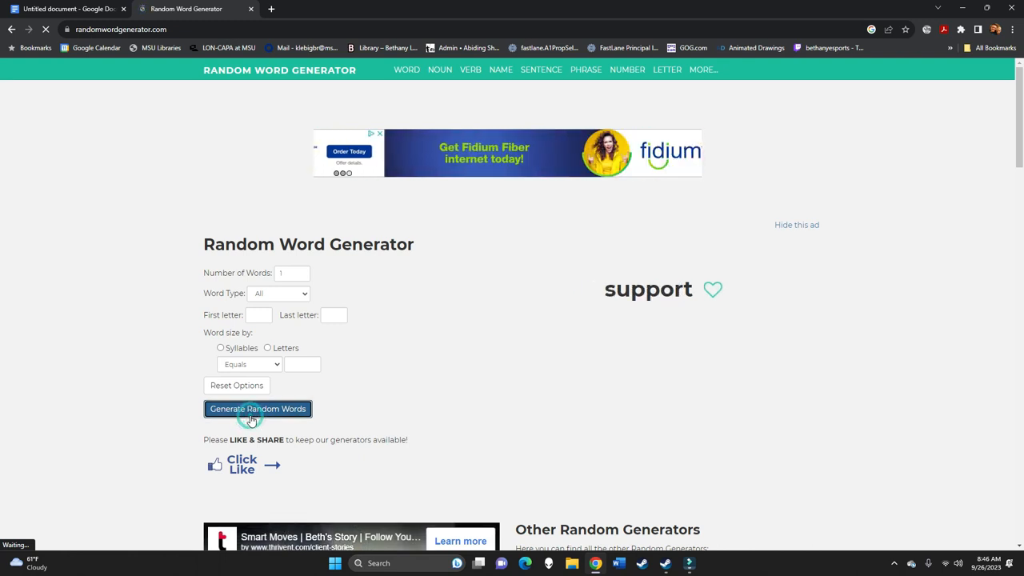
pyautogui.click(257, 409)
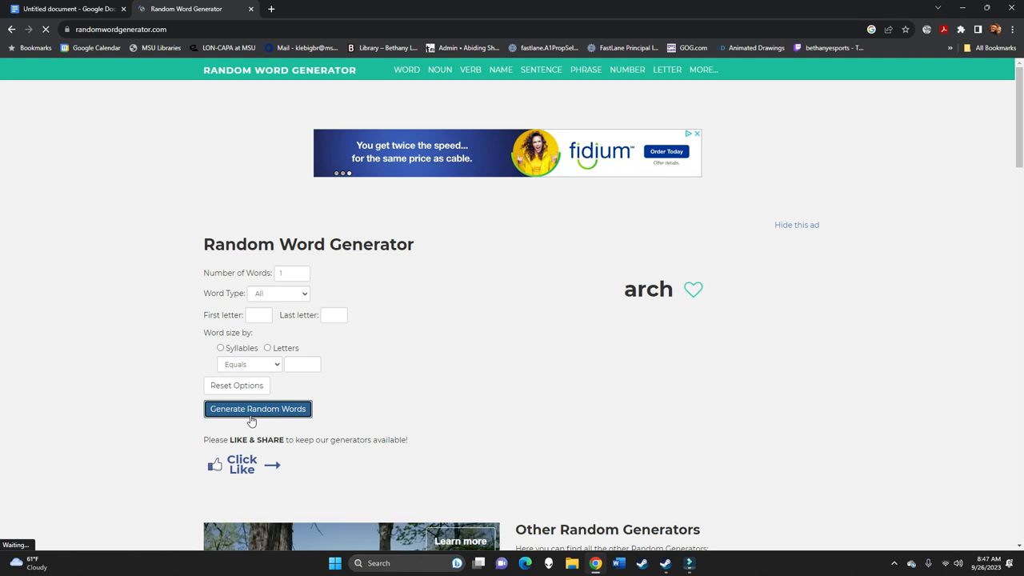
pyautogui.click(257, 409)
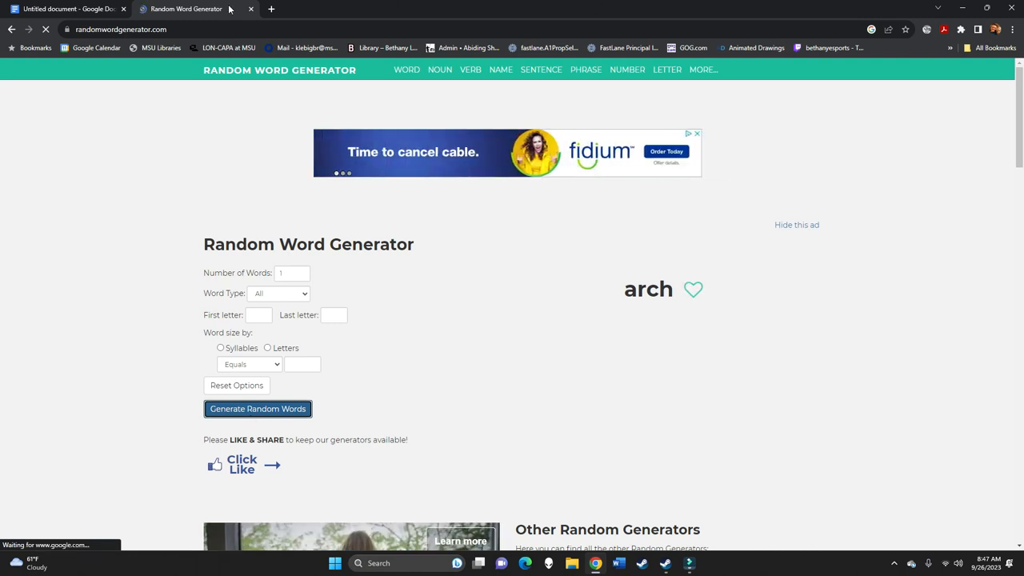
# In the Untitled document, type 'Propositional Statement: The purpose of my speech is to inform my audience'
pyautogui.click(64, 8)
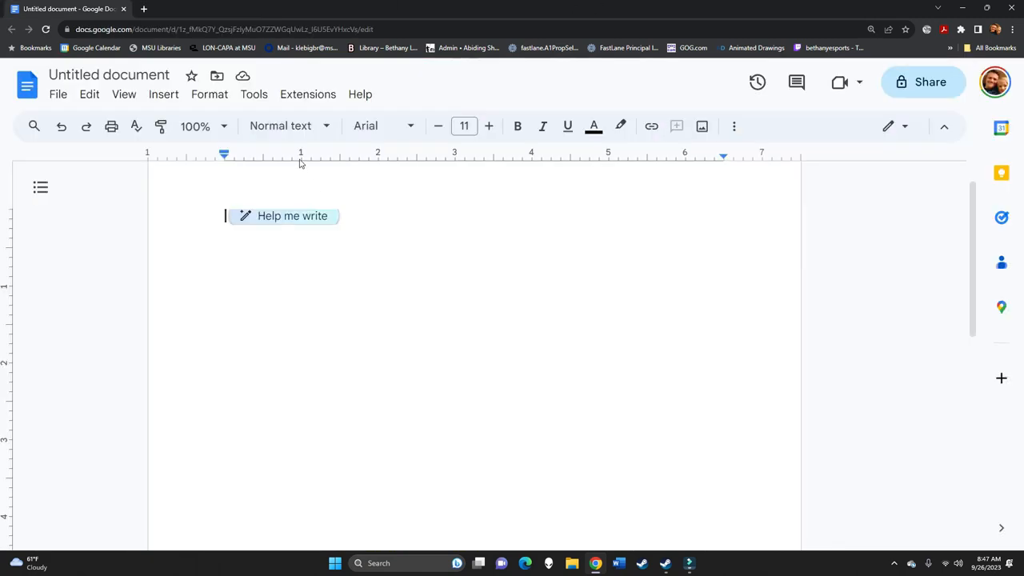
pyautogui.moveTo(521, 358)
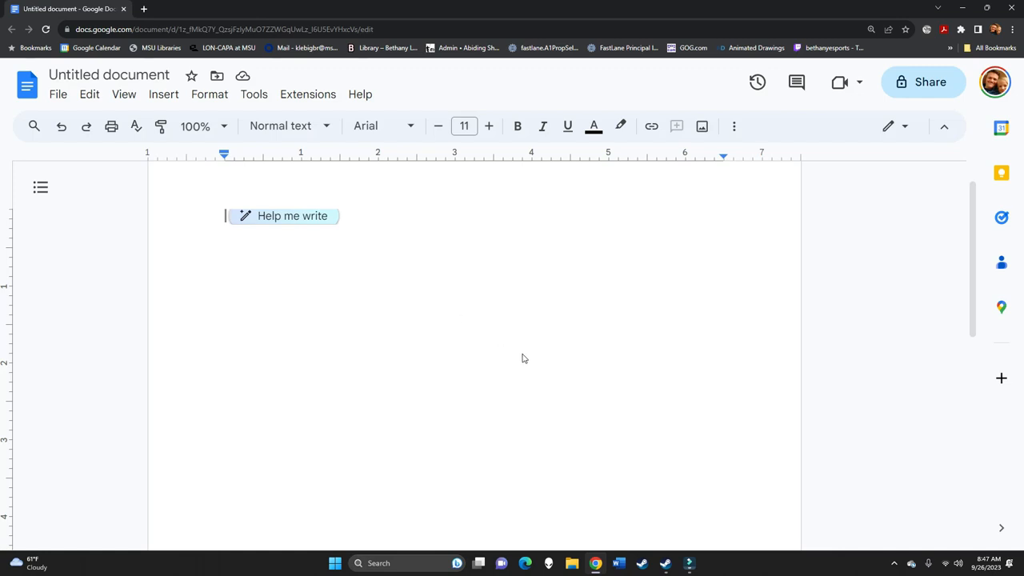
pyautogui.write('Prop')
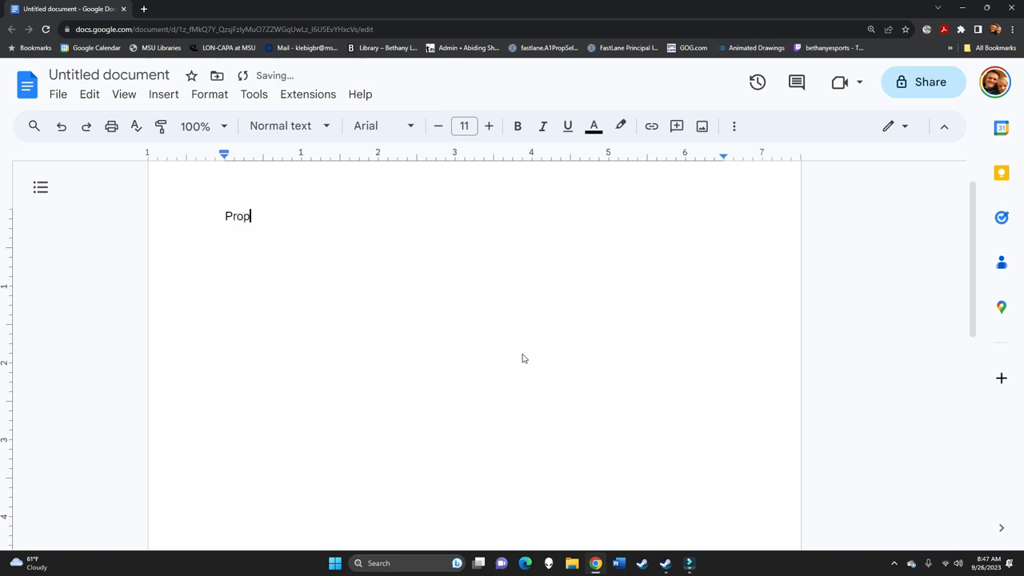
pyautogui.write('ositional State')
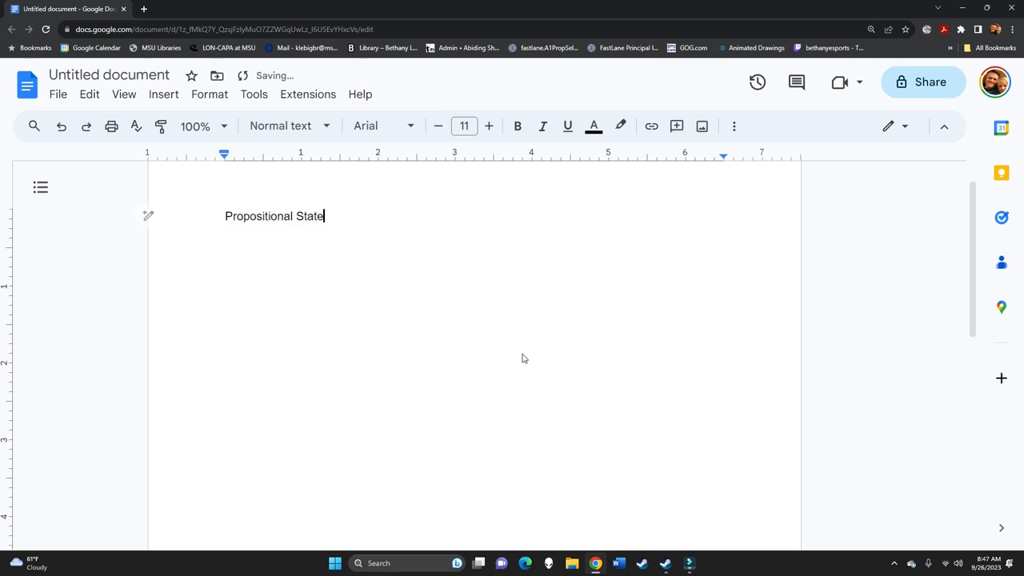
pyautogui.write('ment: The prup')
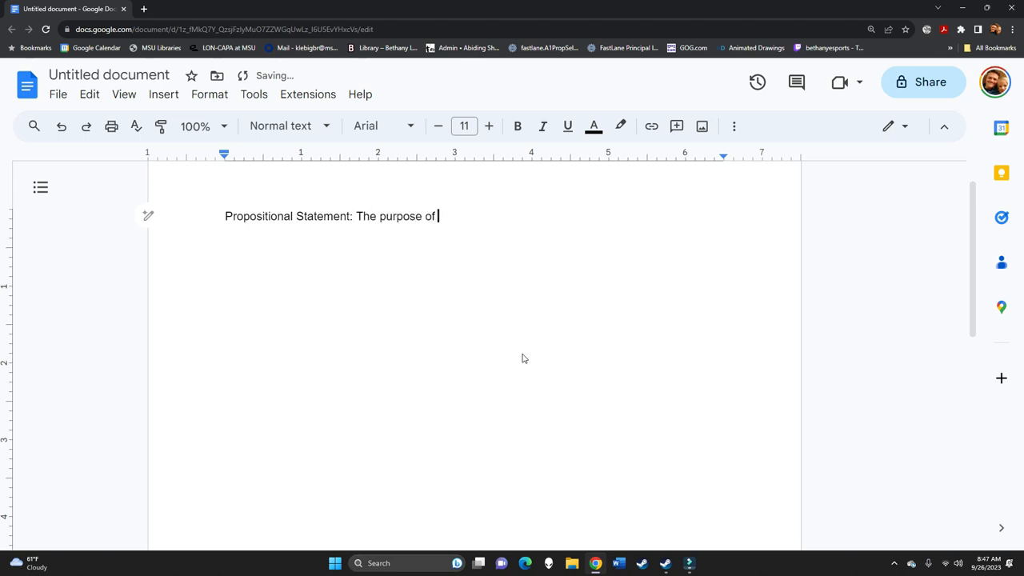
pyautogui.write('my speech is to')
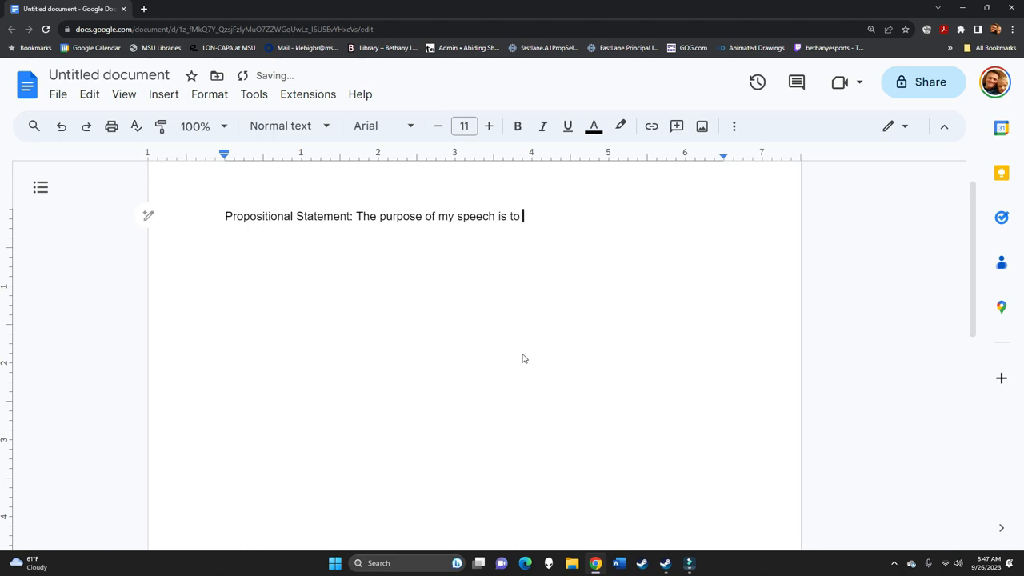
pyautogui.write('inform my audience')
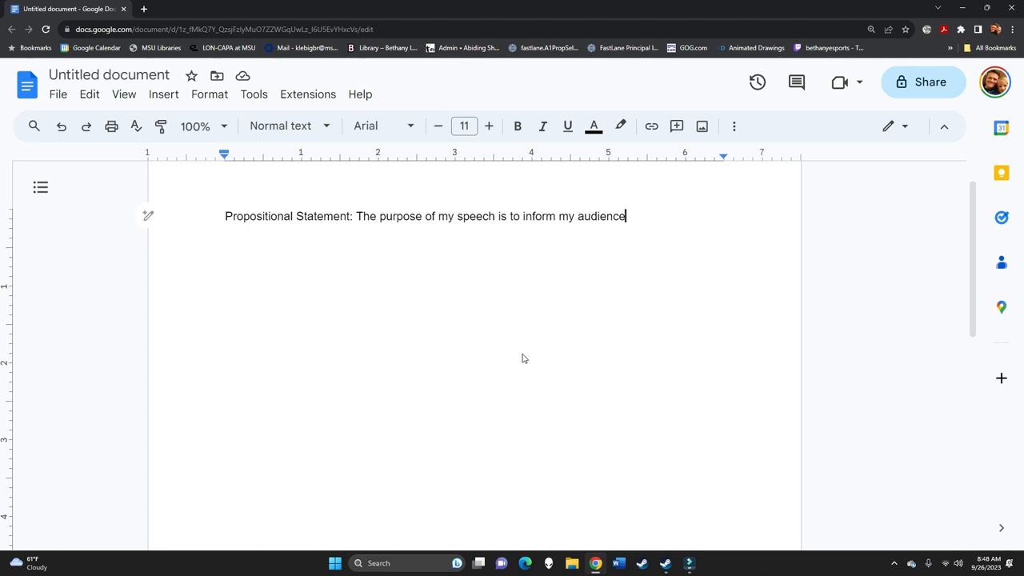
# Extend the statement with 'about great arches in various places in the world.' and add a line
pyautogui.write('about great arches')
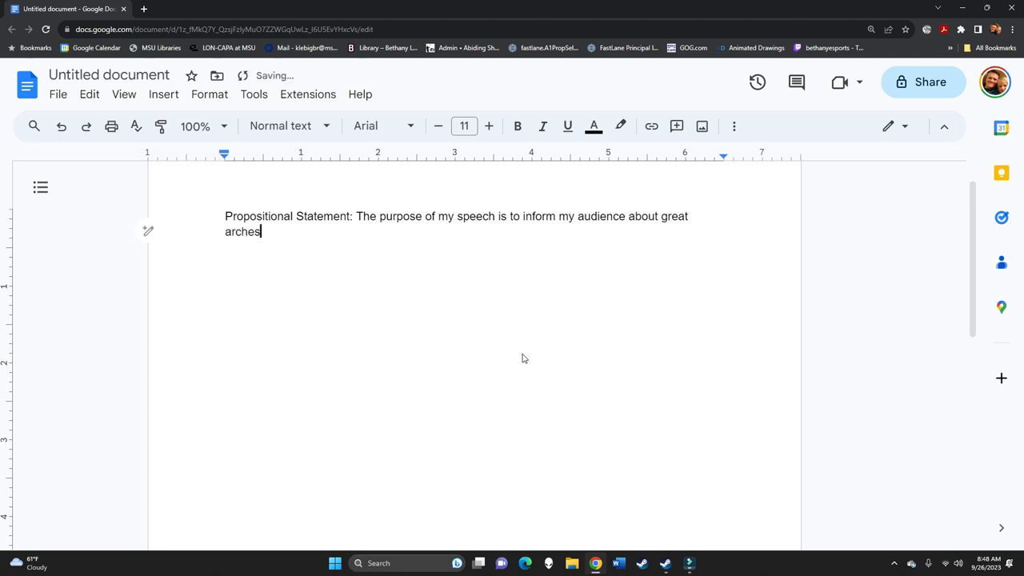
pyautogui.write('in the worl')
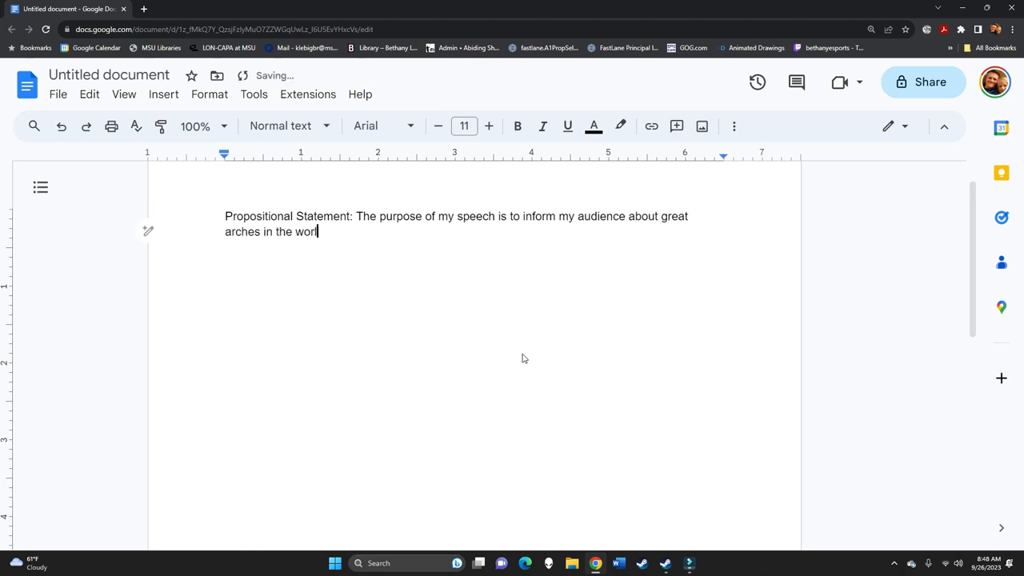
pyautogui.write('d.')
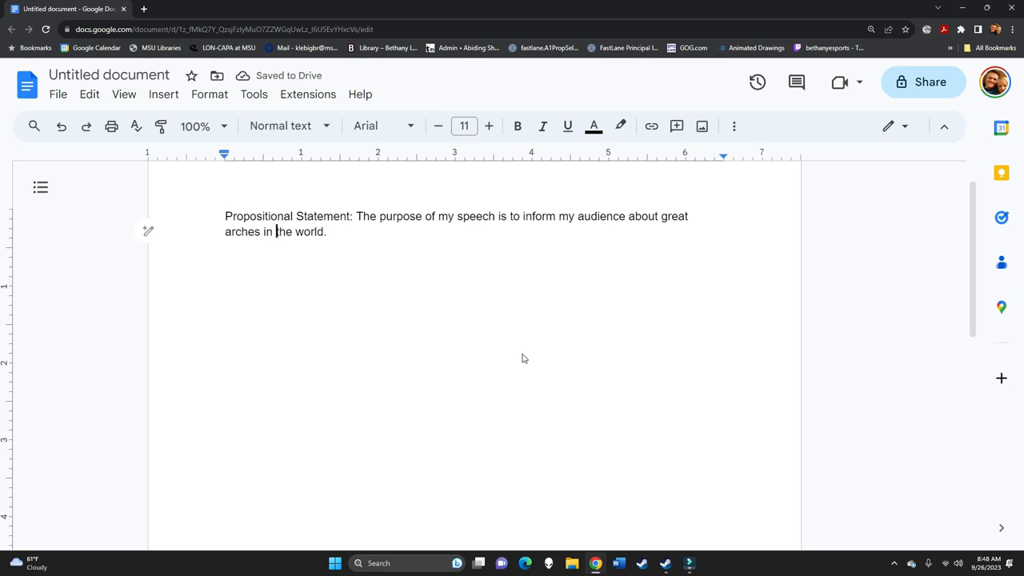
pyautogui.write('various plac')
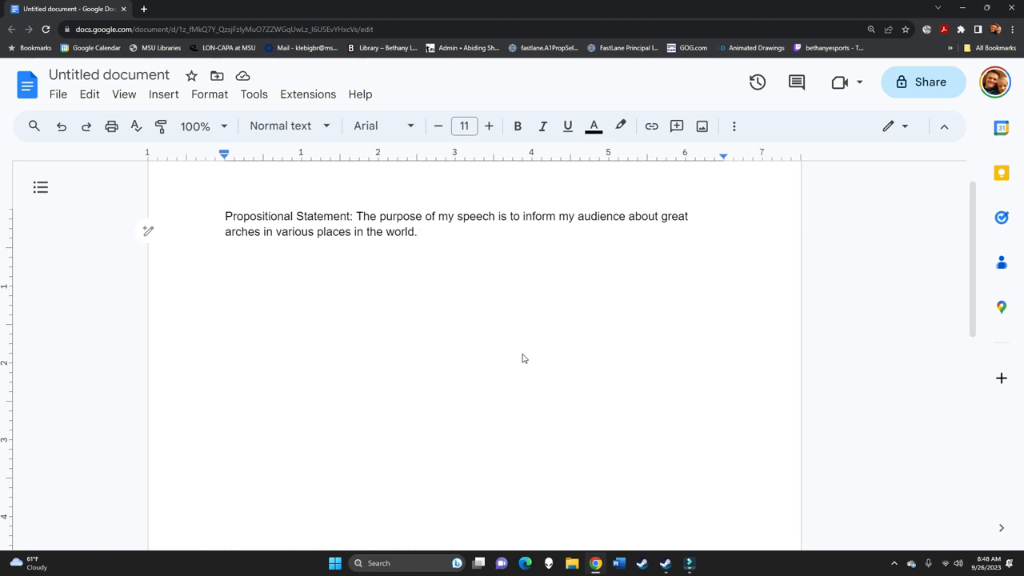
pyautogui.press('enter')
pyautogui.write('I.')
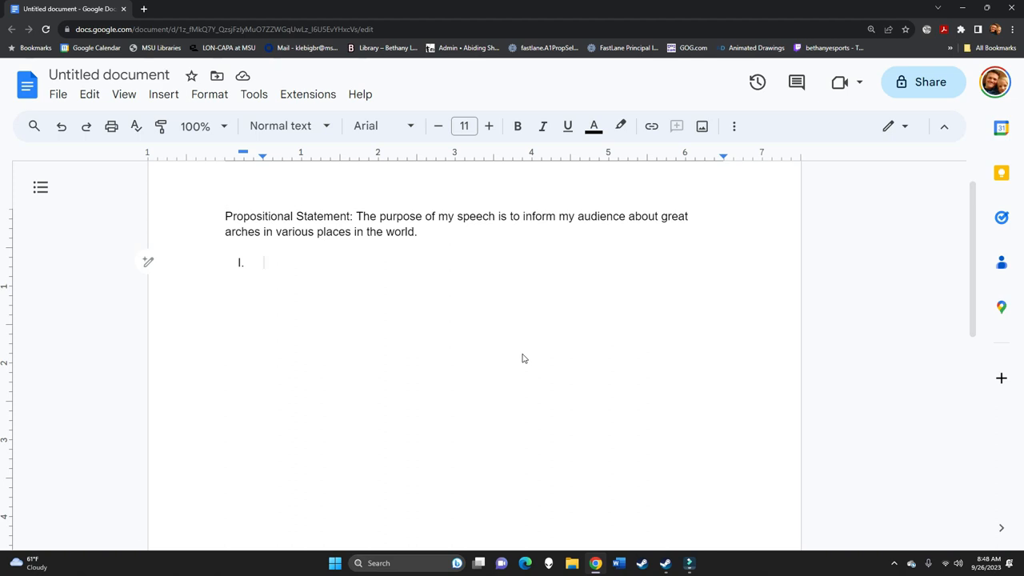
pyautogui.moveTo(550, 357)
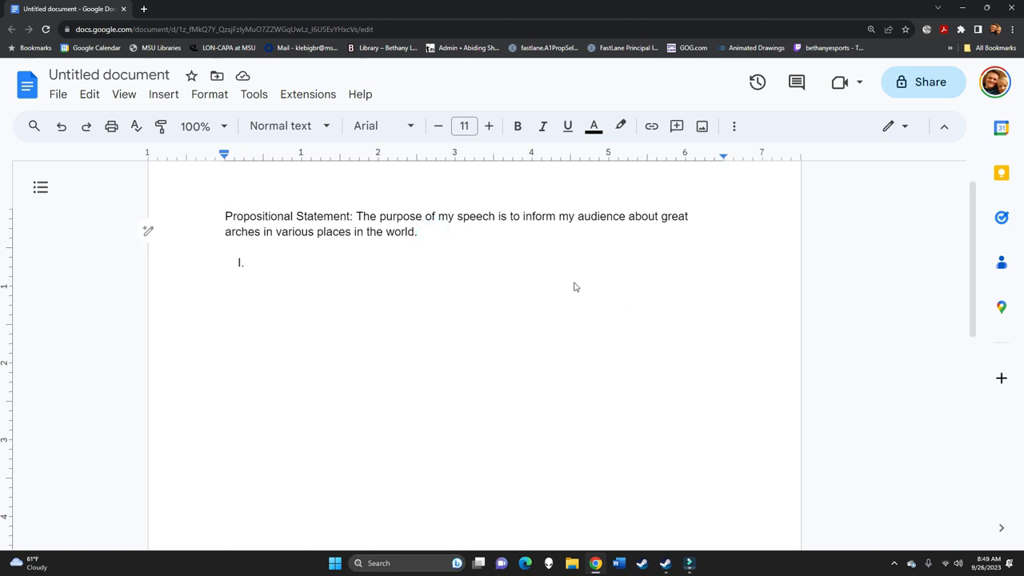
# Insert a blank line above outline item I and type 'Apathetic'
pyautogui.press('enter')
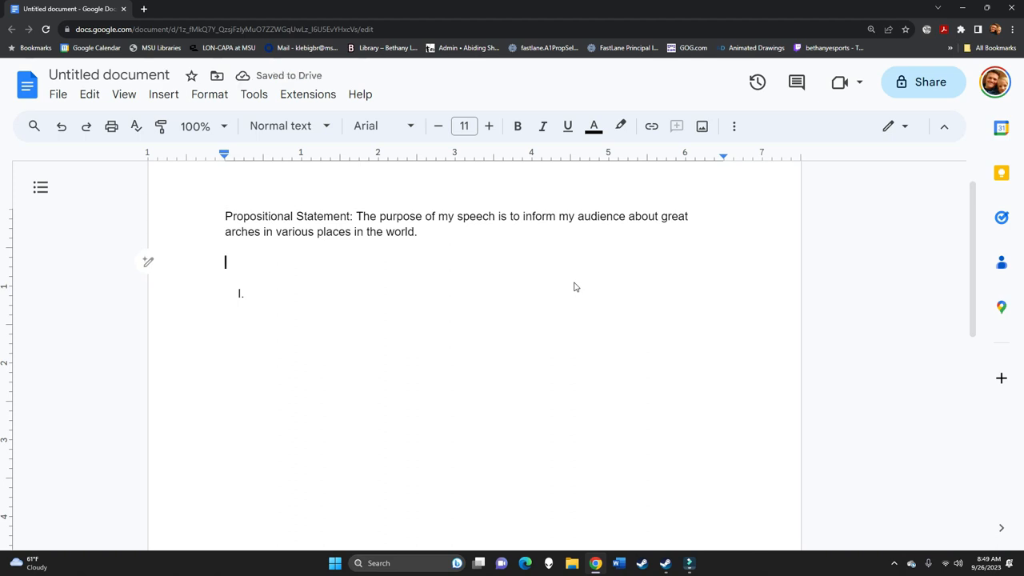
pyautogui.write('Apathet')
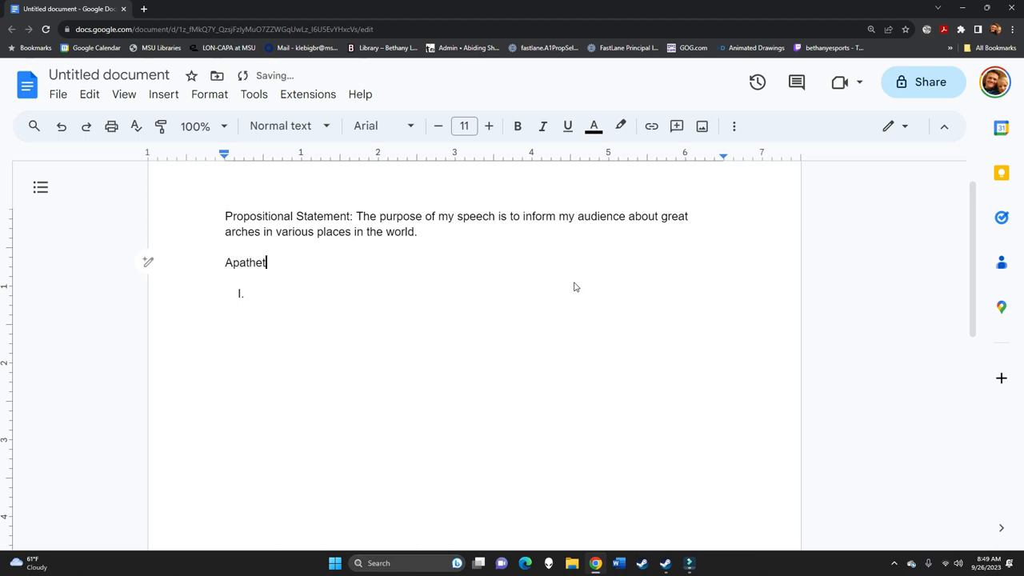
pyautogui.write('ic')
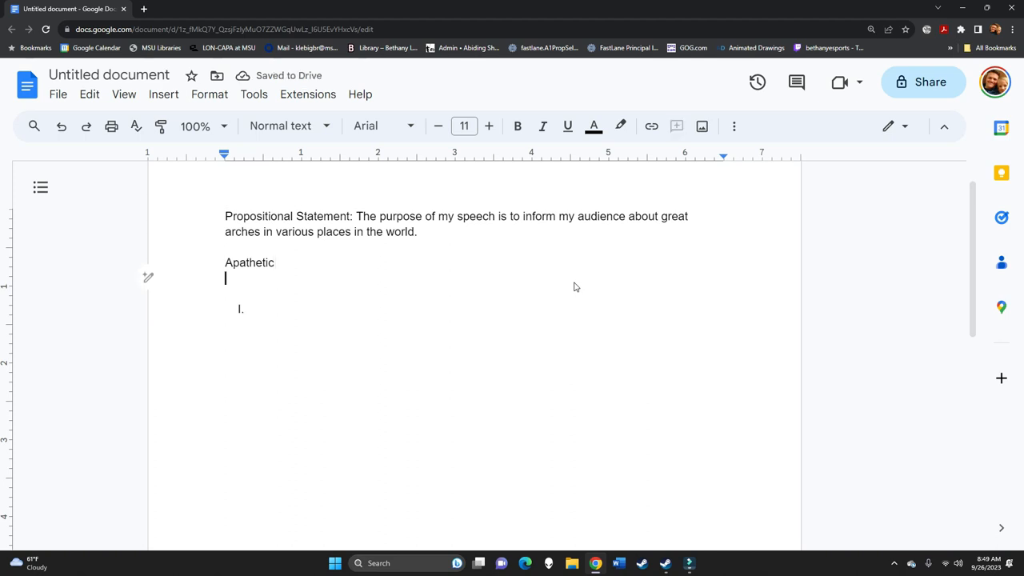
# Type 'College students - Beauty? Art? Majesty? Money, success, how to communicate that you have these things'
pyautogui.write('College studn')
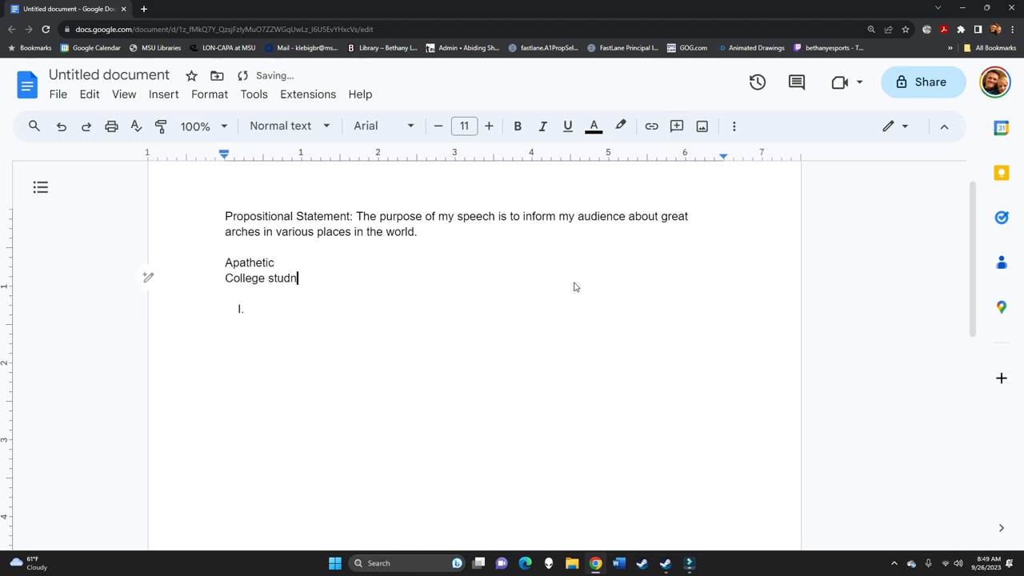
pyautogui.write('ents -')
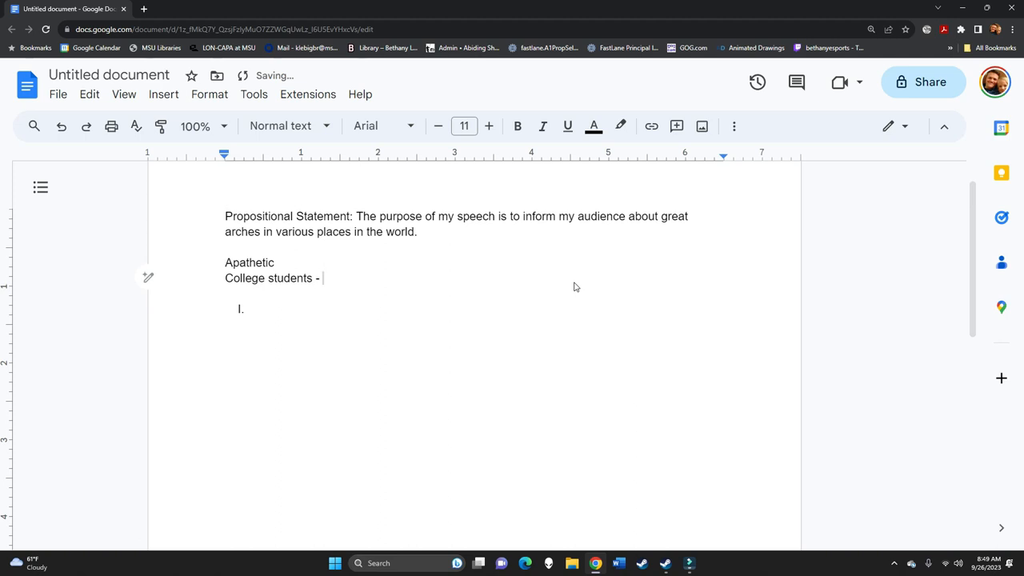
pyautogui.write('Beauty? A')
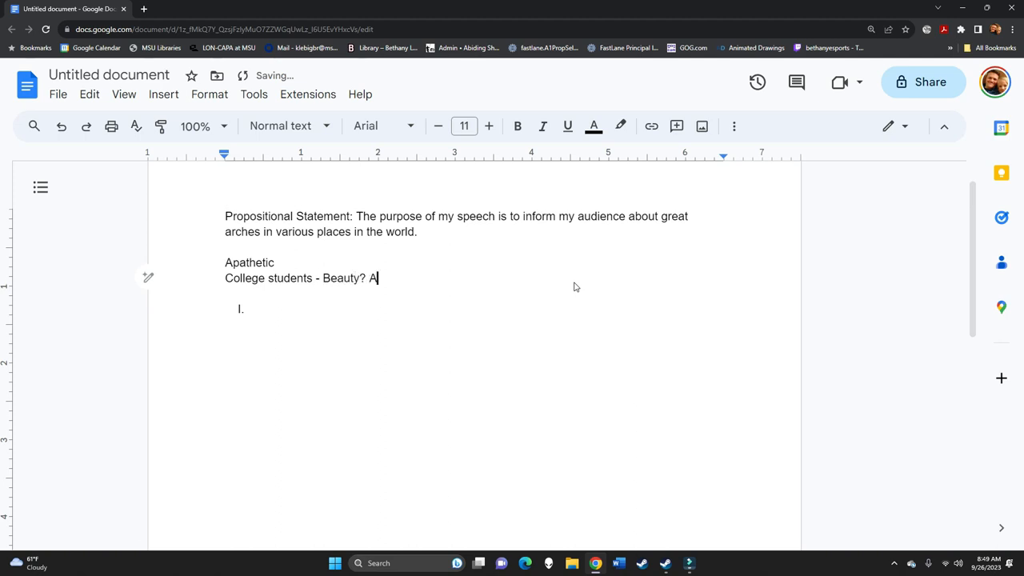
pyautogui.write('rt?')
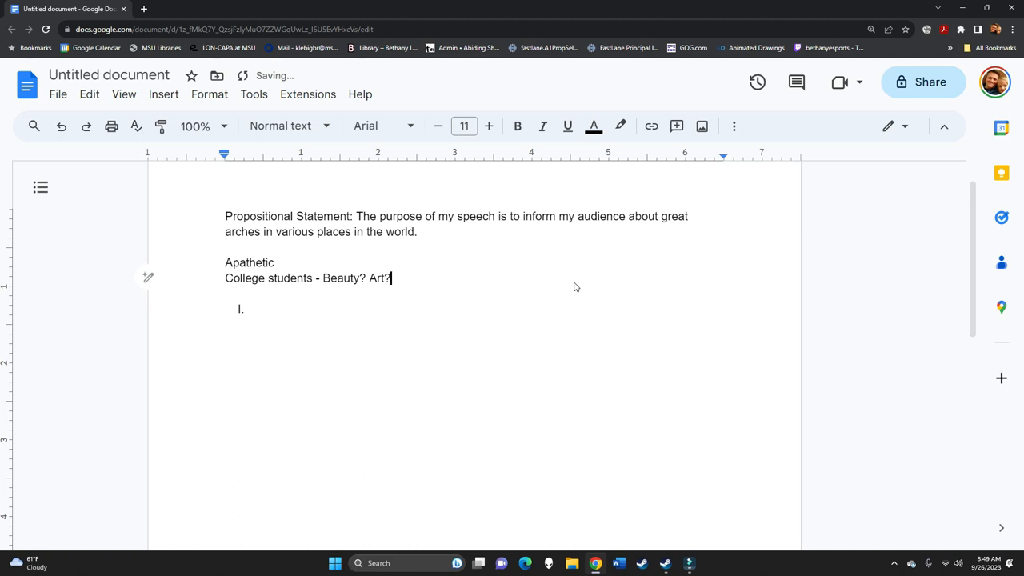
pyautogui.write('Majesty')
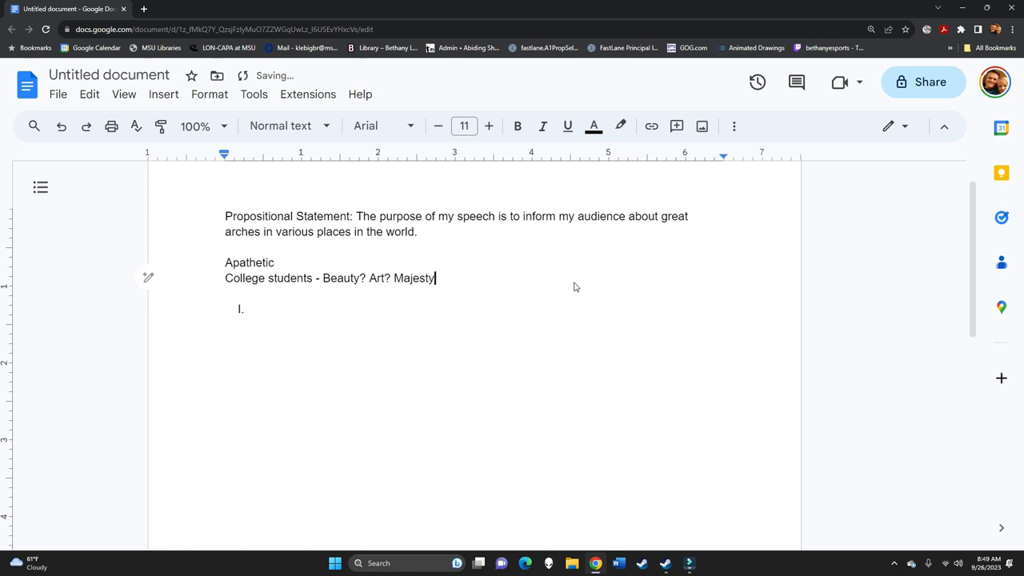
pyautogui.write('? Money')
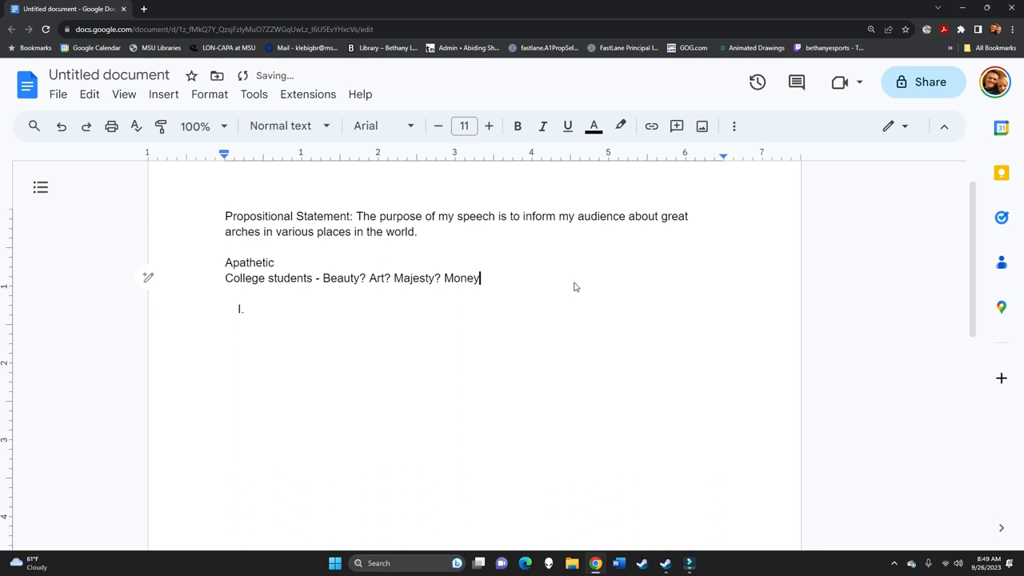
pyautogui.write(', succe')
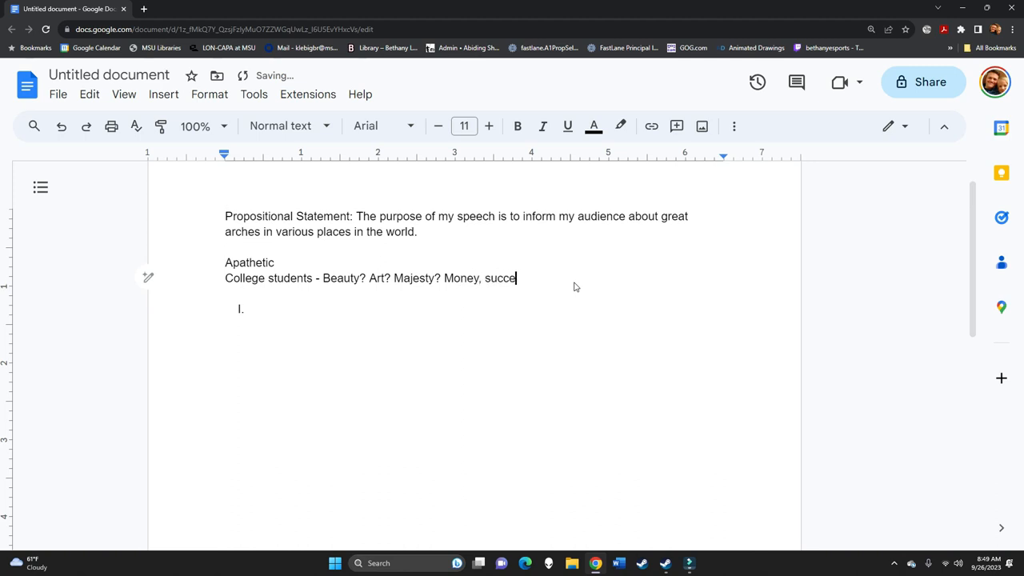
pyautogui.write('ss, how to comm')
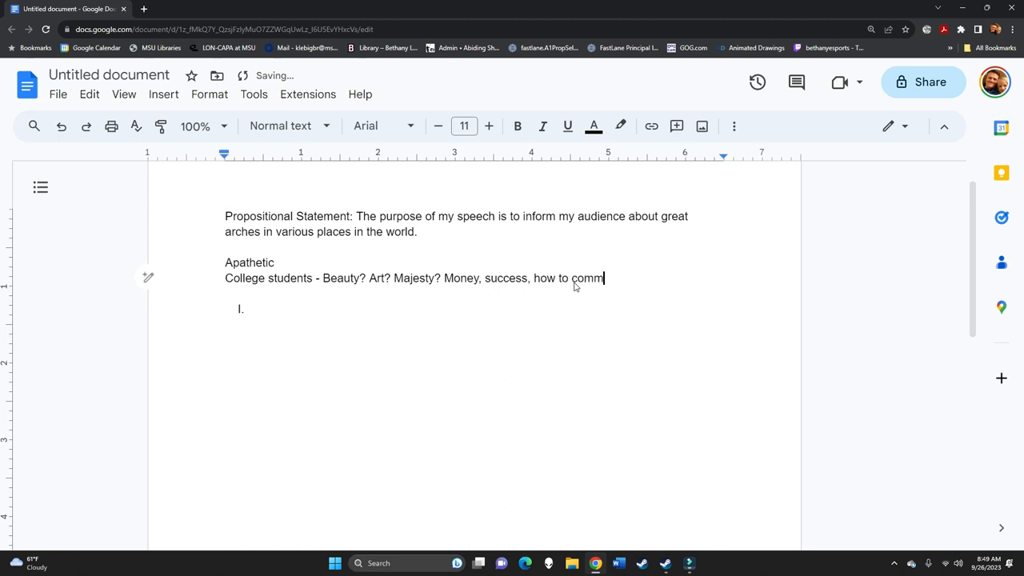
pyautogui.write('unicate th')
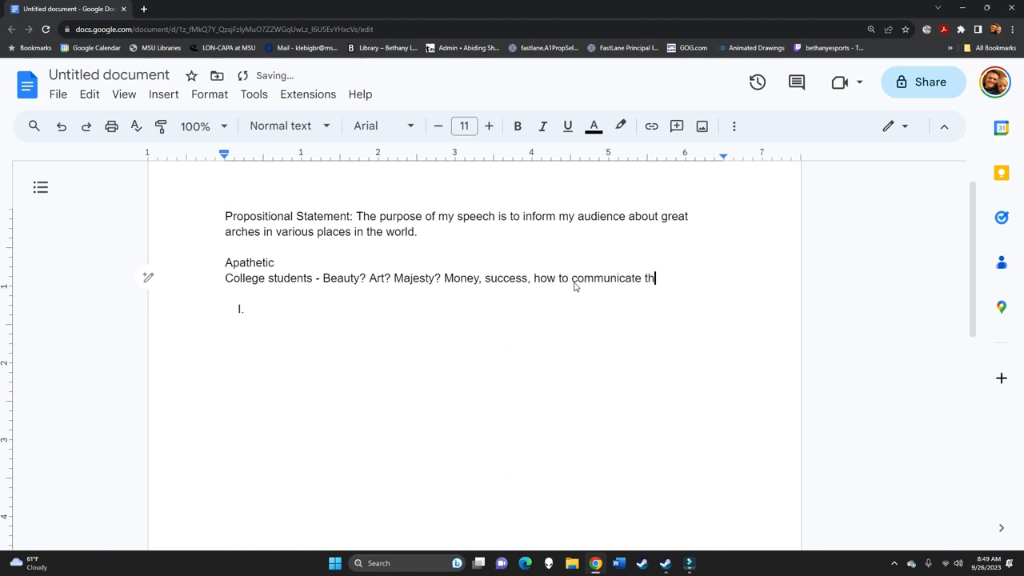
pyautogui.write('at you have')
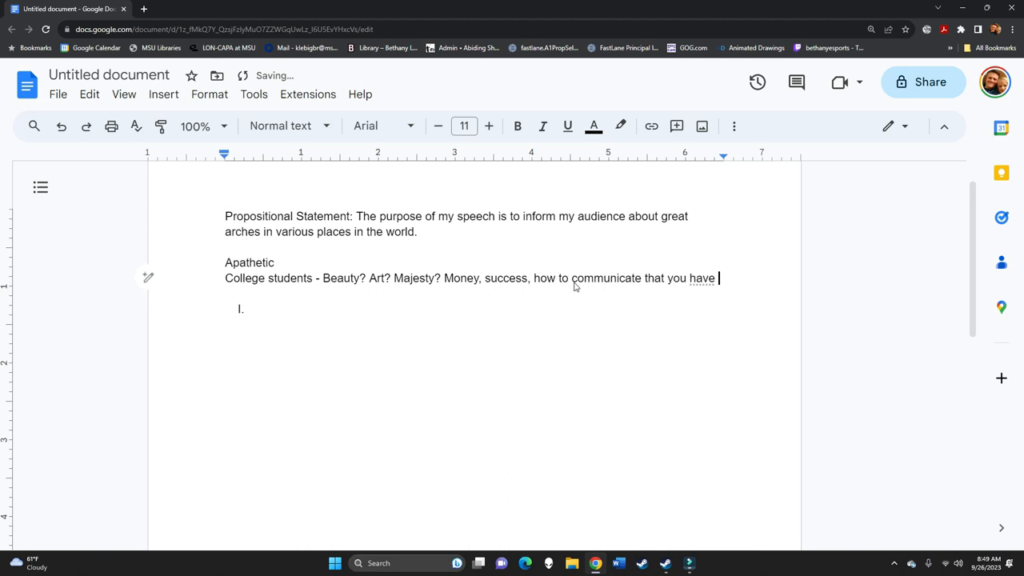
pyautogui.write('these things')
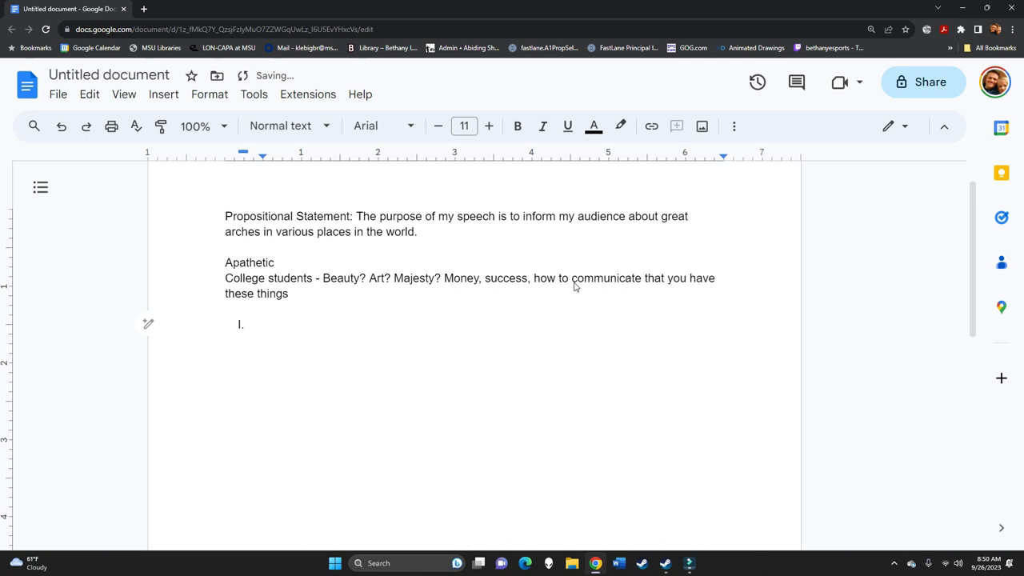
# List the main outline items Intro, Background, Place 1–3 and Conclusion
pyautogui.write('INt')
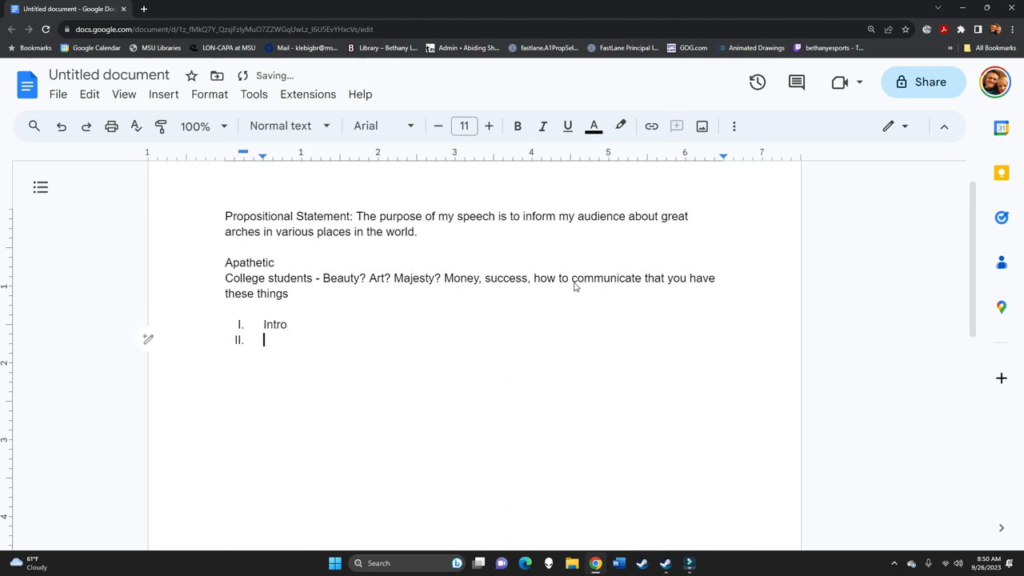
pyautogui.write('Background')
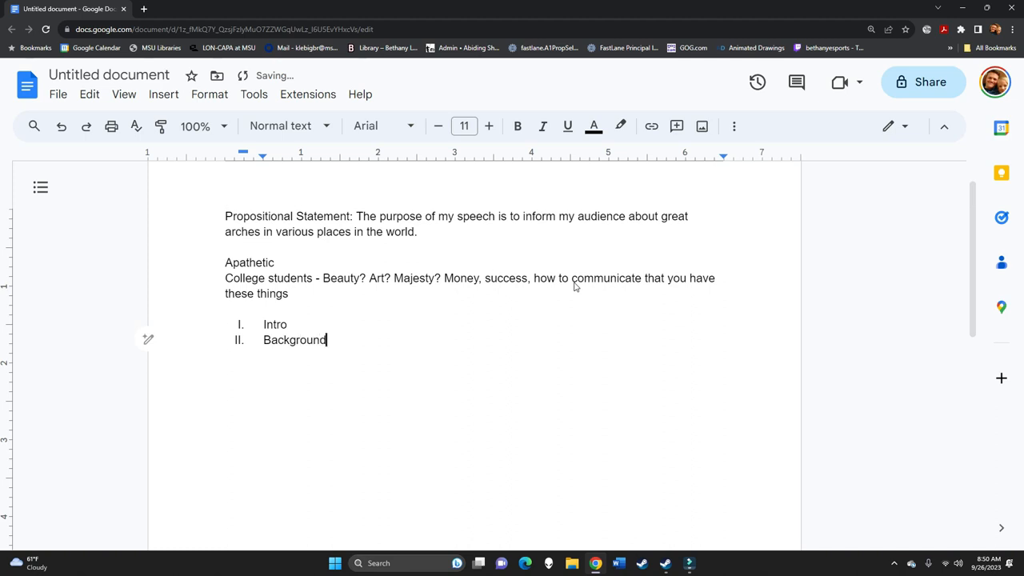
pyautogui.press('enter')
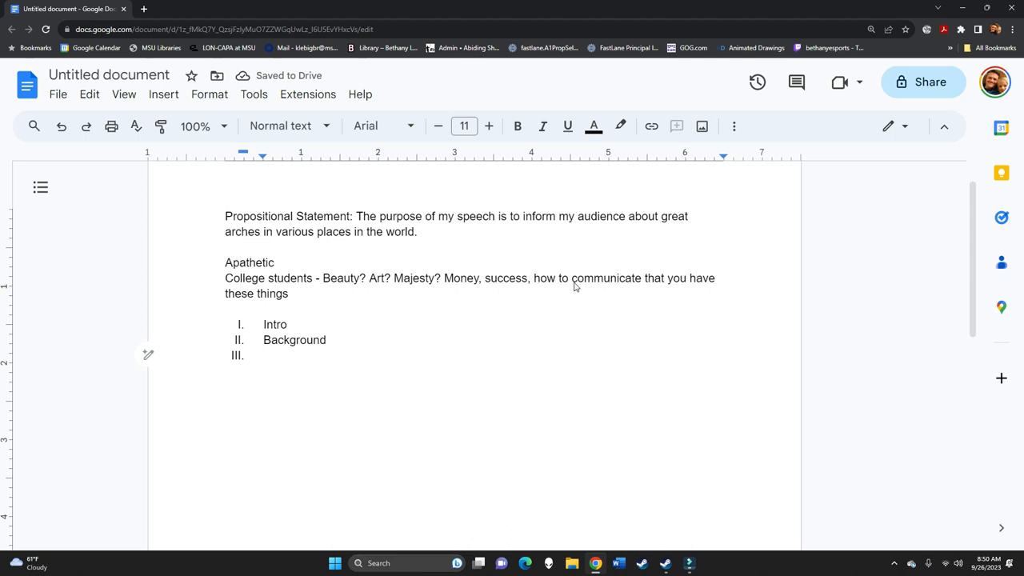
pyautogui.write('Place 3')
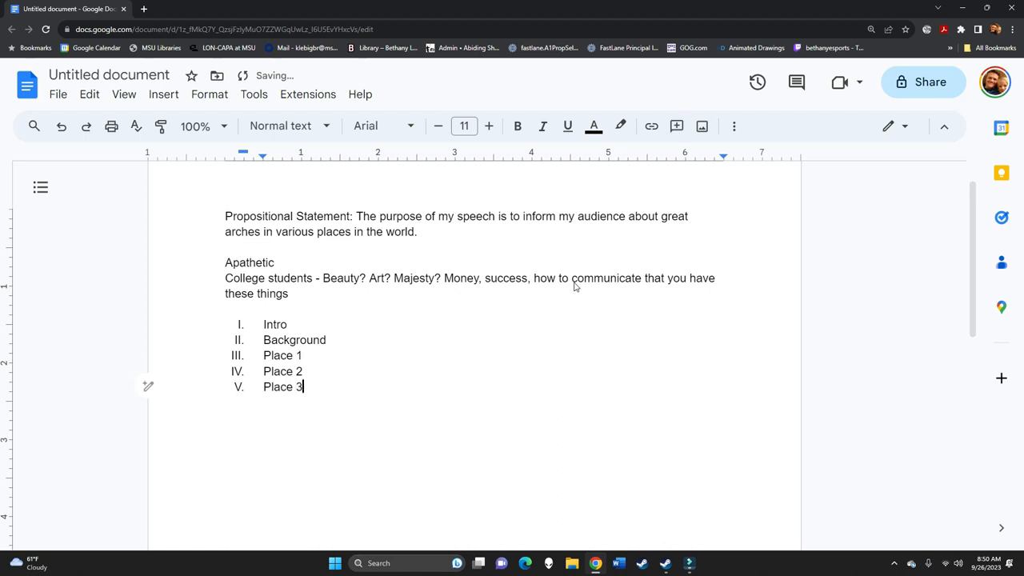
pyautogui.write('Conclusion')
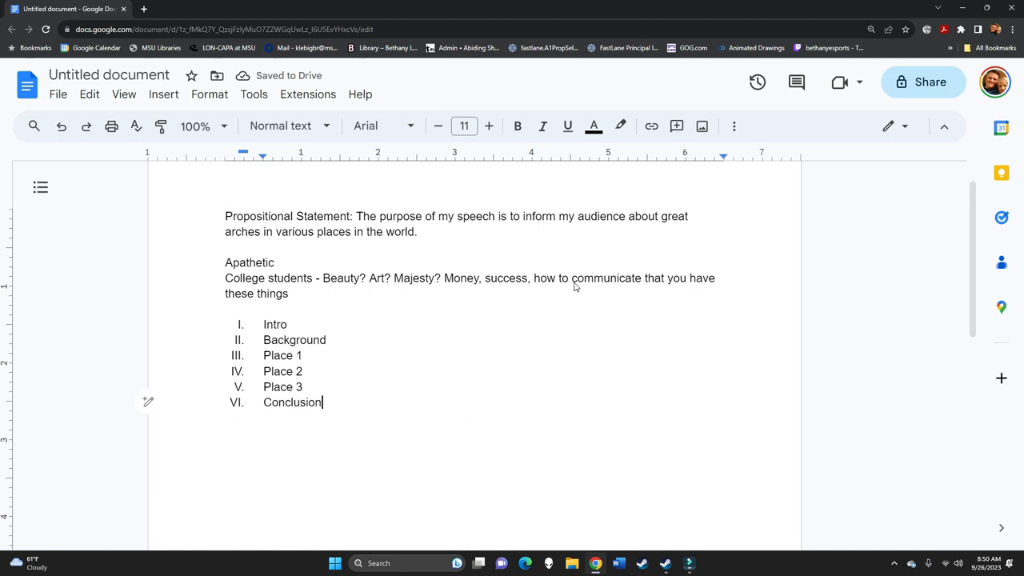
# Add Conclusion sub-points 'Review what you've talked about' and 'particular closing theme'
pyautogui.press('enter')
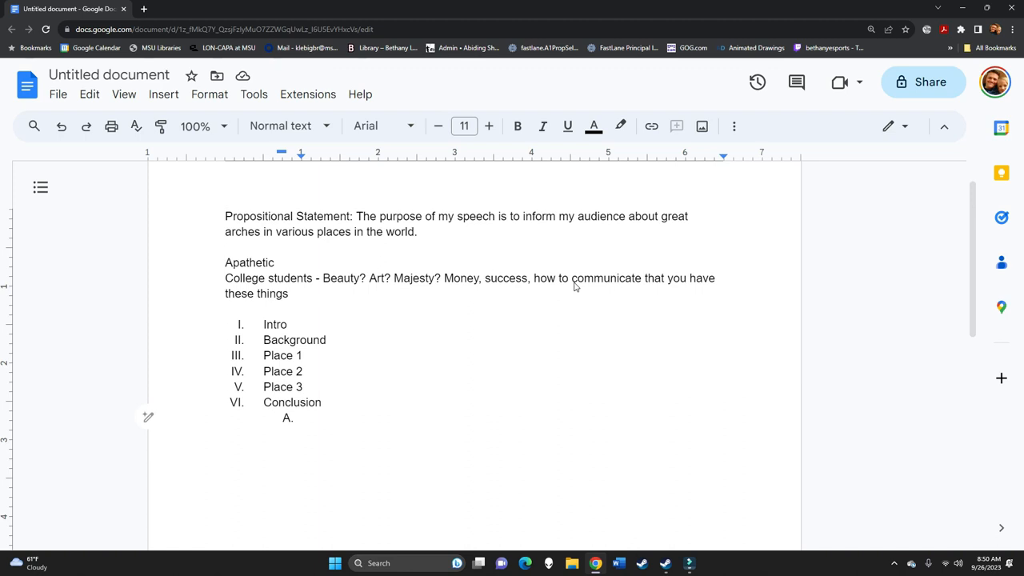
pyautogui.write("Review what you've")
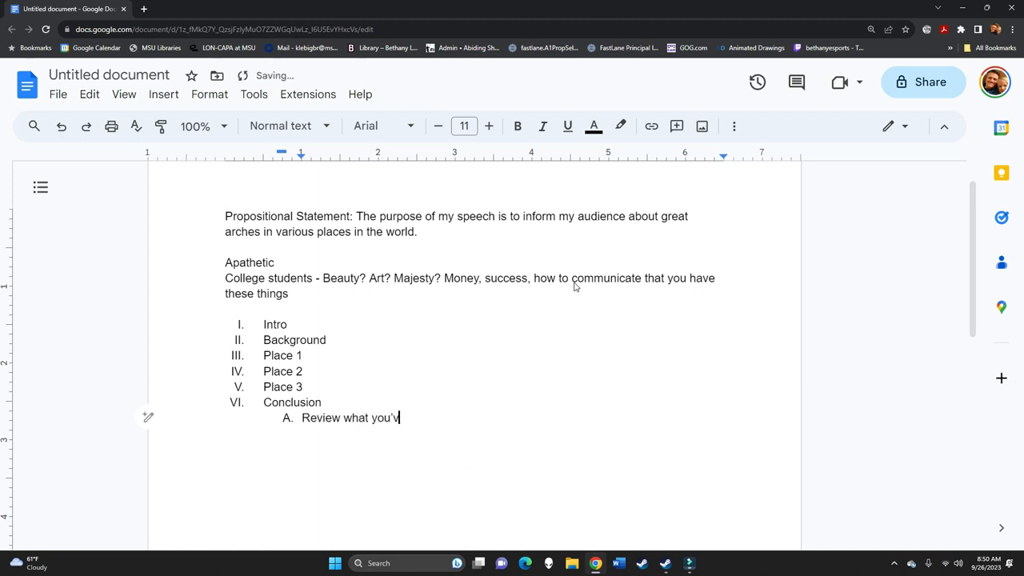
pyautogui.write('e talked about')
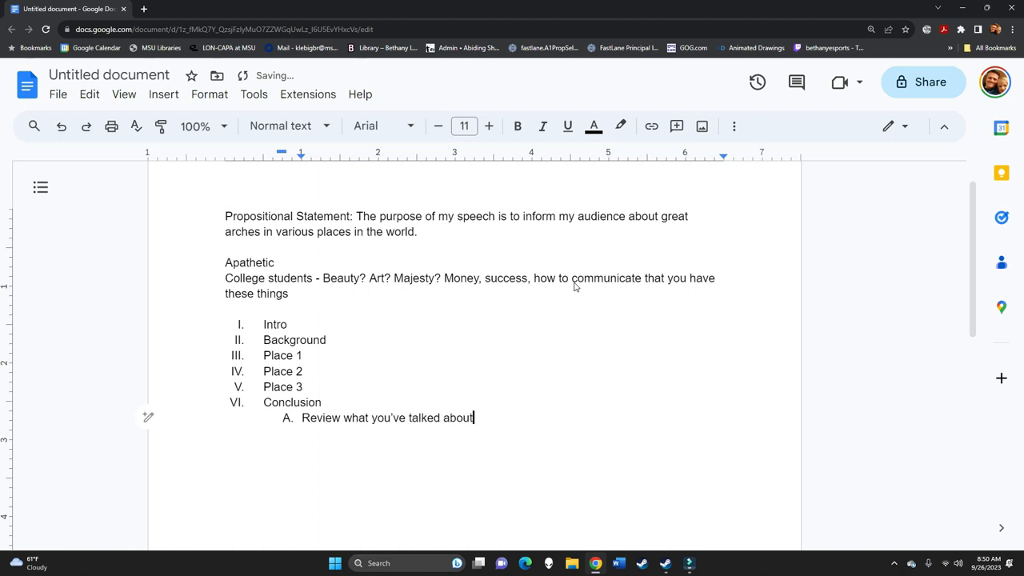
pyautogui.press('enter')
pyautogui.write('Give it some')
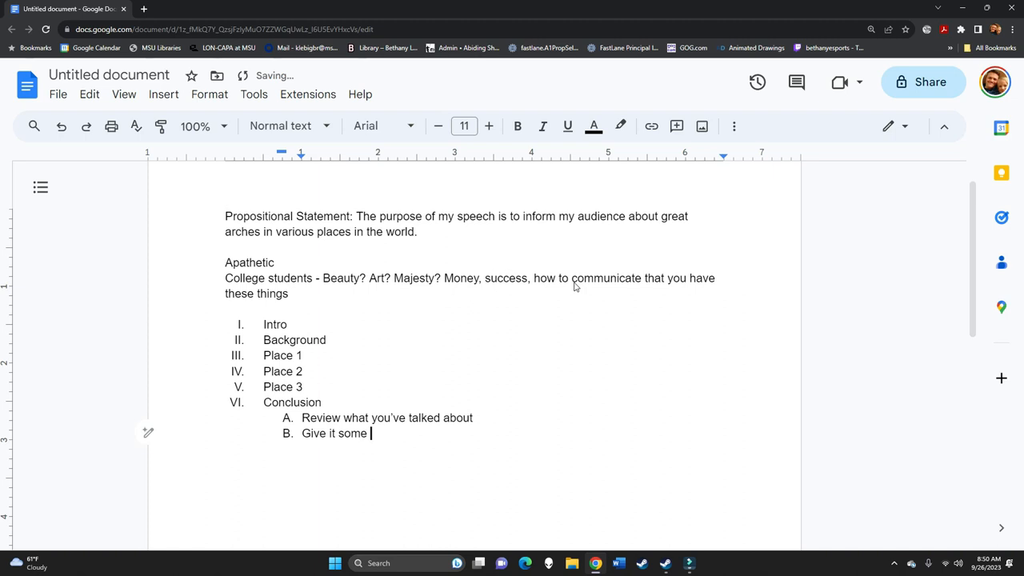
pyautogui.write('particular clo')
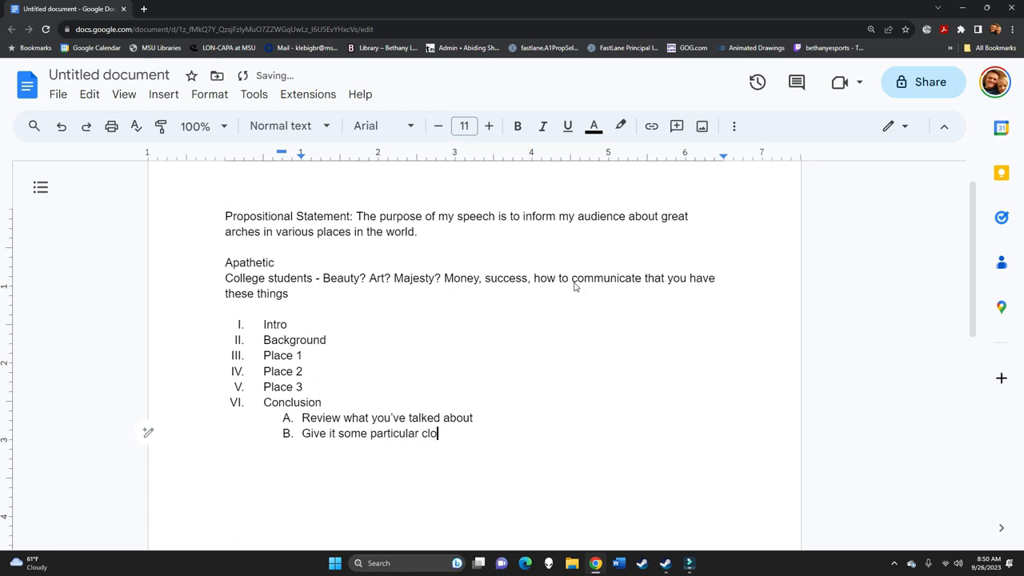
pyautogui.write('sing theme')
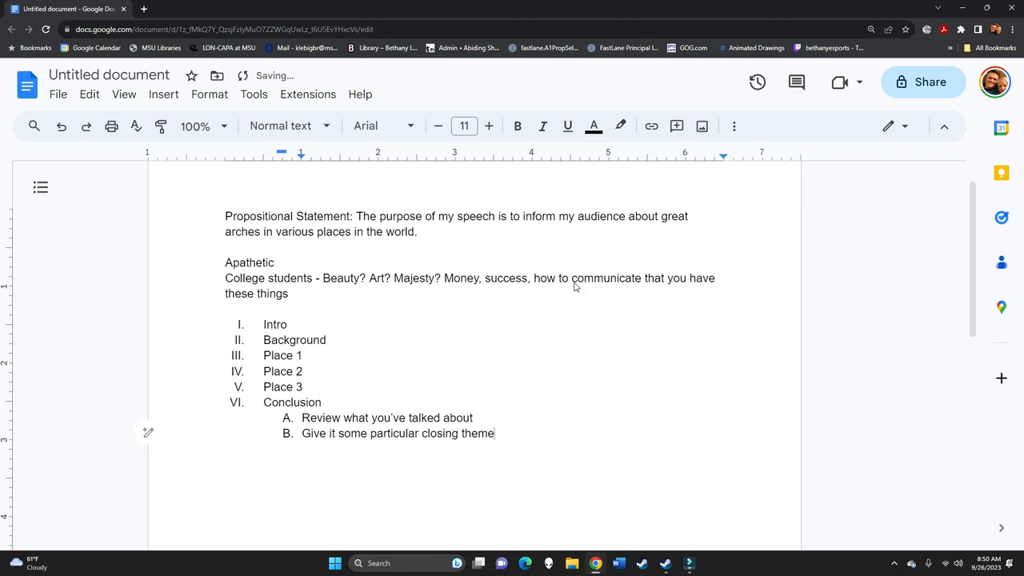
# Add a third Conclusion sub-point: 'End with a long sentence/short sentence'
pyautogui.press('enter')
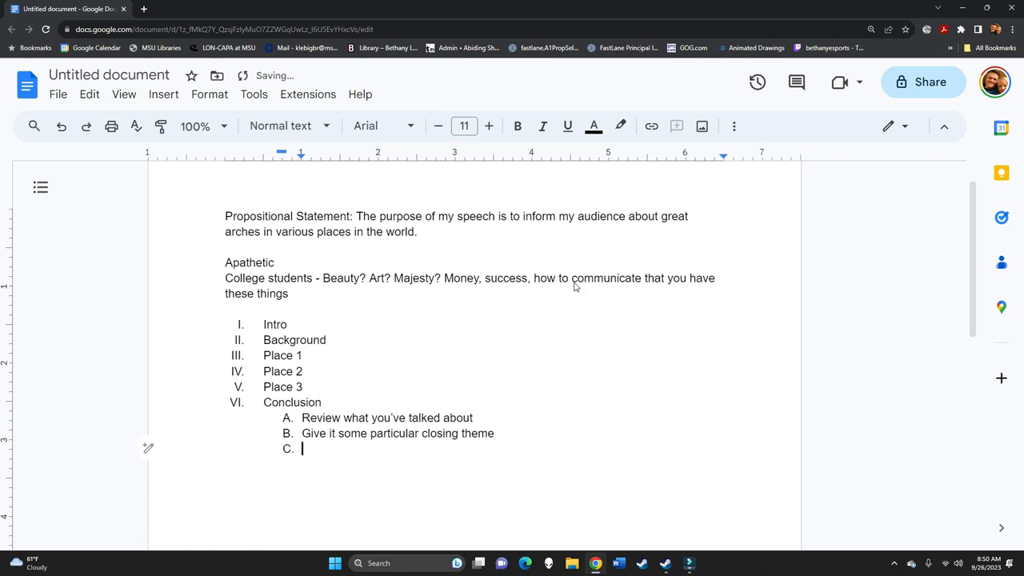
pyautogui.write('End with a')
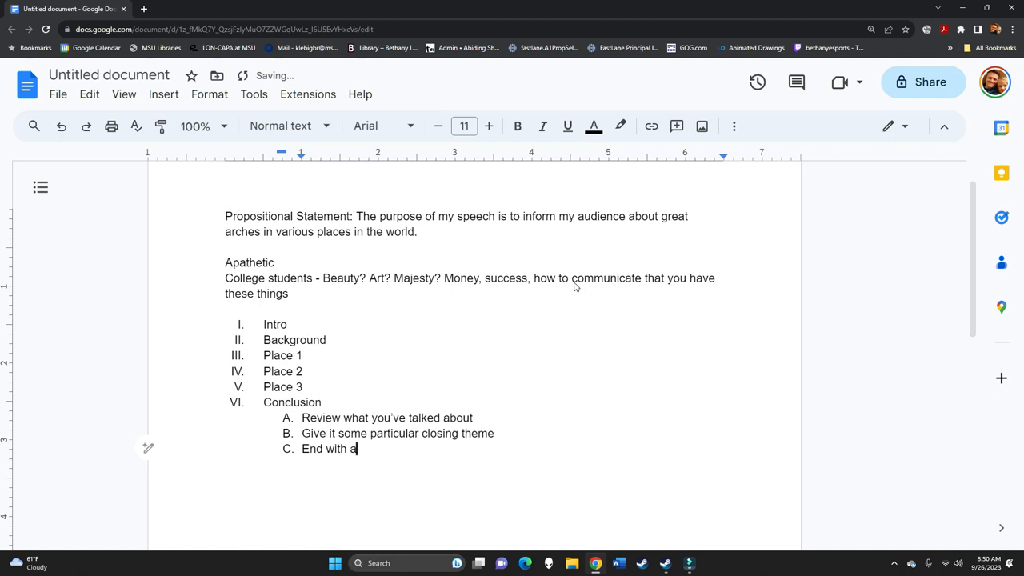
pyautogui.write('long sentence or')
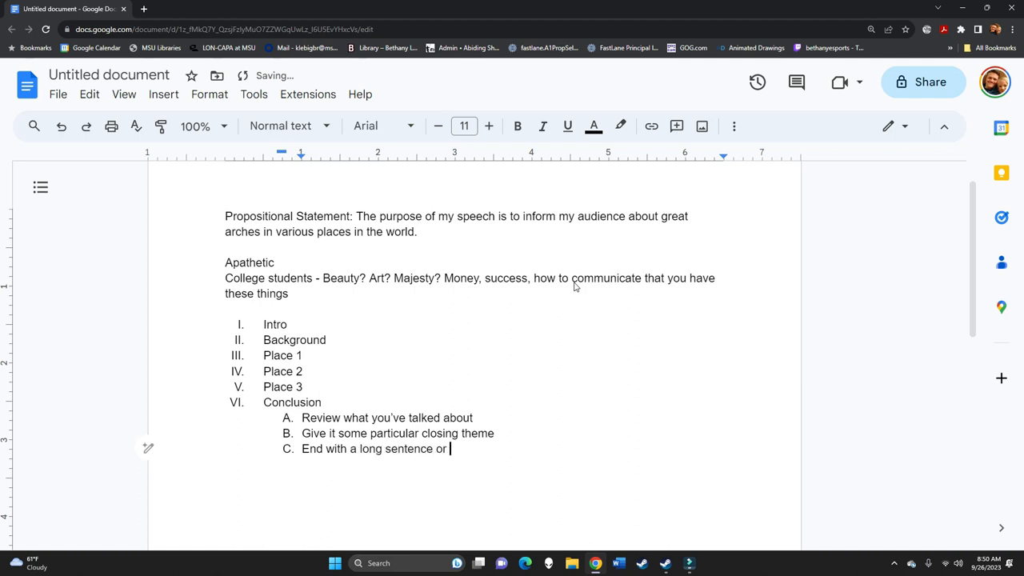
pyautogui.write('a long')
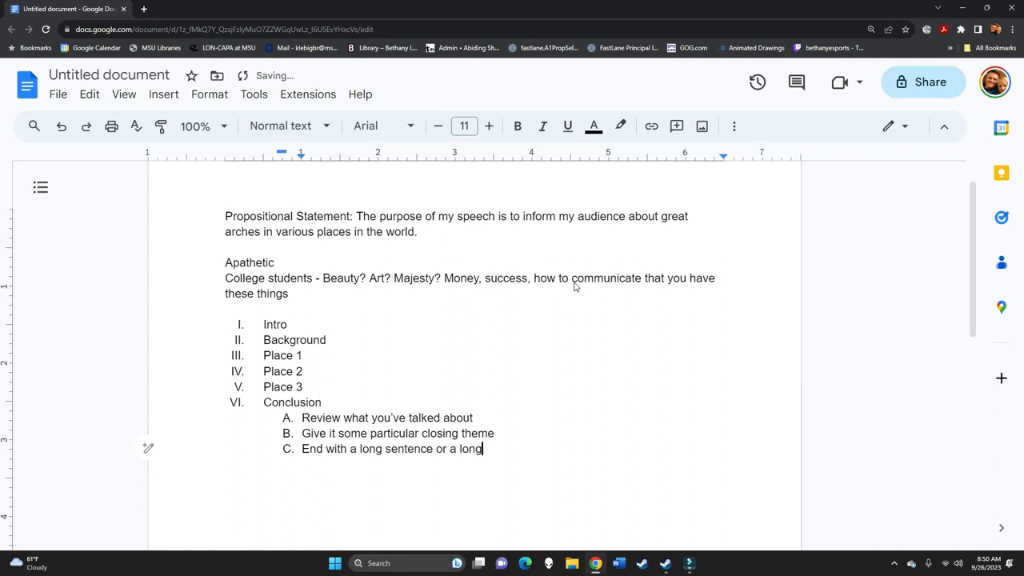
pyautogui.write('sentence/')
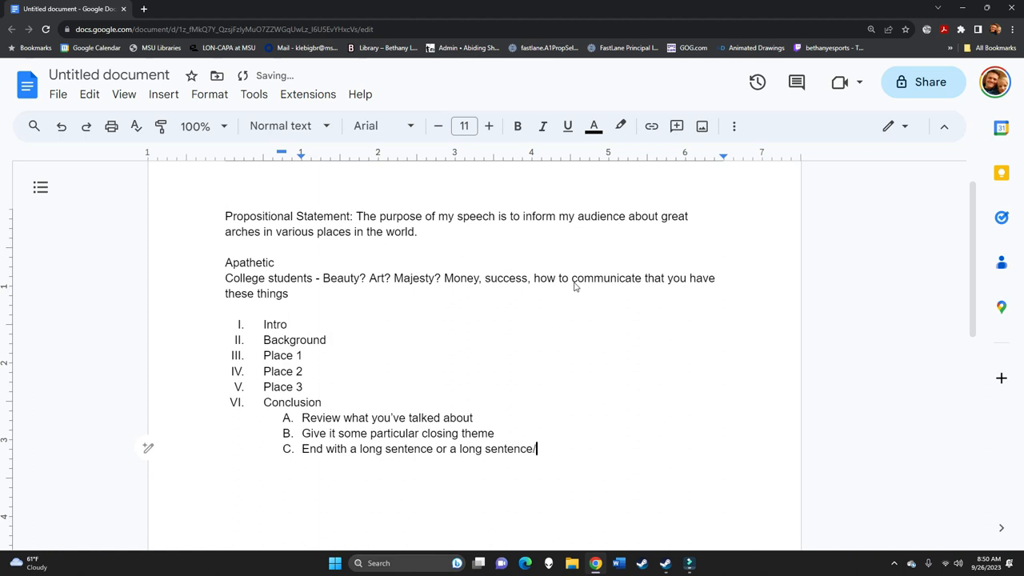
pyautogui.write('short senten')
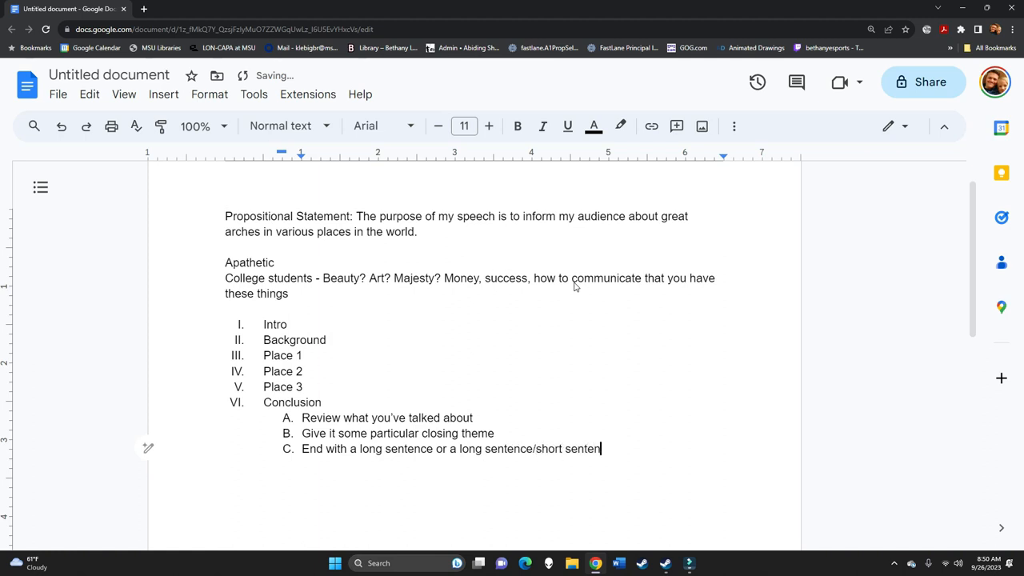
pyautogui.write('ce')
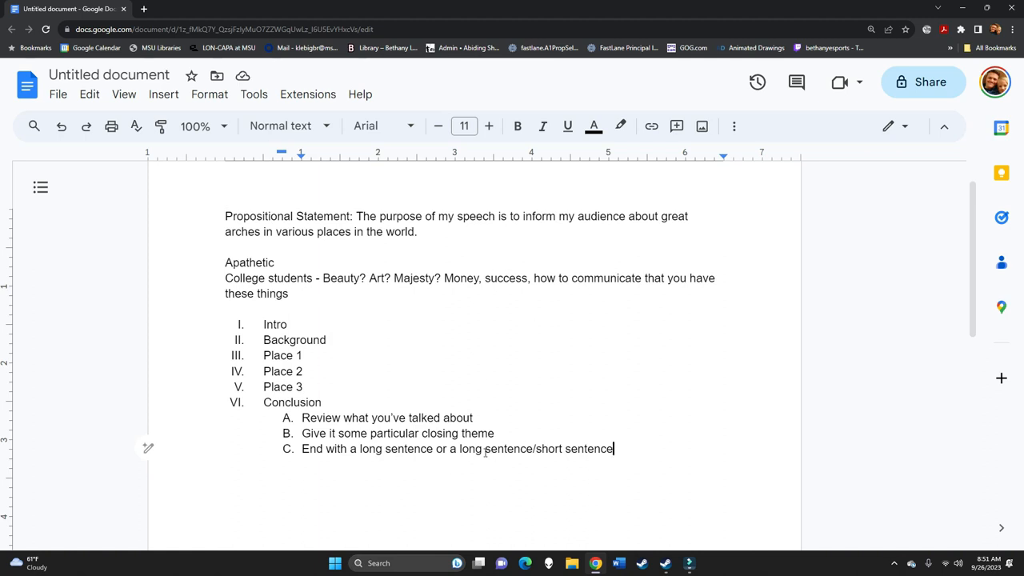
pyautogui.moveTo(689, 493)
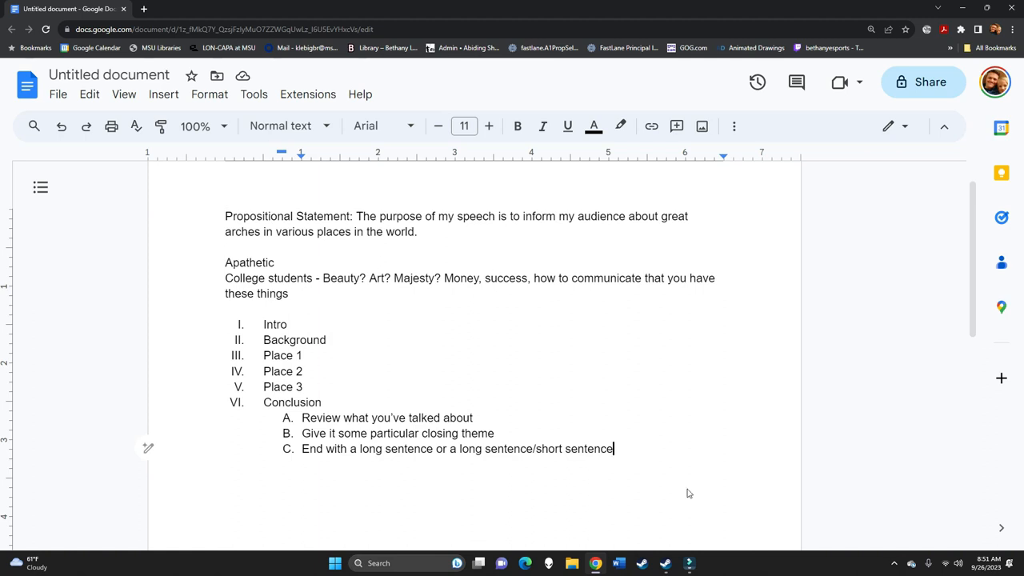
pyautogui.moveTo(436, 326)
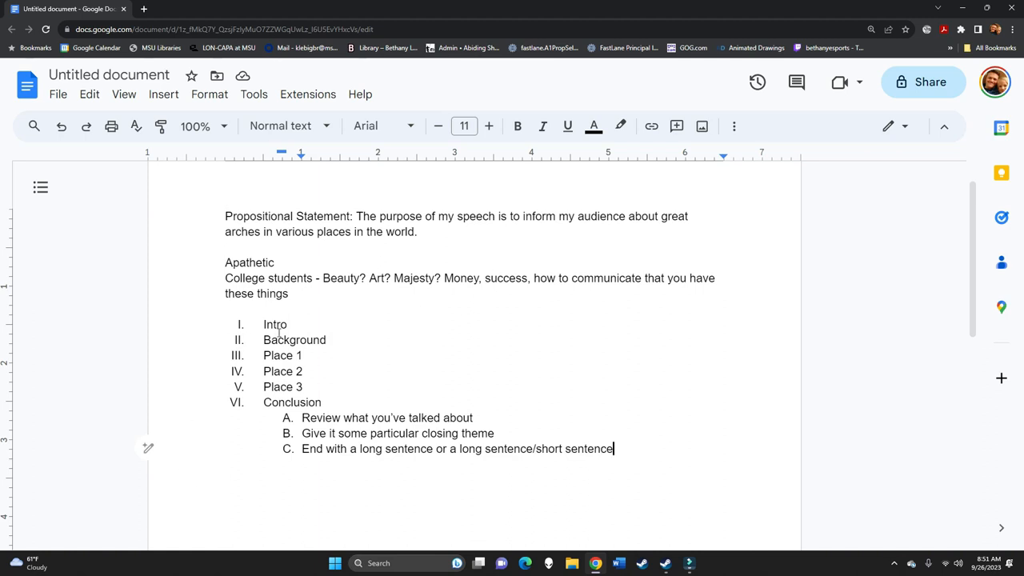
# Give Intro the sub-points Hook, 'Tell me what you're gonna tell me' and 'Preview the speech'
pyautogui.click(290, 324)
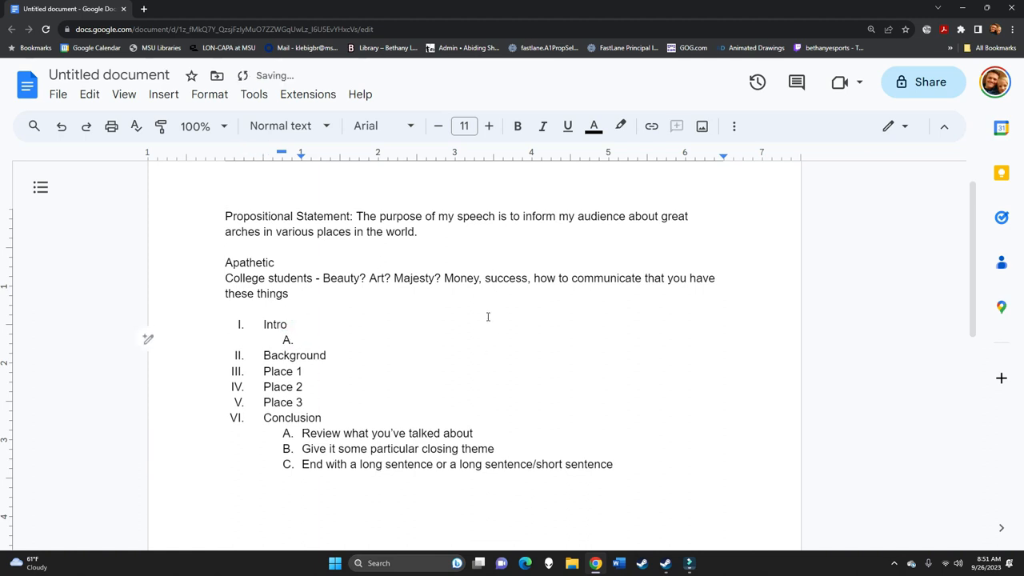
pyautogui.write('Hook')
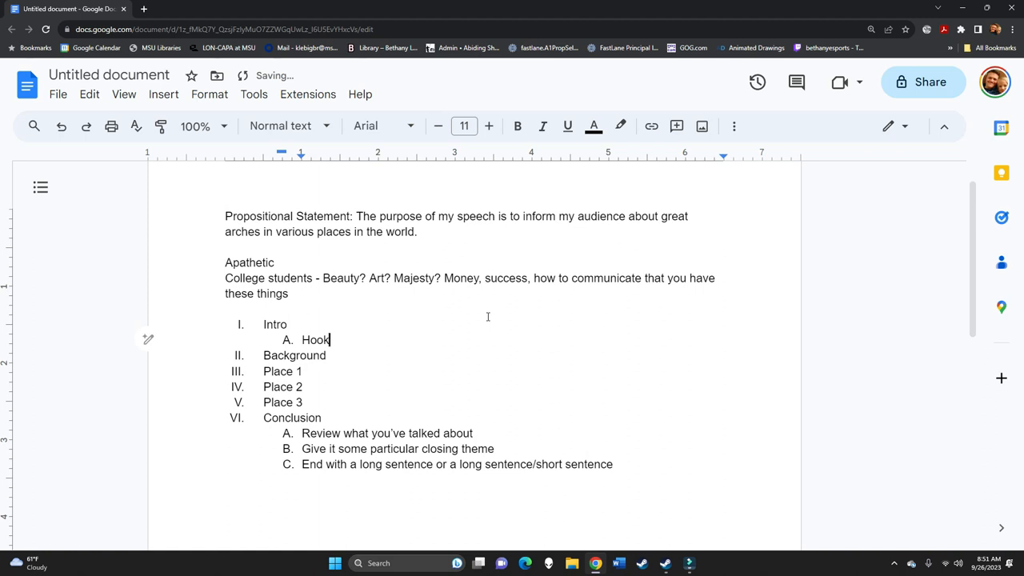
pyautogui.press('enter')
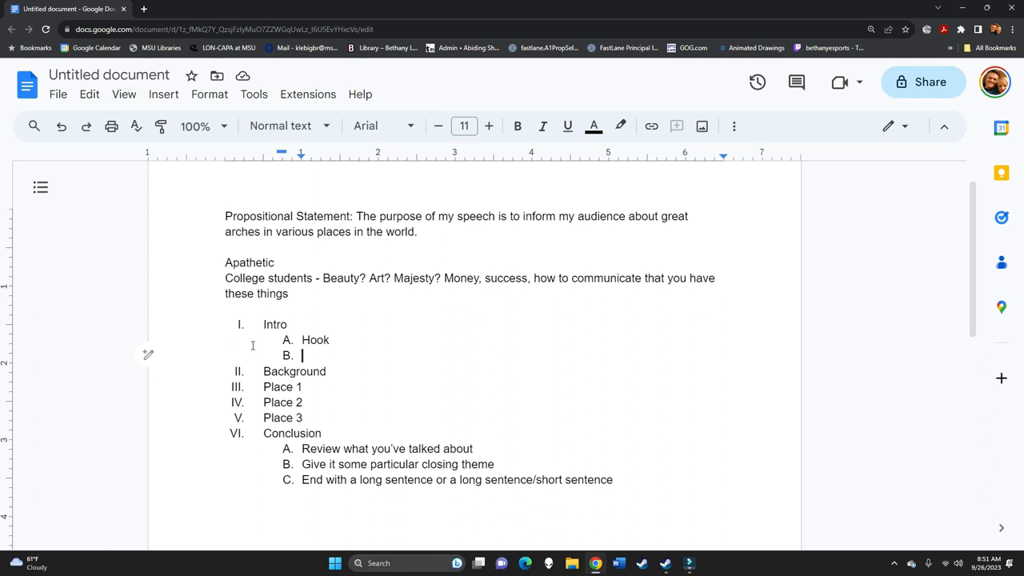
pyautogui.moveTo(312, 376)
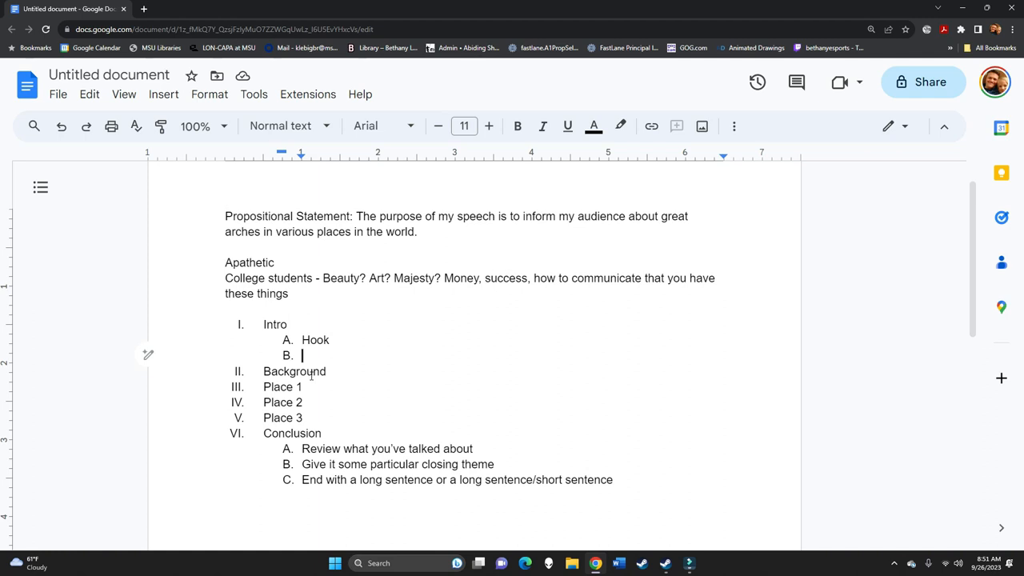
pyautogui.write("Tell me what you'r")
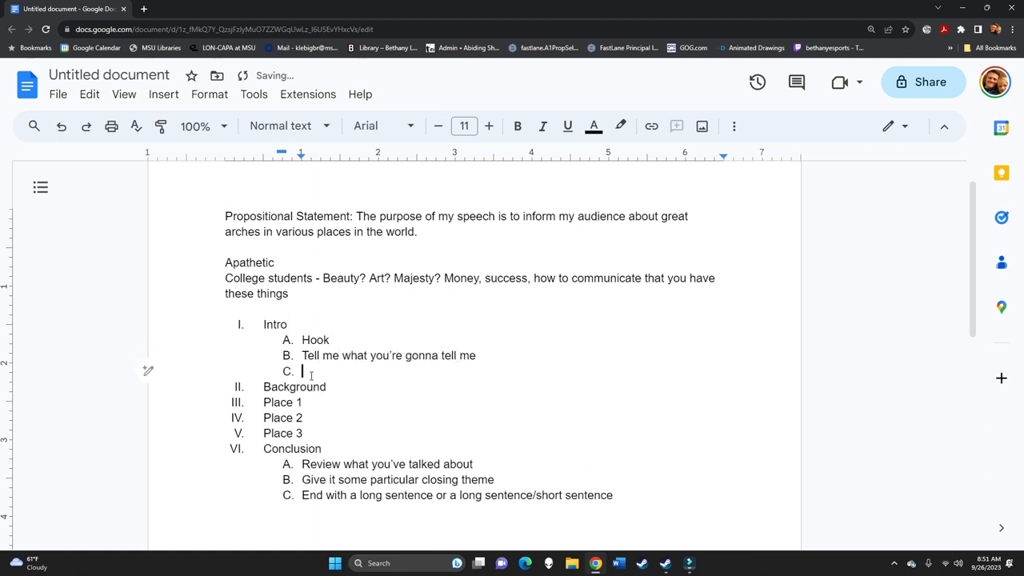
pyautogui.write('Preview the')
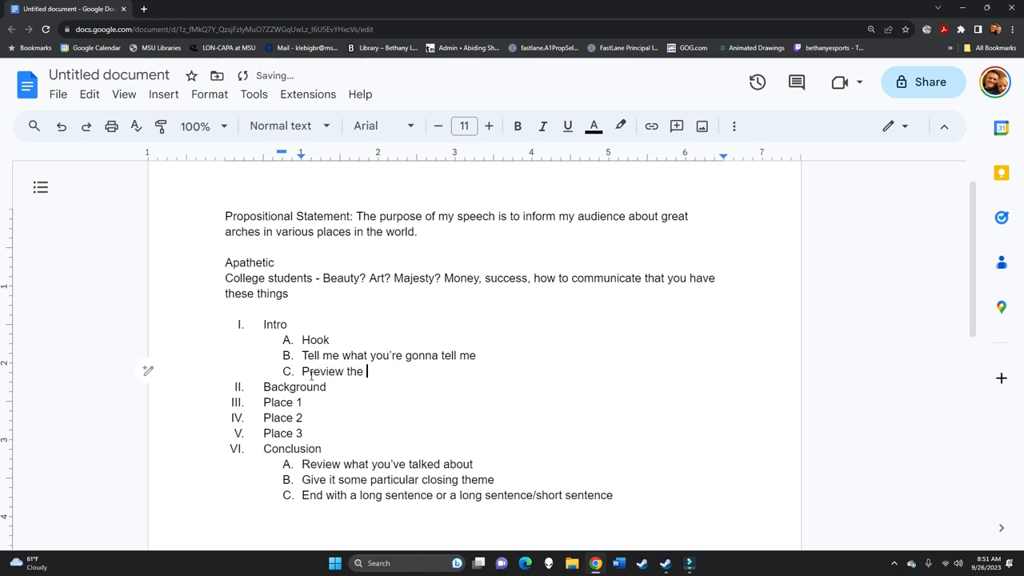
pyautogui.write('speech')
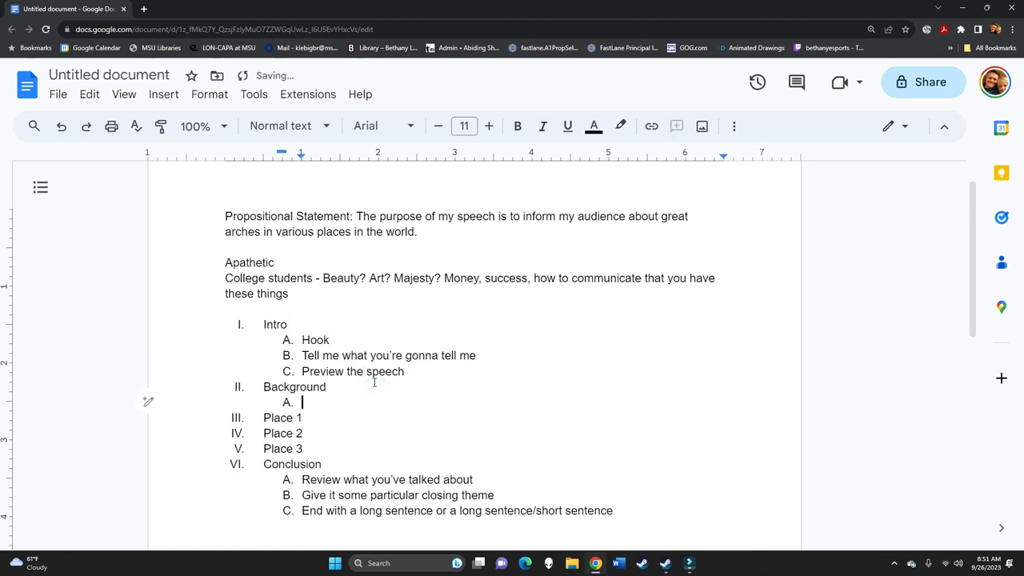
# Add 'Maybe history?' under Background and Opening/Transition sub-points under Places 1, 2 and 3
pyautogui.write('Mayb')
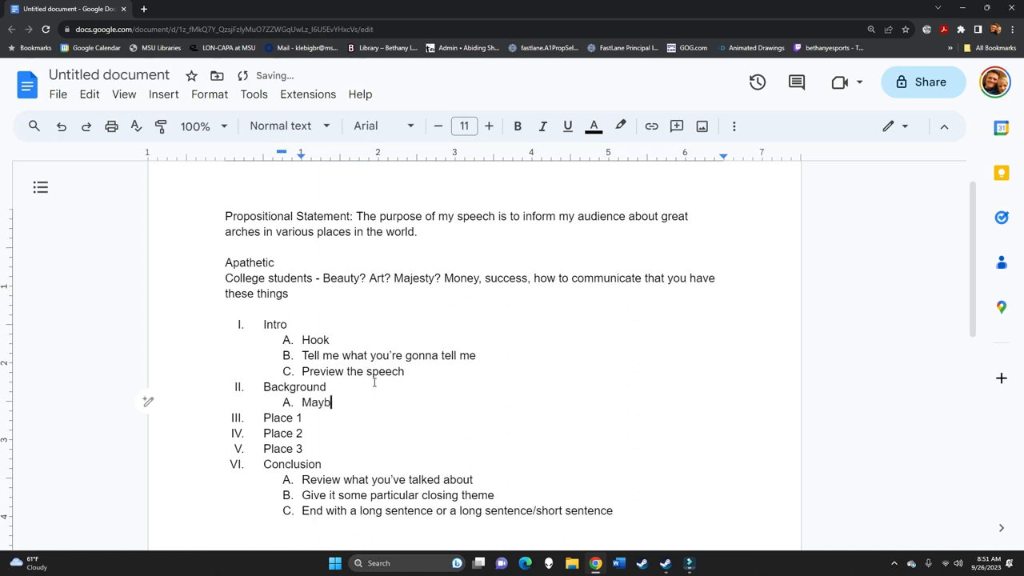
pyautogui.write('e history?')
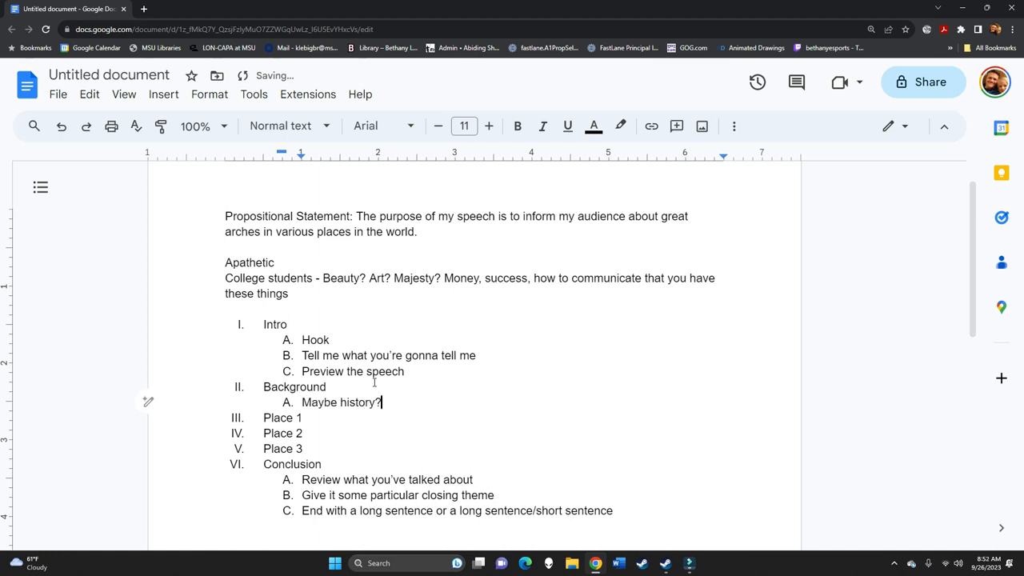
pyautogui.press('enter')
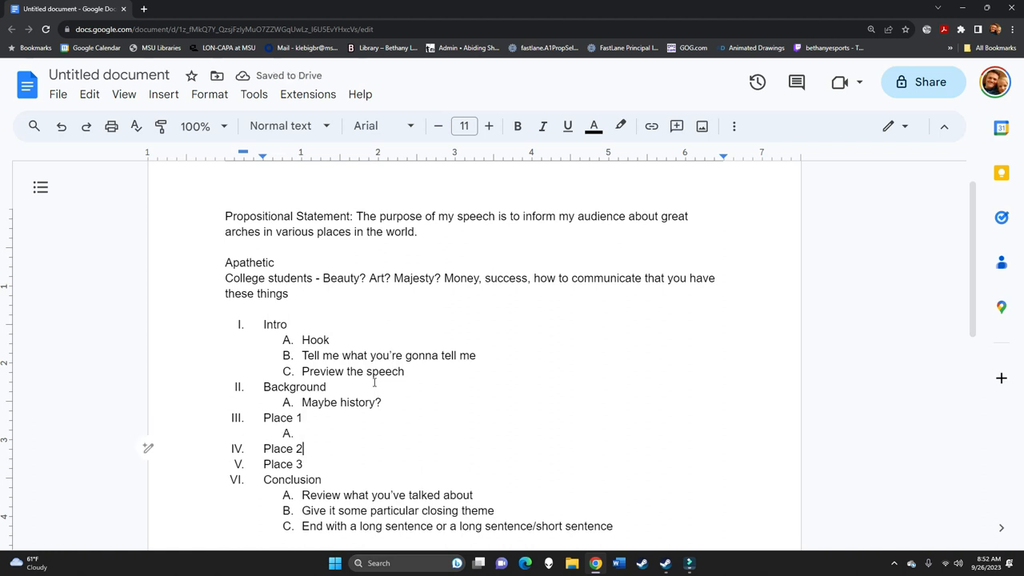
pyautogui.write('Transition')
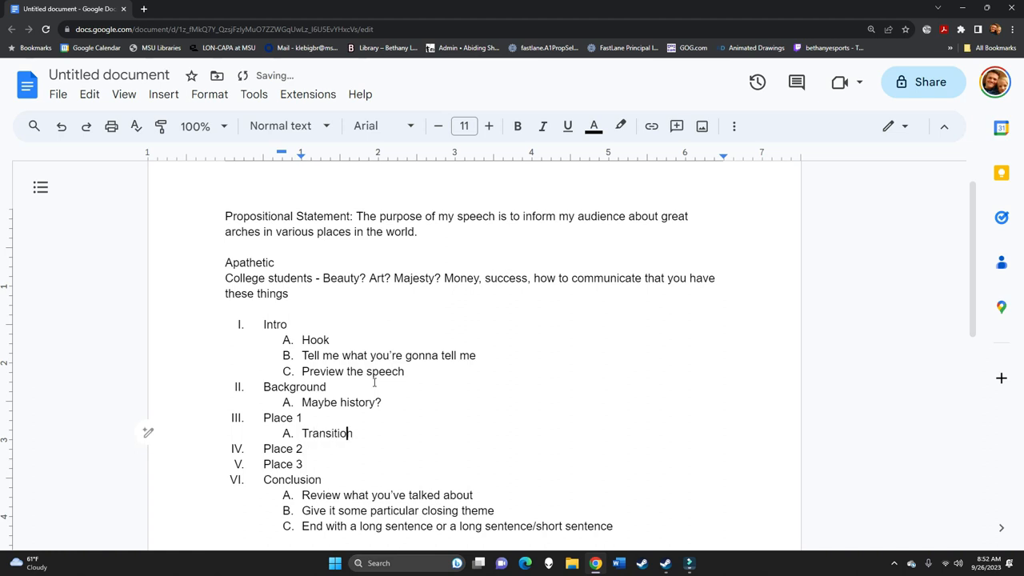
pyautogui.press('enter')
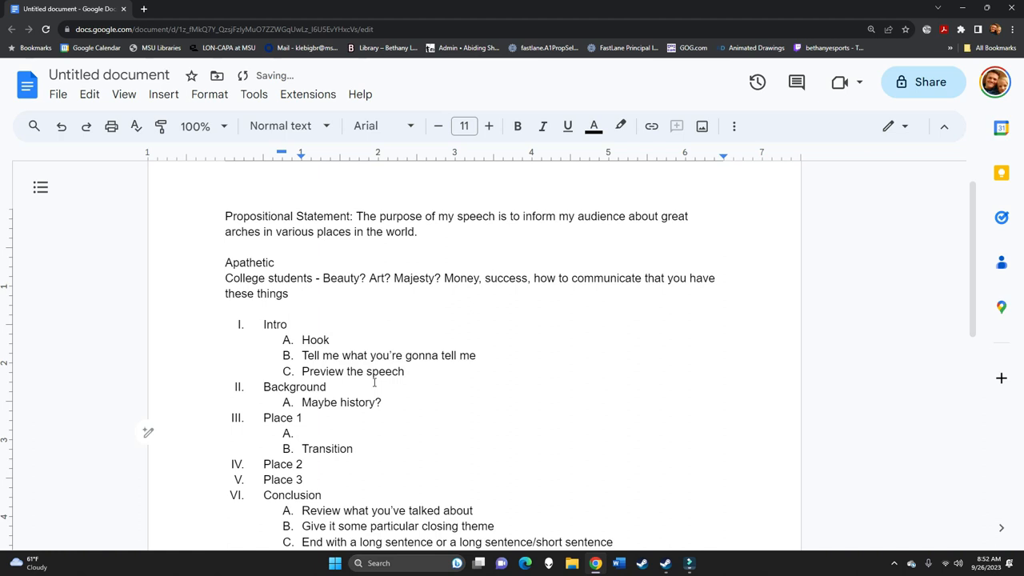
pyautogui.write('Opening')
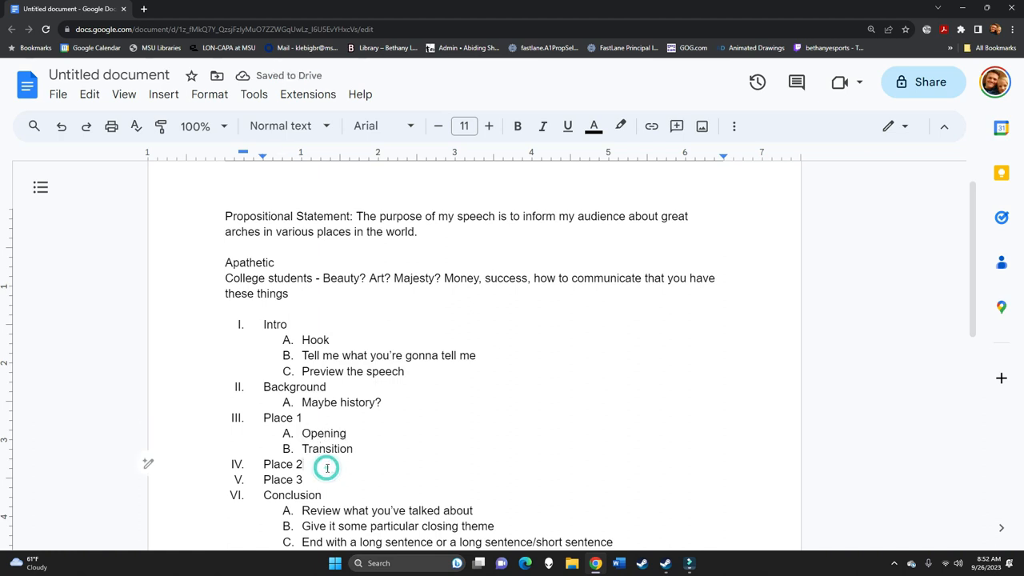
pyautogui.write('Opening')
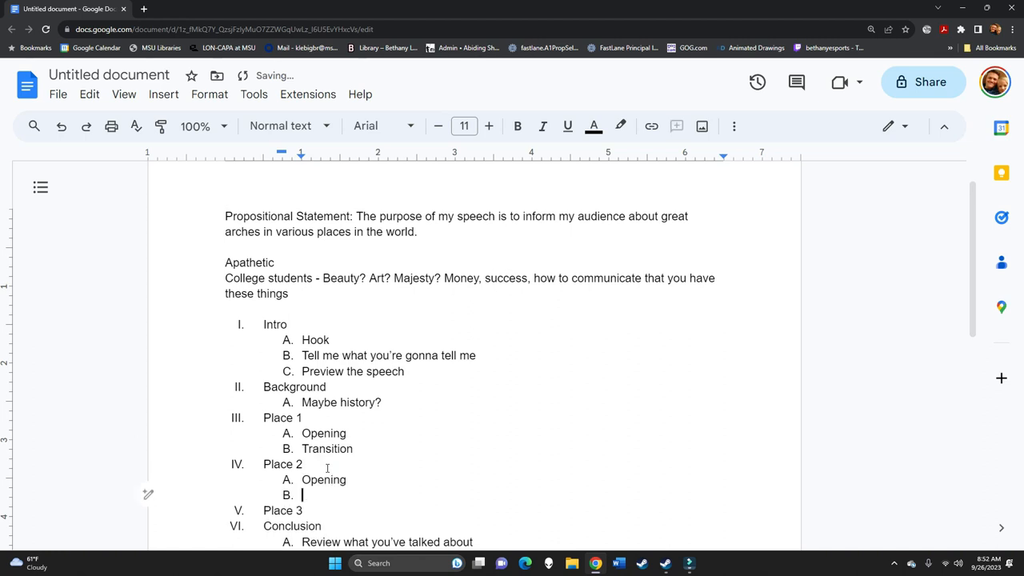
pyautogui.write('Transition')
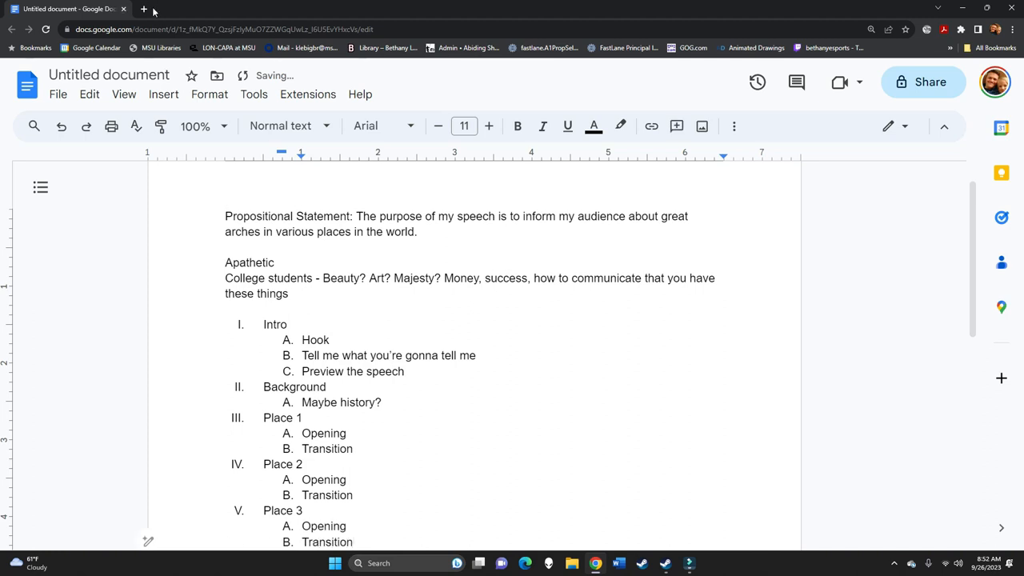
# In new tabs, search Google for 'arches in greece' and 'history of the arch'
pyautogui.click(144, 9)
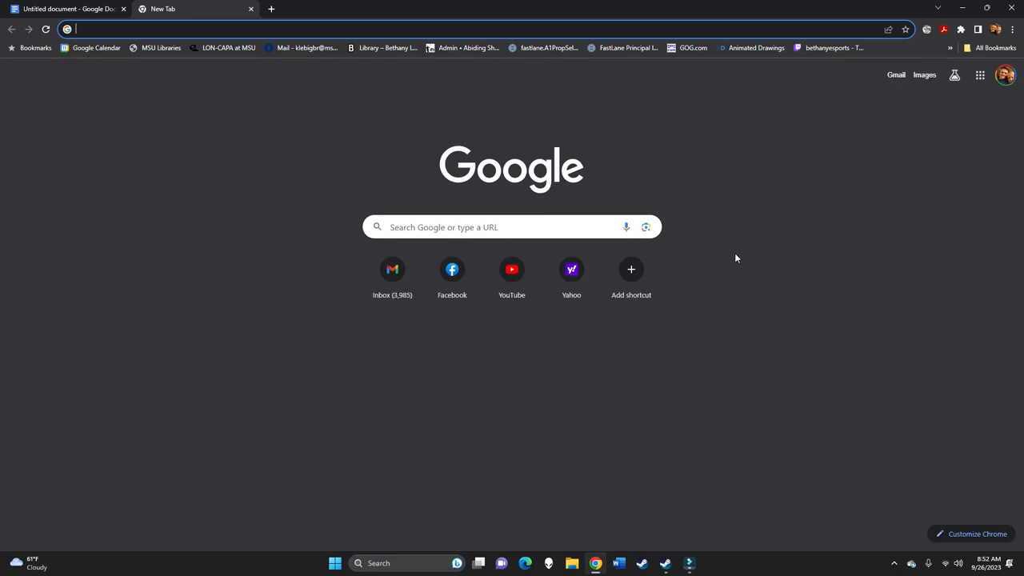
pyautogui.write('arches in greece')
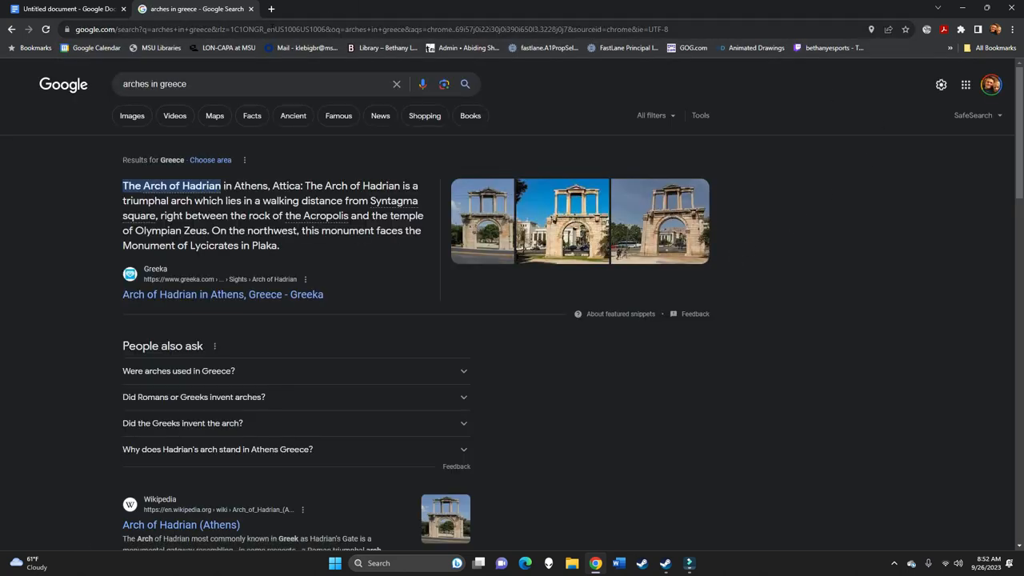
pyautogui.write('history of the arch')
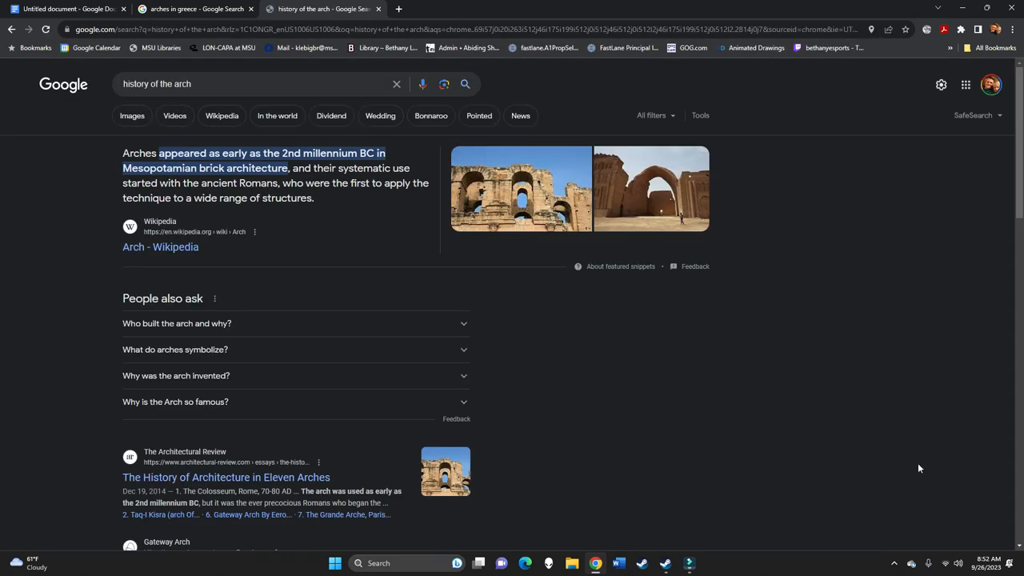
pyautogui.moveTo(148, 256)
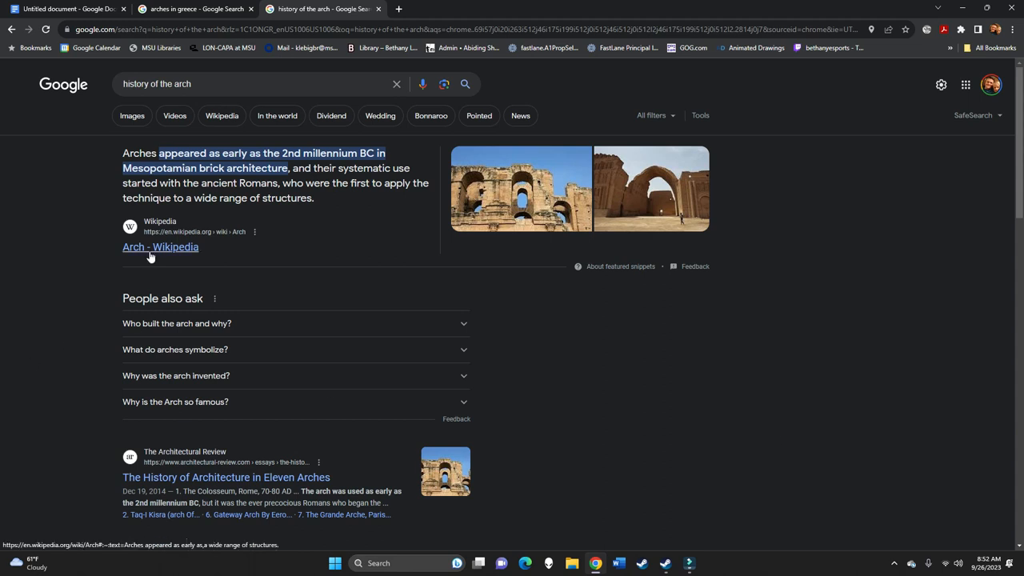
# Open Wikipedia's Arch article and scroll to History: Bronze Age, ancient Near East
pyautogui.click(160, 247)
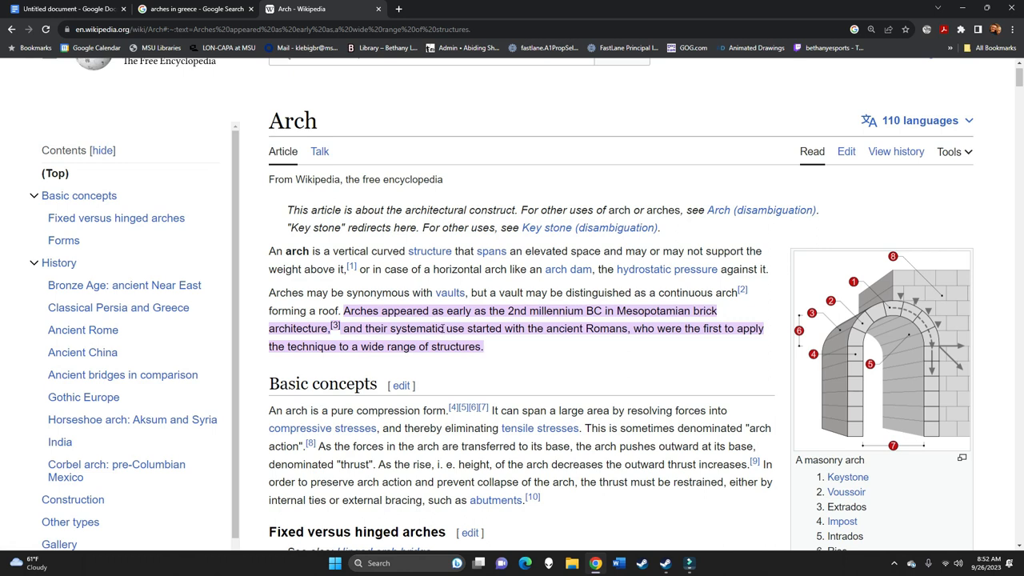
pyautogui.moveTo(470, 348)
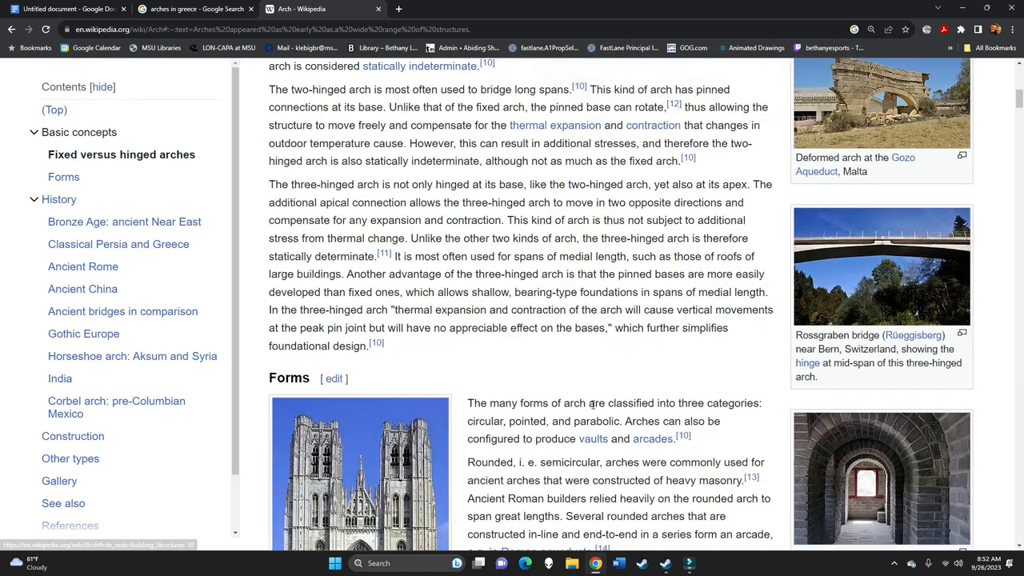
pyautogui.scroll(-3)
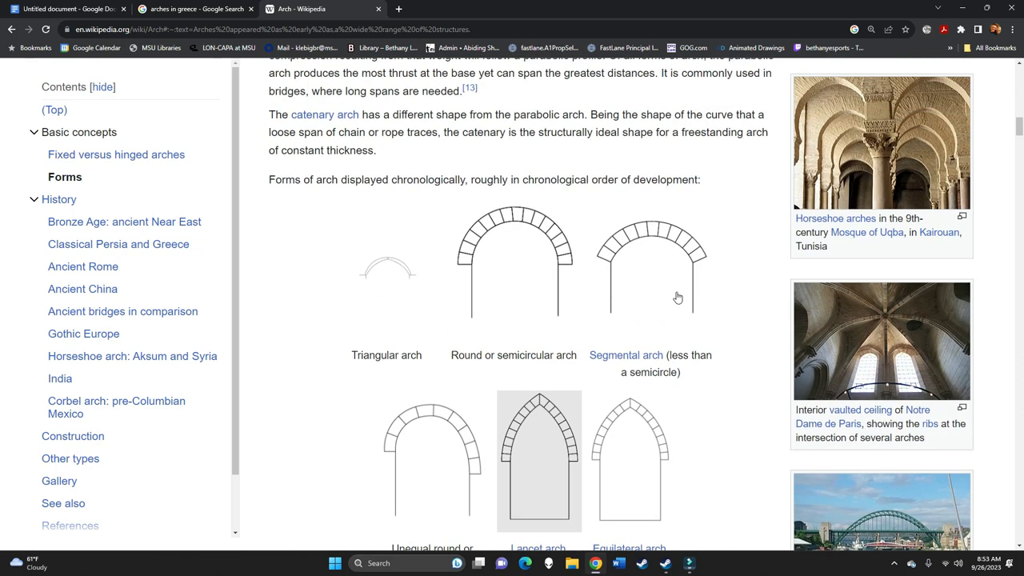
pyautogui.scroll(-3)
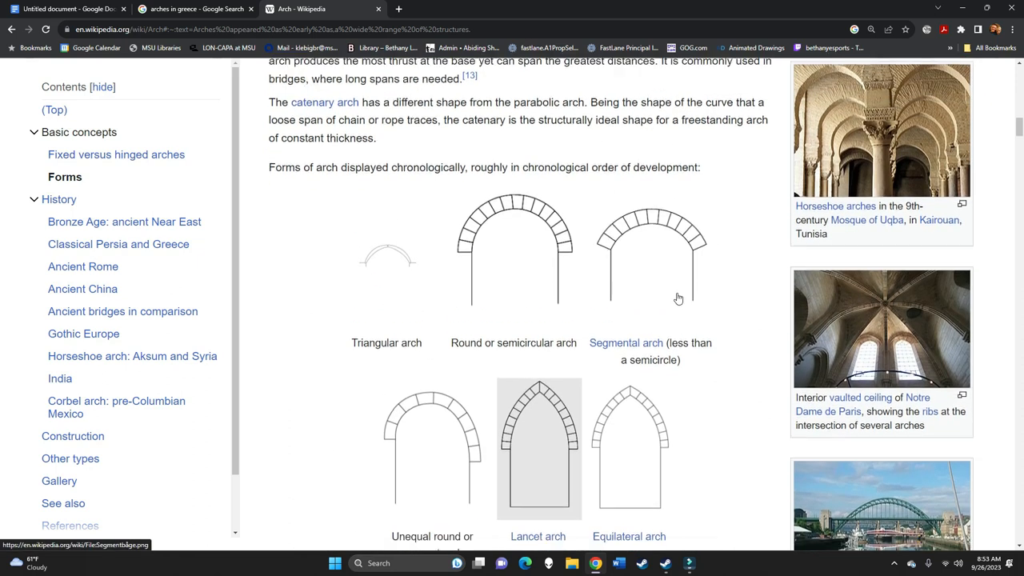
pyautogui.scroll(-3)
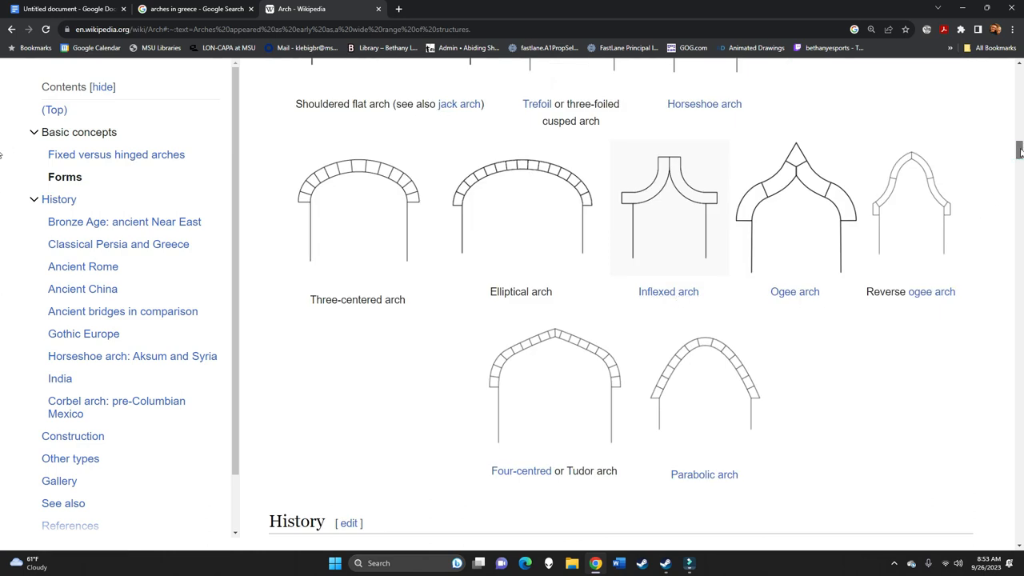
pyautogui.scroll(-3)
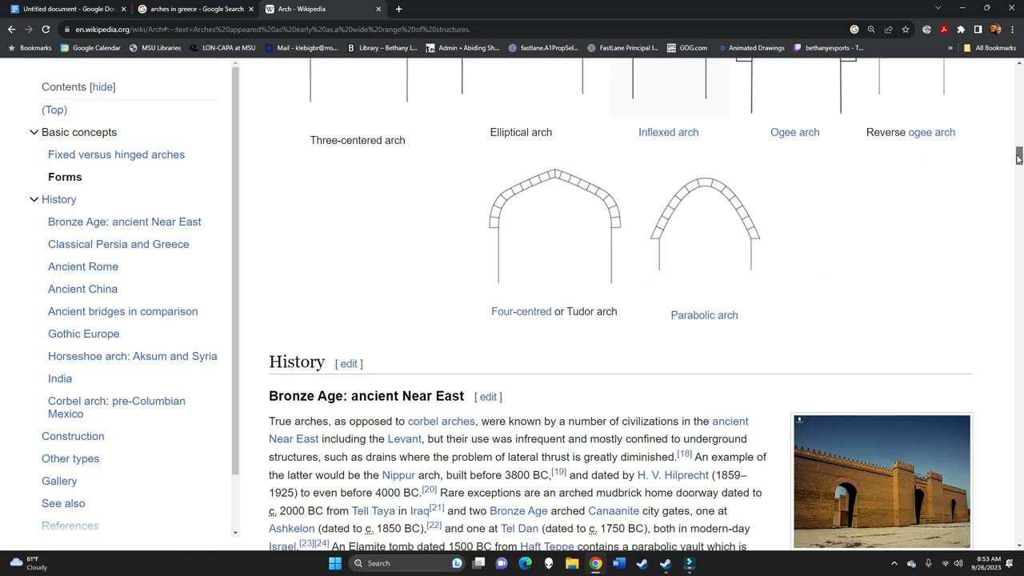
pyautogui.scroll(-3)
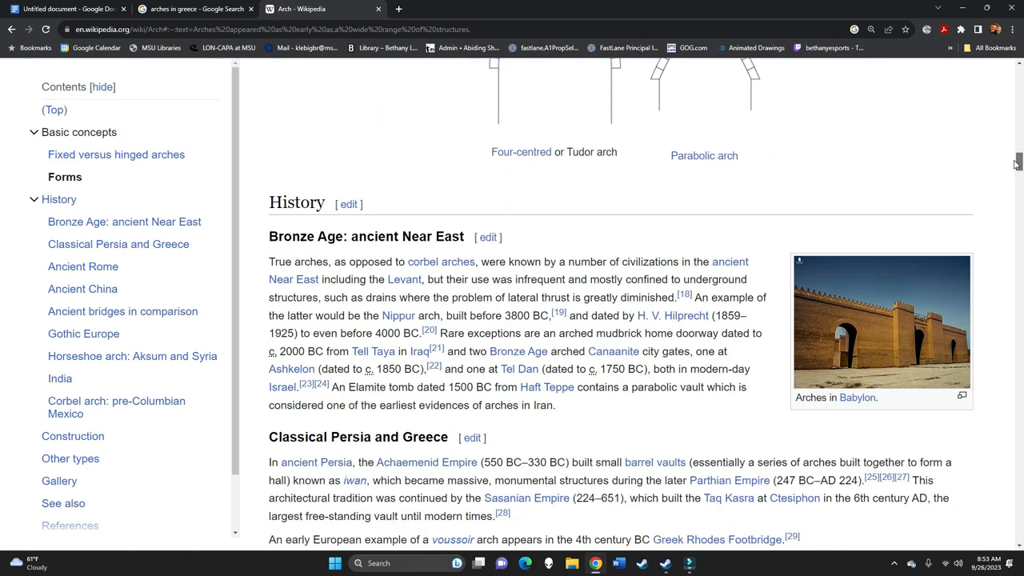
pyautogui.scroll(-3)
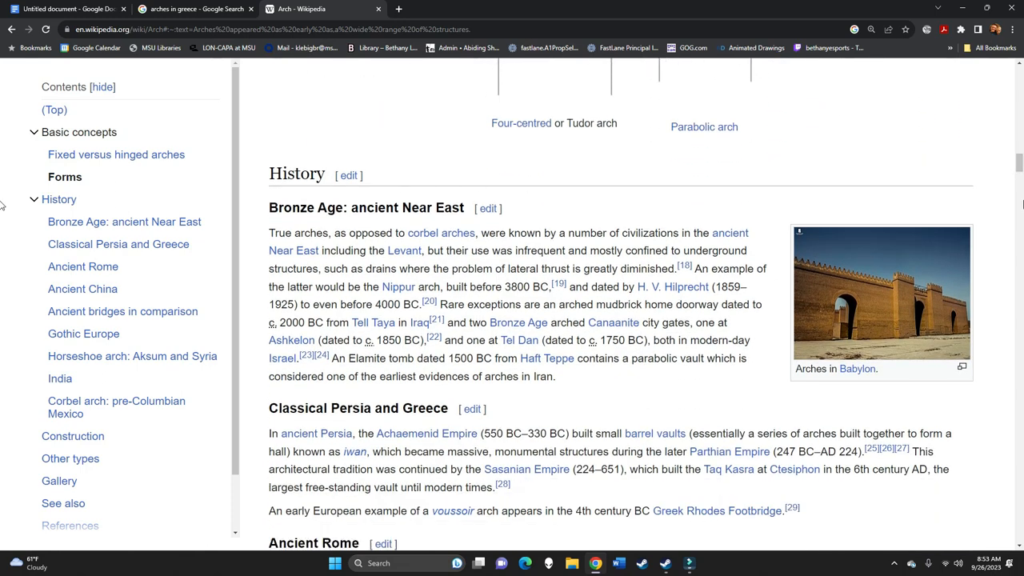
pyautogui.scroll(-3)
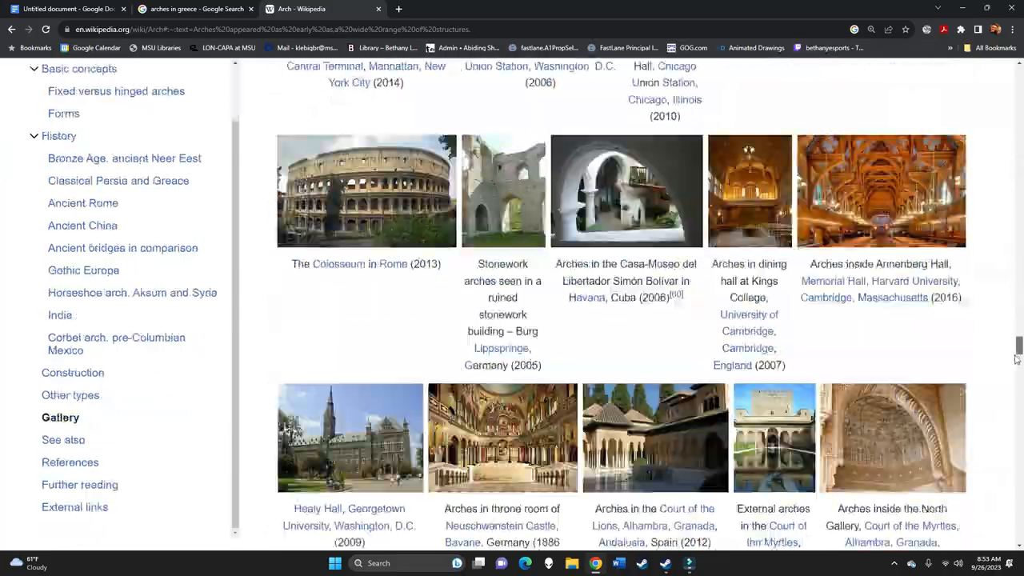
pyautogui.scroll(-3)
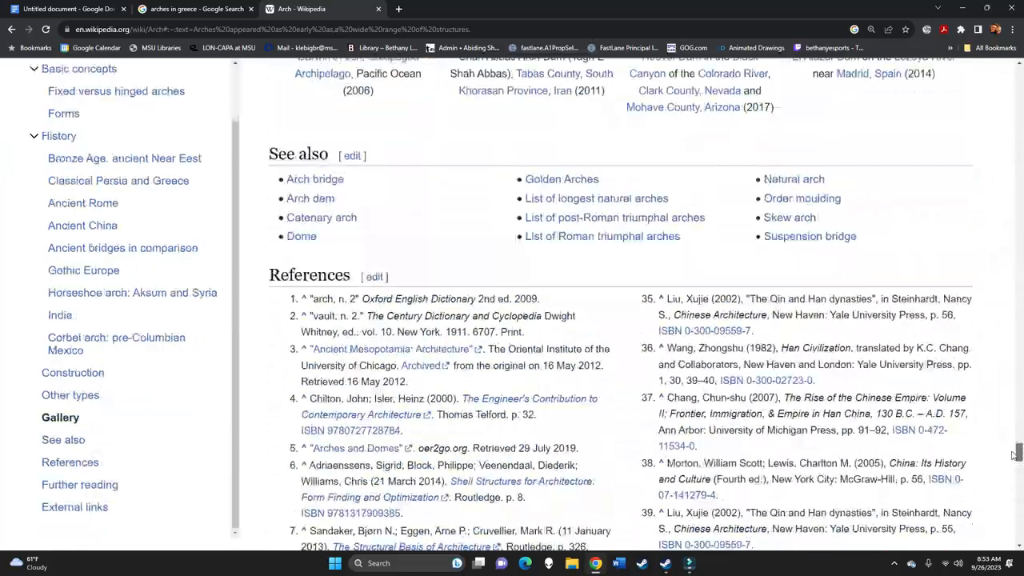
pyautogui.scroll(-3)
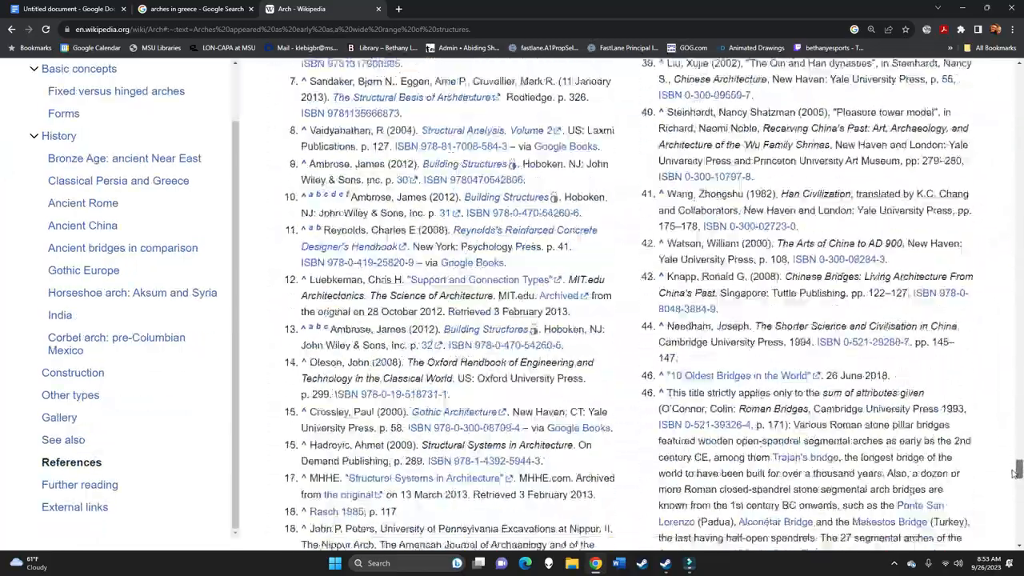
pyautogui.scroll(-3)
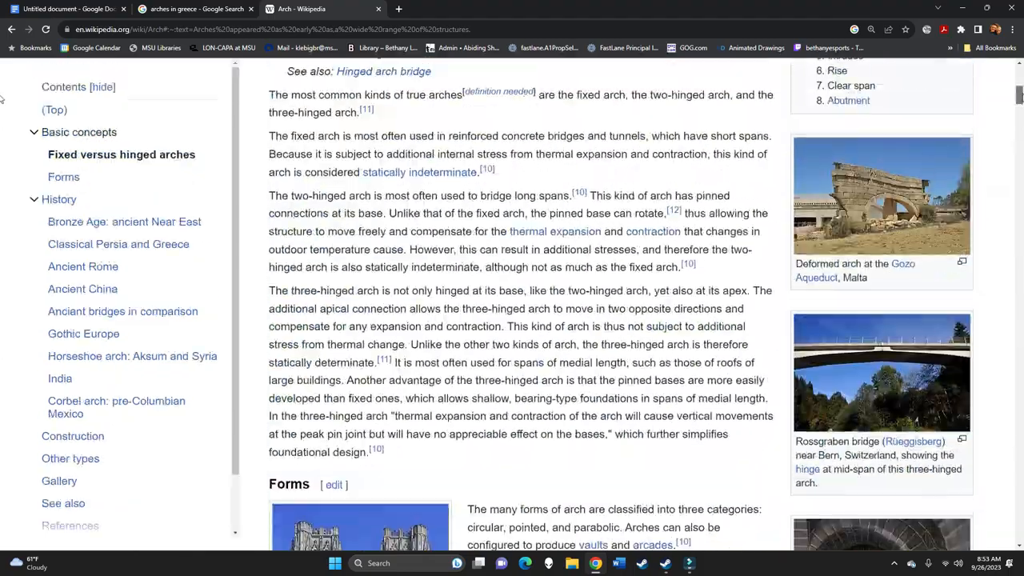
pyautogui.scroll(-3)
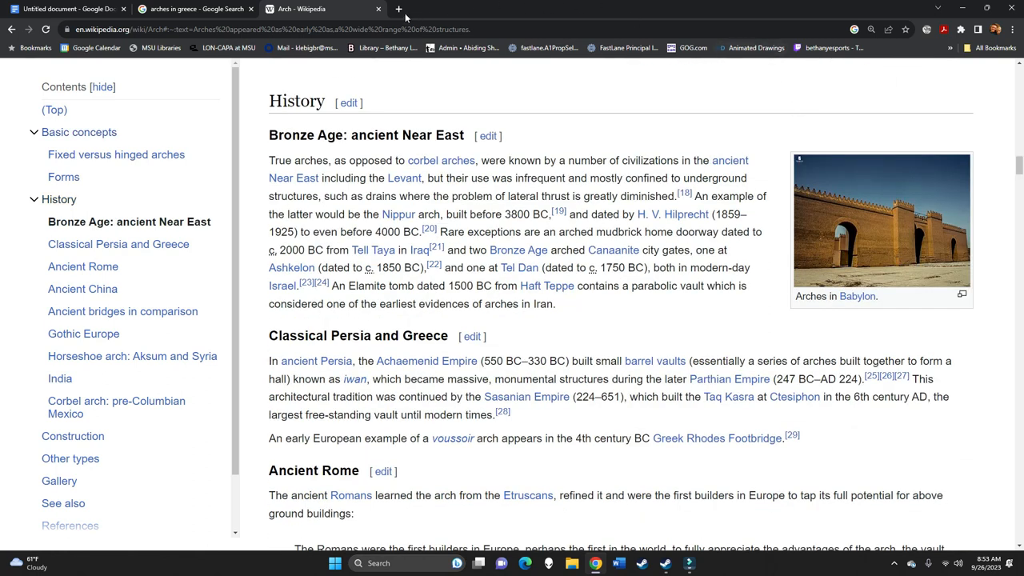
# Open scholar.google.com in a new browser tab
pyautogui.click(400, 9)
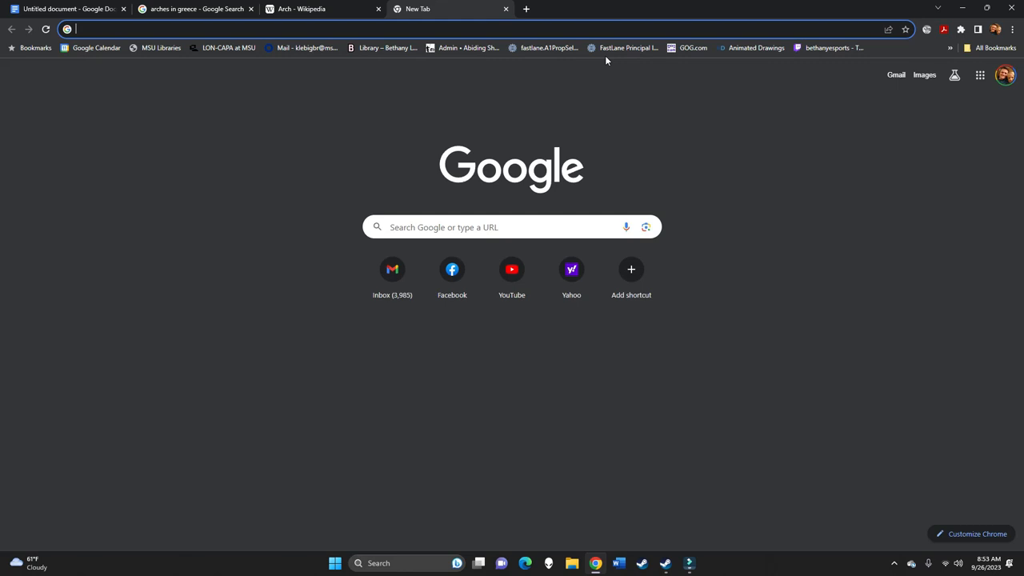
pyautogui.write('scholar.google.com')
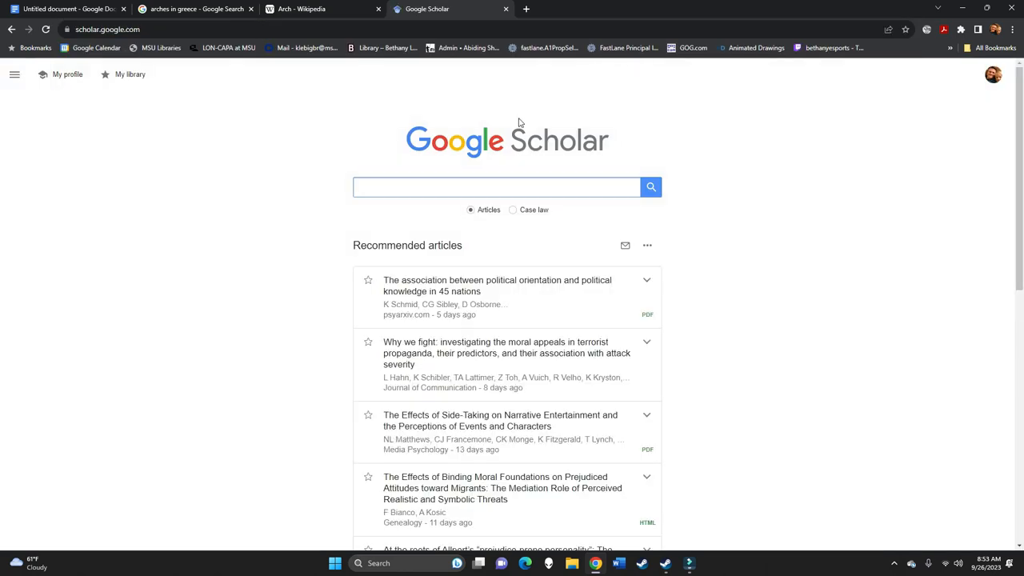
pyautogui.click(320, 9)
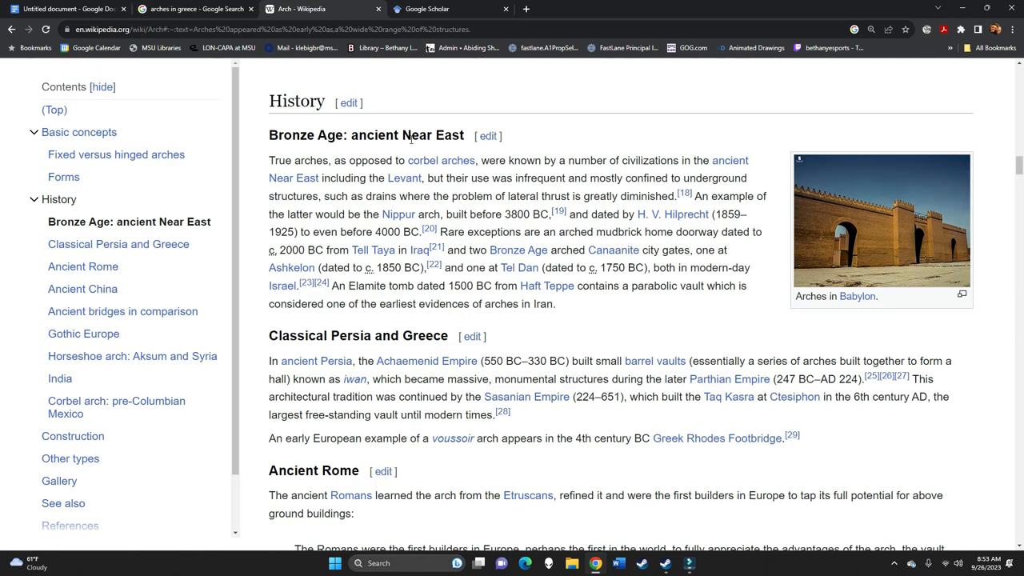
pyautogui.moveTo(314, 132)
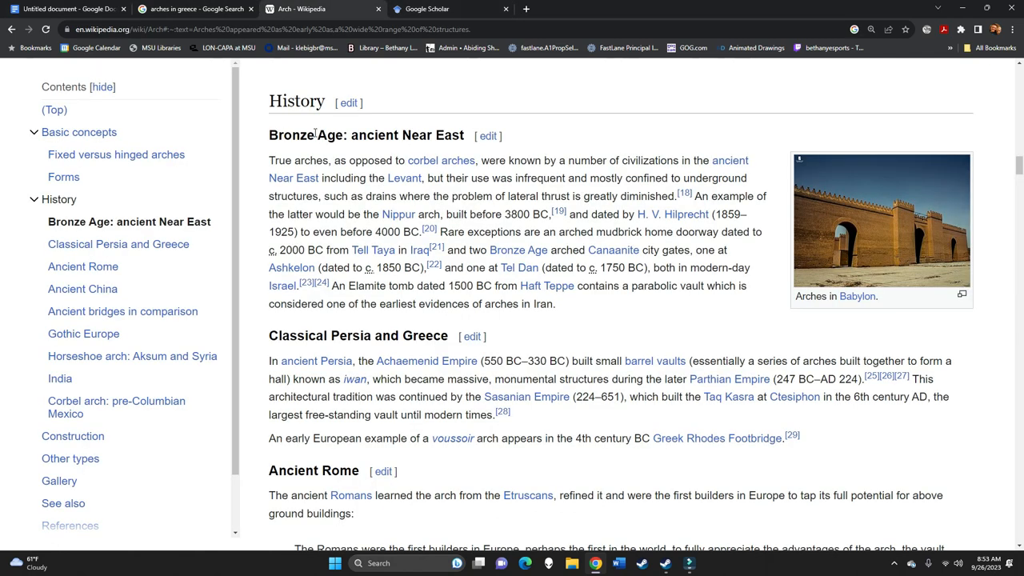
pyautogui.moveTo(293, 178)
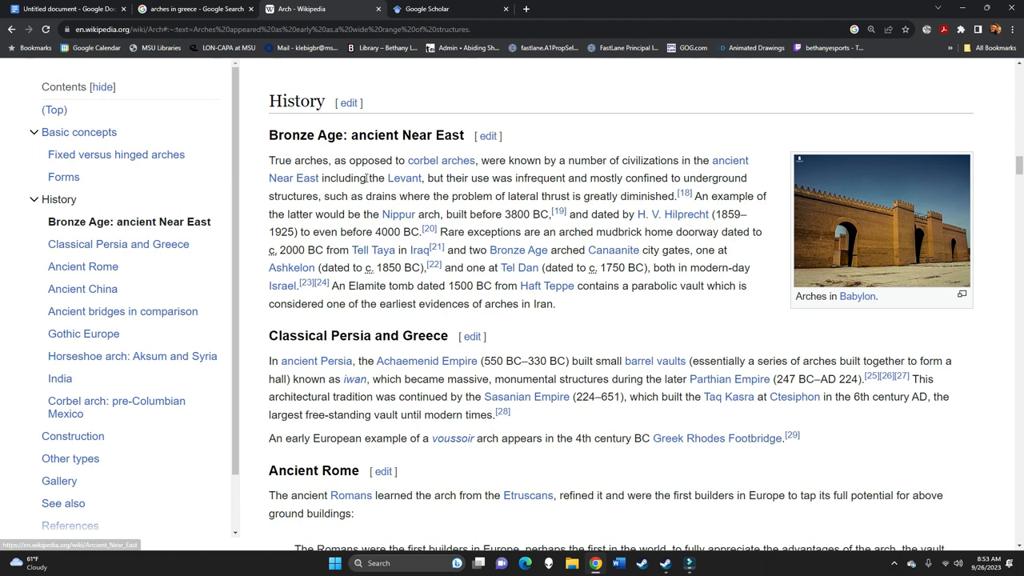
# Search Scholar for 'Bronze Age Arches' and scroll to the Tel Dan three-arched gate article
pyautogui.click(448, 8)
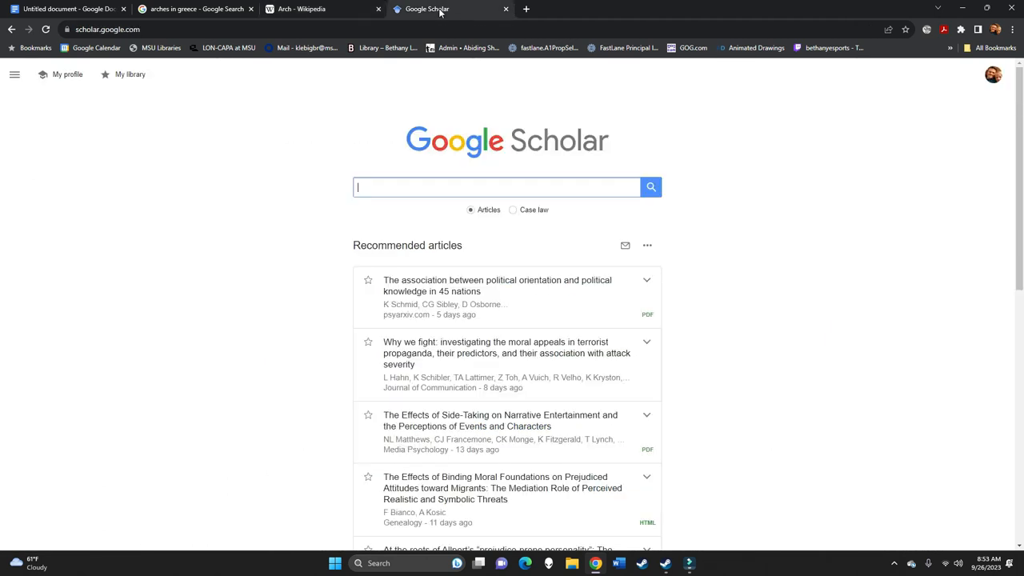
pyautogui.write('b')
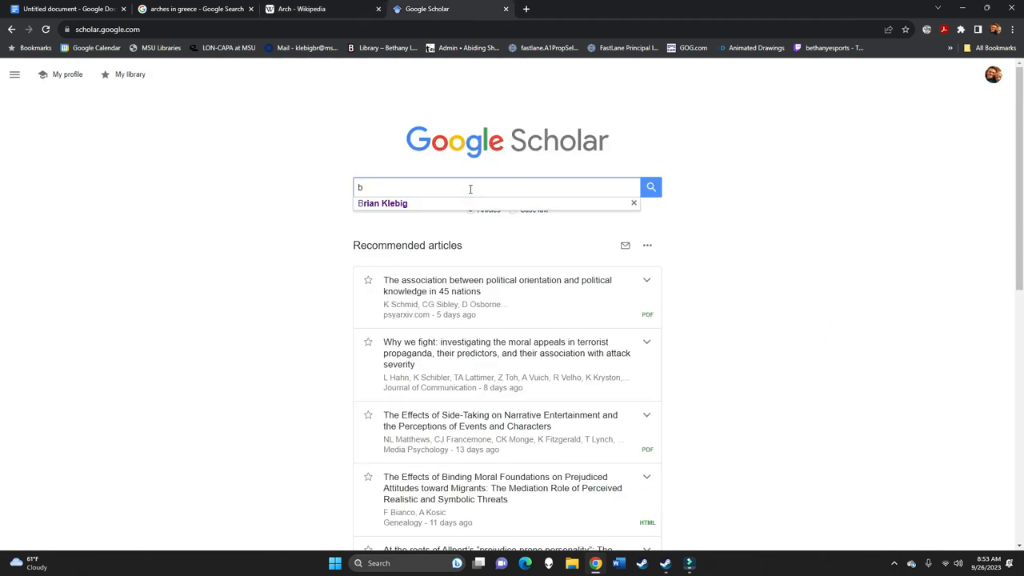
pyautogui.write('Bronze')
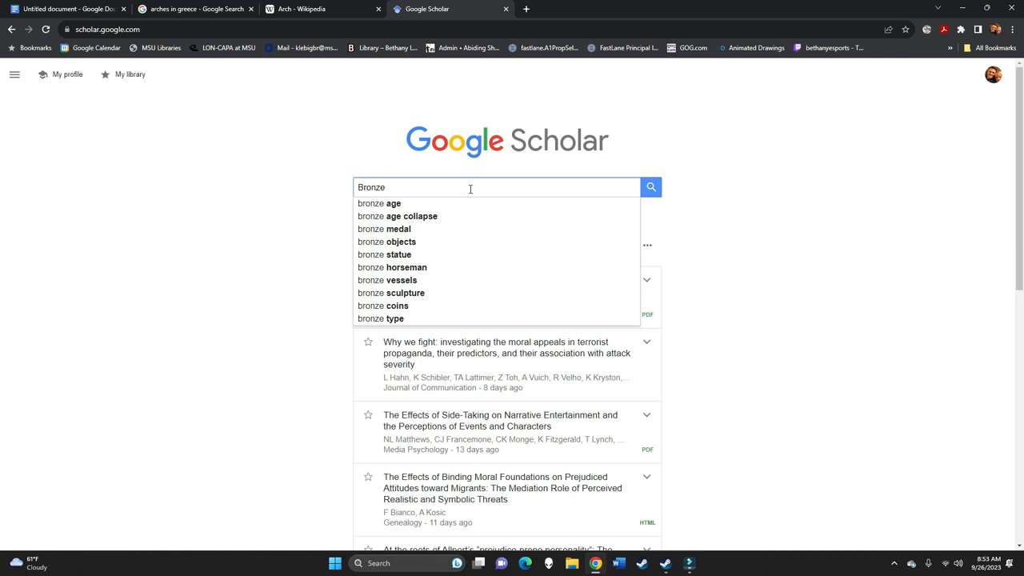
pyautogui.write('" "')
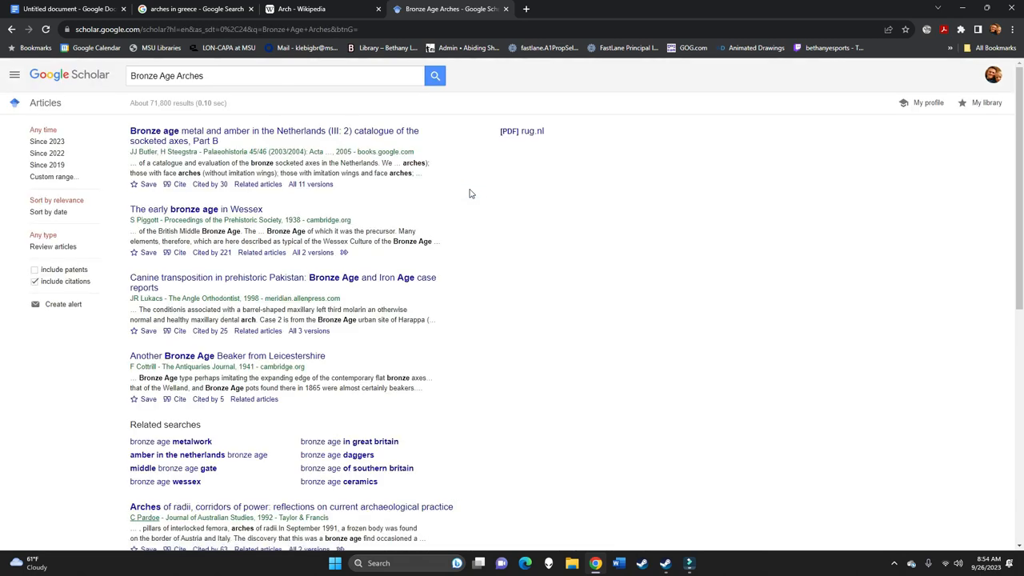
pyautogui.moveTo(392, 225)
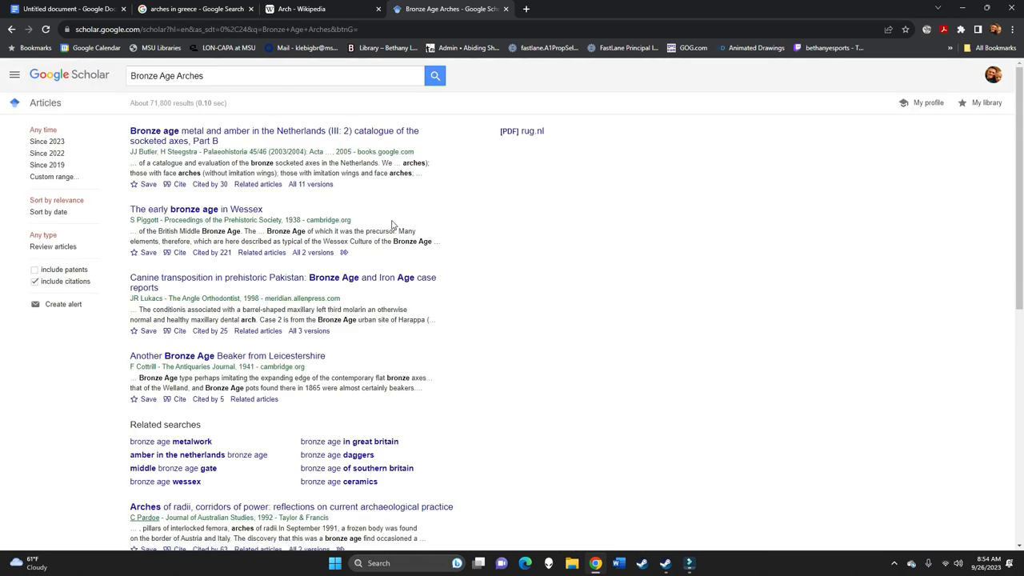
pyautogui.moveTo(348, 334)
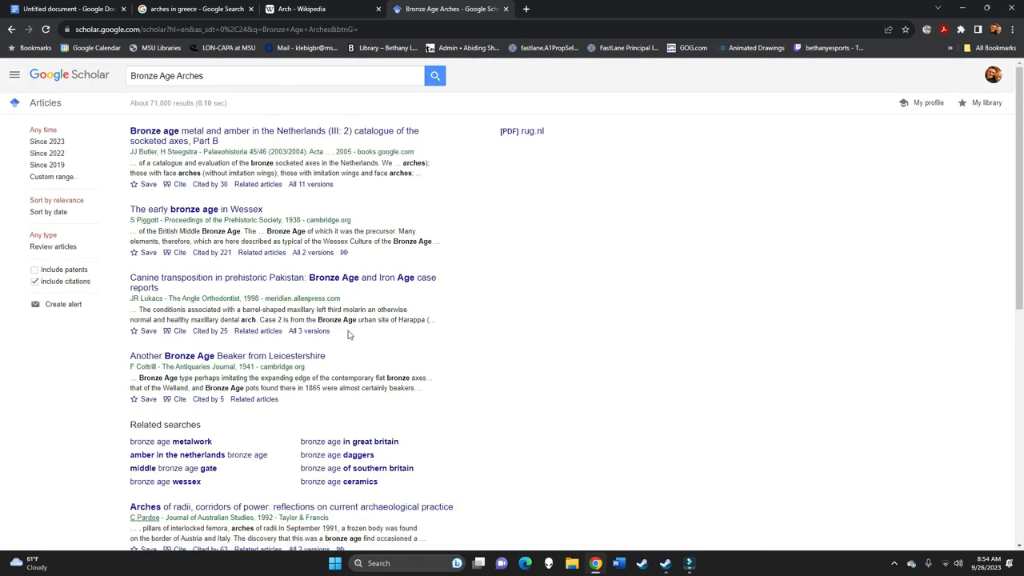
pyautogui.scroll(-3)
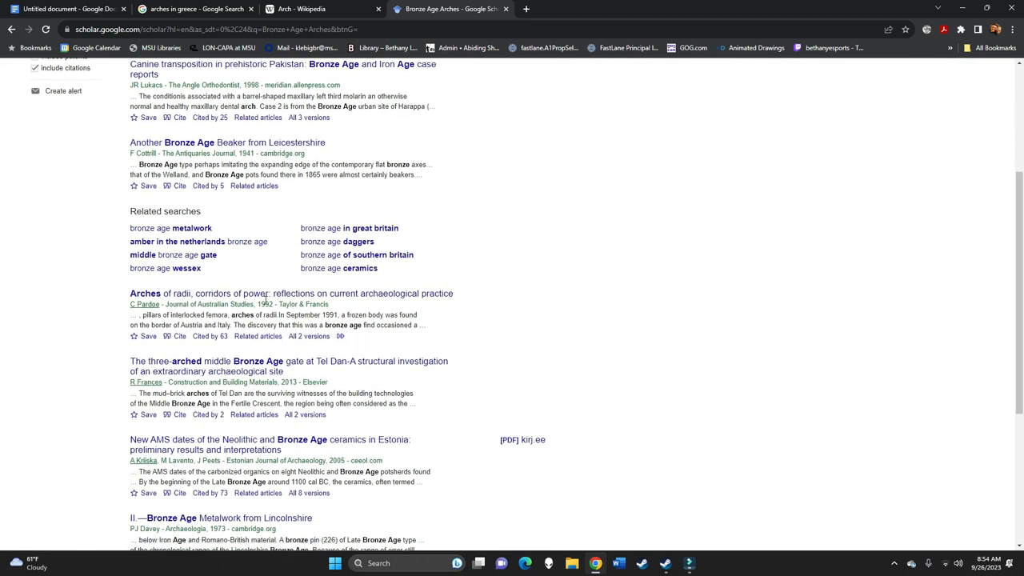
pyautogui.moveTo(280, 294)
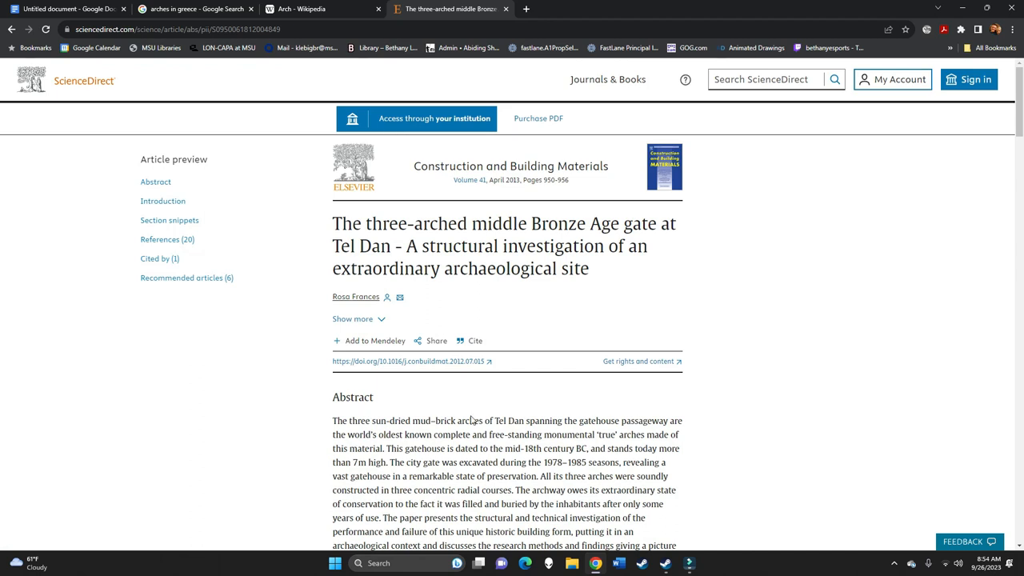
pyautogui.moveTo(332, 228)
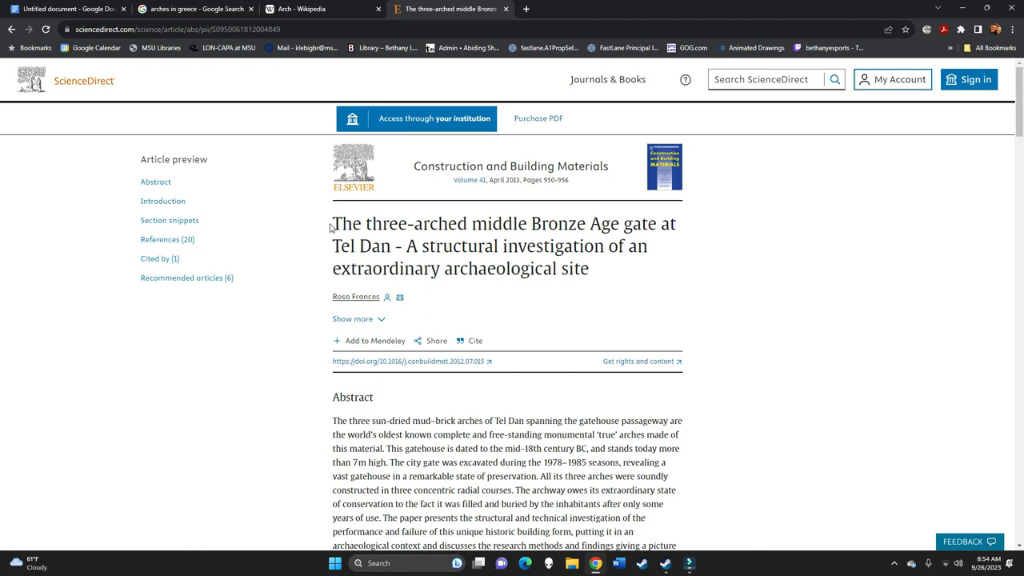
# Search Google Images for the Tel Dan gate article title and preview the first image
pyautogui.moveTo(333, 223); pyautogui.dragTo(417, 246)
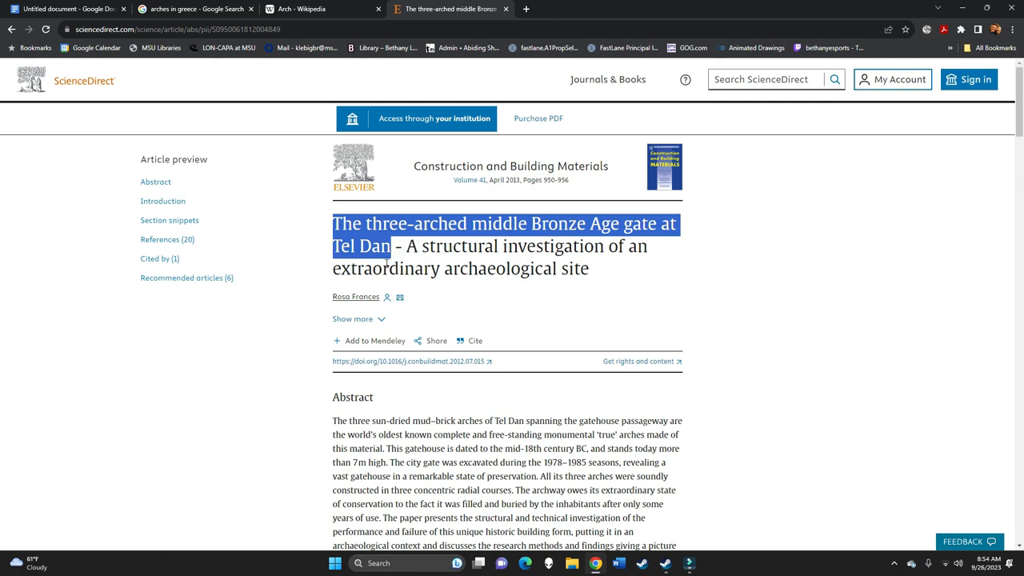
pyautogui.click(527, 8)
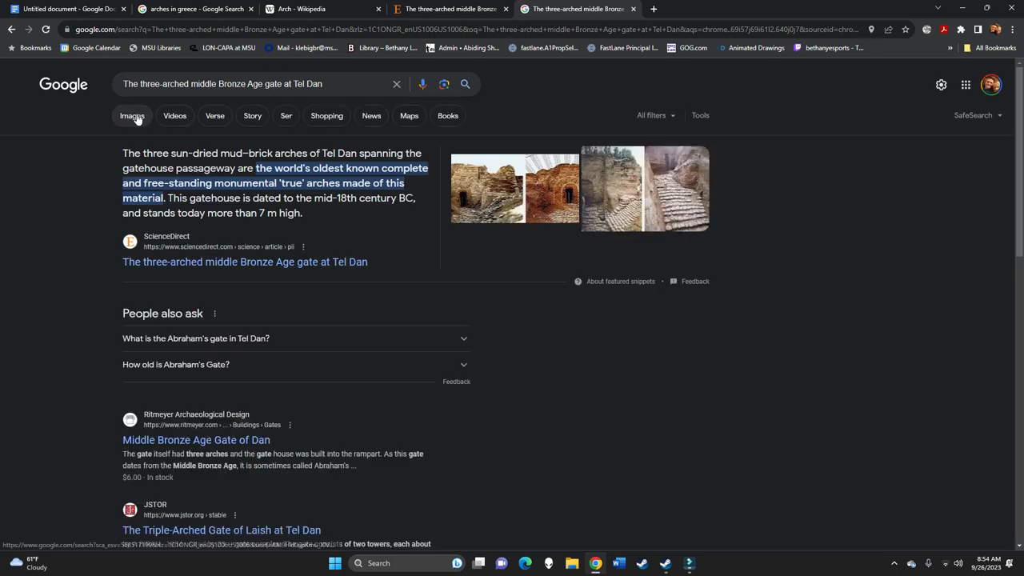
pyautogui.click(132, 115)
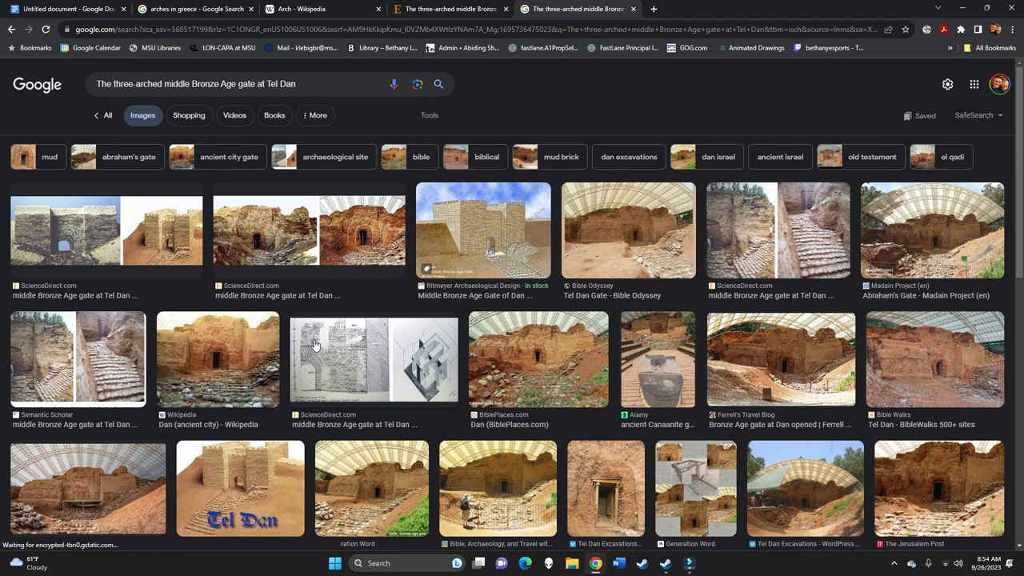
pyautogui.click(104, 230)
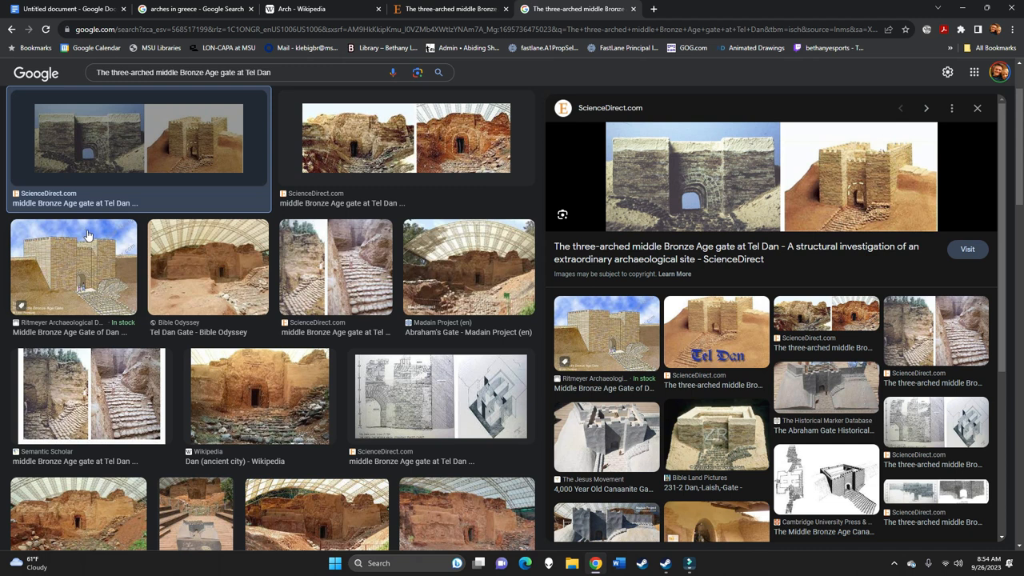
pyautogui.moveTo(691, 200)
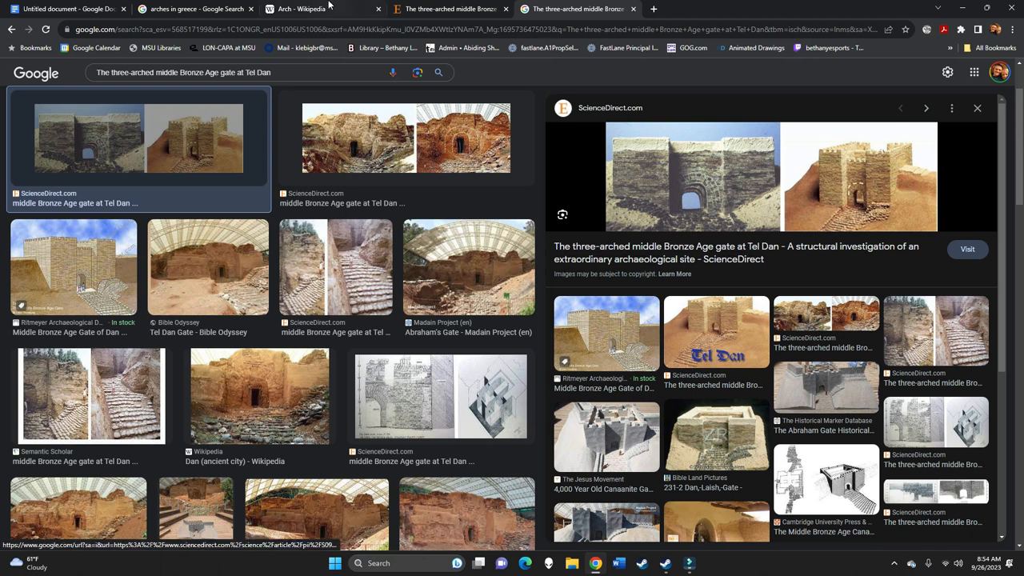
pyautogui.click(68, 8)
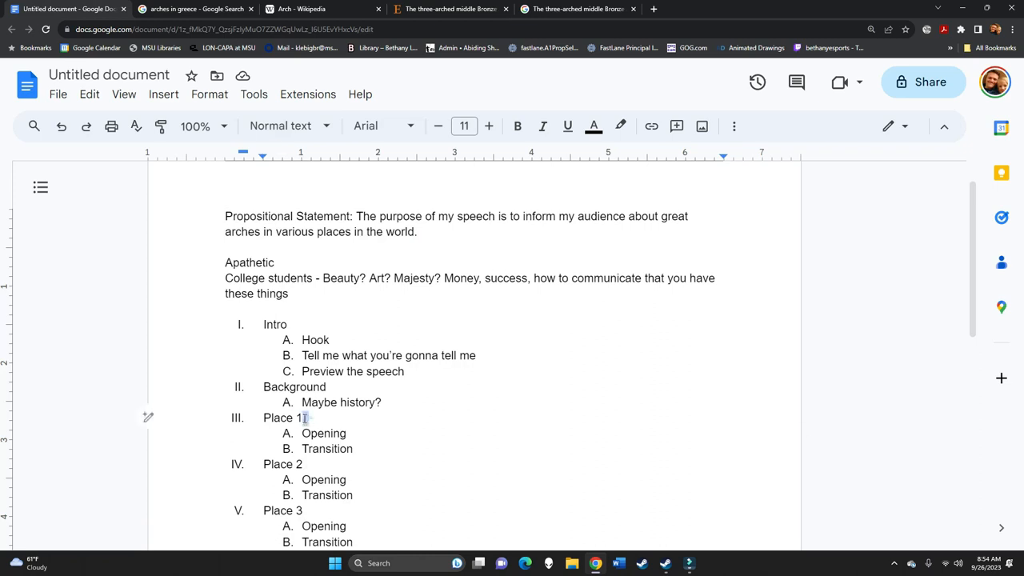
# Search 'where is tel dan' in a new tab, finding it in Dan, Israel
pyautogui.doubleClick(278, 417)
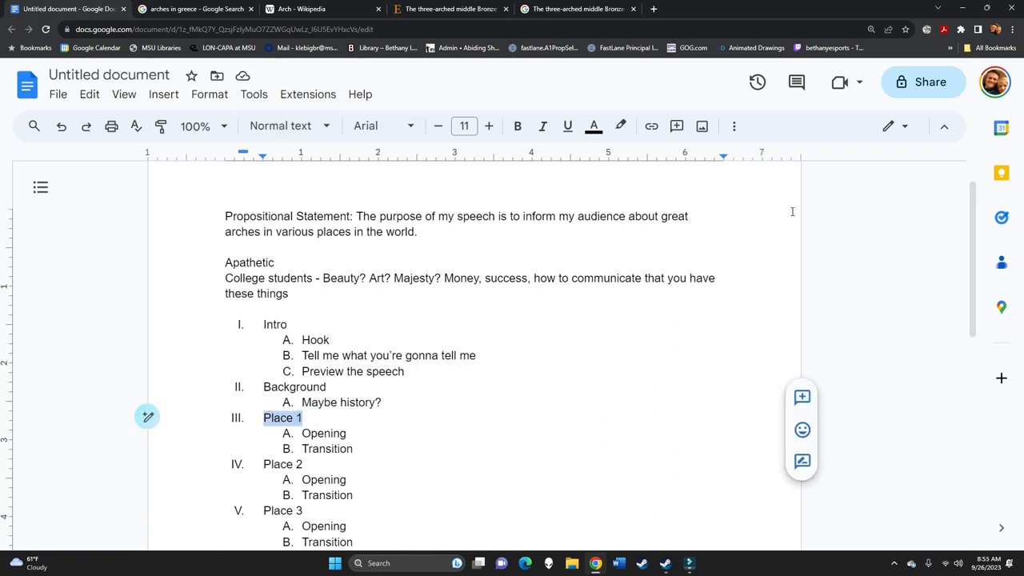
pyautogui.click(576, 9)
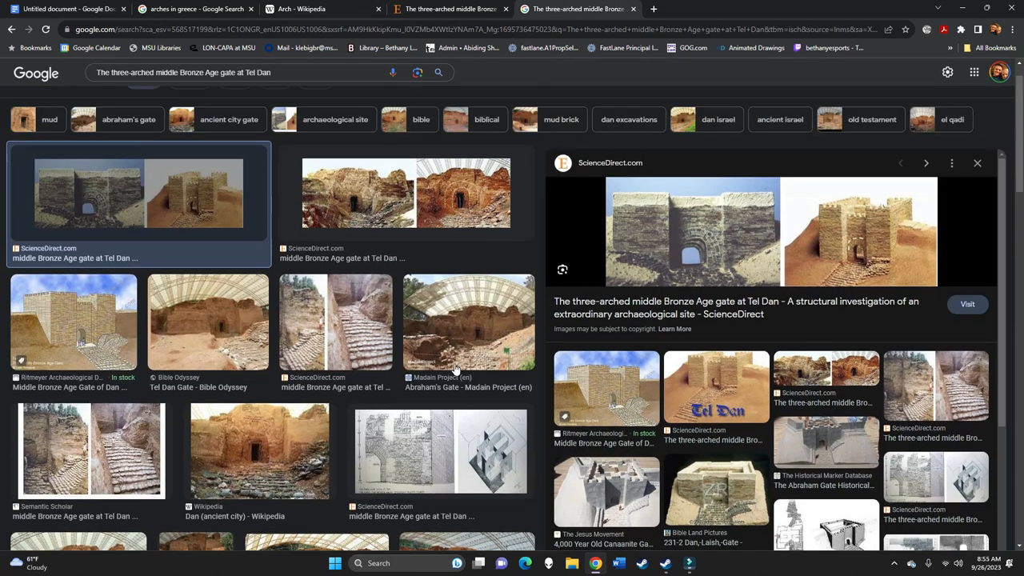
pyautogui.click(770, 8)
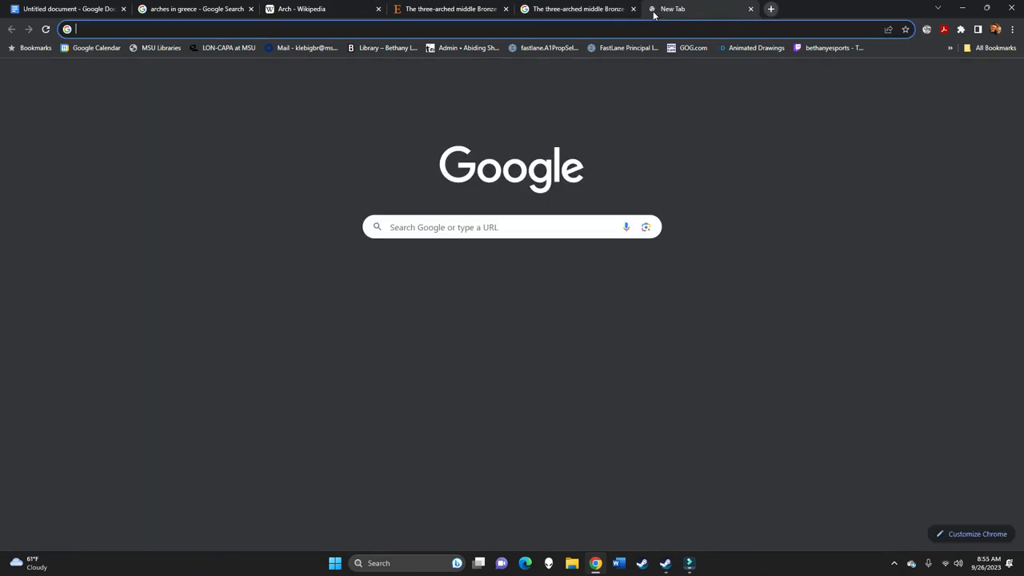
pyautogui.write('Where is tel dan')
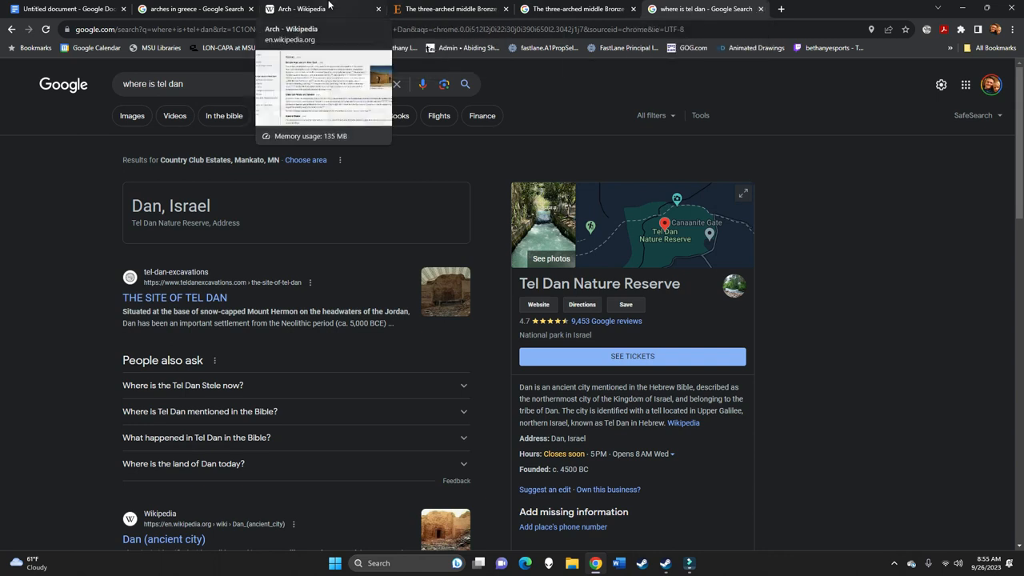
pyautogui.click(300, 9)
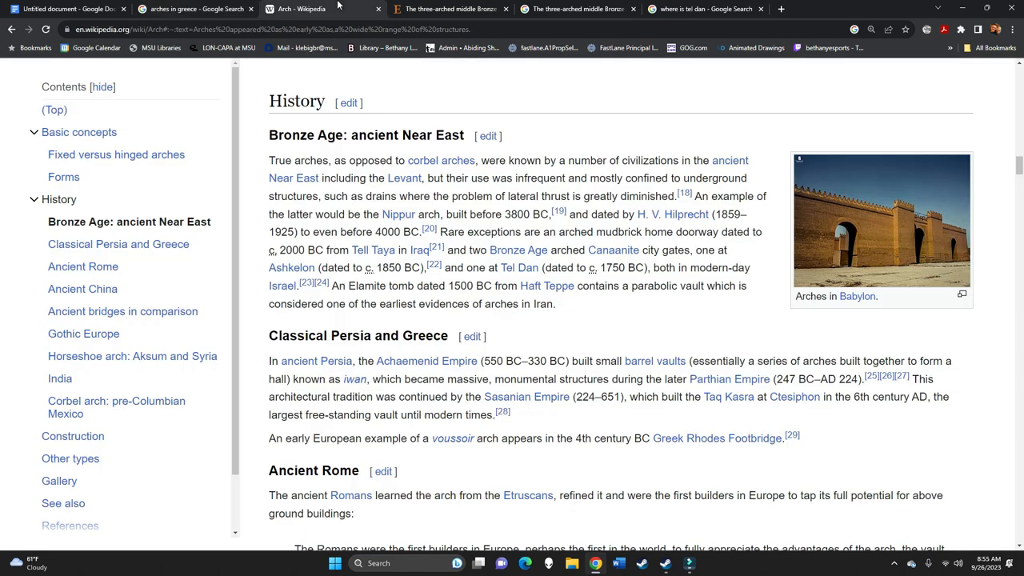
# Write Middle East point A: 'Some of the oldest arches in the world are in the middle east (CITE).'
pyautogui.click(68, 9)
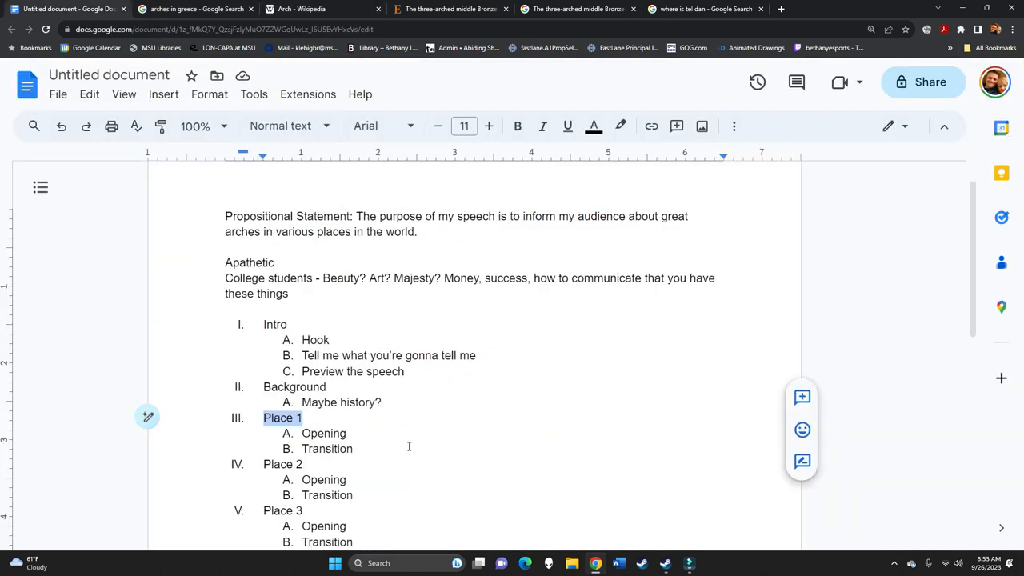
pyautogui.write('Middle East')
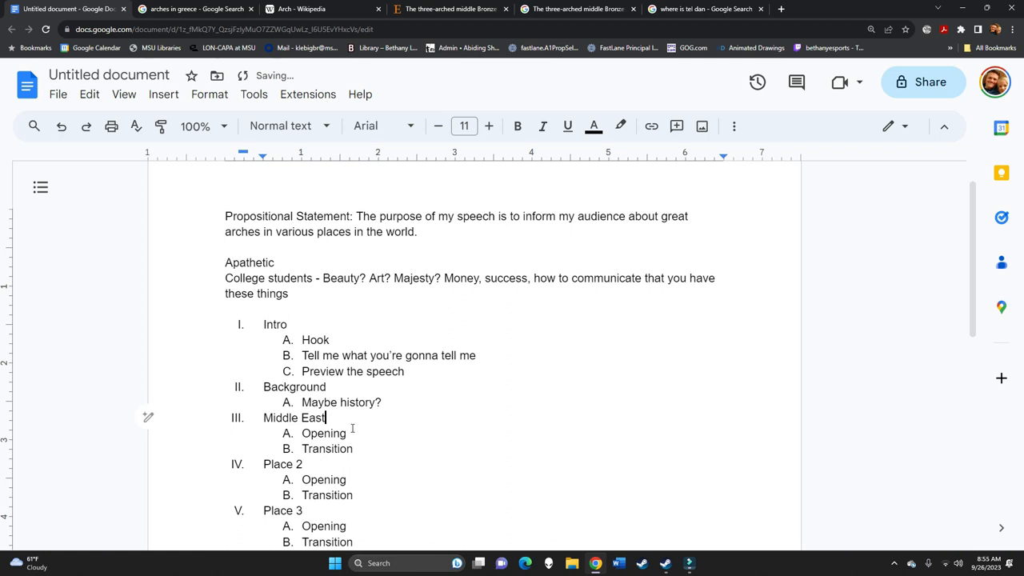
pyautogui.doubleClick(323, 433)
pyautogui.write('S')
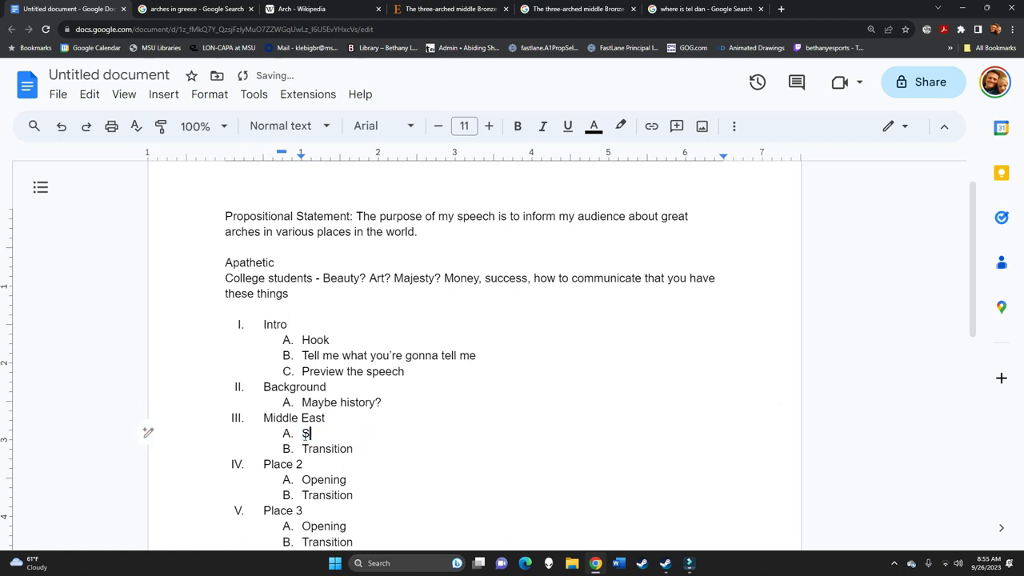
pyautogui.write('ome of the ol')
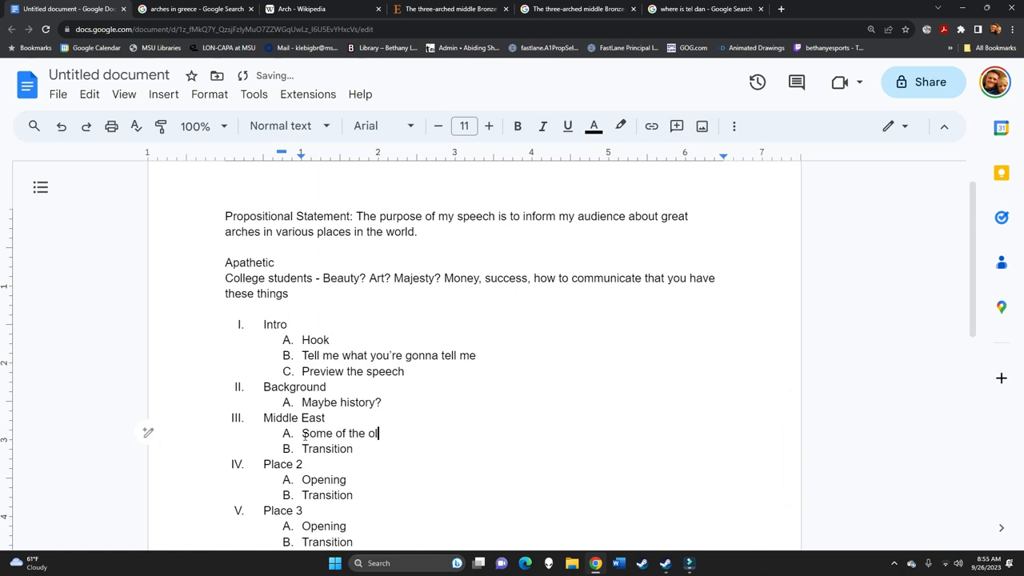
pyautogui.write('dest arches i')
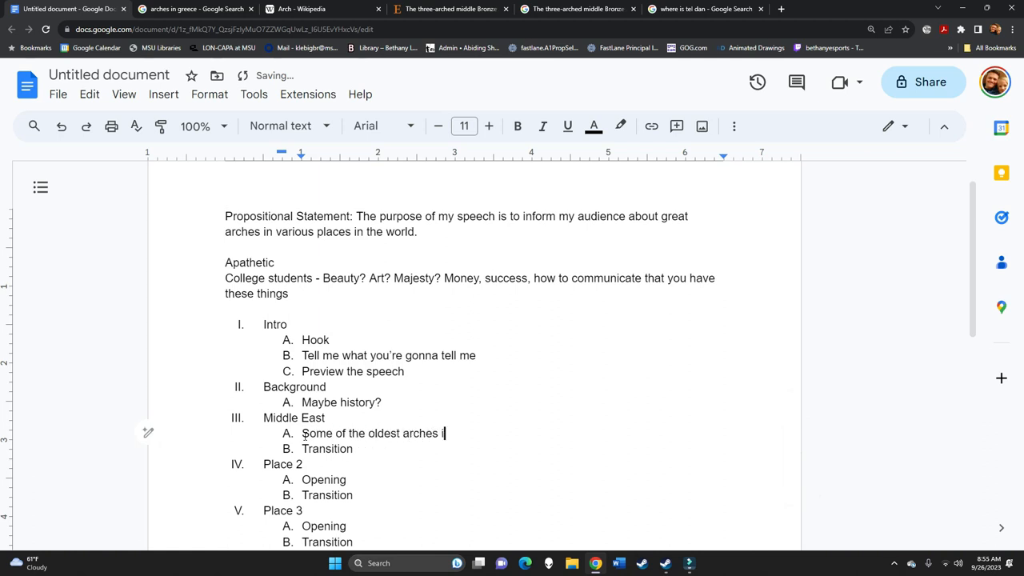
pyautogui.write('n the world are in the')
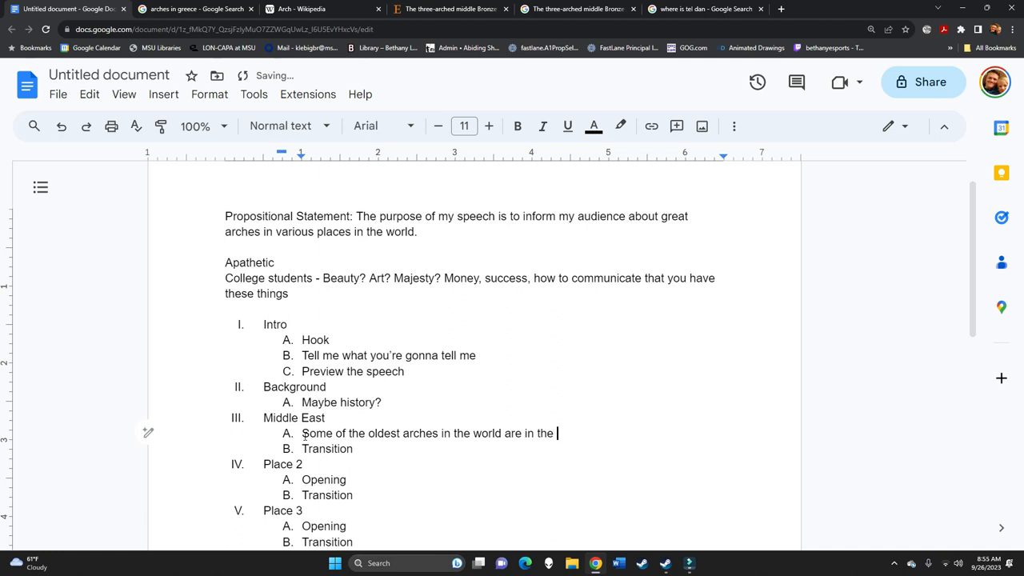
pyautogui.write('middle east.')
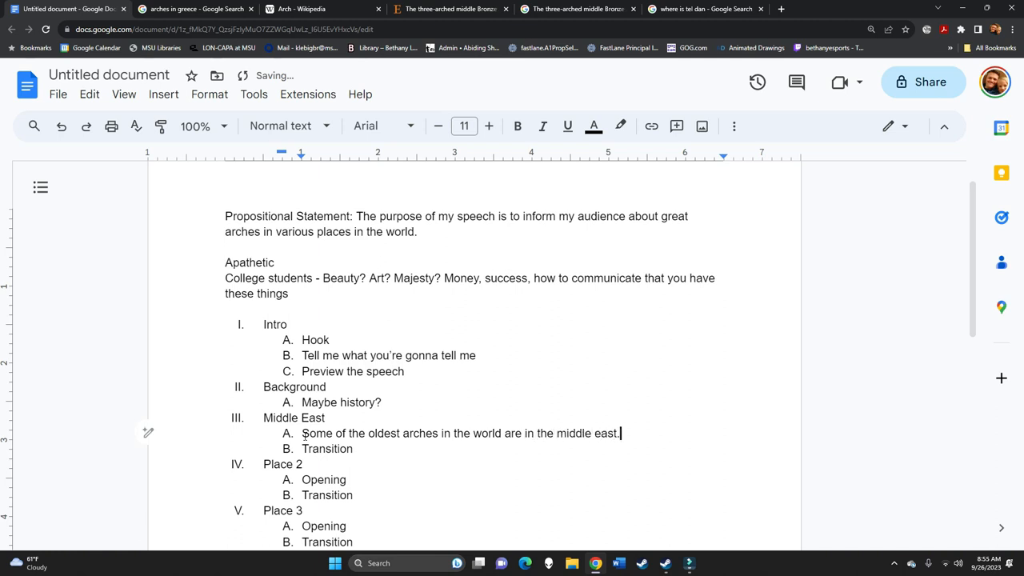
pyautogui.write('(C')
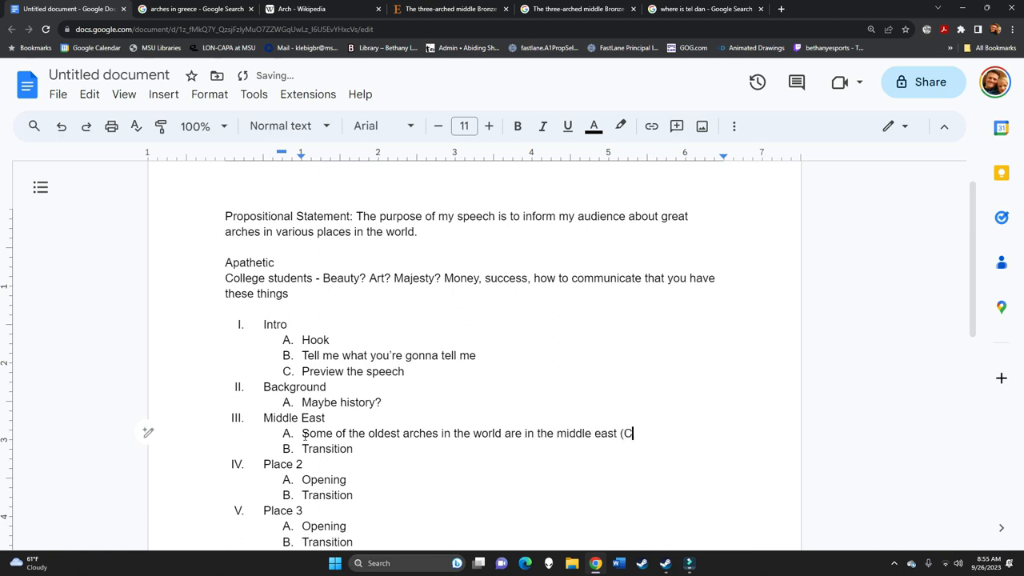
pyautogui.write('ITE).')
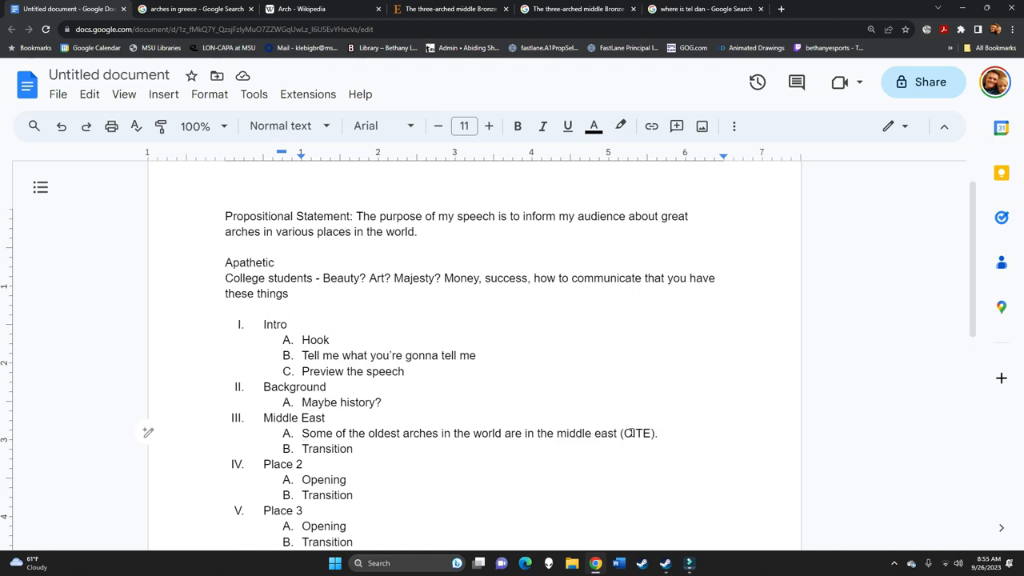
pyautogui.doubleClick(637, 433)
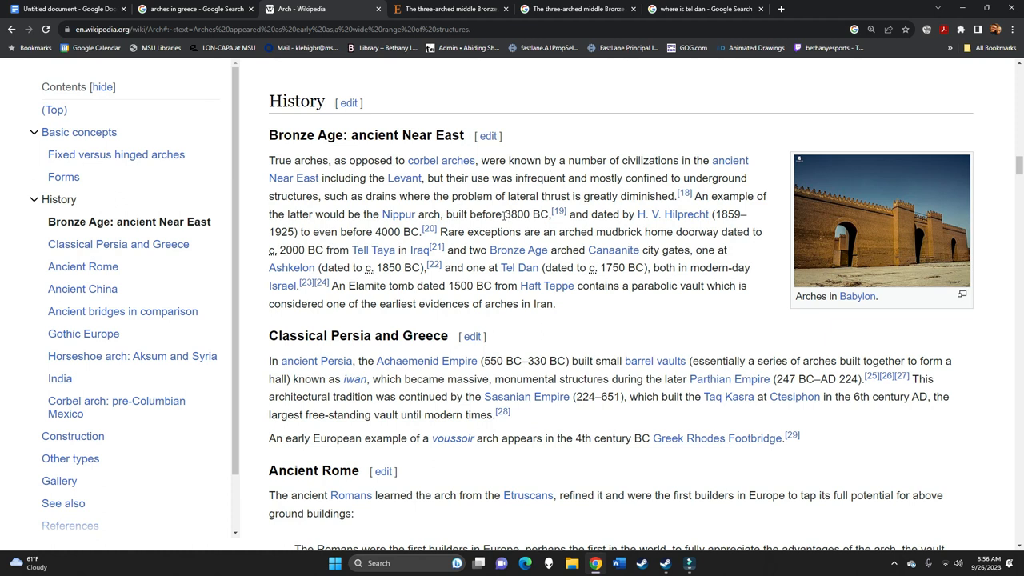
# Follow the Nippur arch footnote to Peters' Nippur excavations reference and search it on Google
pyautogui.doubleClick(517, 213)
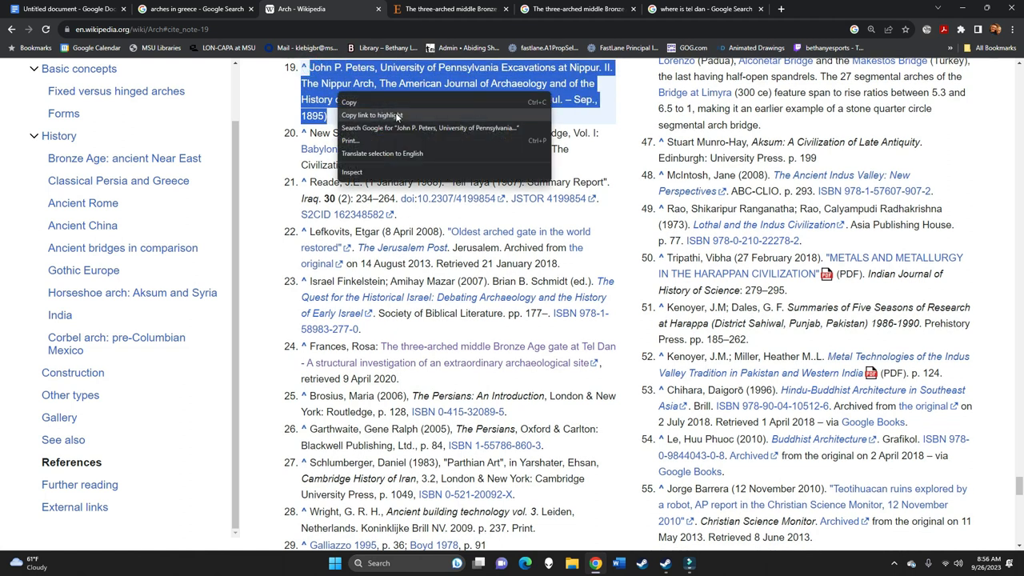
pyautogui.click(704, 9)
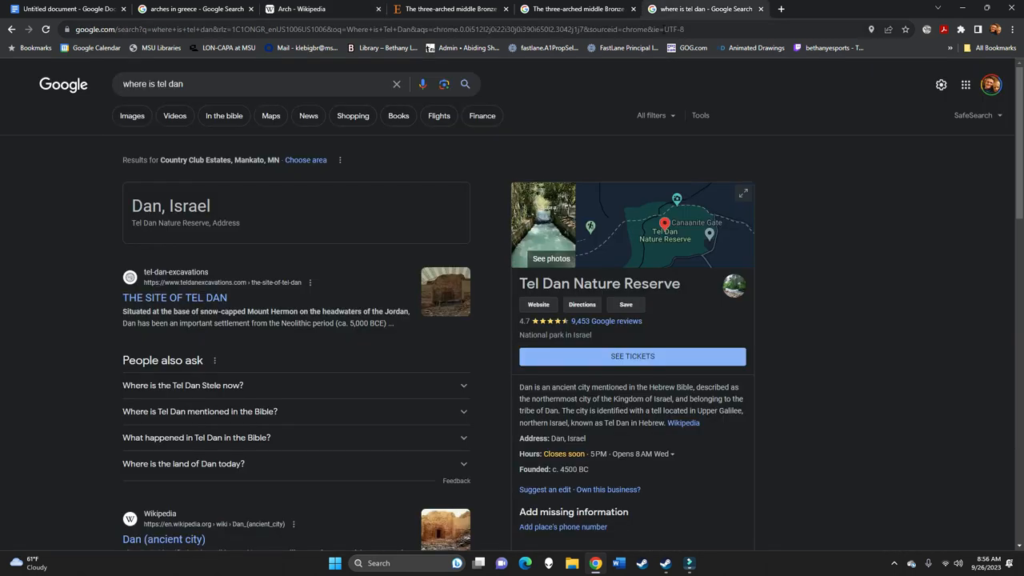
pyautogui.moveTo(578, 8)
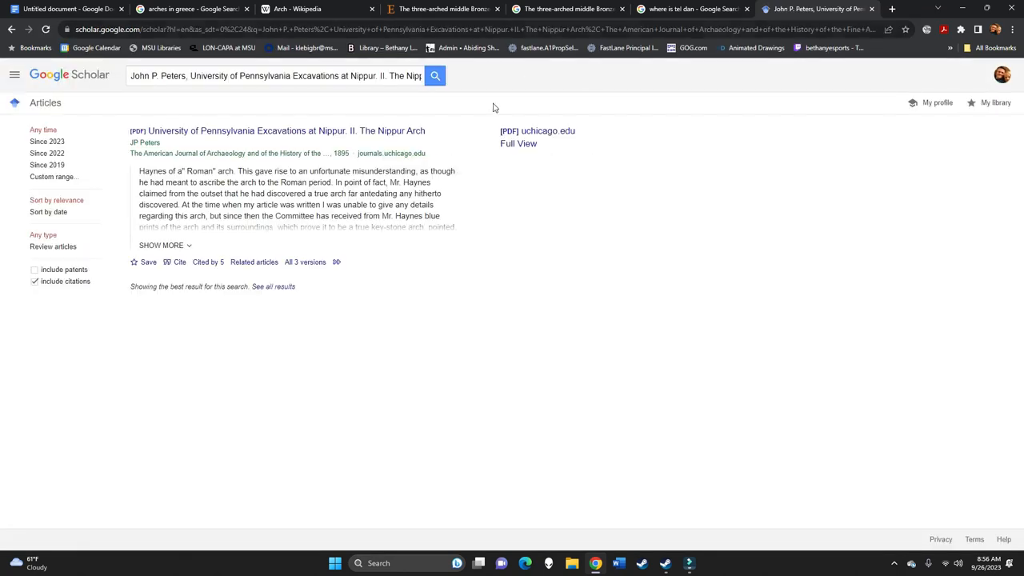
# Paste Peters' 1895 Nippur Arch APA citation from Scholar at the outline's end
pyautogui.click(176, 261)
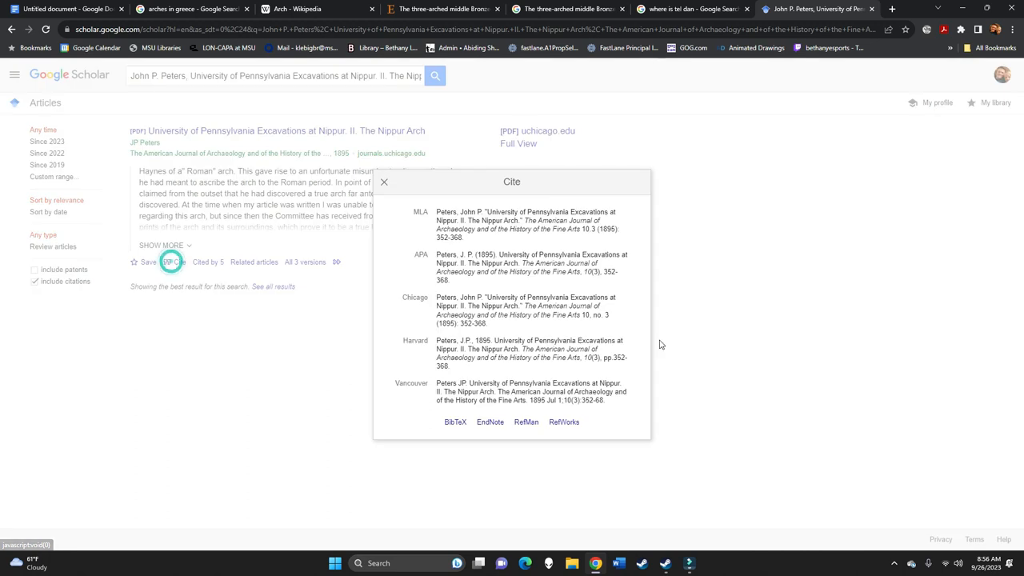
pyautogui.tripleClick(528, 267)
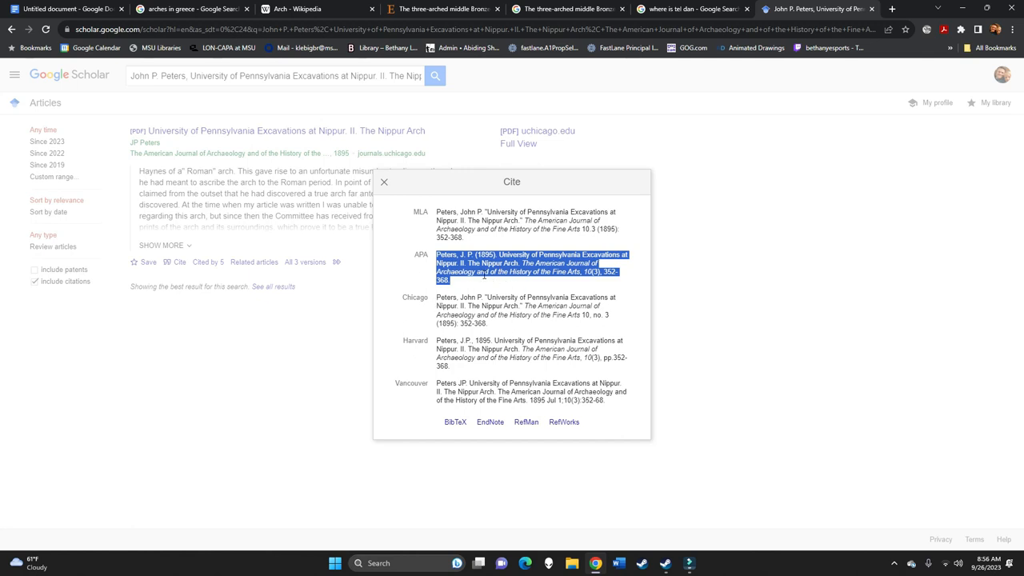
pyautogui.moveTo(613, 211)
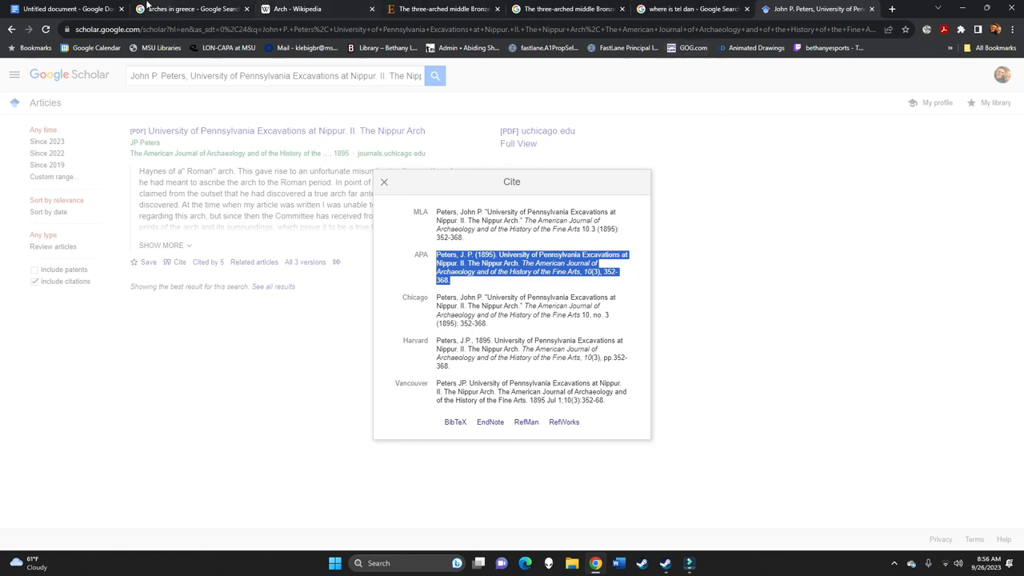
pyautogui.click(64, 9)
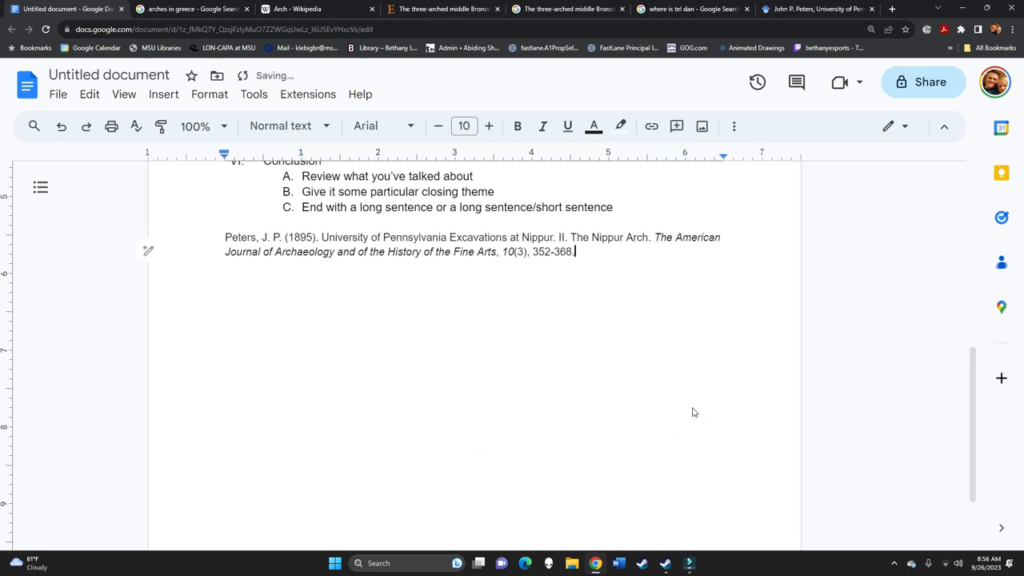
pyautogui.click(816, 9)
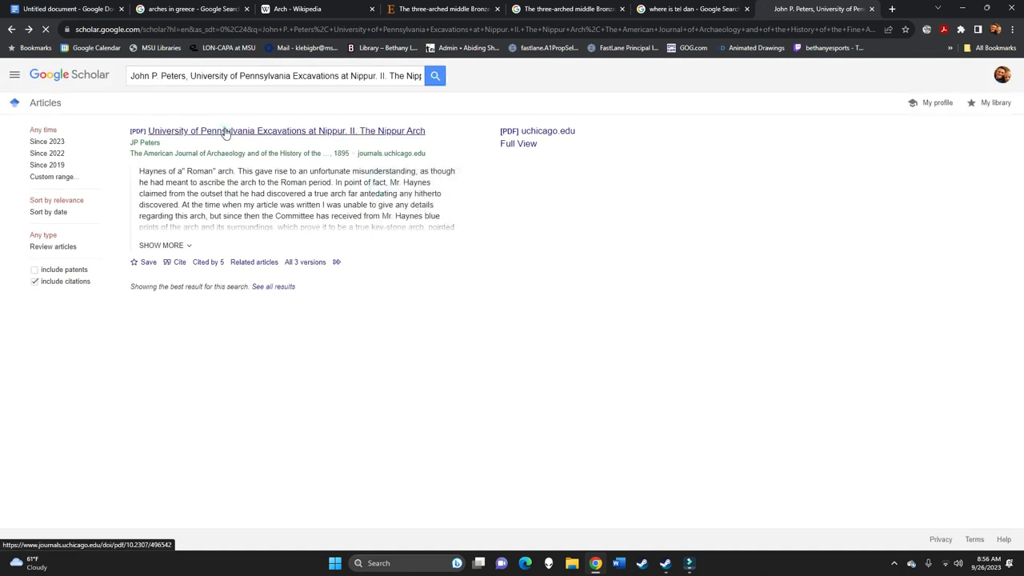
# Open the Peters Nippur Arch PDF and search '3800' to find '3800 B.C.'
pyautogui.click(286, 131)
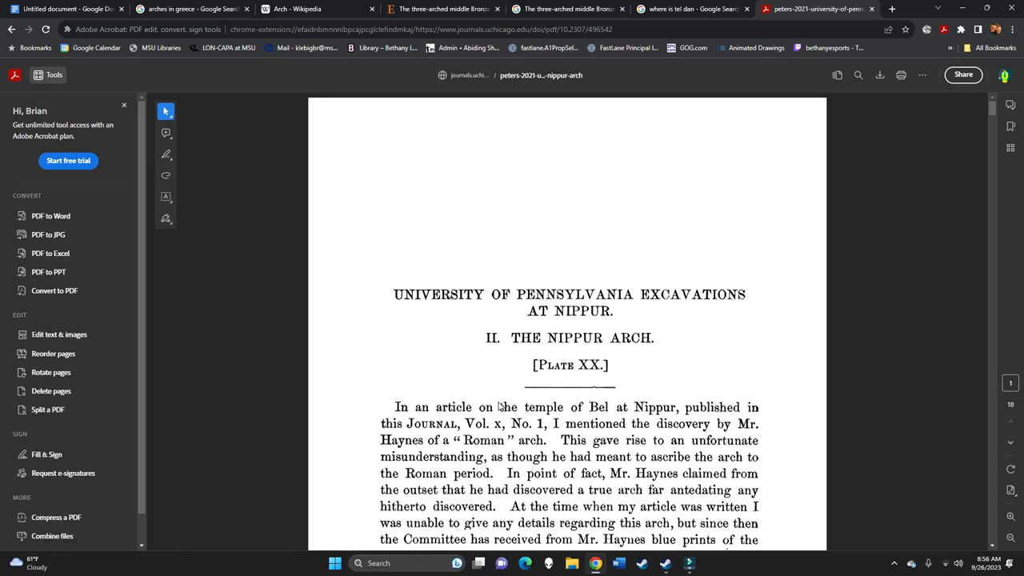
pyautogui.write('3800')
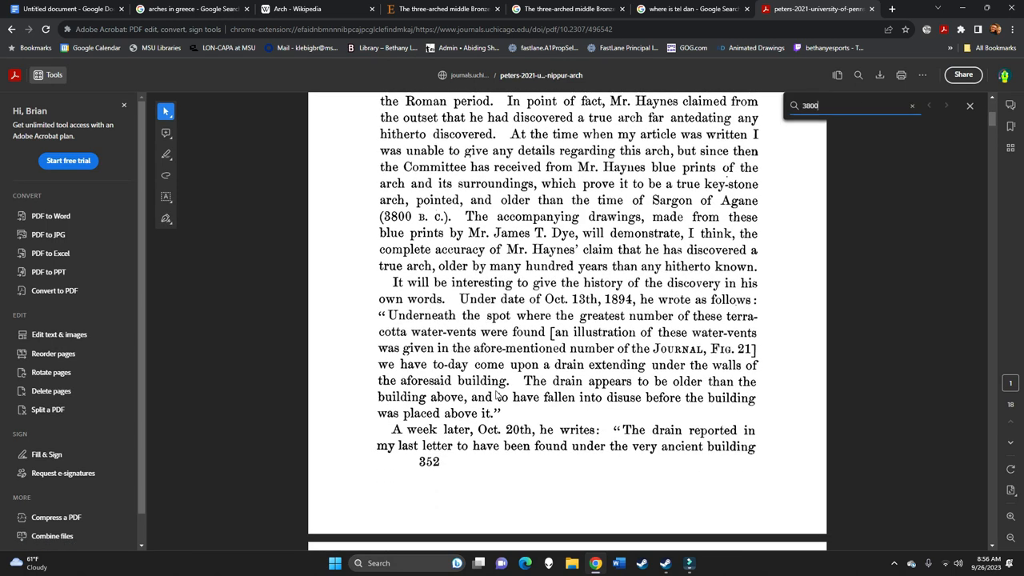
pyautogui.press('Enter')
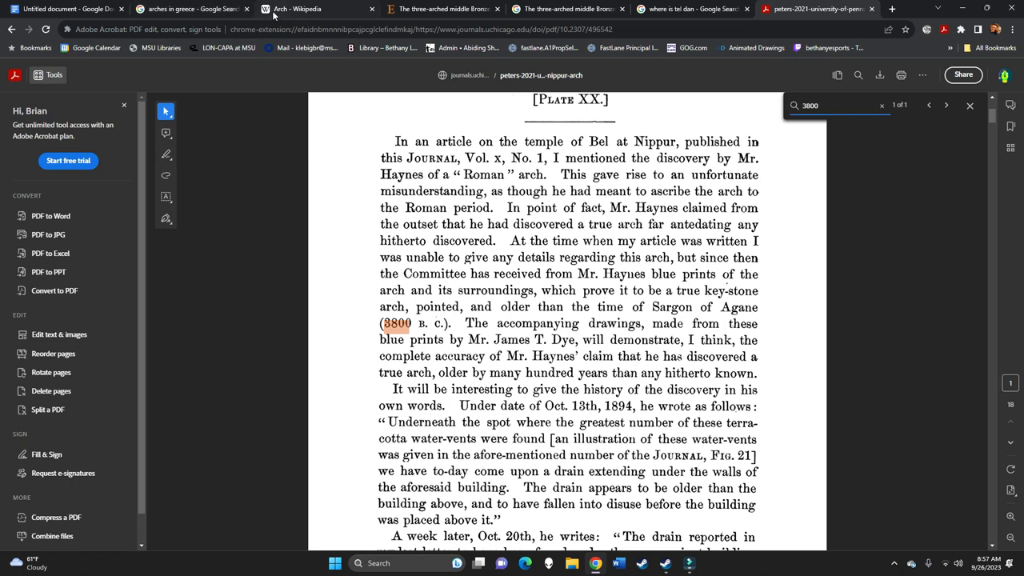
# Change the Middle East point's (CITE) placeholder to (Peters, 1895)
pyautogui.click(64, 9)
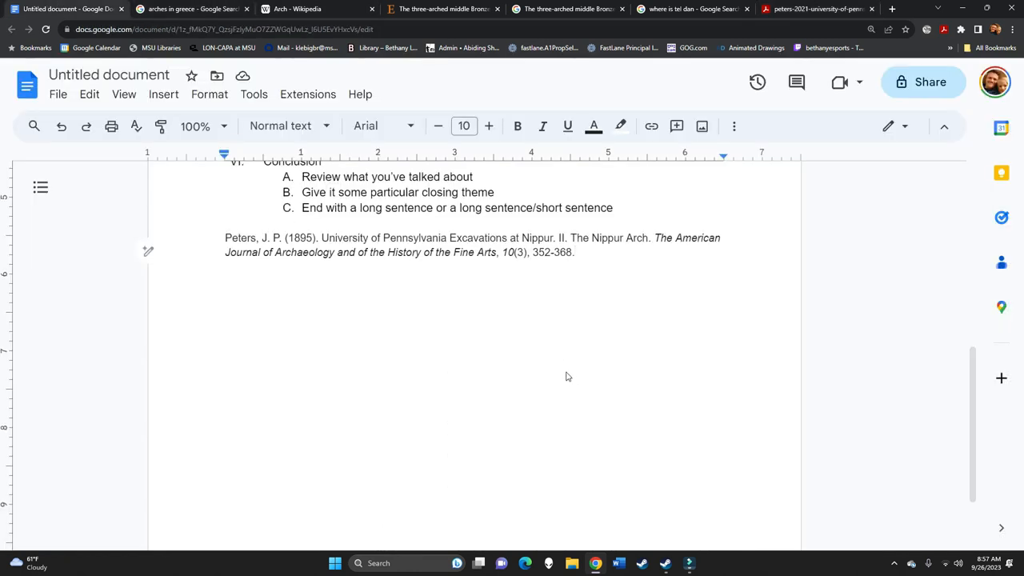
pyautogui.scroll(3)
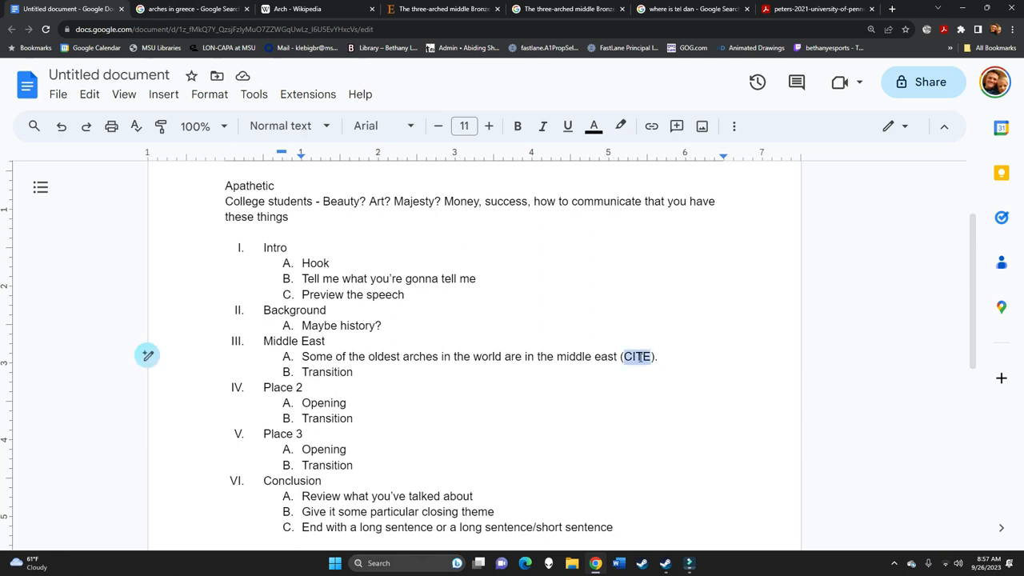
pyautogui.scroll(-3)
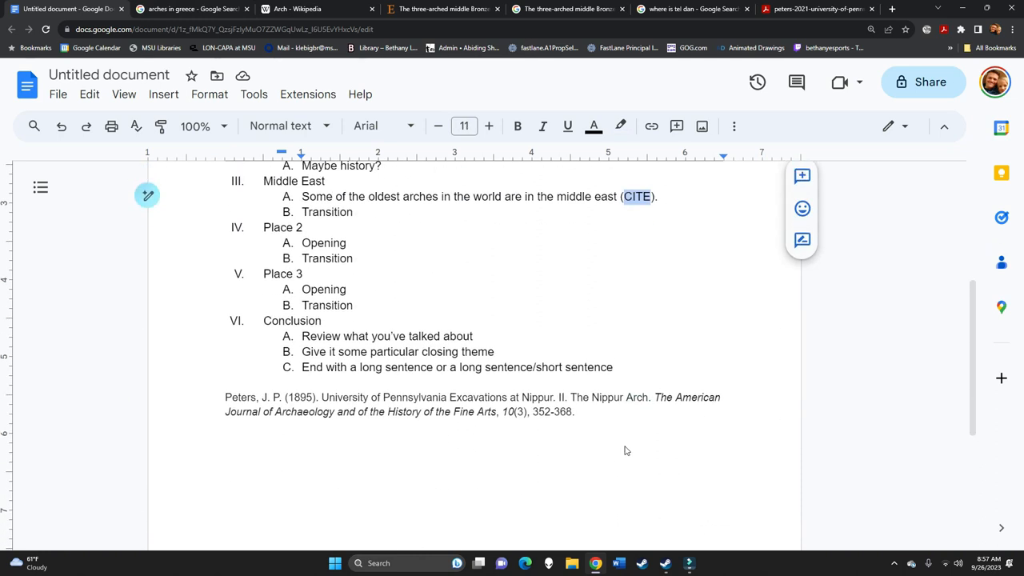
pyautogui.write('Peters, 189')
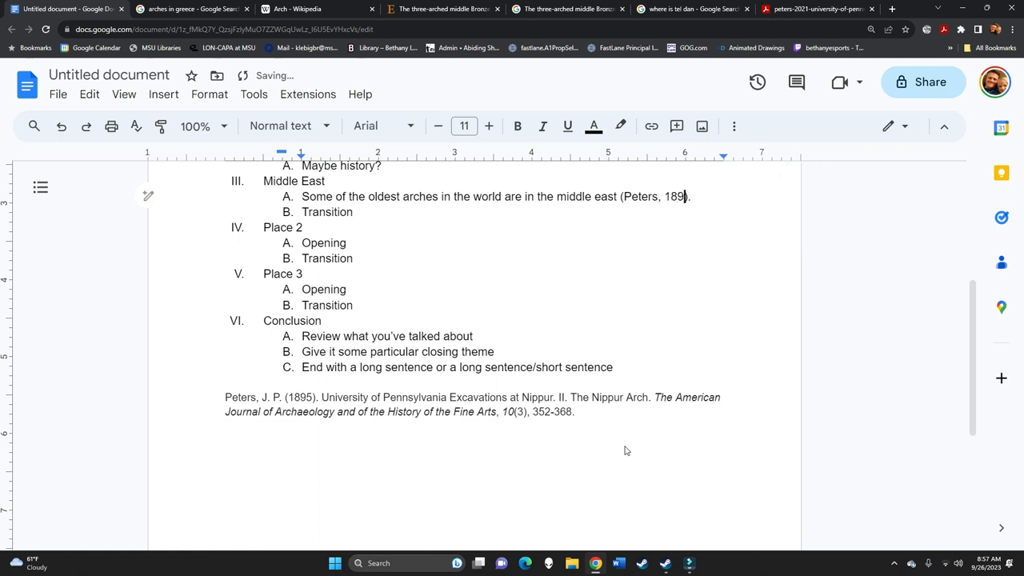
pyautogui.write('5)')
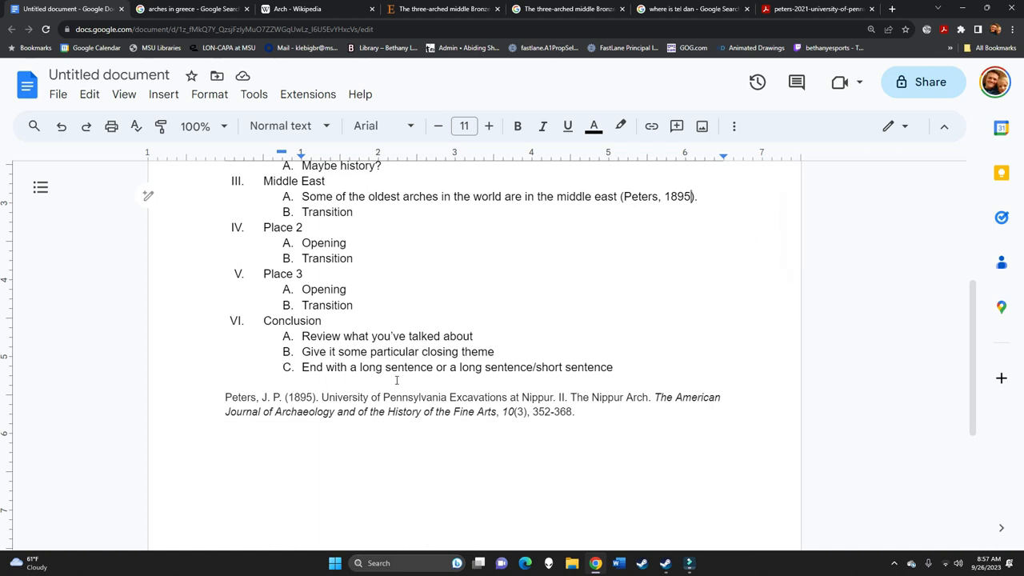
pyautogui.click(702, 197)
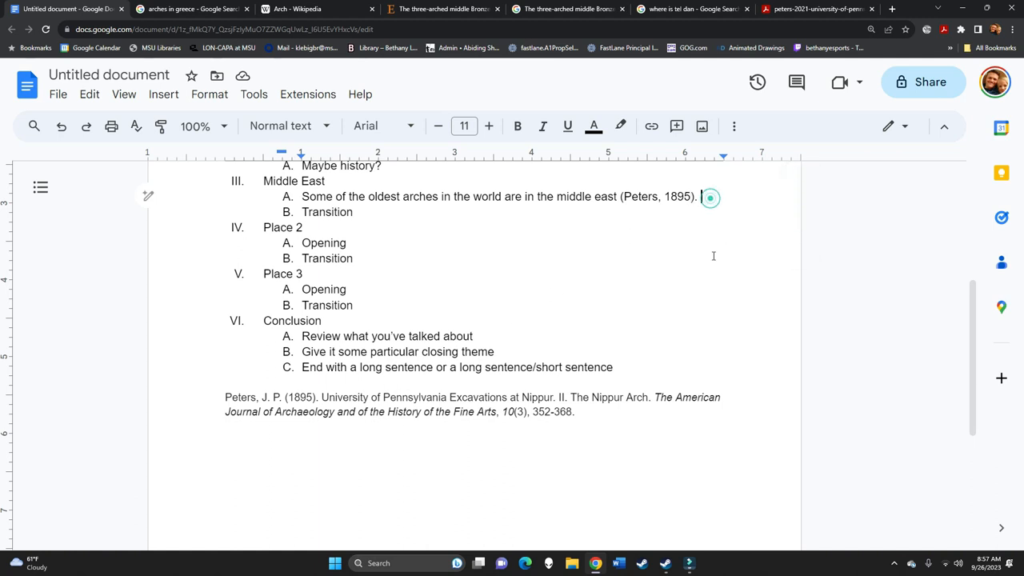
pyautogui.click(702, 196)
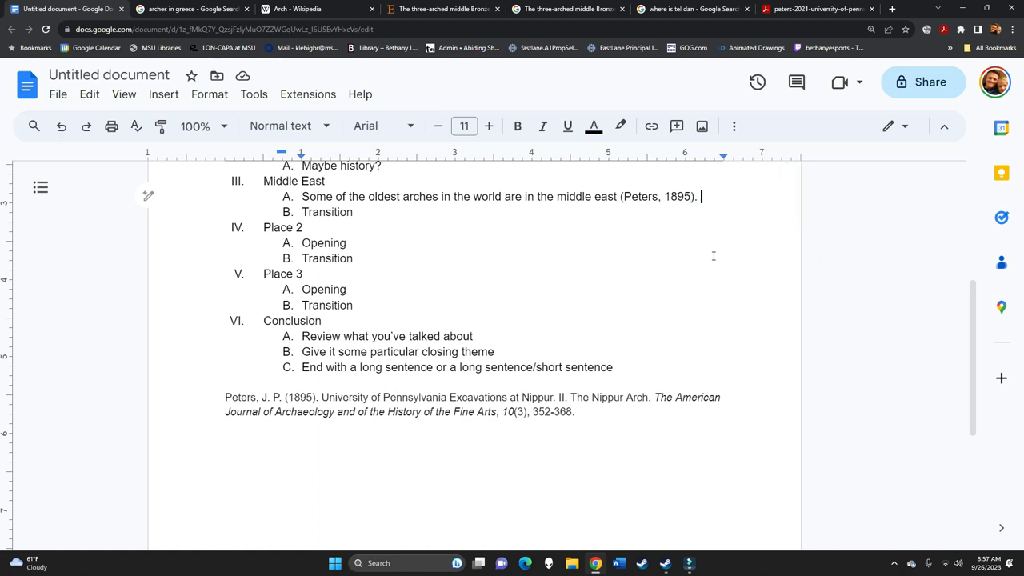
pyautogui.moveTo(432, 480)
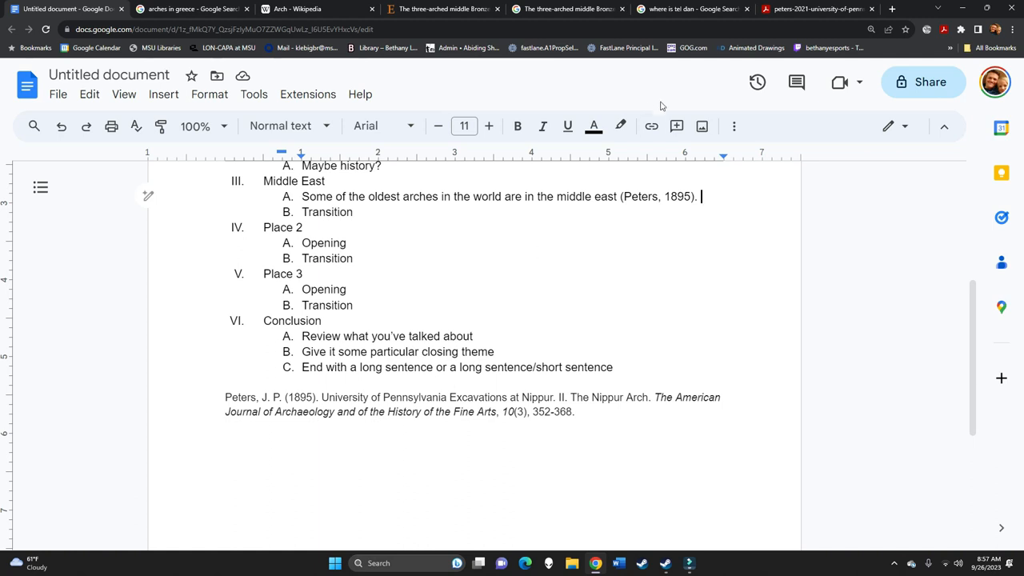
# Add sub-points 'Tel Dan triple arch' and 'What makes this arch special?', then point B 'One more arch'
pyautogui.press('enter')
pyautogui.write('Tel Dan t')
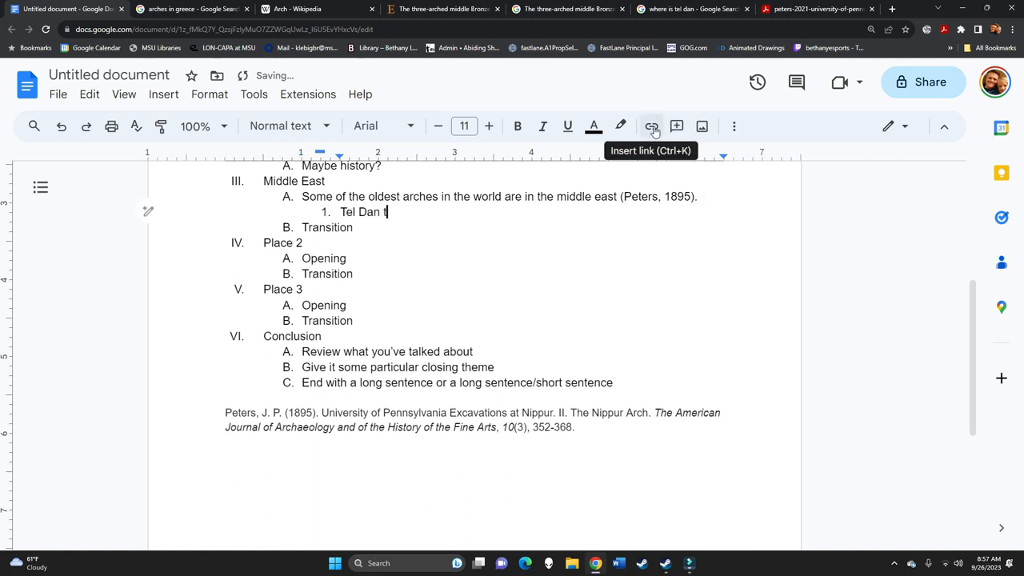
pyautogui.write('riple arch')
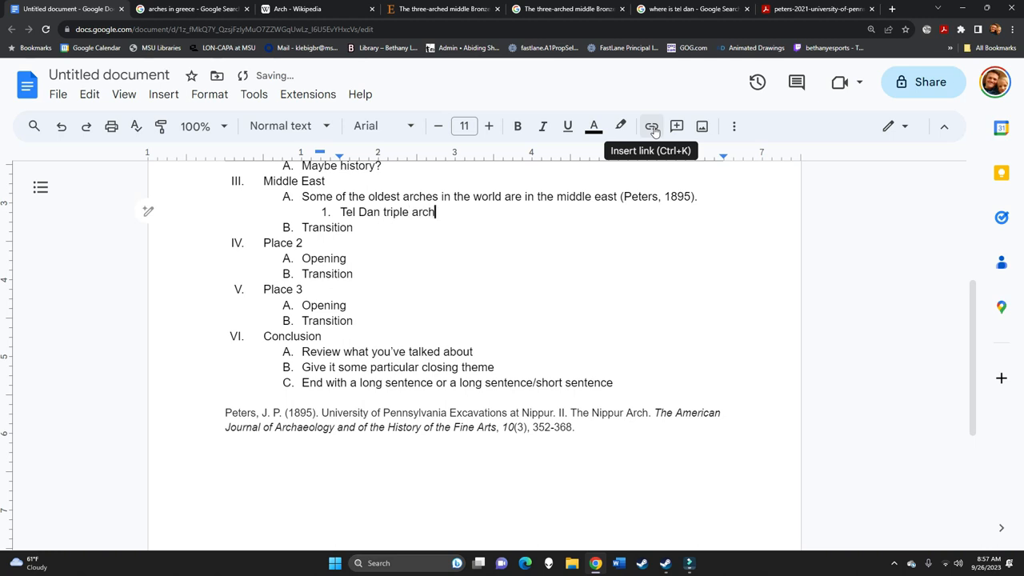
pyautogui.write('What makes')
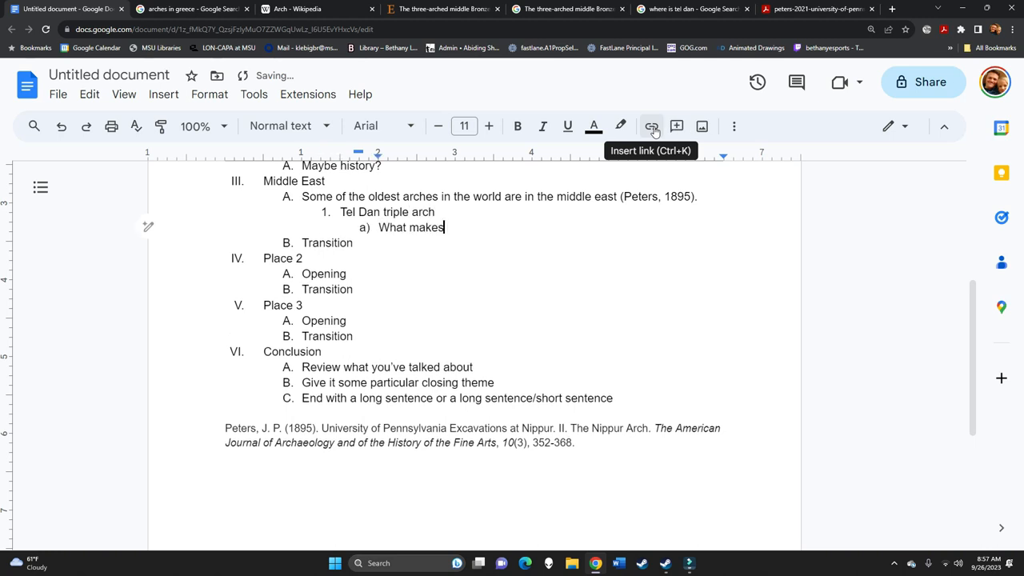
pyautogui.write('this arch s')
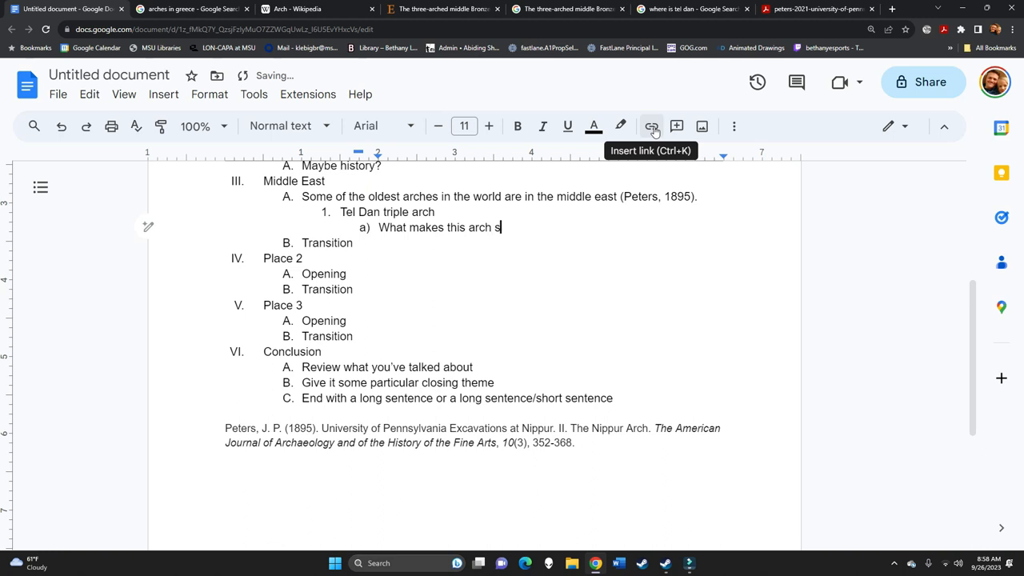
pyautogui.write('pecial?')
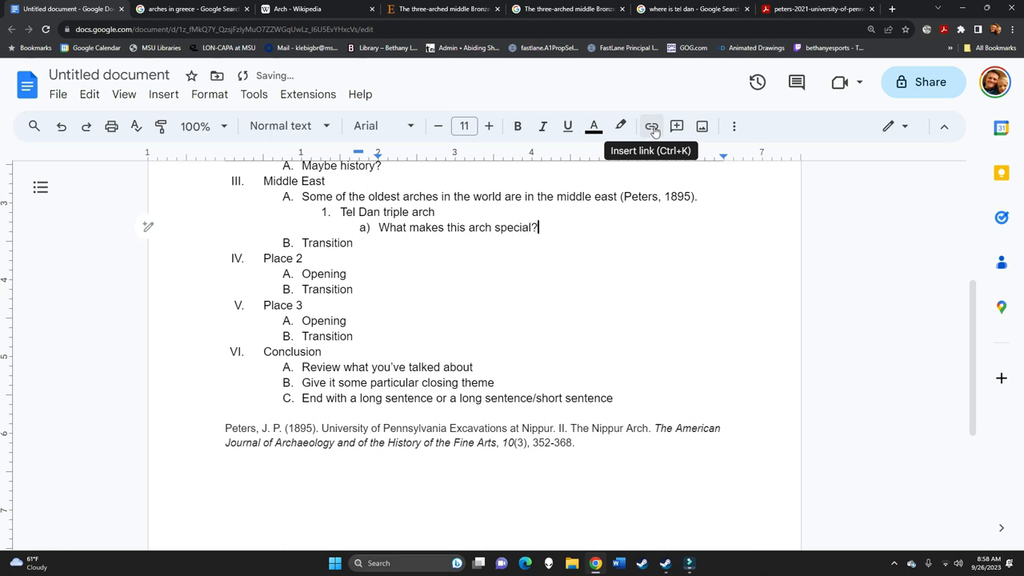
pyautogui.press('enter')
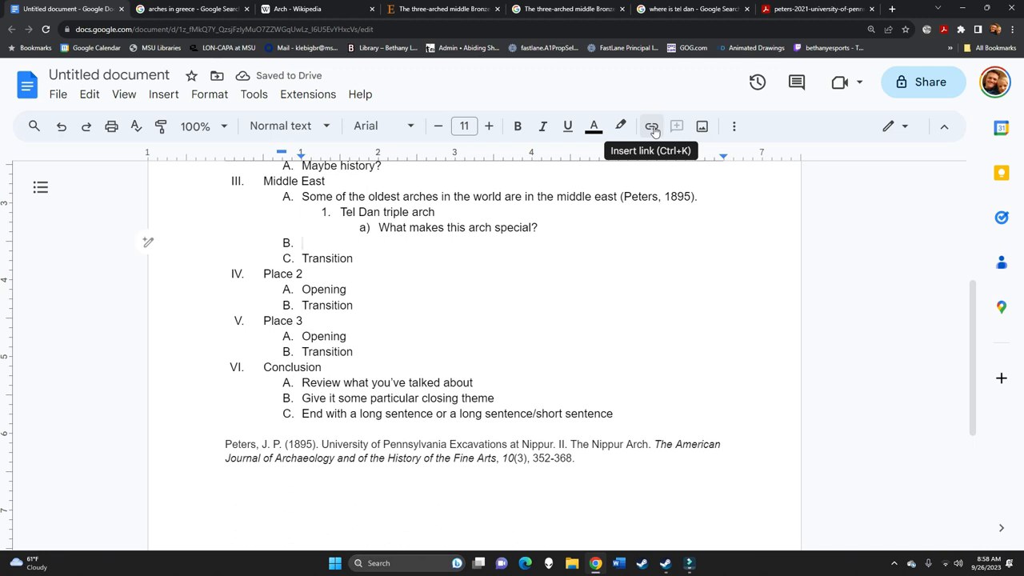
pyautogui.write('One more arch')
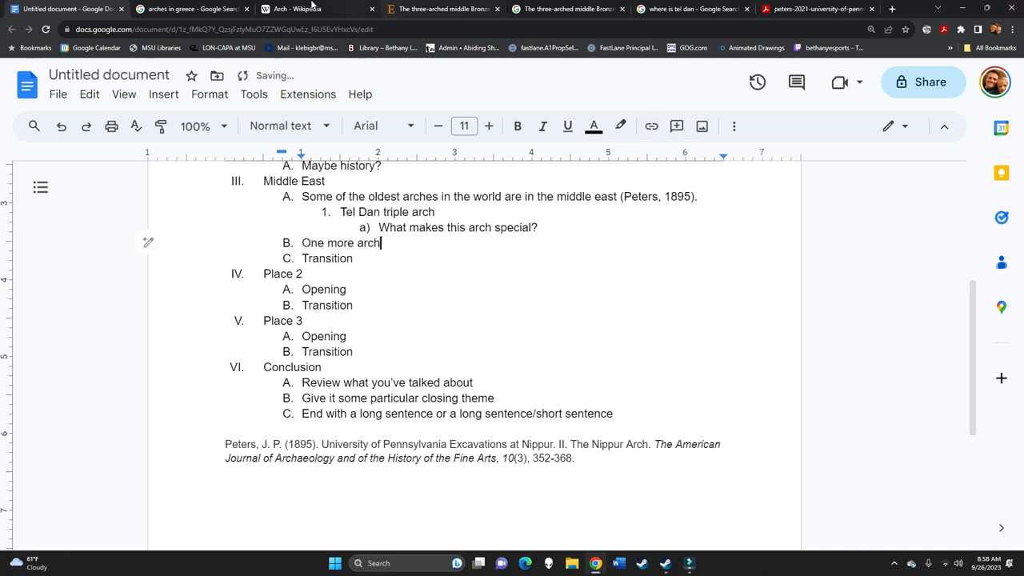
# Scroll the Wikipedia Arch article to the Bronze Age ancient Near East section on Nippur
pyautogui.click(312, 9)
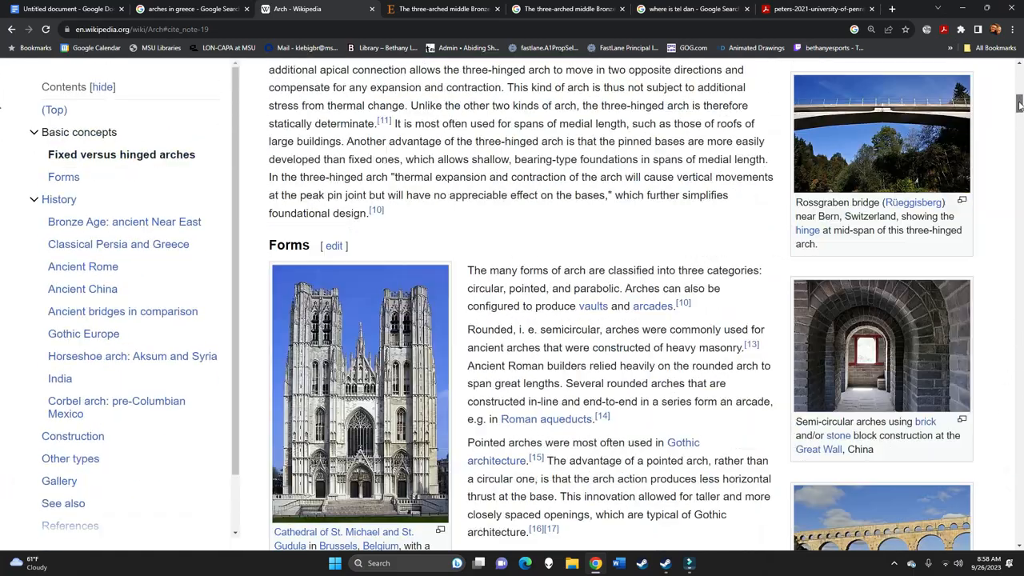
pyautogui.scroll(-3)
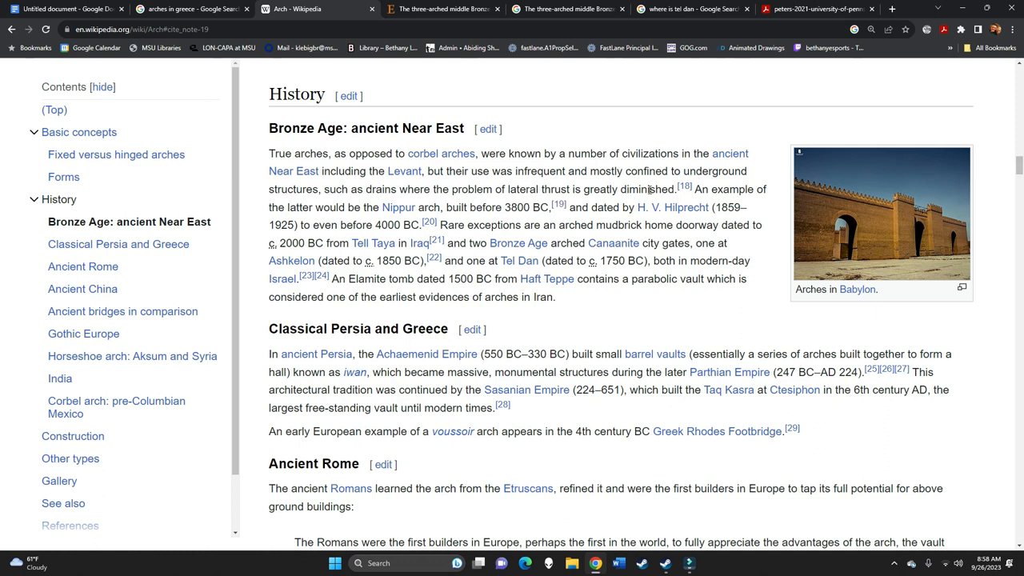
pyautogui.moveTo(399, 207)
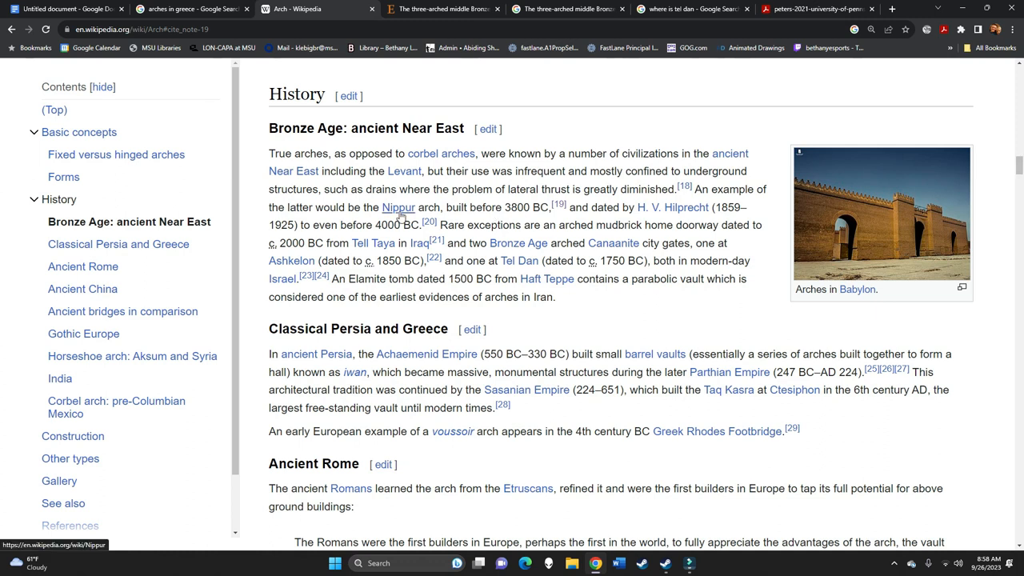
pyautogui.moveTo(399, 207)
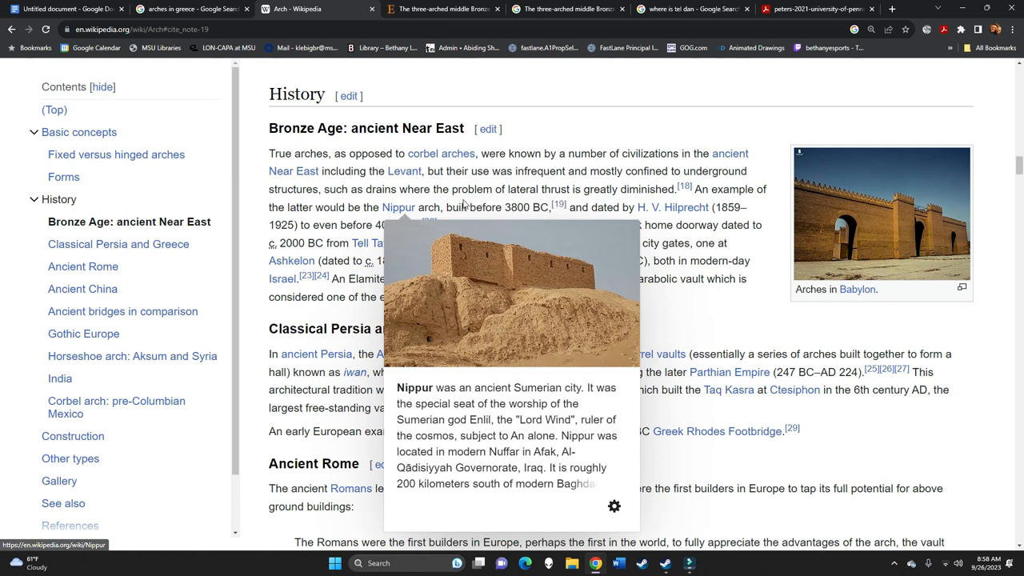
pyautogui.moveTo(462, 204)
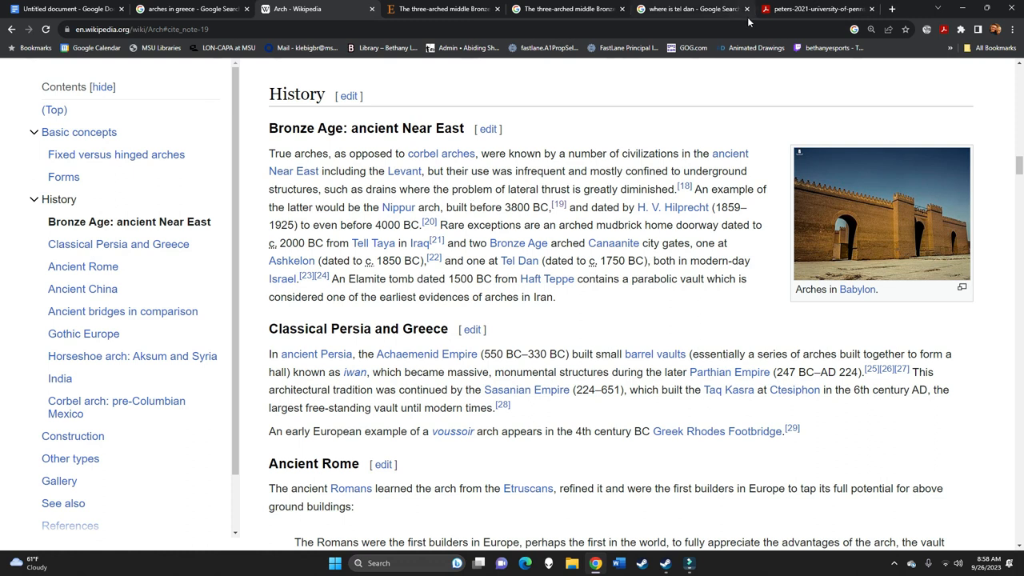
# Replace 'One more arch' with 'Nippur arch' and its 'What makes this arch special?' subpoint
pyautogui.click(64, 9)
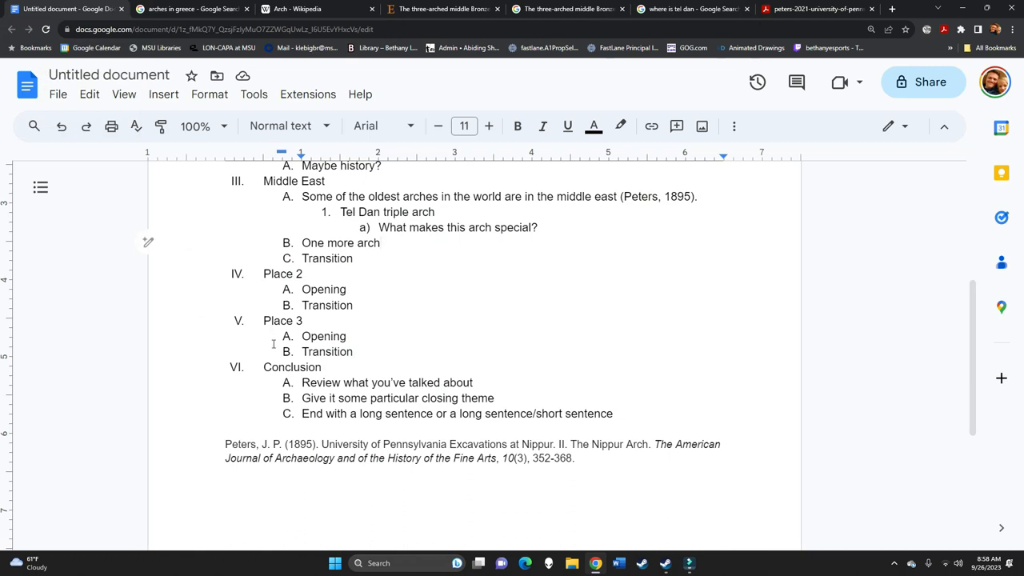
pyautogui.moveTo(436, 131)
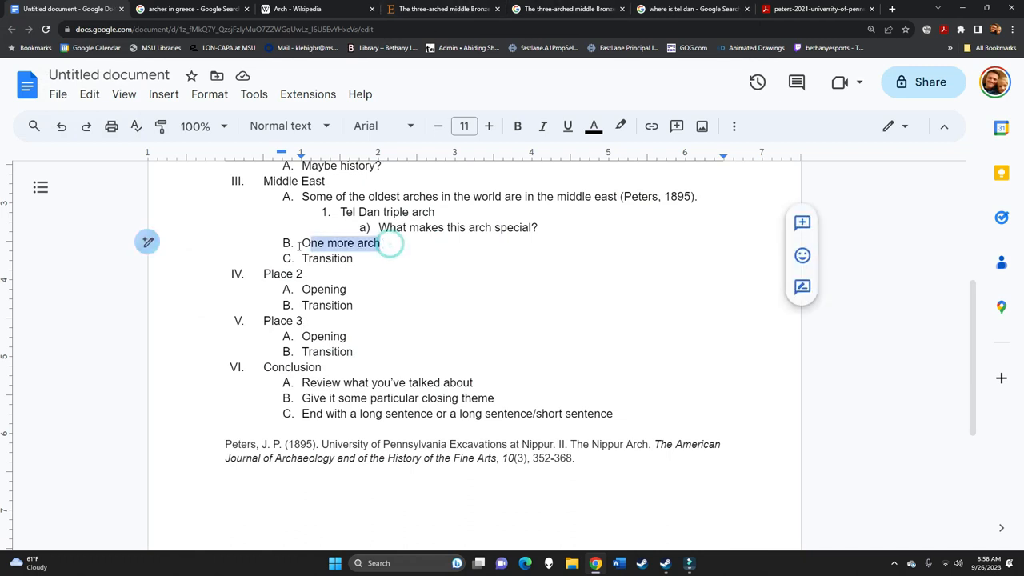
pyautogui.write('Nippur arch')
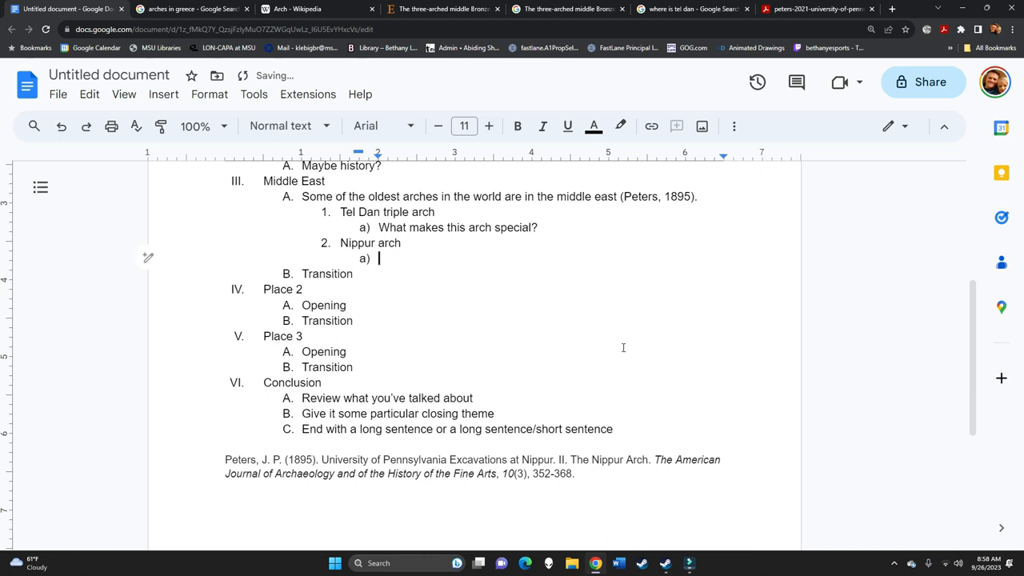
pyautogui.write('What makes this ar')
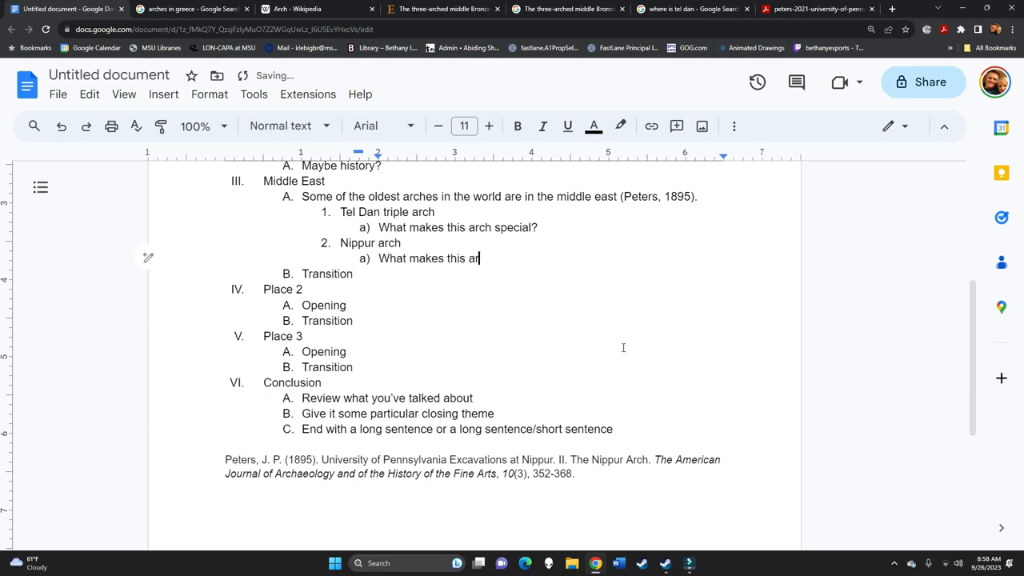
pyautogui.write('ch special?')
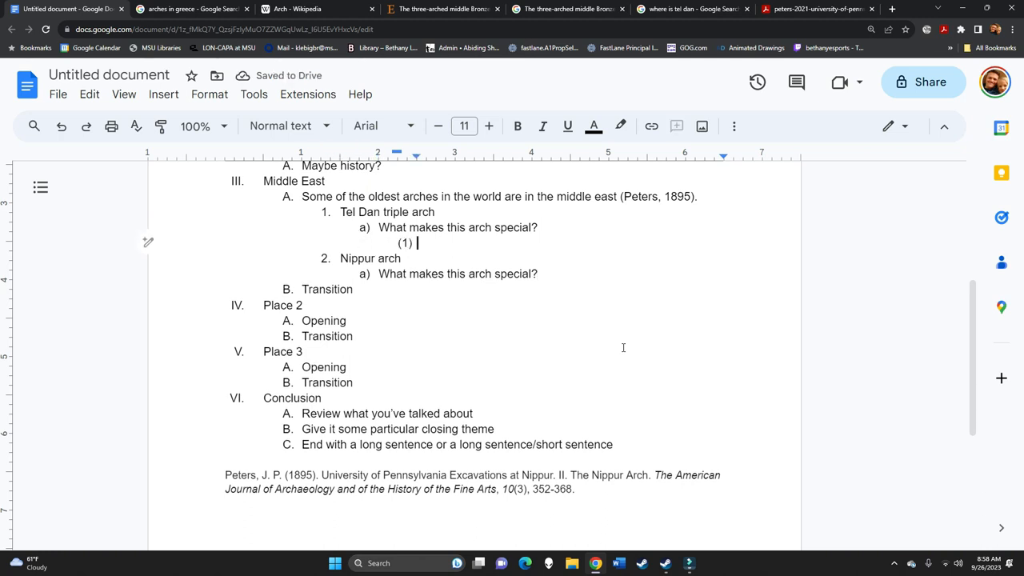
# Add a 'Story about the discovery of this arch' note under Tel Dan's question
pyautogui.write('Story')
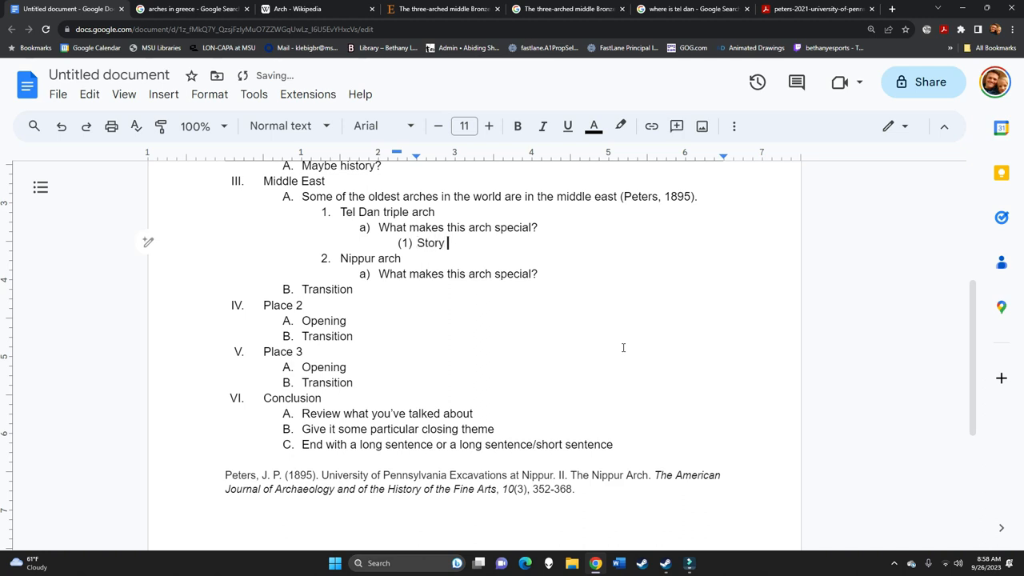
pyautogui.write('about the discov')
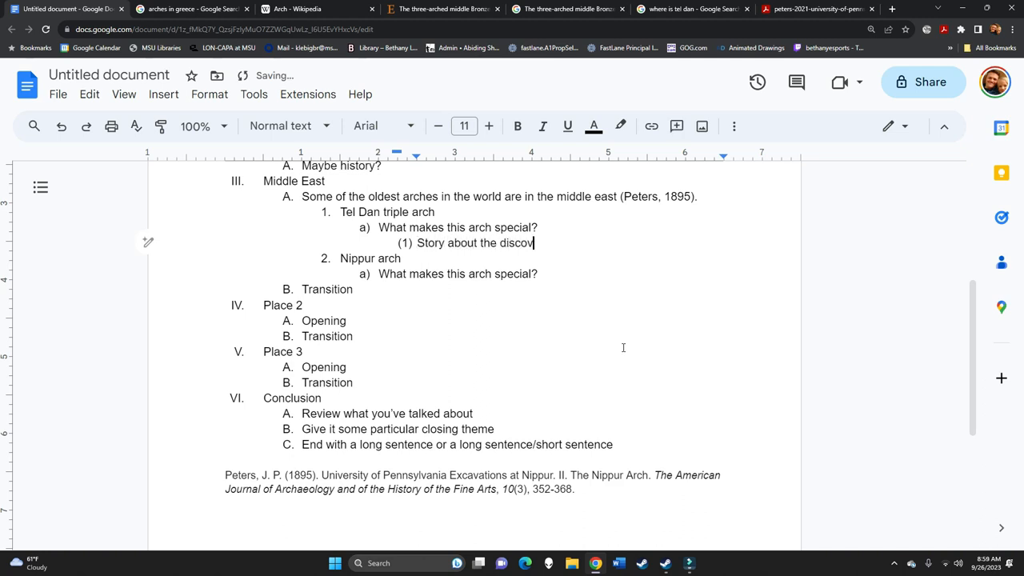
pyautogui.write('ery of this arch or some')
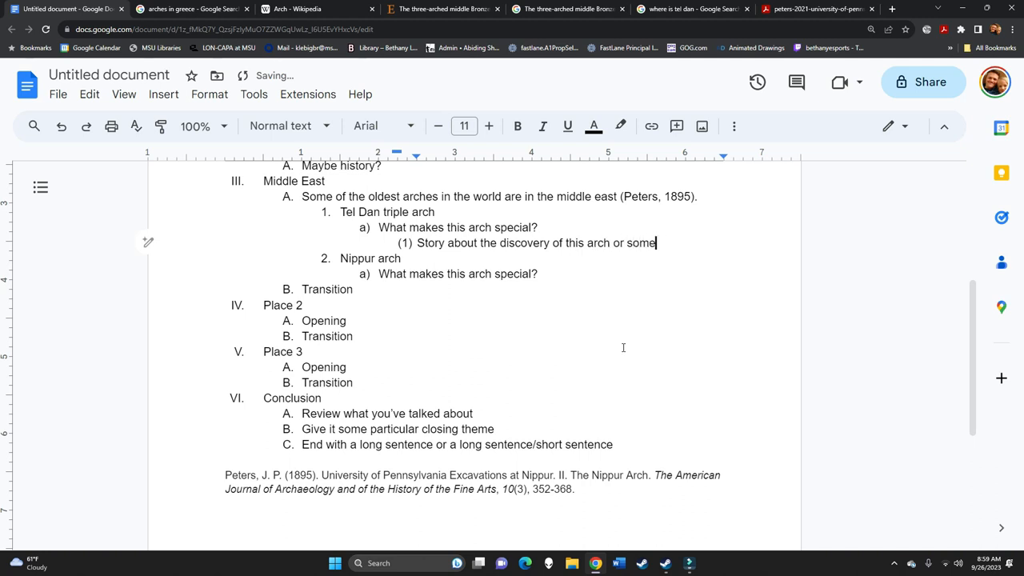
pyautogui.write('such')
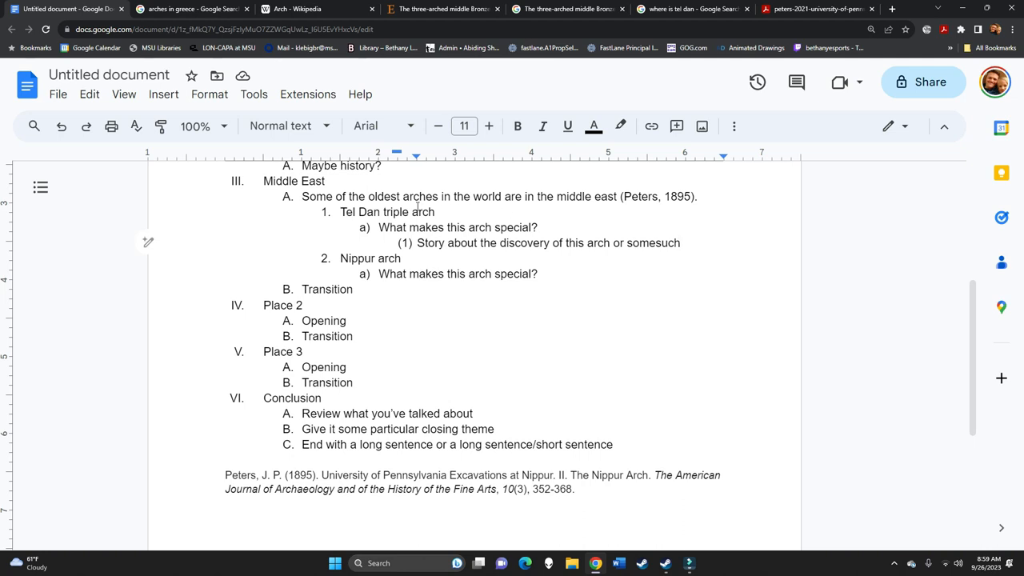
# Search Google in a new tab for 'What is the oldest arch in the world'
pyautogui.click(891, 9)
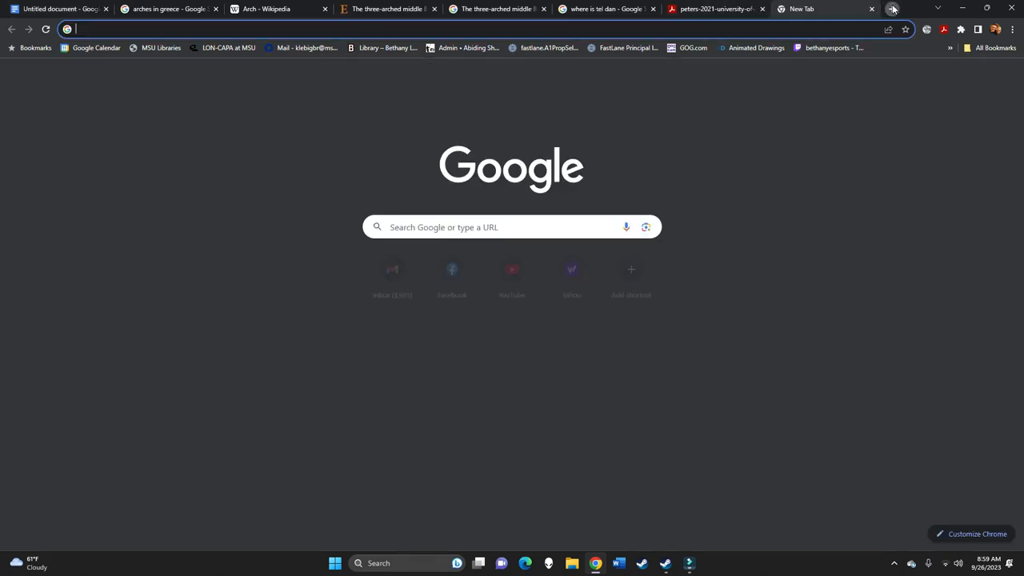
pyautogui.write('What is the oldest arc')
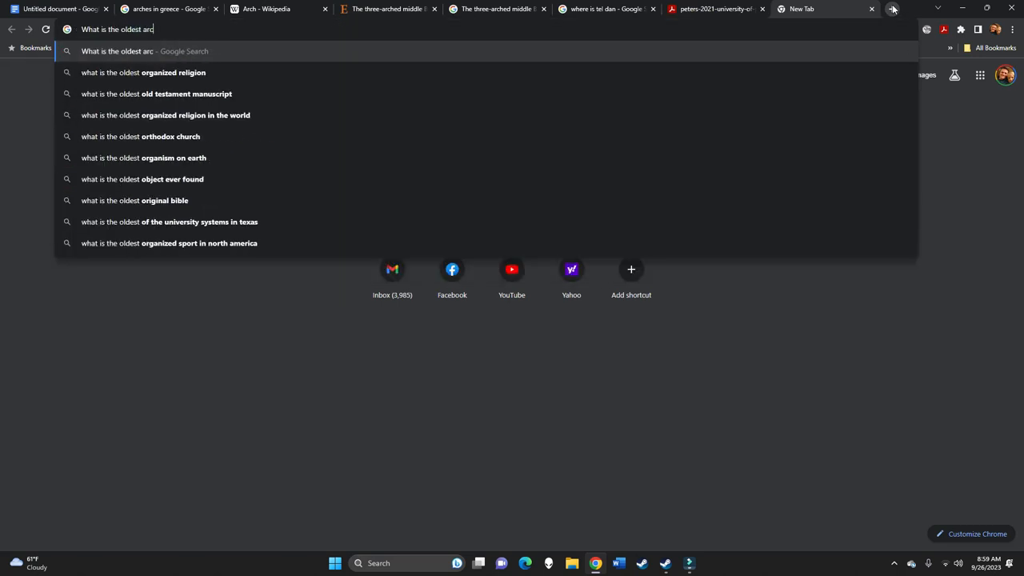
pyautogui.write('h in the world')
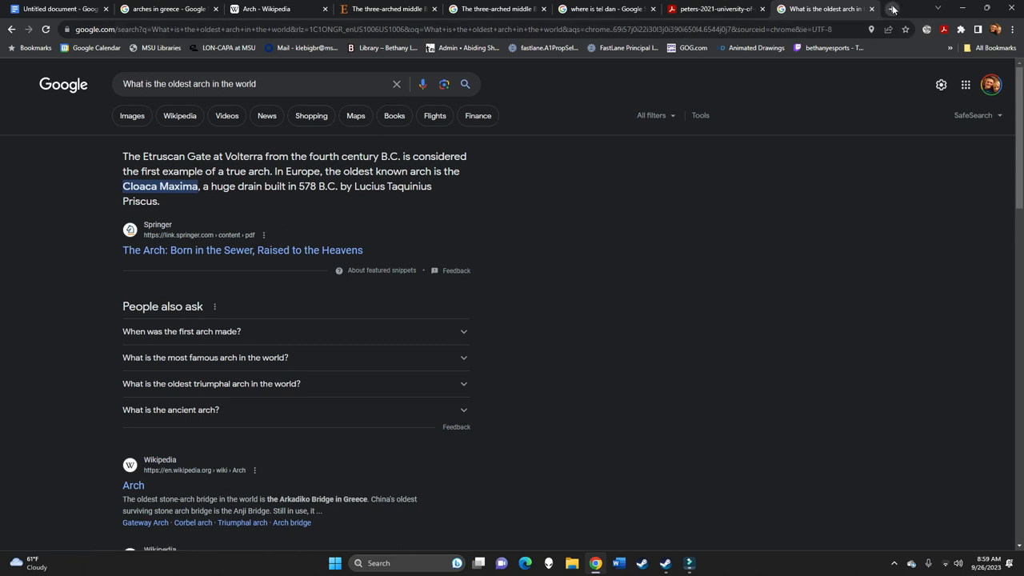
pyautogui.moveTo(279, 200)
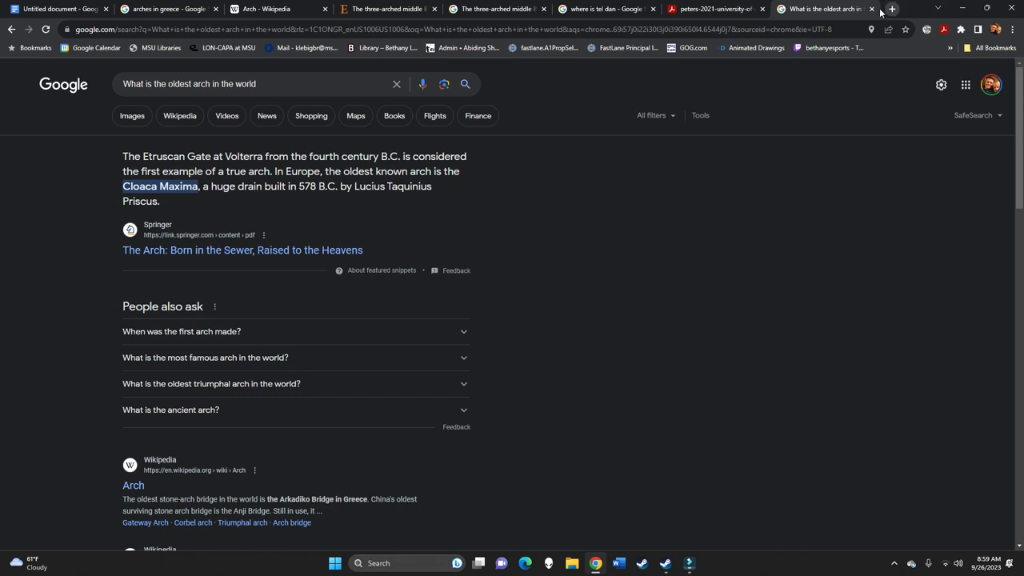
# Search 'etruscan gate at volterra' in another tab and scroll through the results
pyautogui.click(891, 9)
pyautogui.write('etruscan gate at volterra')
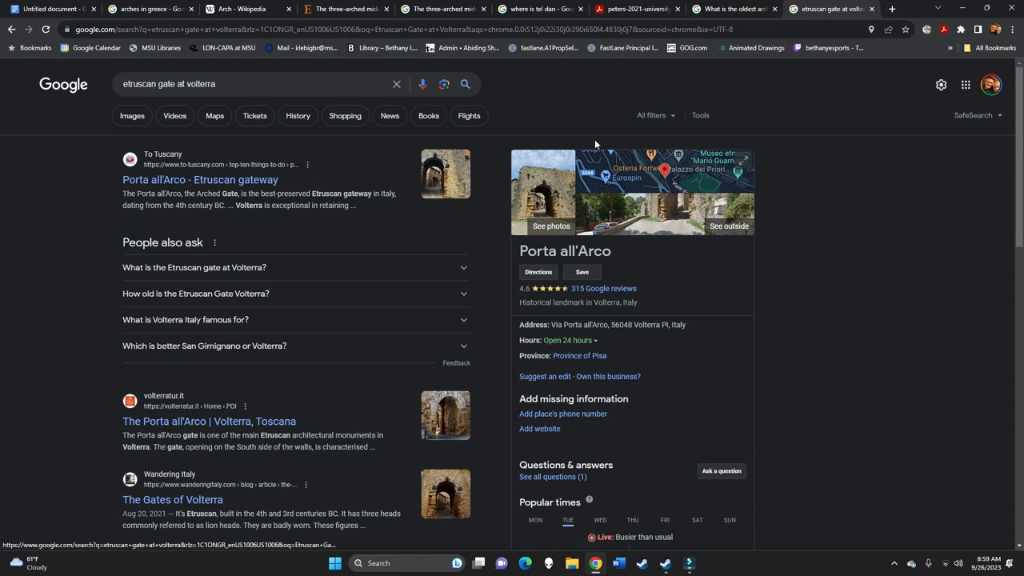
pyautogui.moveTo(566, 145)
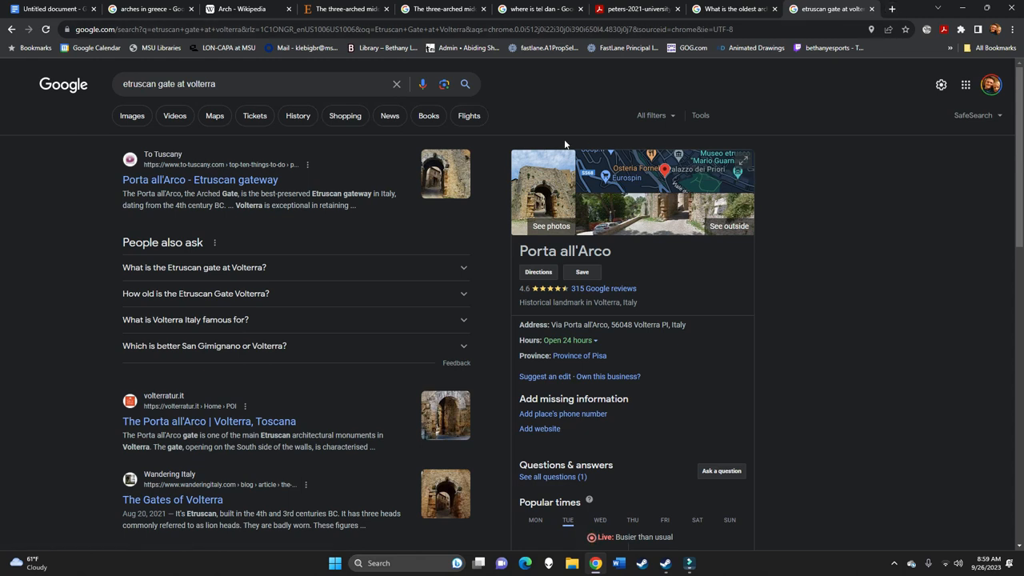
pyautogui.moveTo(219, 215)
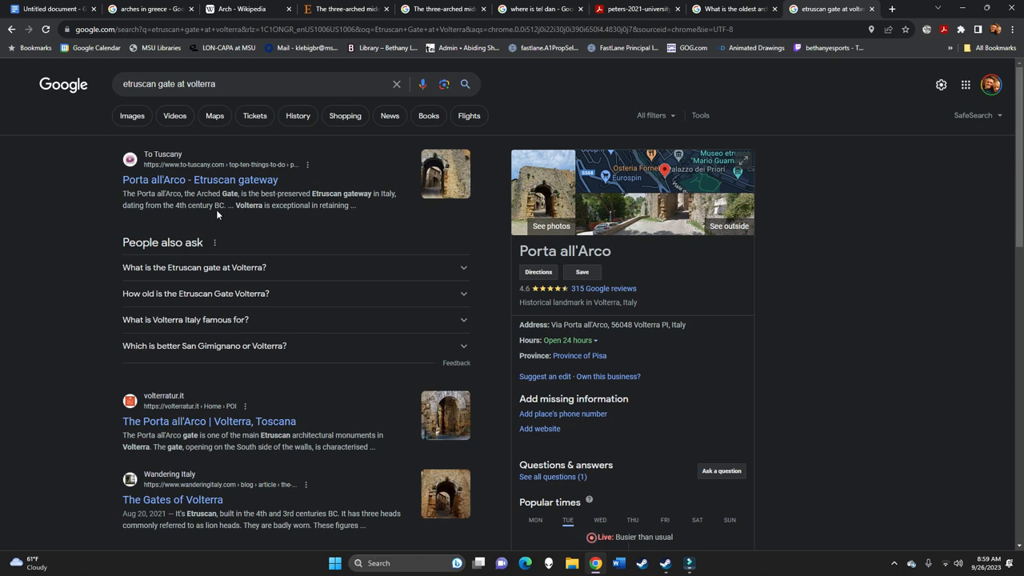
pyautogui.scroll(-3)
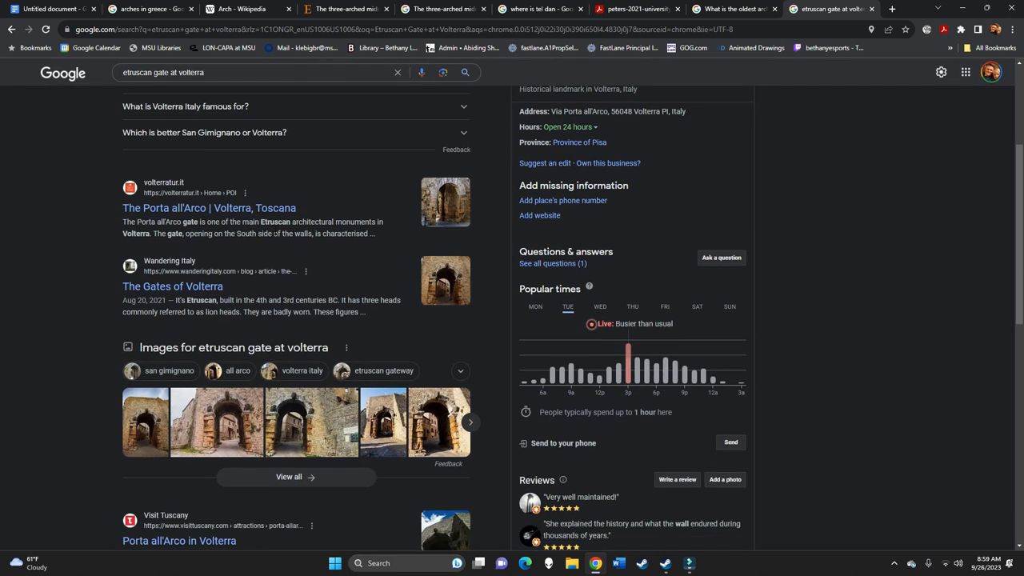
pyautogui.scroll(-3)
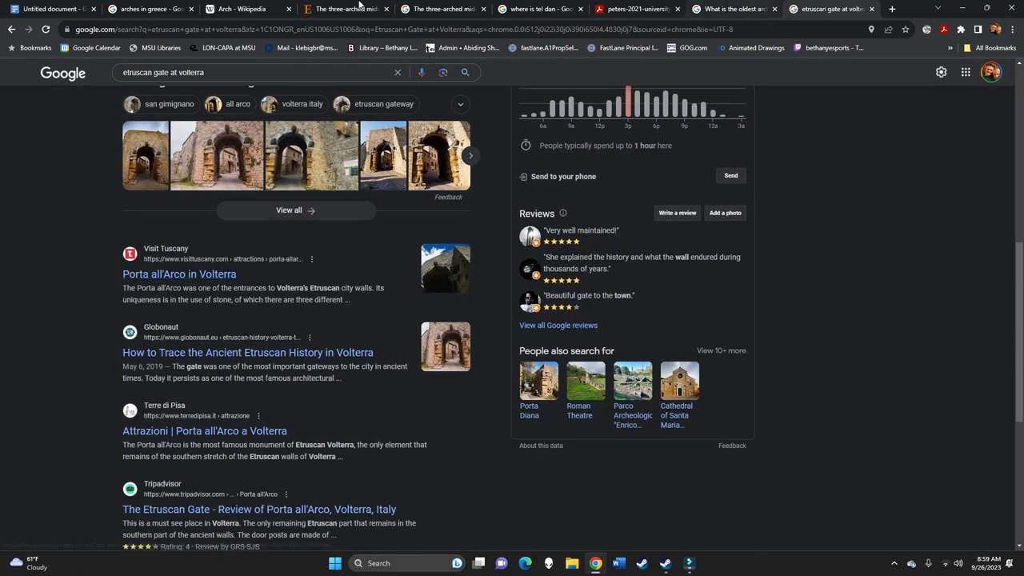
# Retitle the Place 2 section, trying 'Europe' before settling on Greece and Italy
pyautogui.click(52, 9)
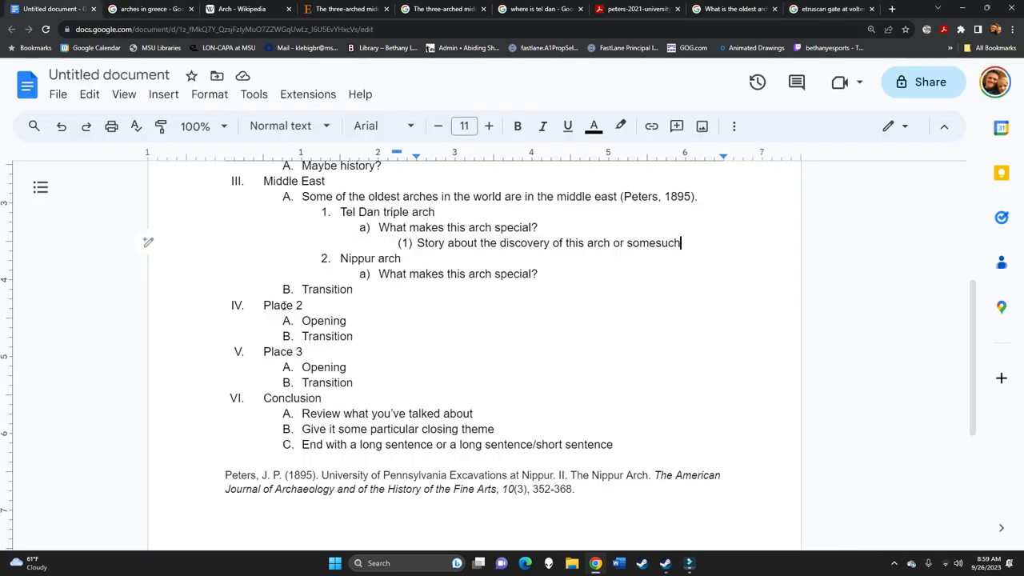
pyautogui.doubleClick(282, 305)
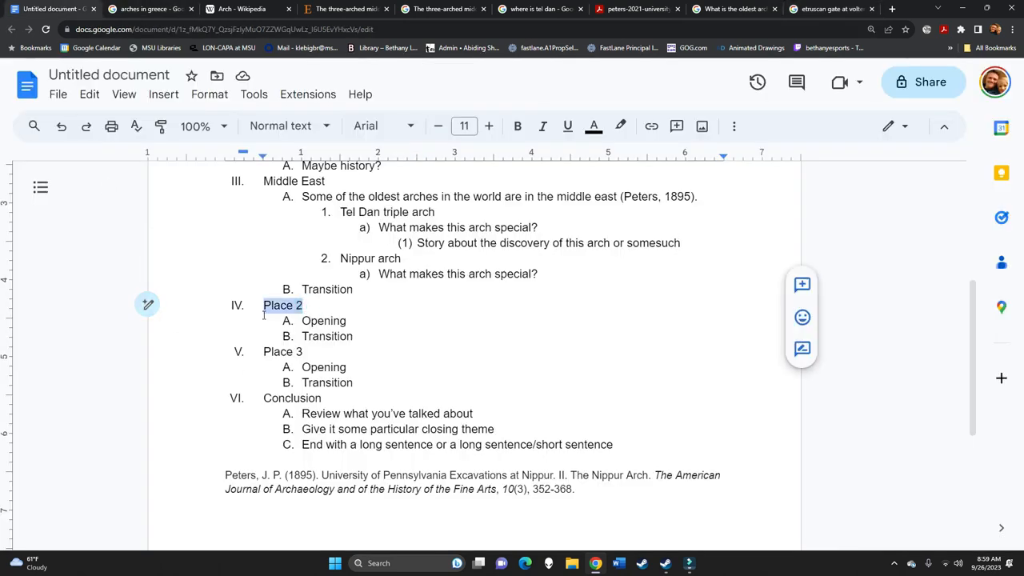
pyautogui.write('Europe')
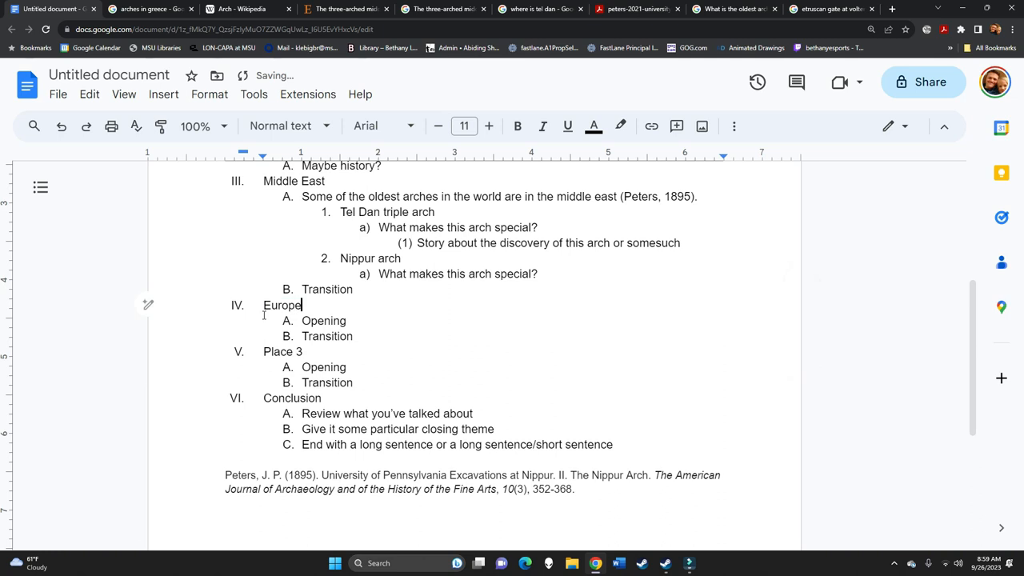
pyautogui.write('(too broad?')
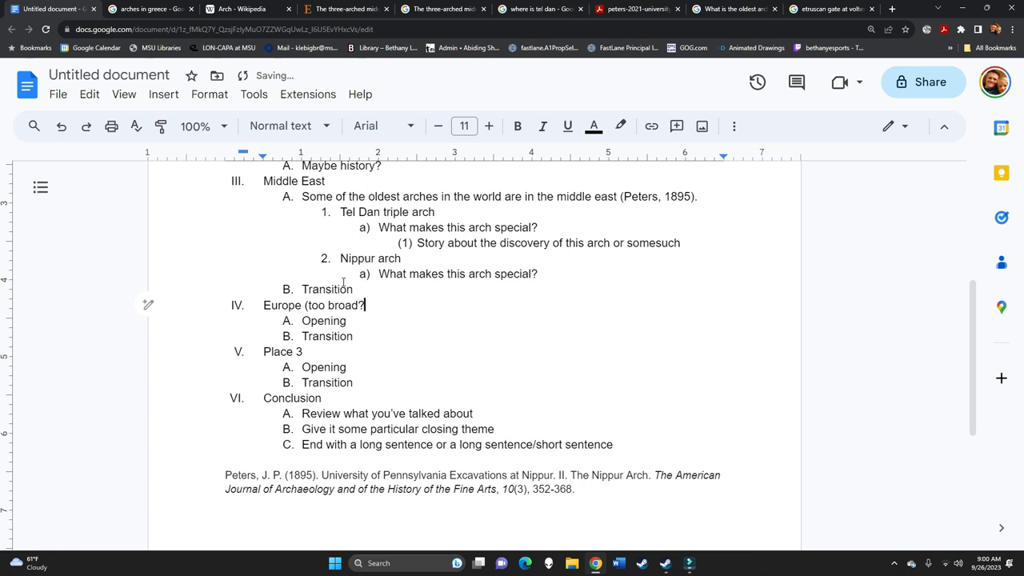
pyautogui.write('Gree')
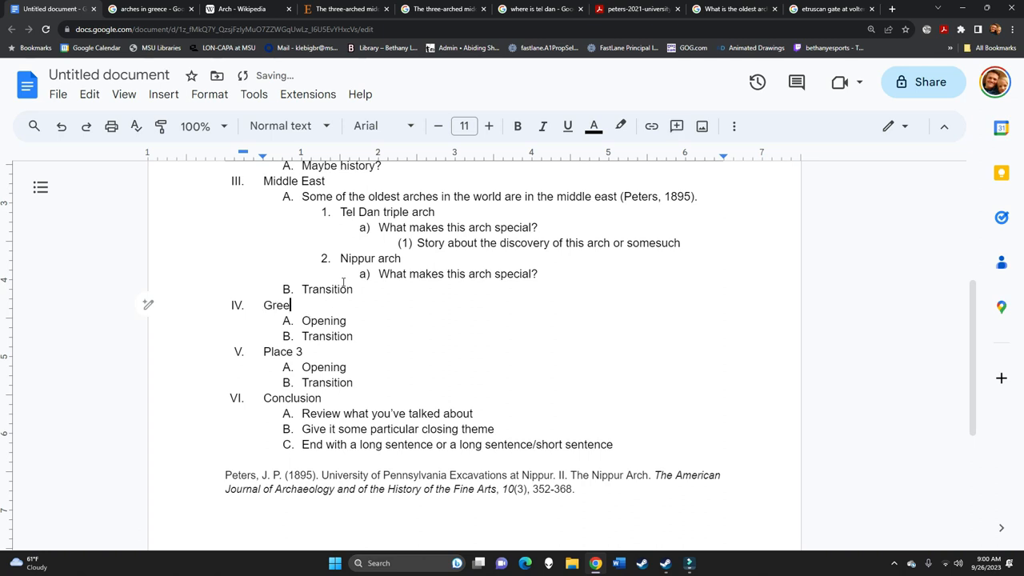
pyautogui.write('ce')
pyautogui.click(283, 352)
pyautogui.write('It')
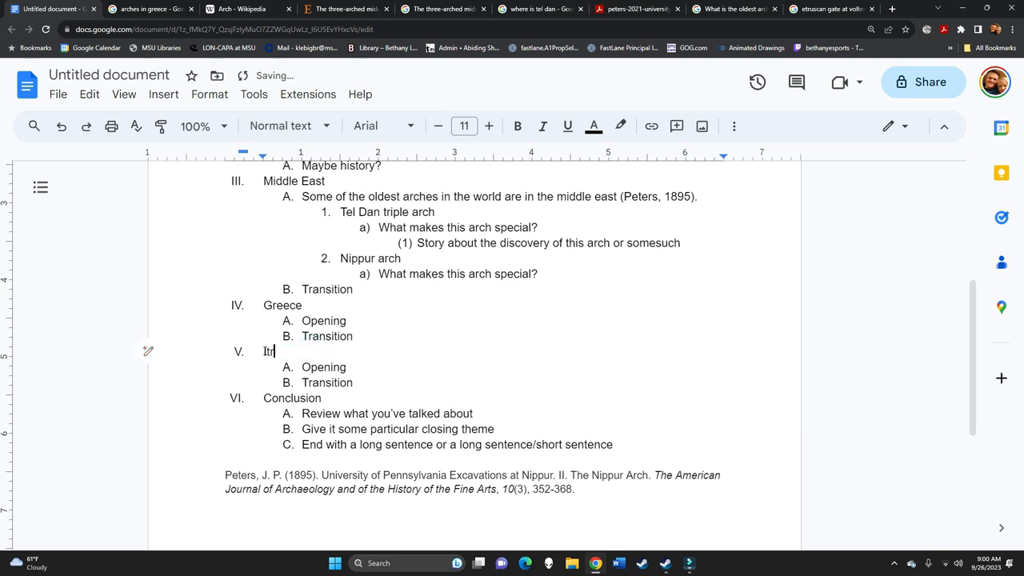
pyautogui.write('aly')
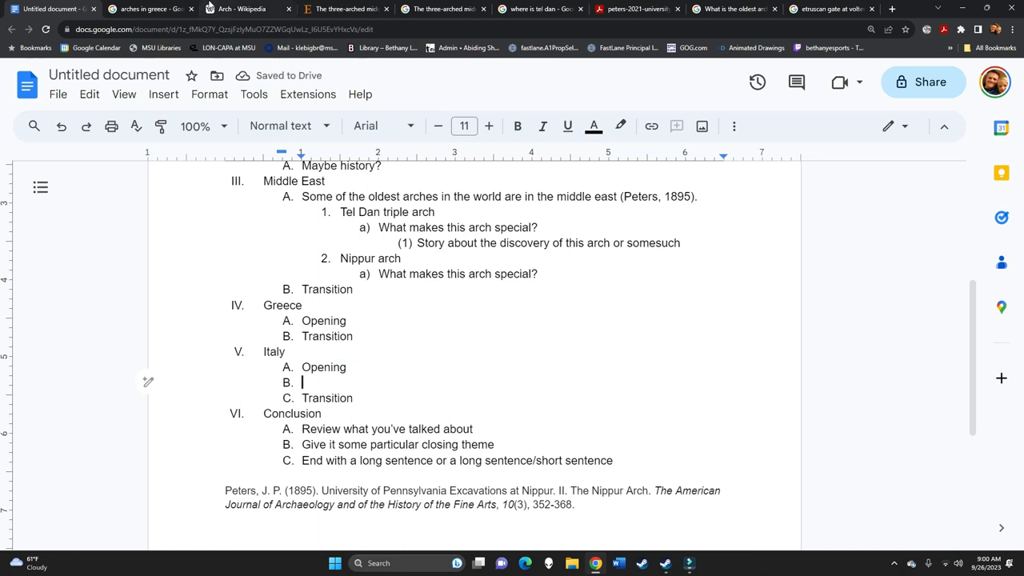
# Add the Etruscan gate with the note 'Oldest example of an arch (CITE)'
pyautogui.write('Etruscan gate at Volterra')
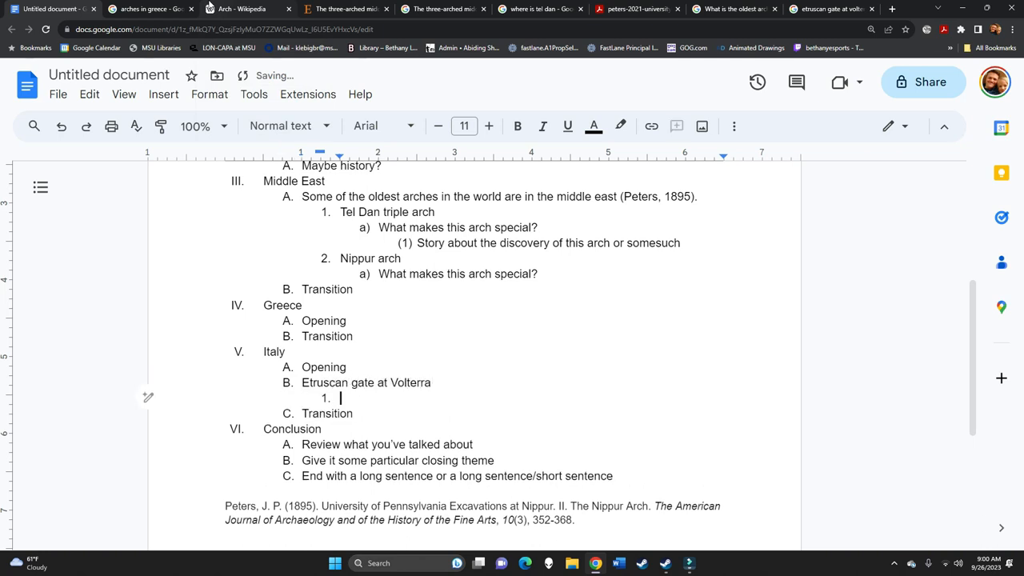
pyautogui.write('Oldest exampl')
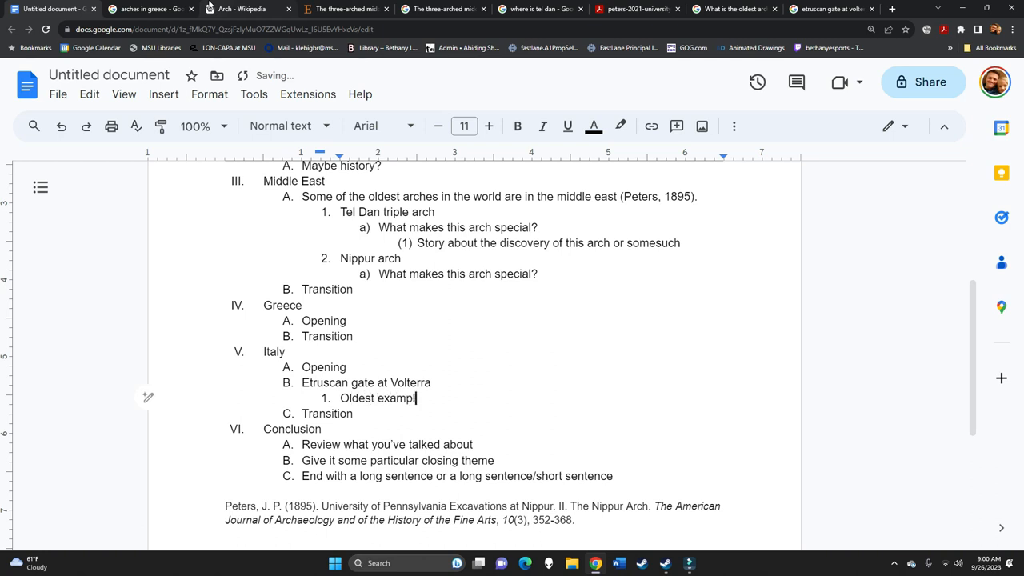
pyautogui.write('e of an arch')
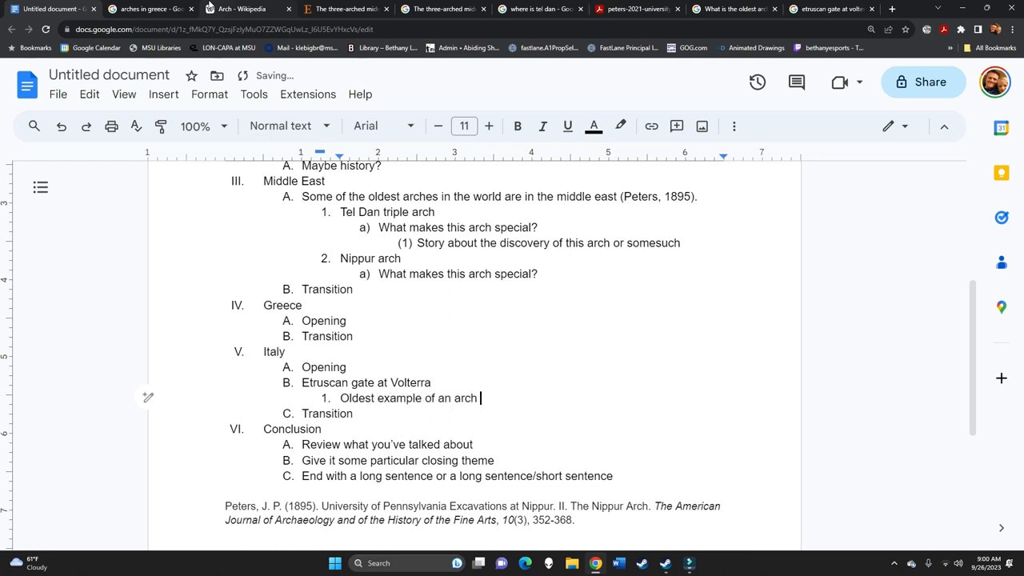
pyautogui.write('(CITE')
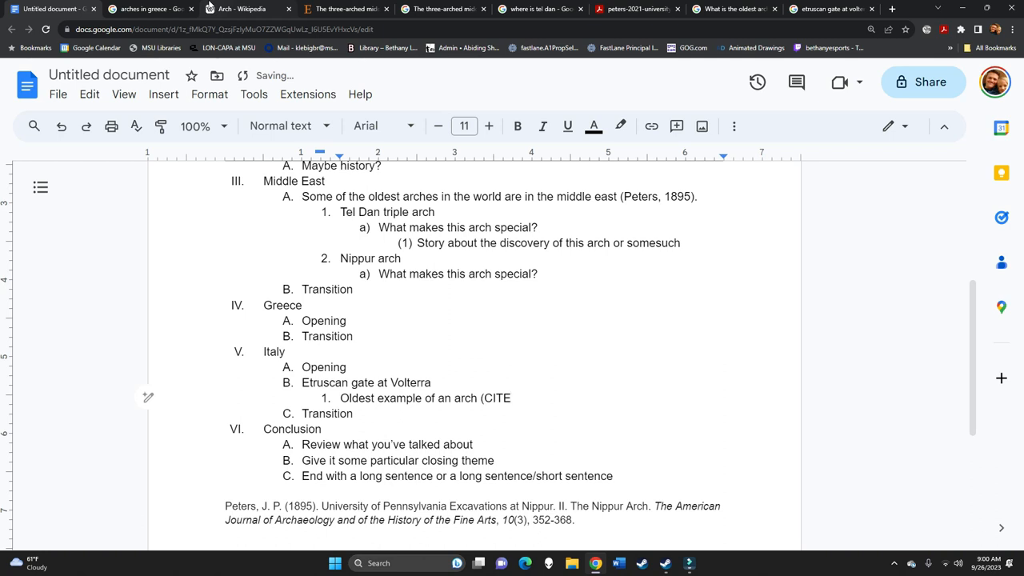
# Flag the Tel Dan and Nippur arch entries with '(image)'
pyautogui.scroll(-3)
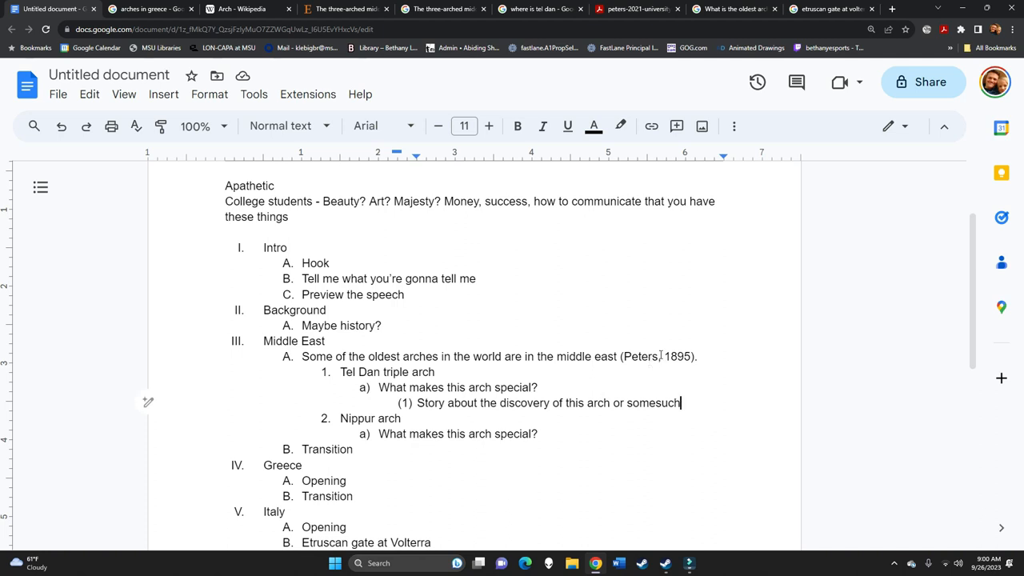
pyautogui.write('(')
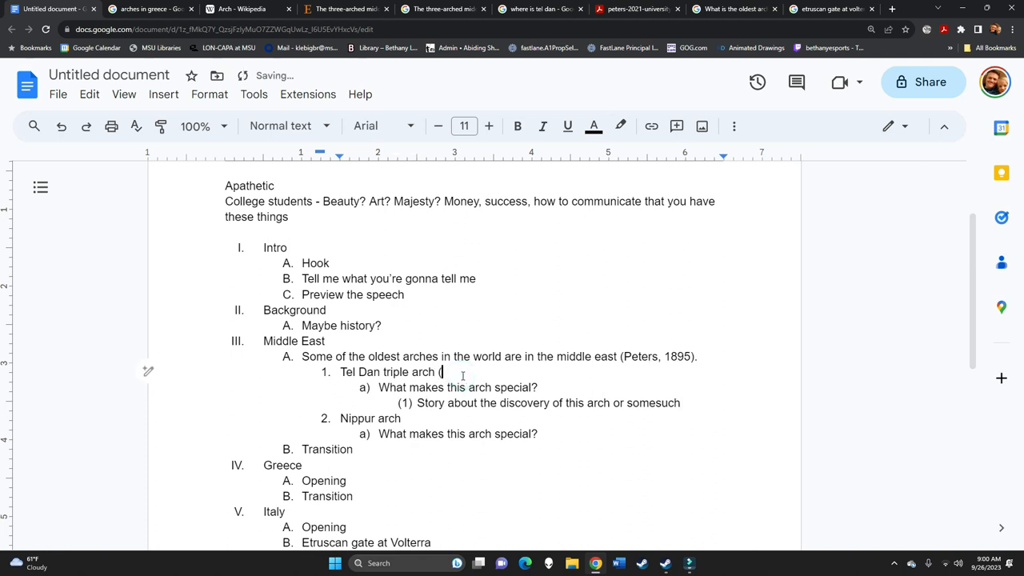
pyautogui.write('image')
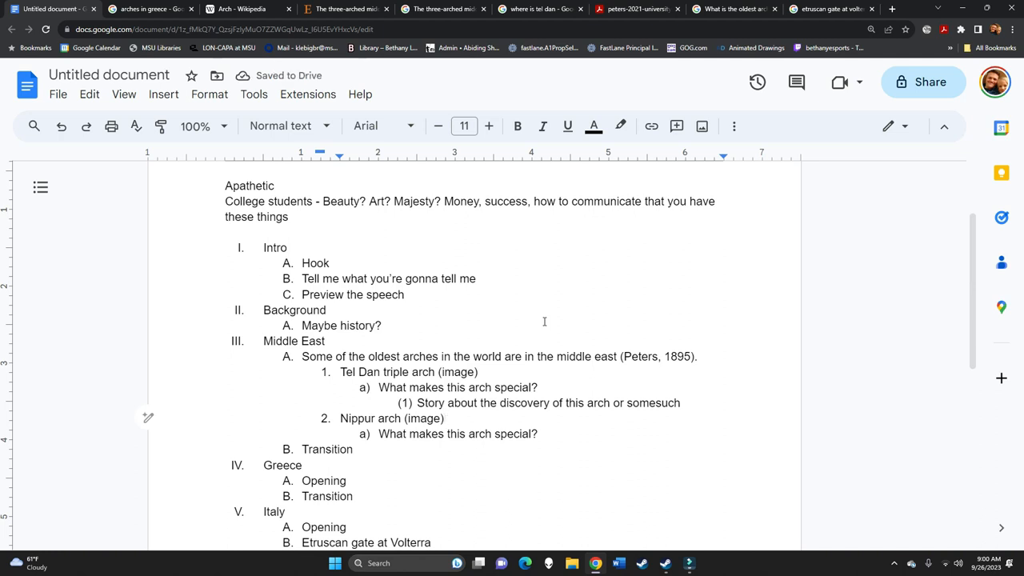
pyautogui.scroll(-3)
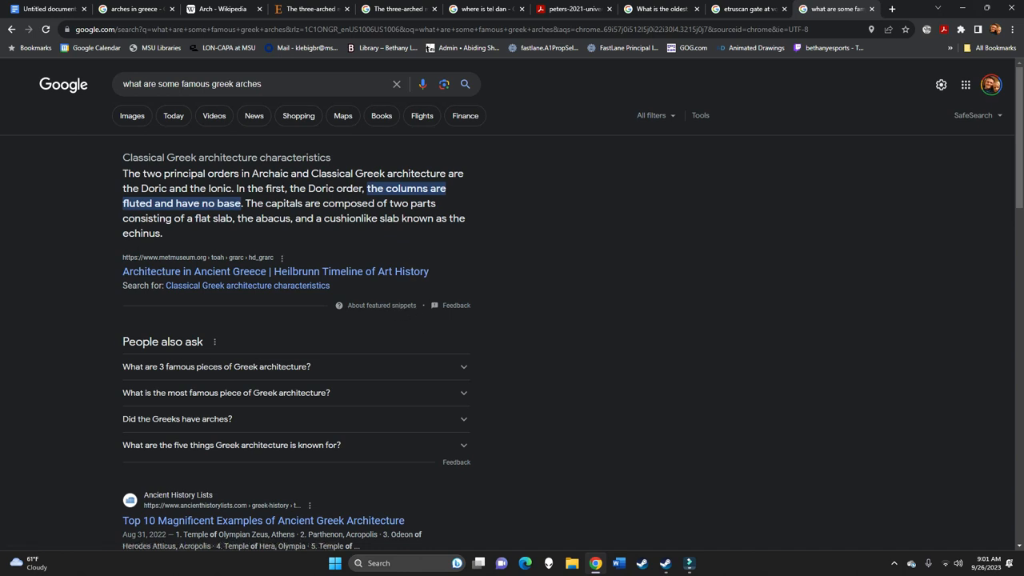
pyautogui.moveTo(249, 201)
pyautogui.write('What is an example of a doric arch in greece')
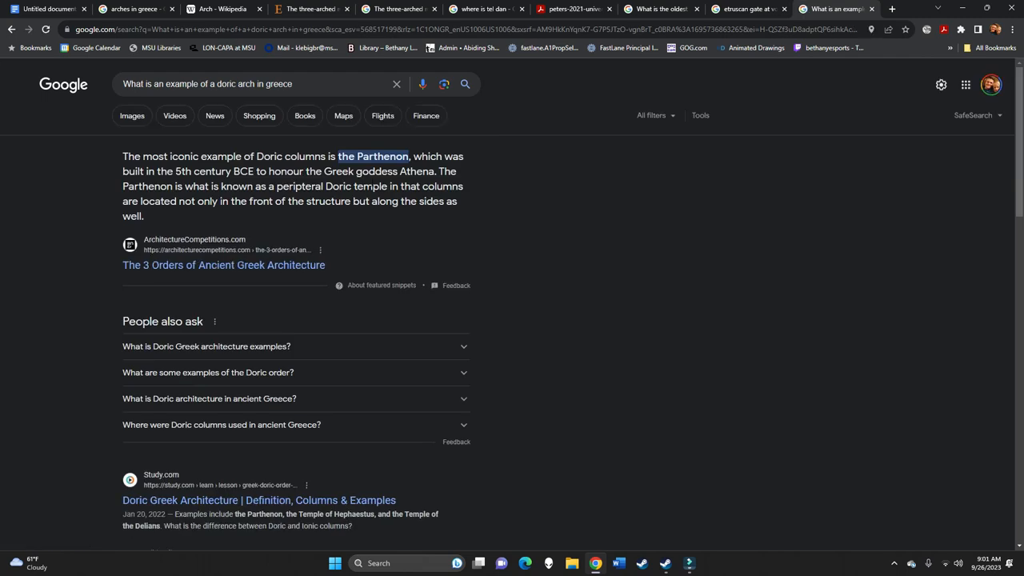
# Browse famous Greek arches results, view Hadrian's temple photo, and search 'Hadrian Temple in Ephesus'
pyautogui.click(373, 156)
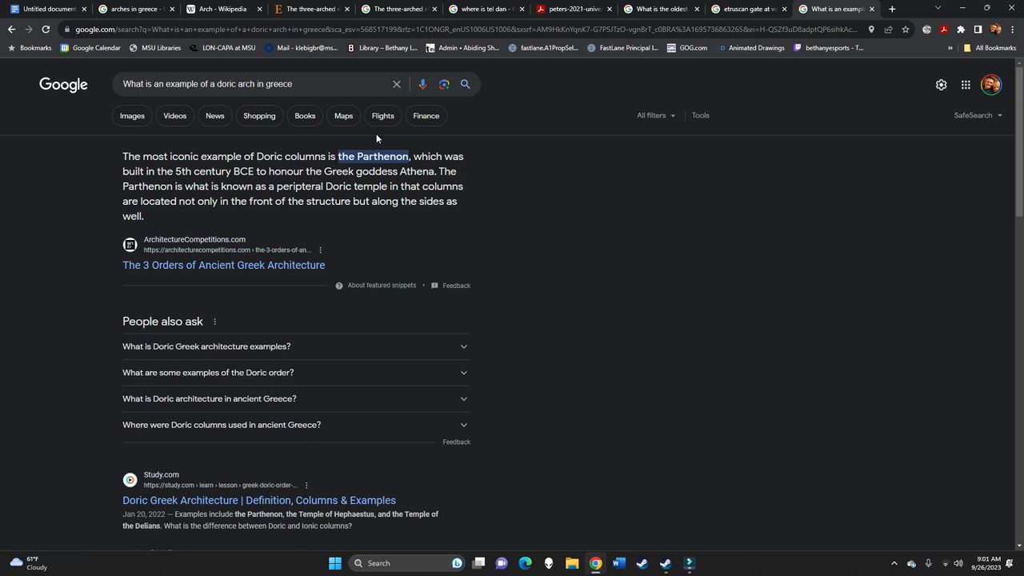
pyautogui.scroll(-3)
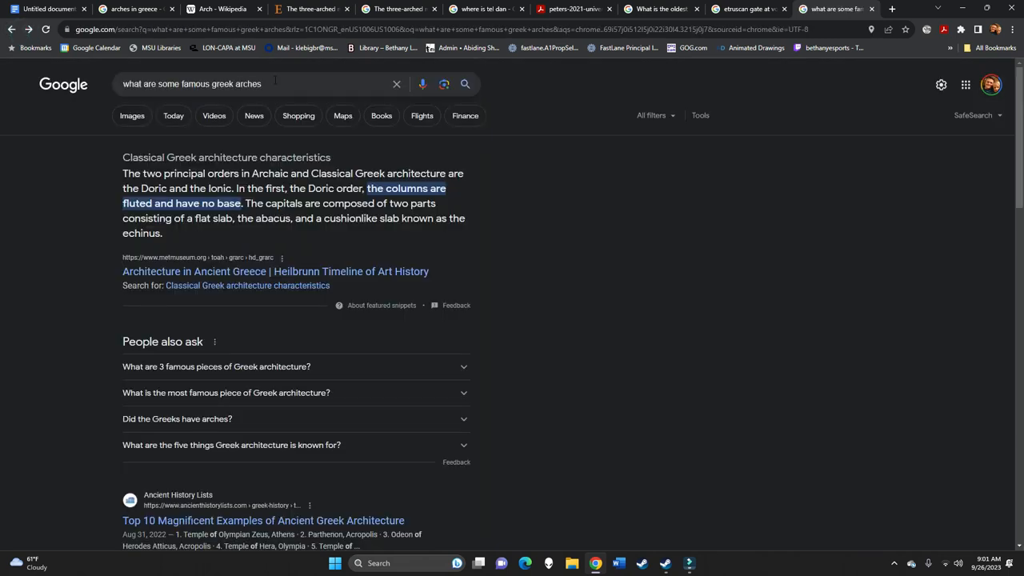
pyautogui.tripleClick(192, 83)
pyautogui.write('Famous Greek Arches')
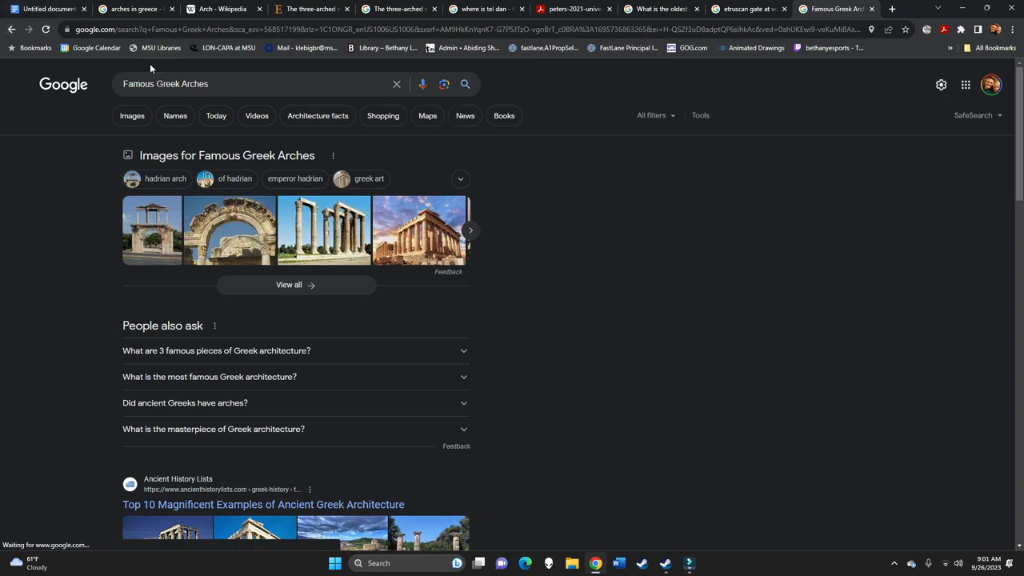
pyautogui.click(229, 230)
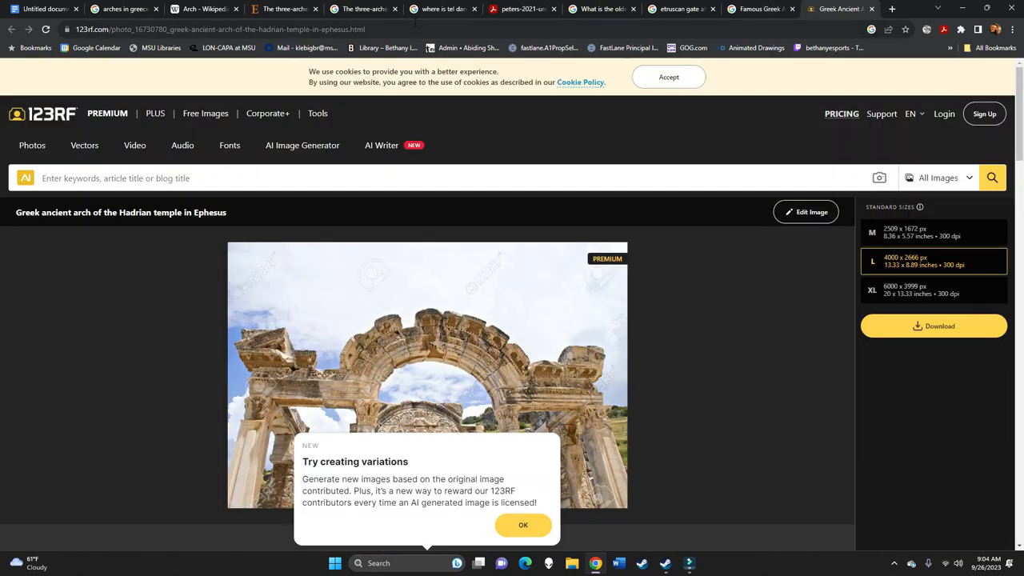
pyautogui.write('Hadri')
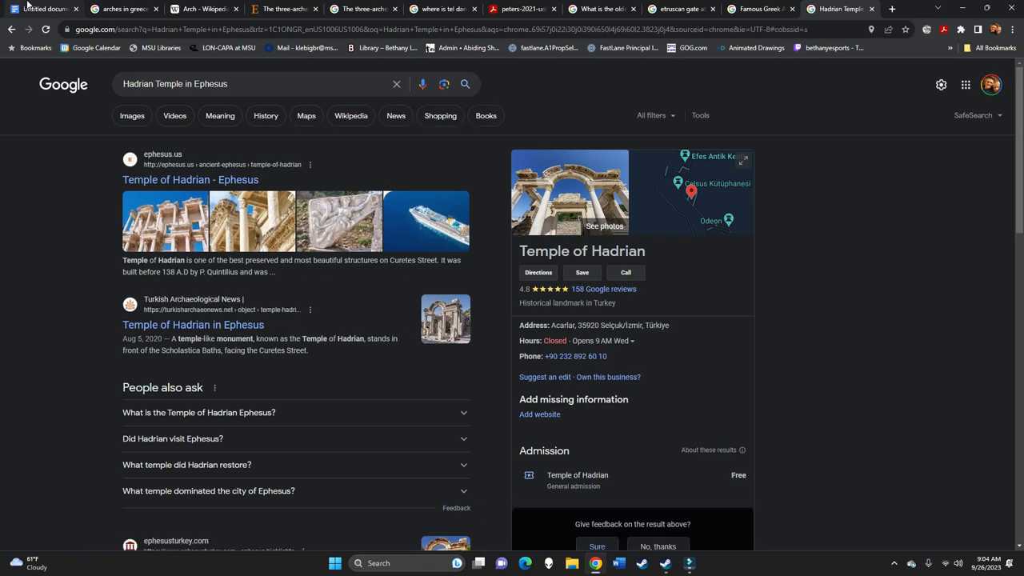
pyautogui.moveTo(646, 172)
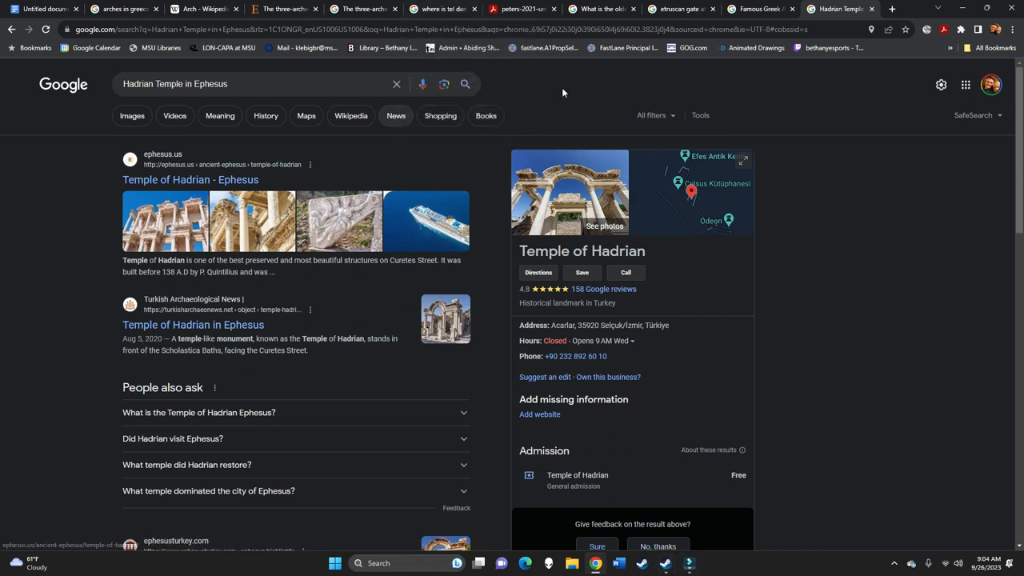
pyautogui.click(44, 9)
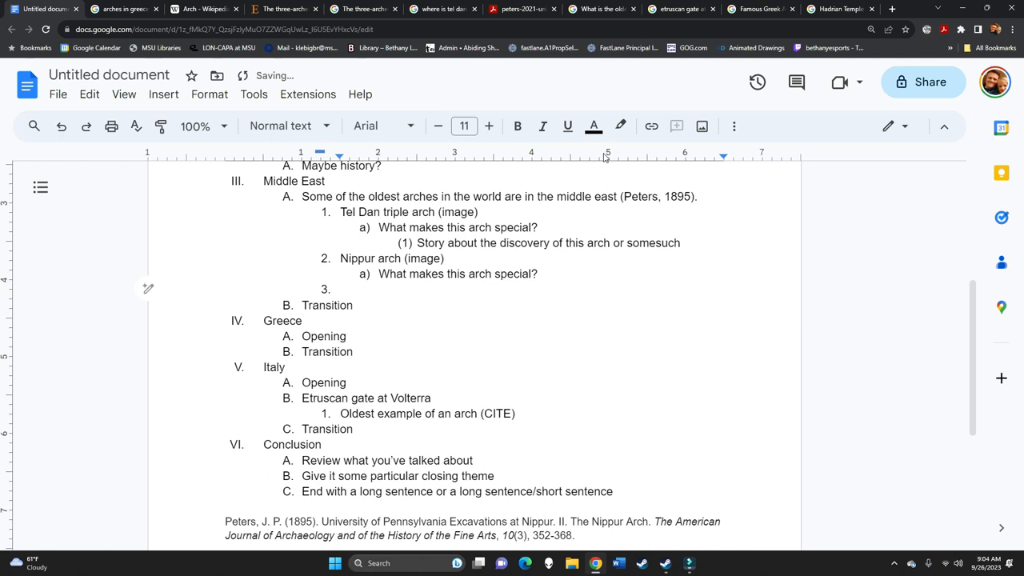
# Add 'Temple of Hadrian in Ephesus (image)' as Middle East item 3 with its special-question subpoint
pyautogui.write('Temple of Hadrian')
pyautogui.write('What makes thi')
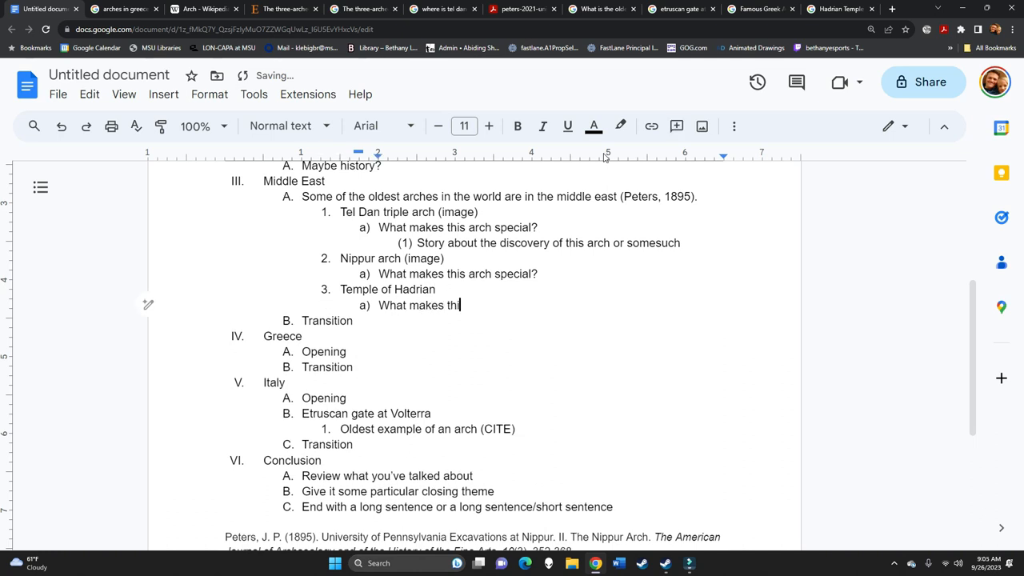
pyautogui.write('s arch special?')
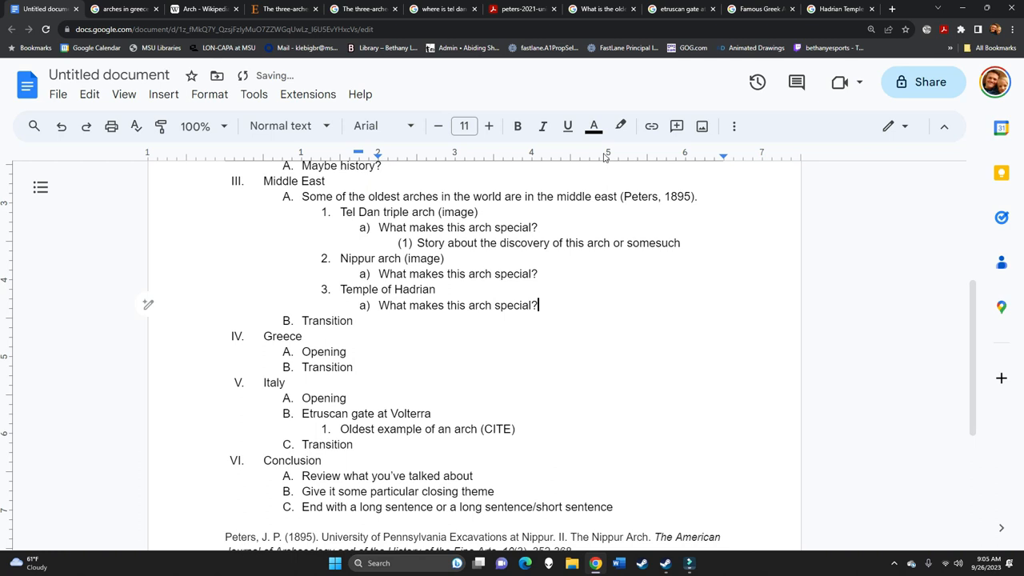
pyautogui.write('(')
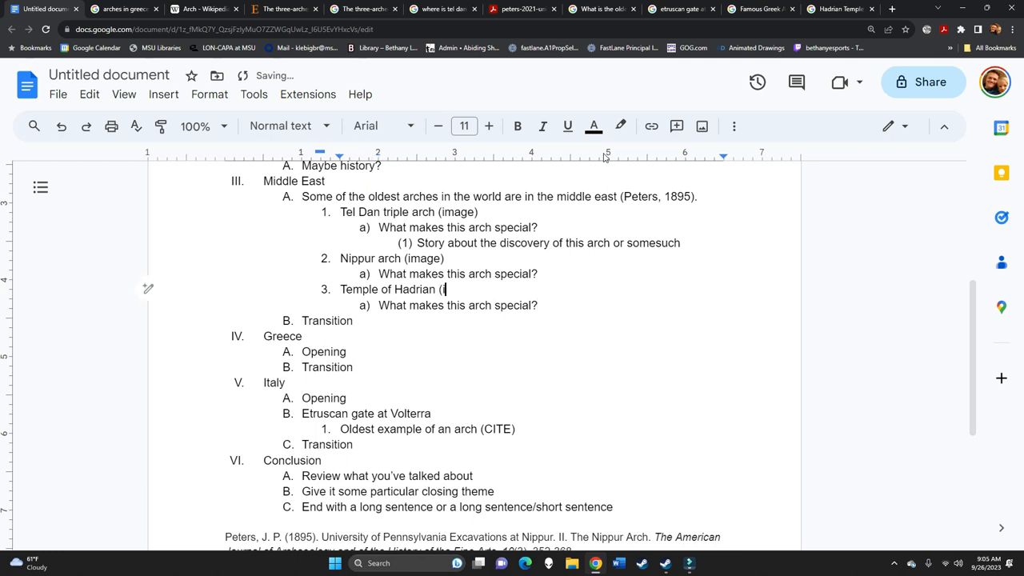
pyautogui.write('image')
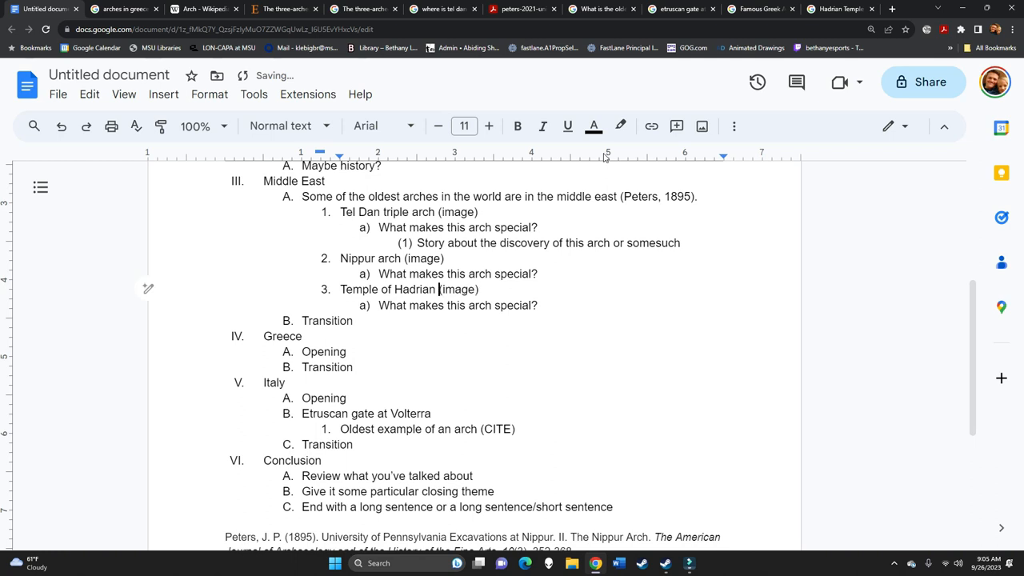
pyautogui.write('in Ephesus')
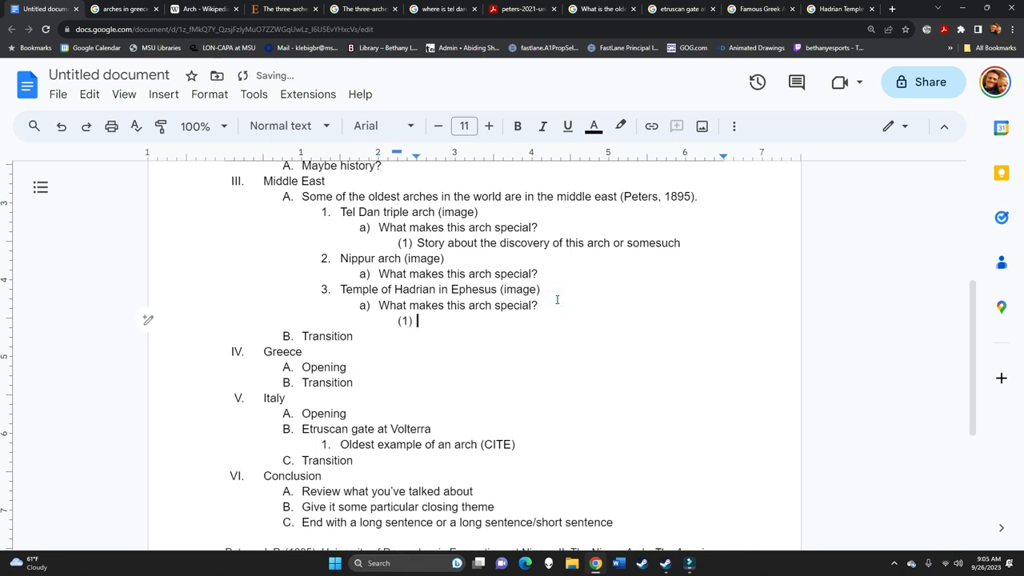
# Add a 'Personal story' note, then enlarge the Ephesus arch picture in the Greek arches results
pyautogui.write('Personal')
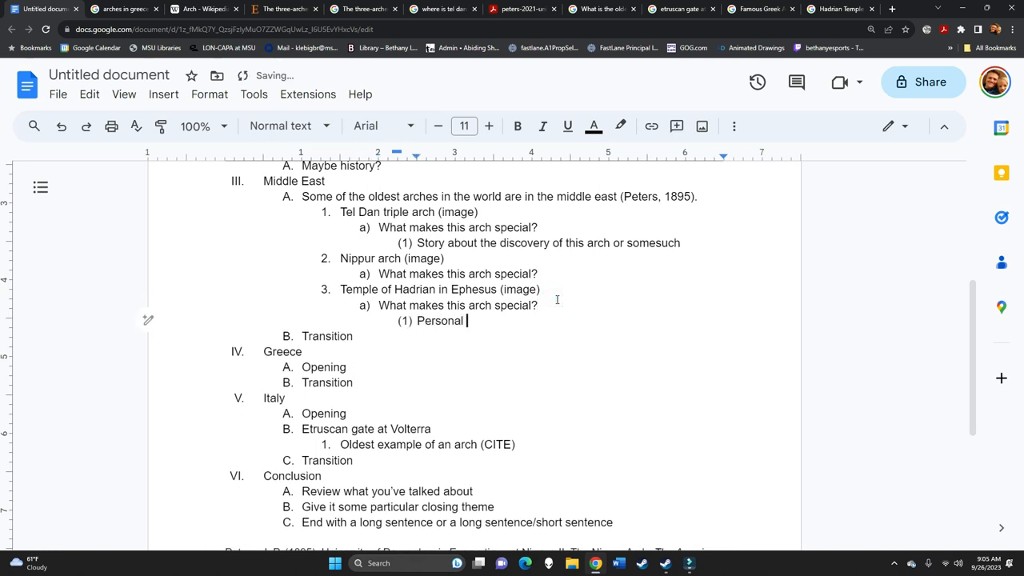
pyautogui.write('story')
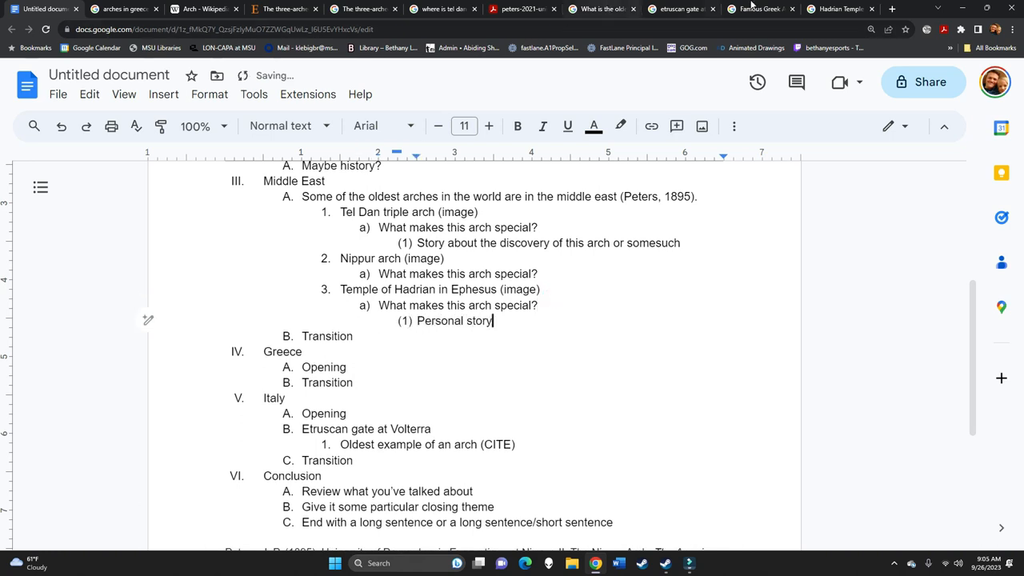
pyautogui.click(760, 9)
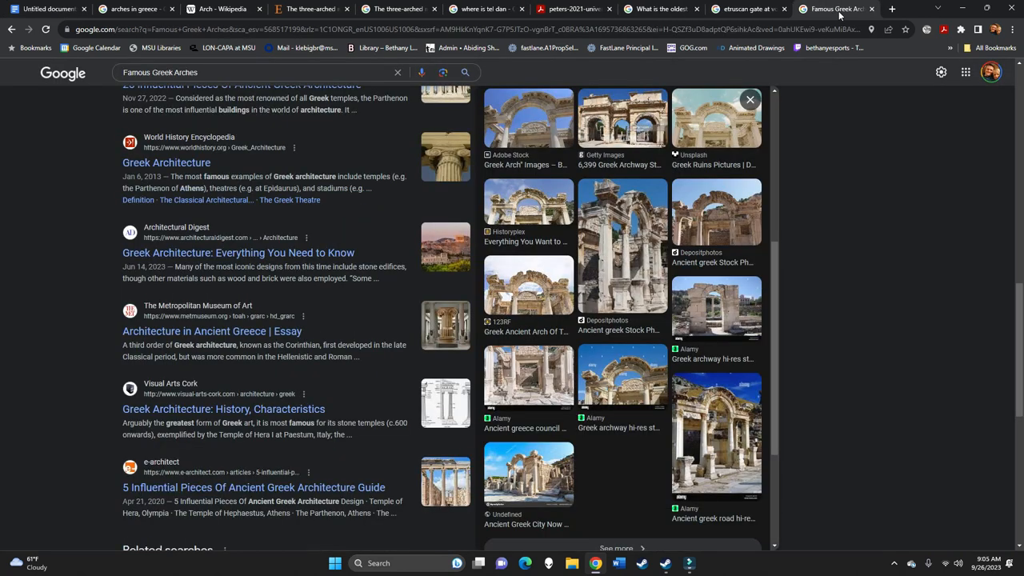
pyautogui.moveTo(659, 286)
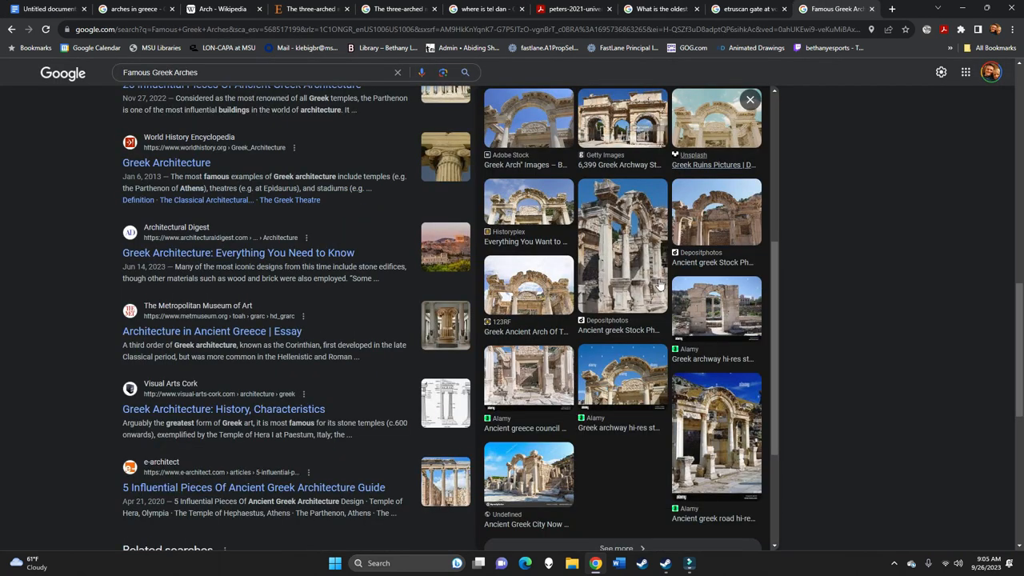
pyautogui.click(623, 240)
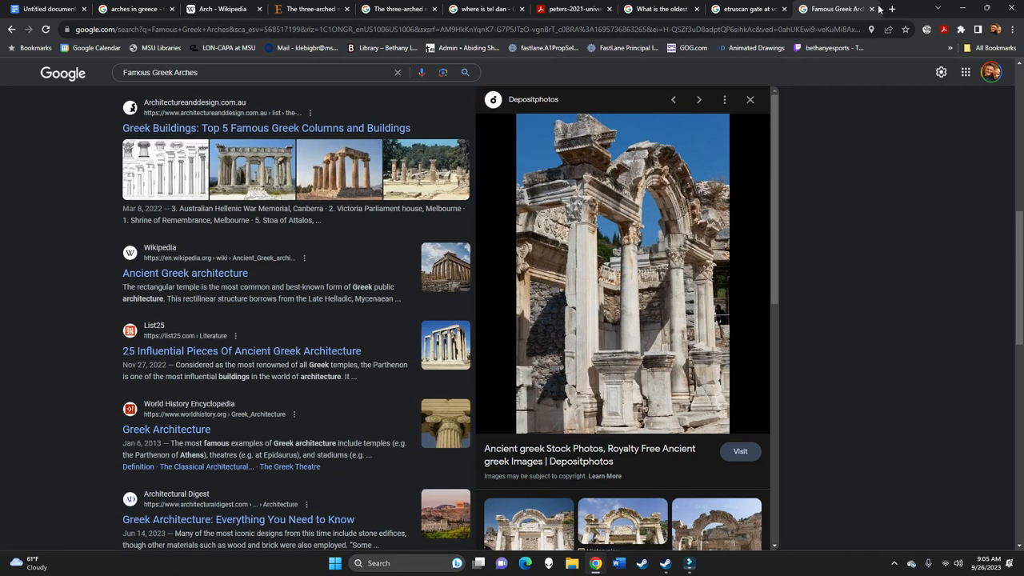
# Close the Greek arches and Etruscan gate tabs and open Greeka's Arch of Hadrian article
pyautogui.click(832, 9)
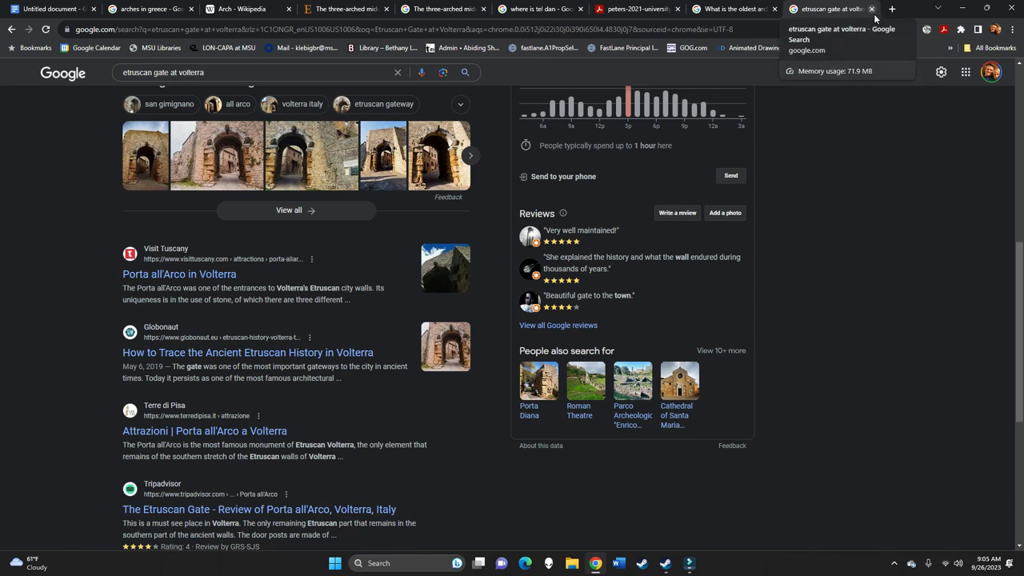
pyautogui.click(808, 9)
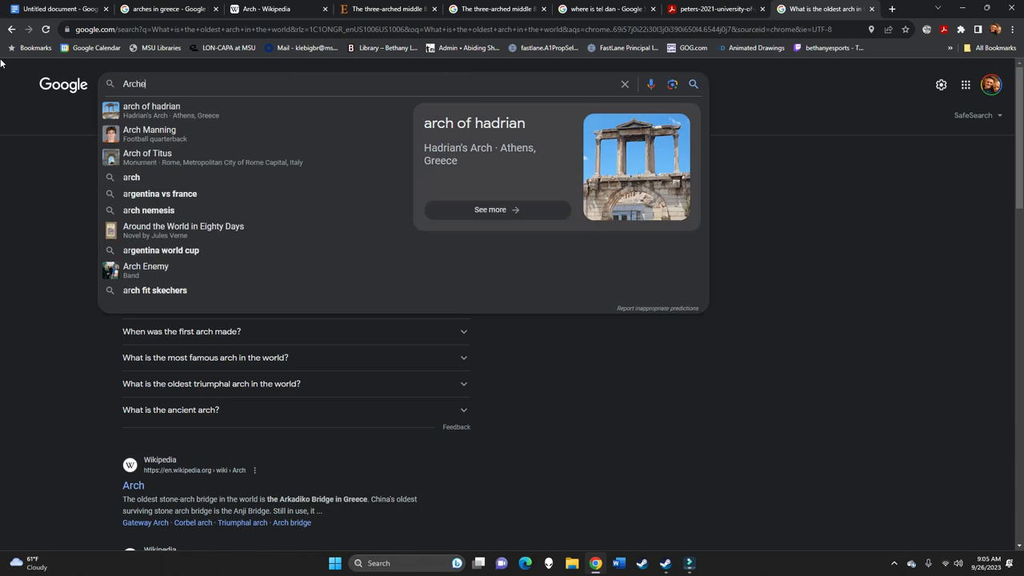
pyautogui.write('Arches in greece')
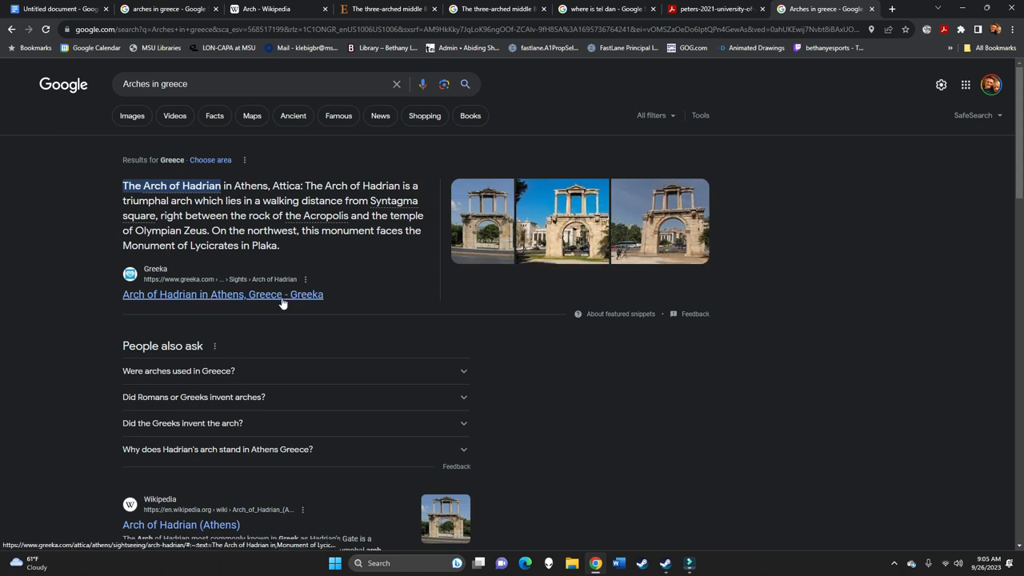
pyautogui.click(223, 294)
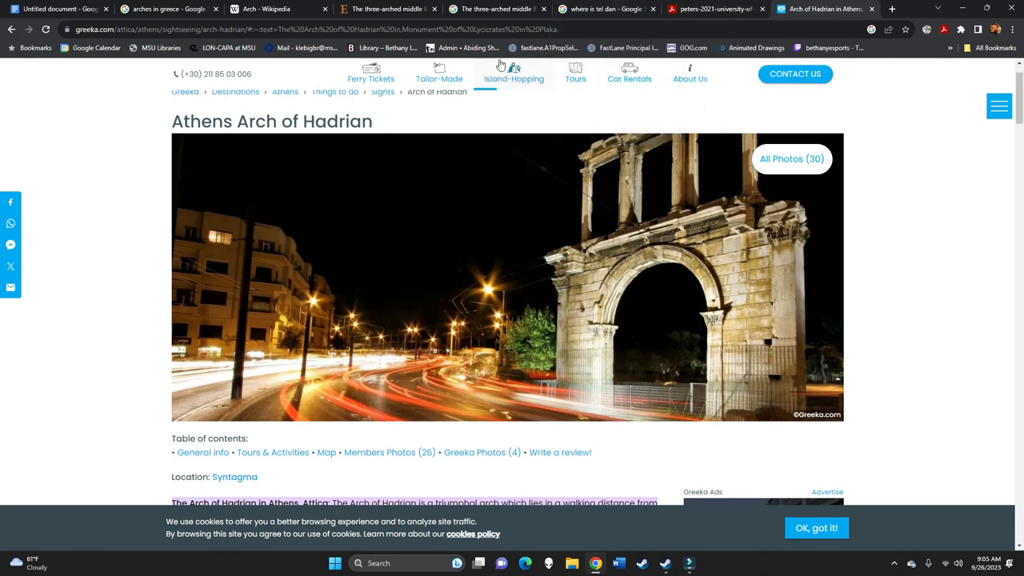
pyautogui.moveTo(388, 9)
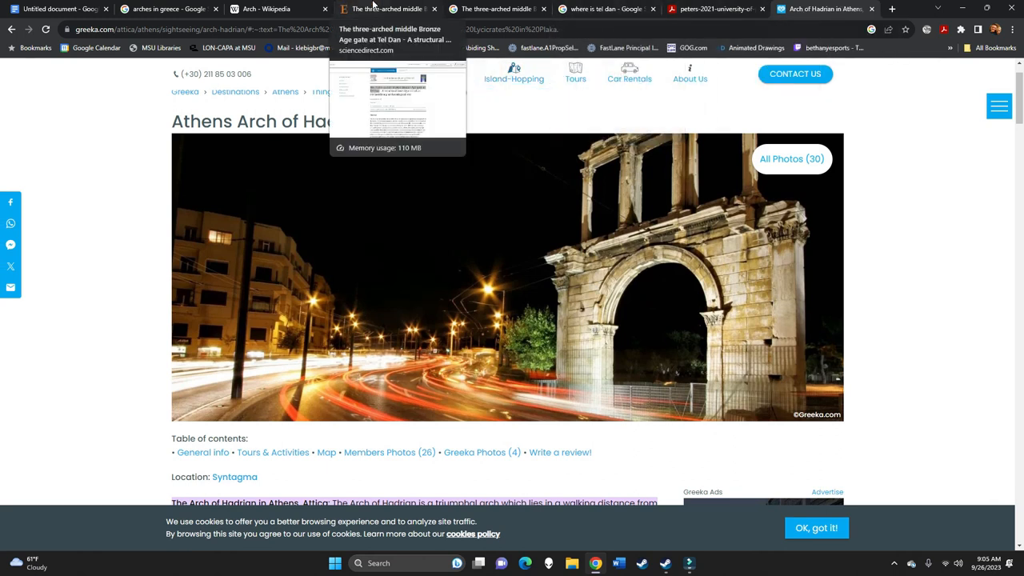
pyautogui.click(58, 8)
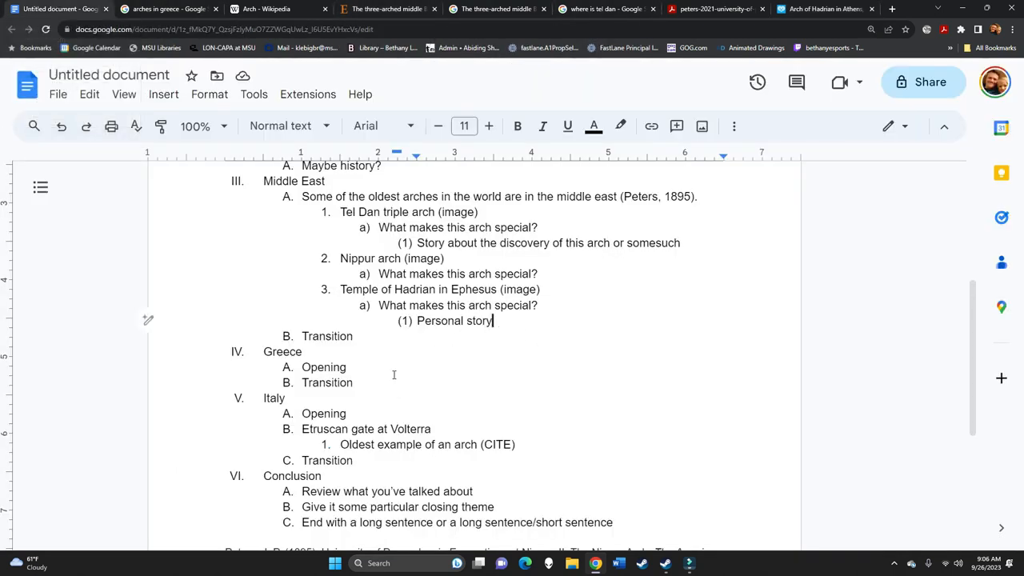
# Review the 'arches in greece' results featuring Greeka's Arch of Hadrian in Athens snippet
pyautogui.click(347, 367)
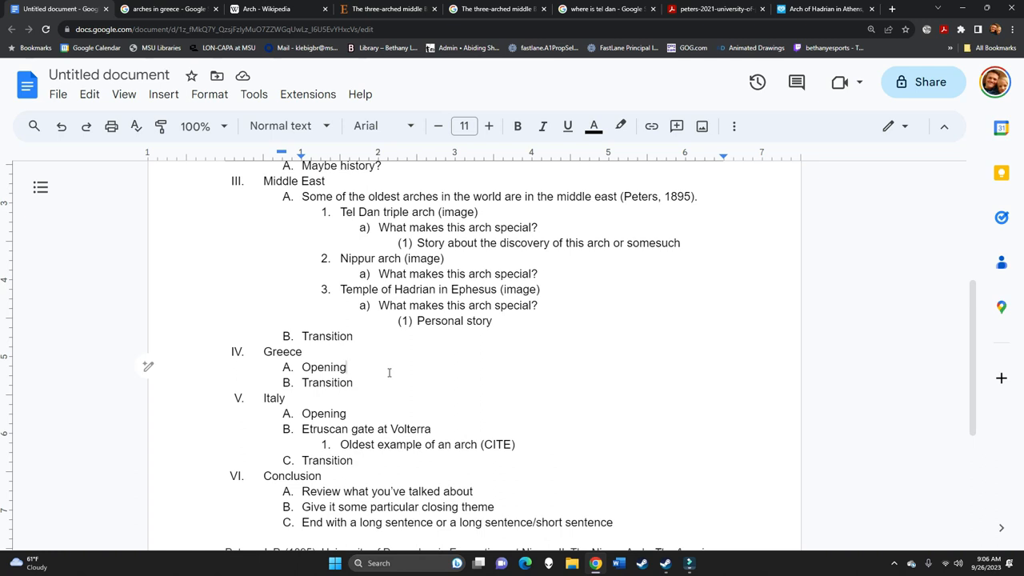
pyautogui.click(891, 9)
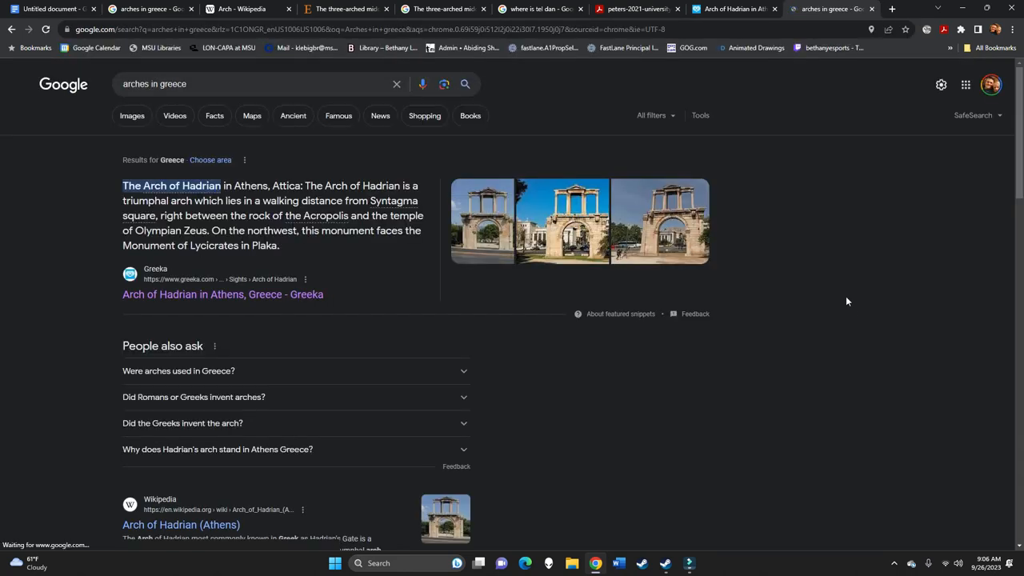
pyautogui.scroll(-3)
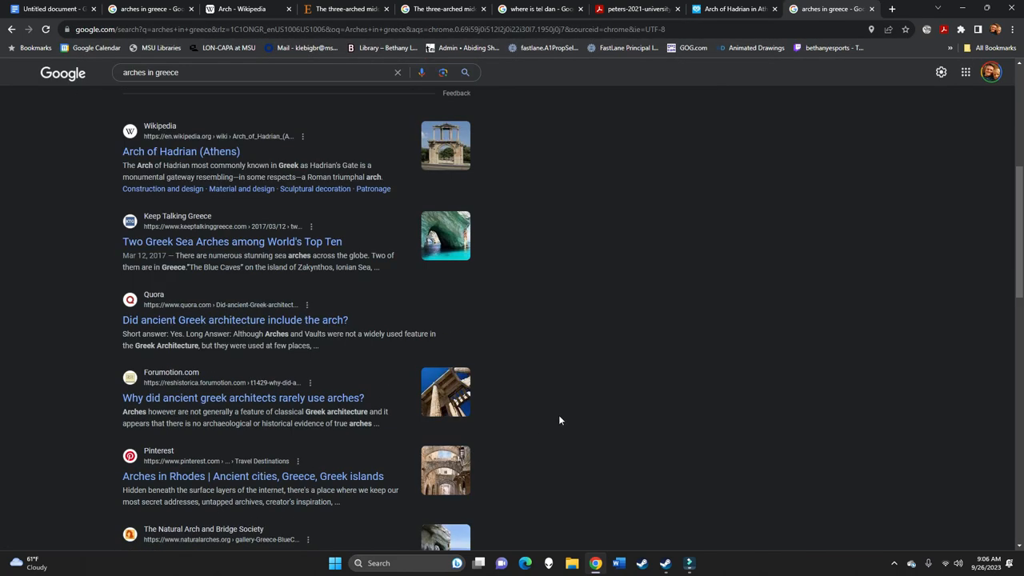
pyautogui.scroll(-3)
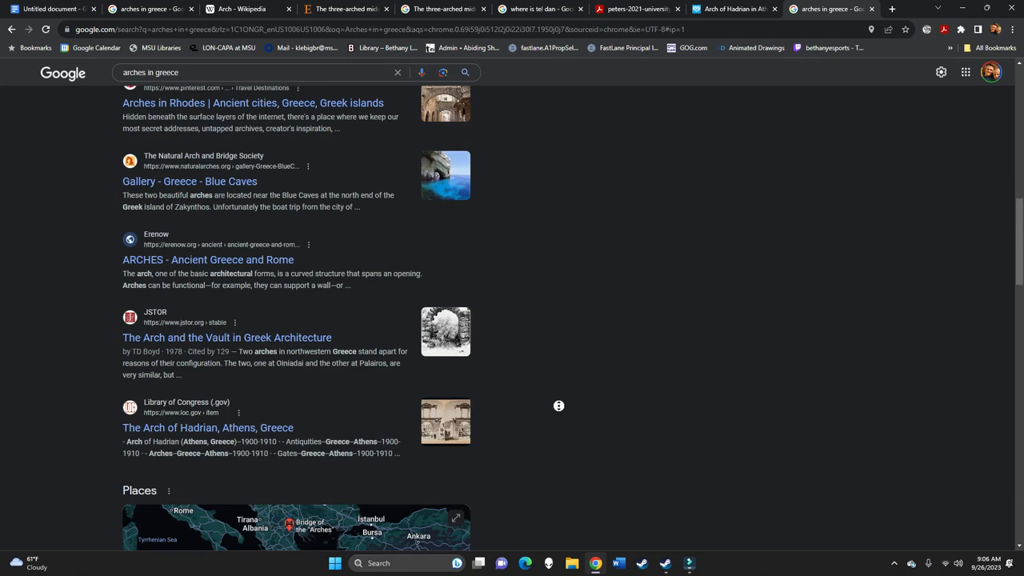
pyautogui.scroll(3)
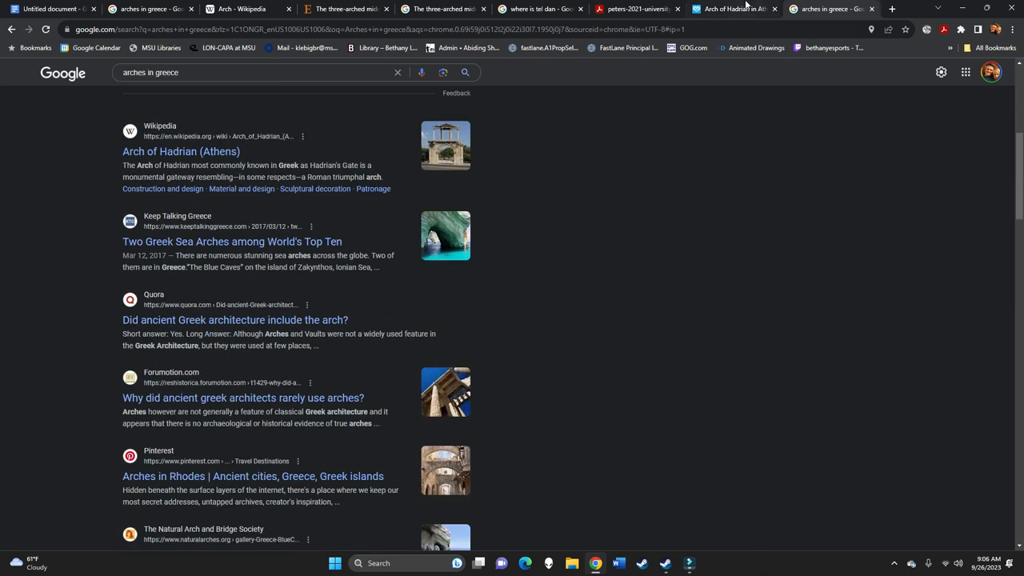
pyautogui.moveTo(733, 9)
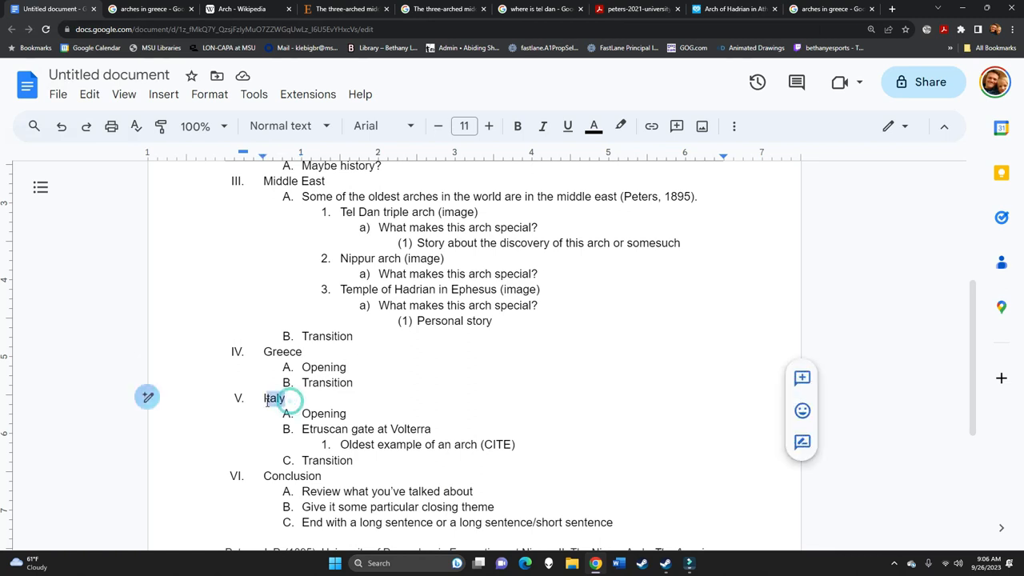
# Merge Greece into the Italy heading so the section reads 'Italy & Greece'
pyautogui.doubleClick(274, 397)
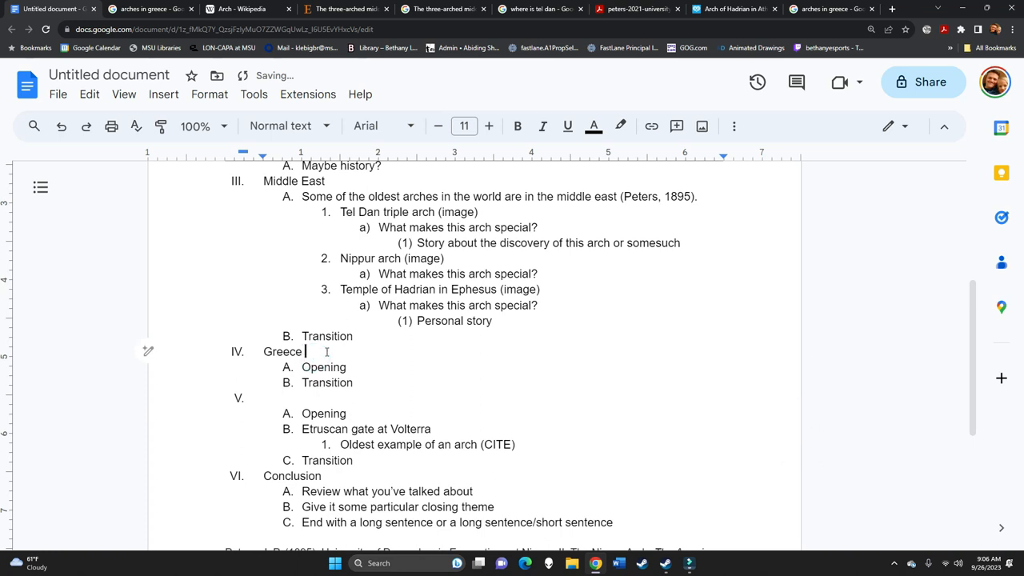
pyautogui.write('& Italy')
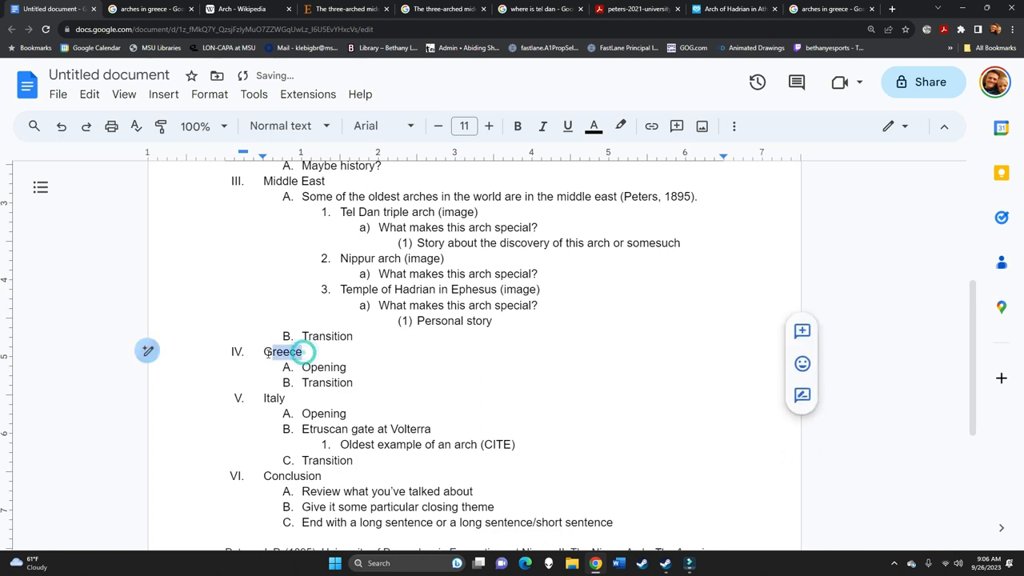
pyautogui.doubleClick(281, 352)
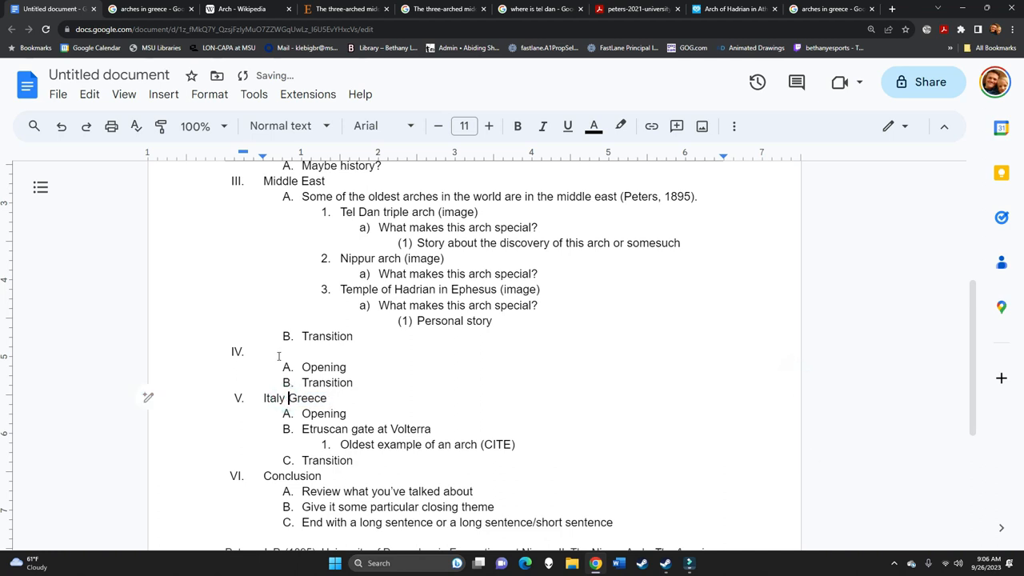
pyautogui.write('&')
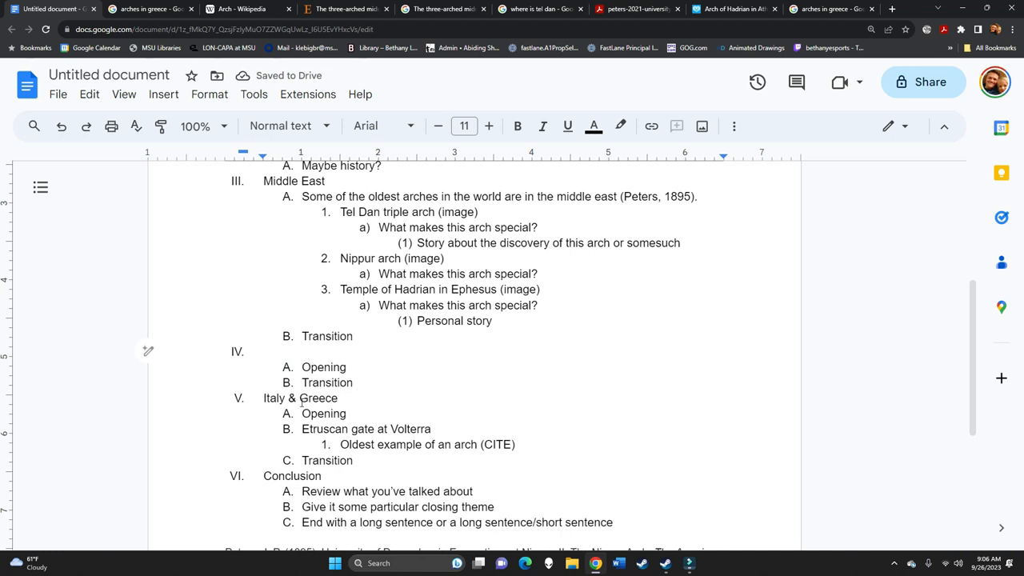
# Name the empty fourth section 'United States' after briefly trying 'Africa?'
pyautogui.click(286, 356)
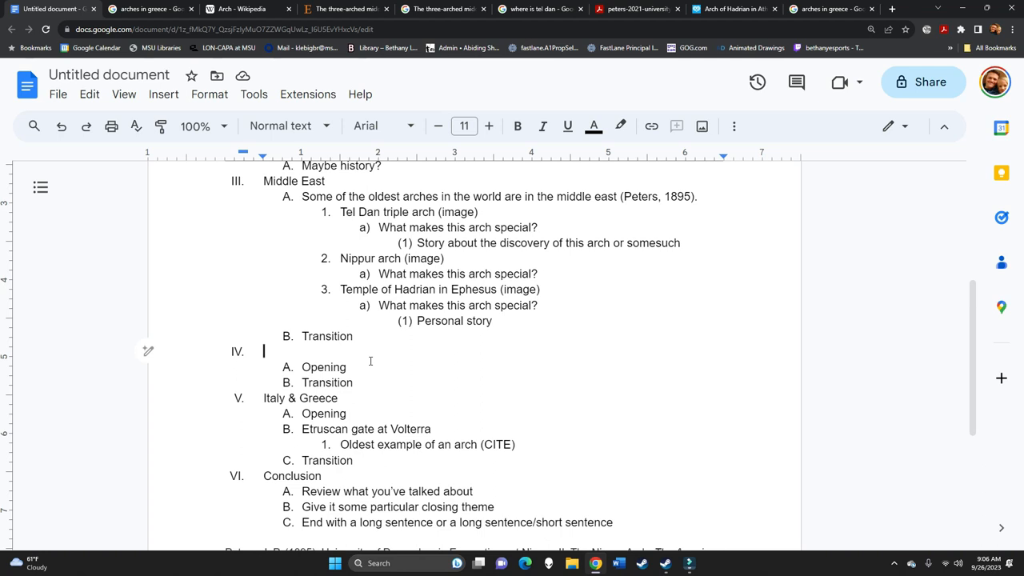
pyautogui.write('Africa?')
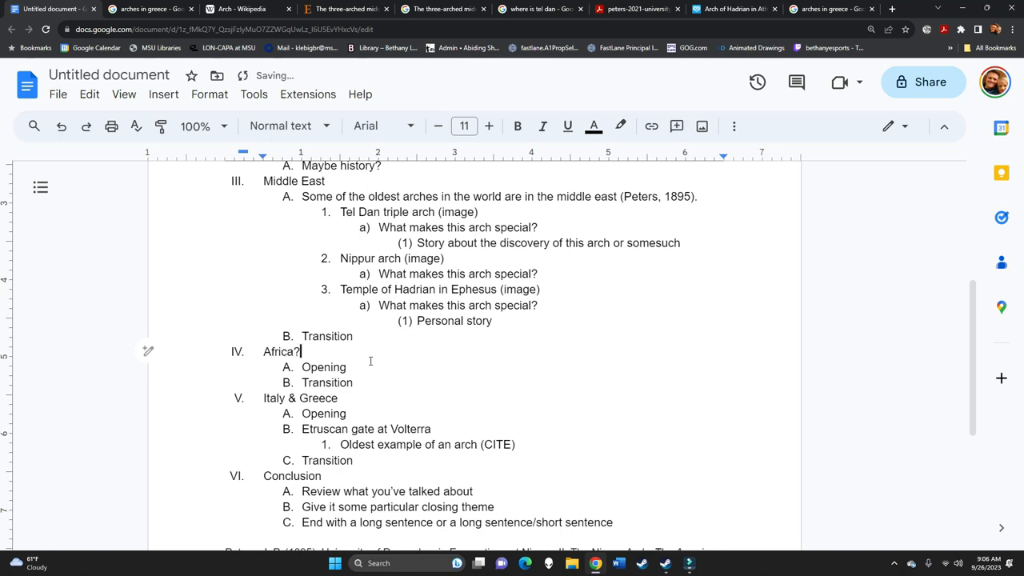
pyautogui.write('United State')
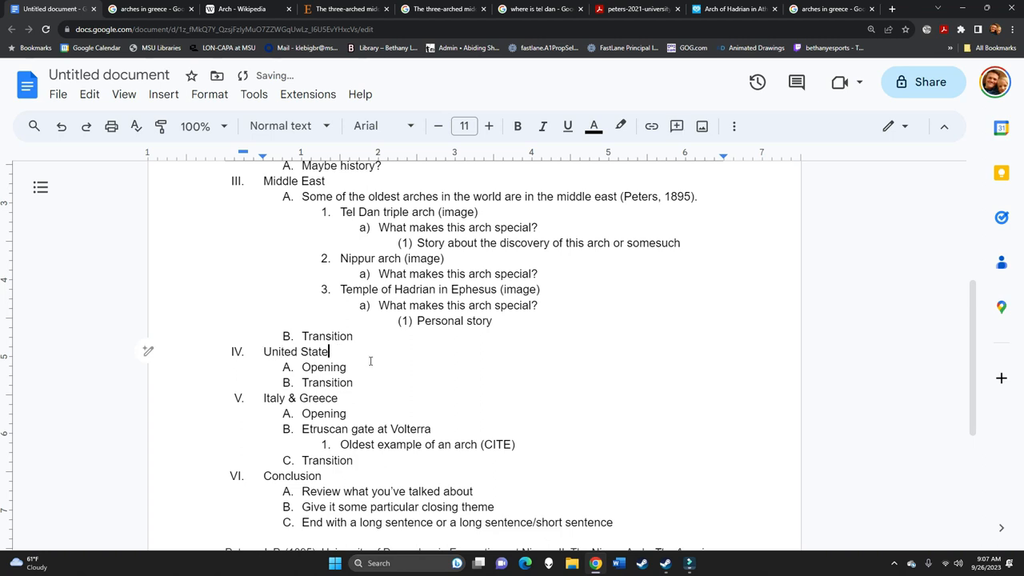
pyautogui.doubleClick(326, 382)
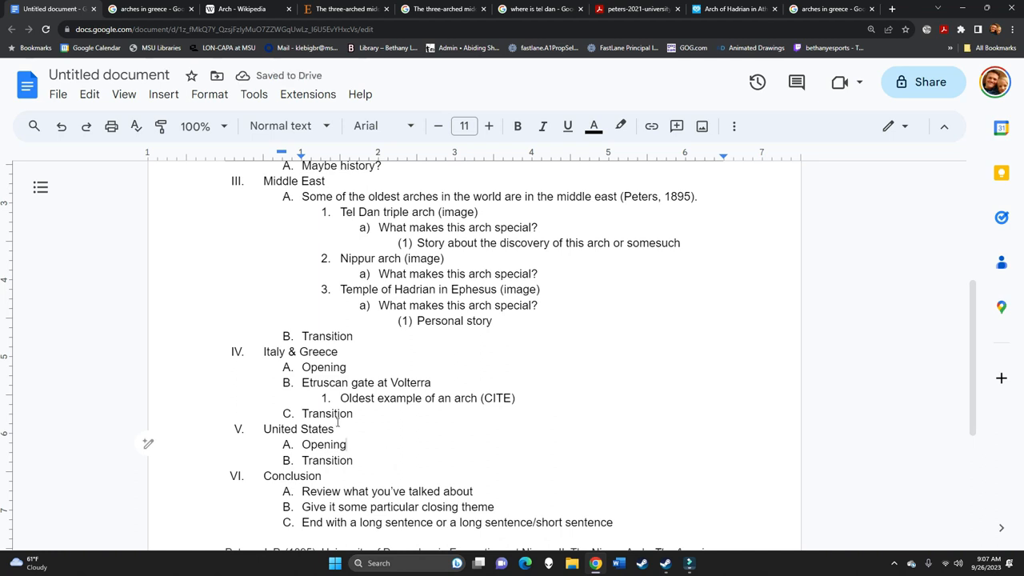
# Add 'St. Louis Arch' asking what makes it special and why it exists in the first place
pyautogui.write('St. Louis Ar')
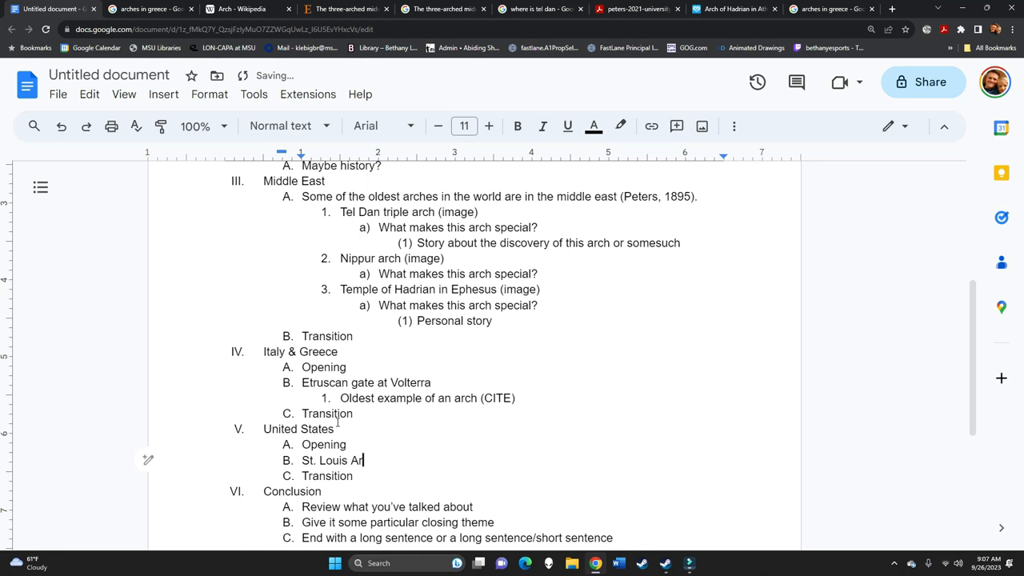
pyautogui.write('ch')
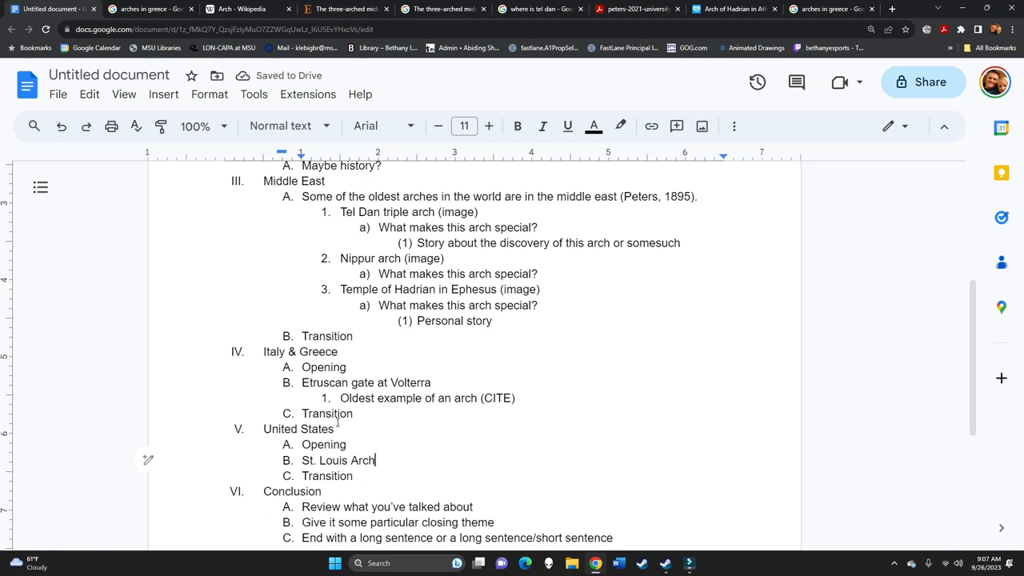
pyautogui.write('What')
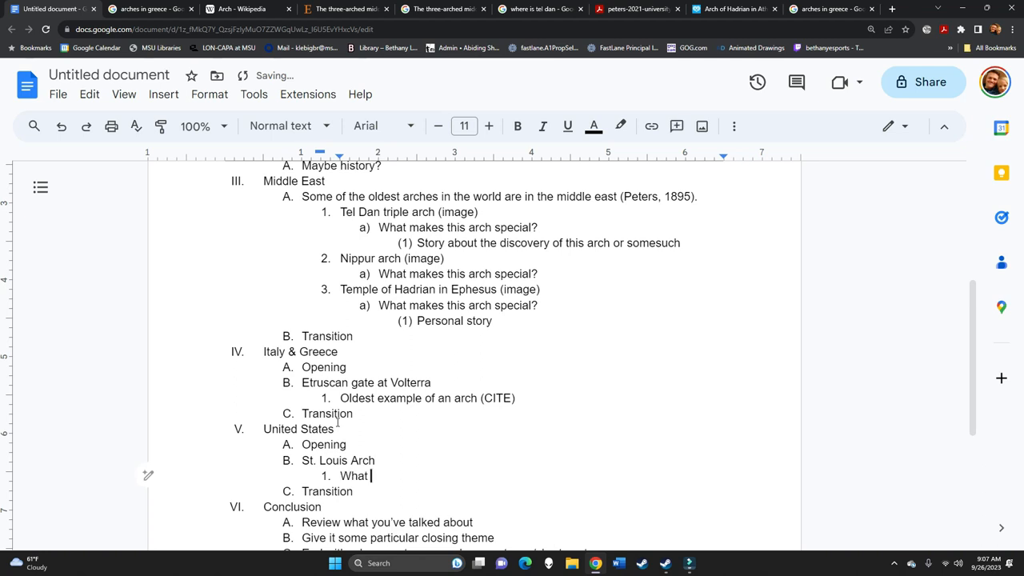
pyautogui.write('makes this arch special?')
pyautogui.write('Why does this arch e')
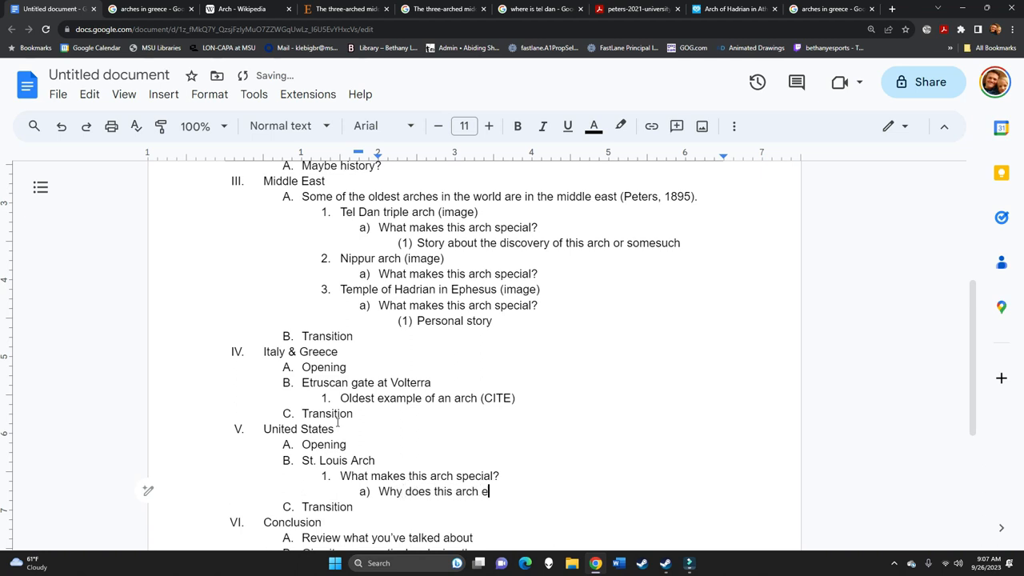
pyautogui.write('xist in the first')
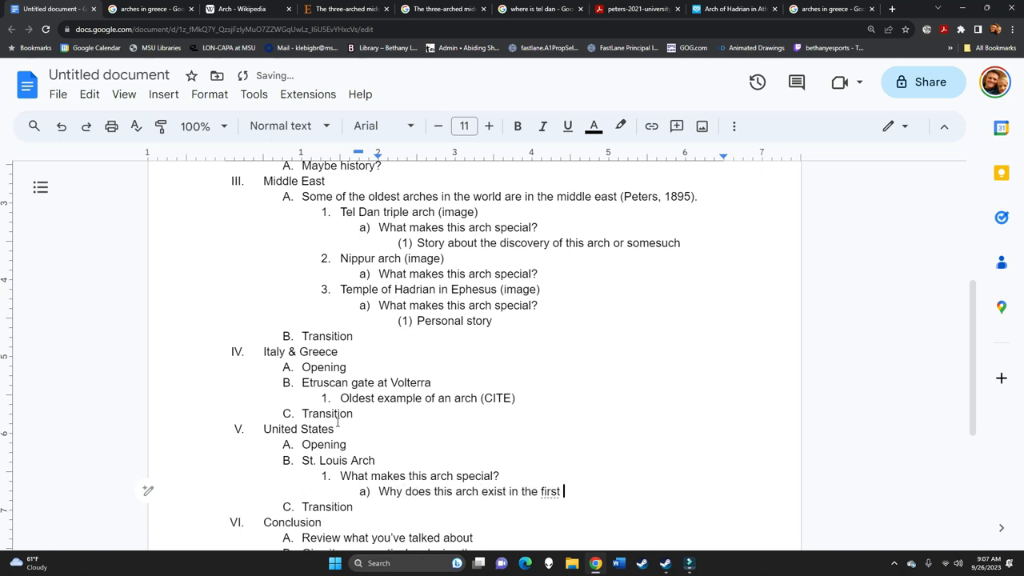
pyautogui.write('place?')
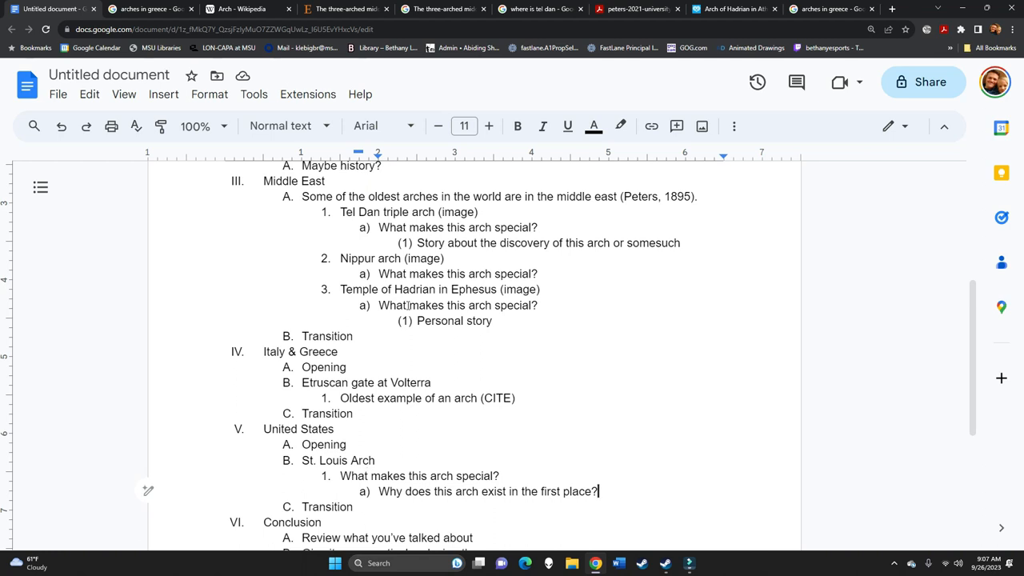
pyautogui.moveTo(649, 423)
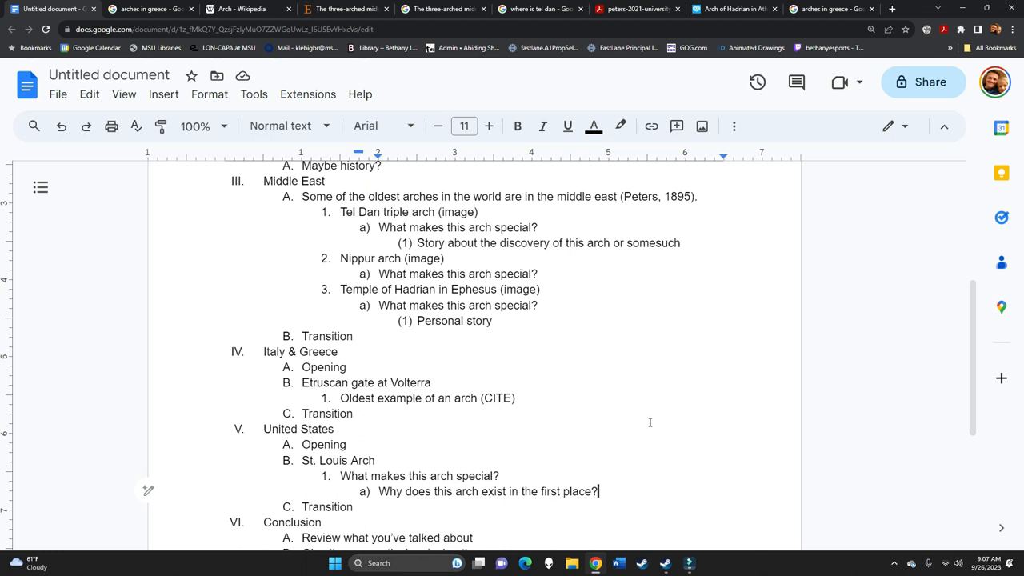
pyautogui.moveTo(556, 415)
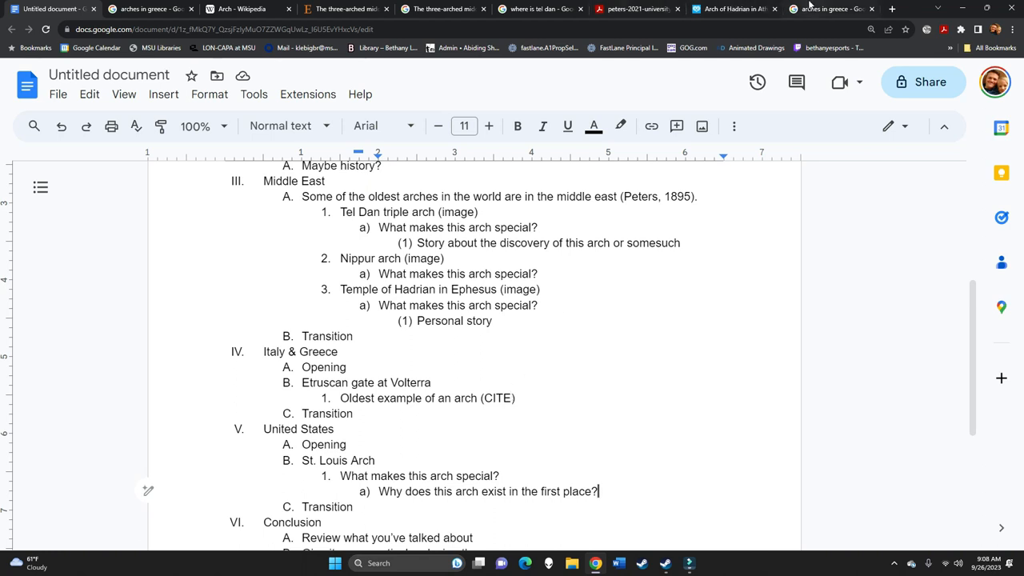
# Check the Greeka page and replace the Transition point with 'Arch of Hadrian in Athens'
pyautogui.click(732, 9)
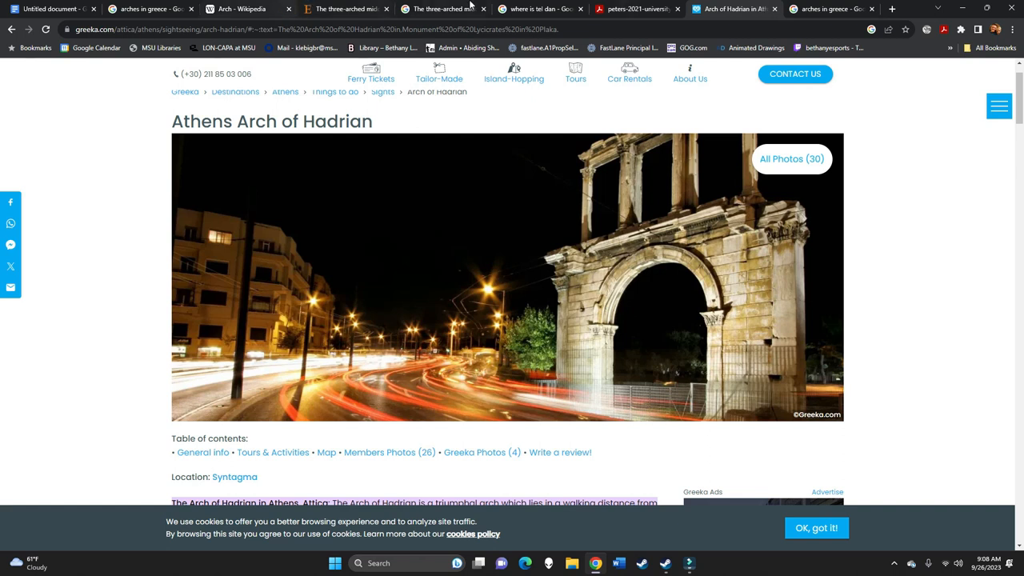
pyautogui.click(52, 9)
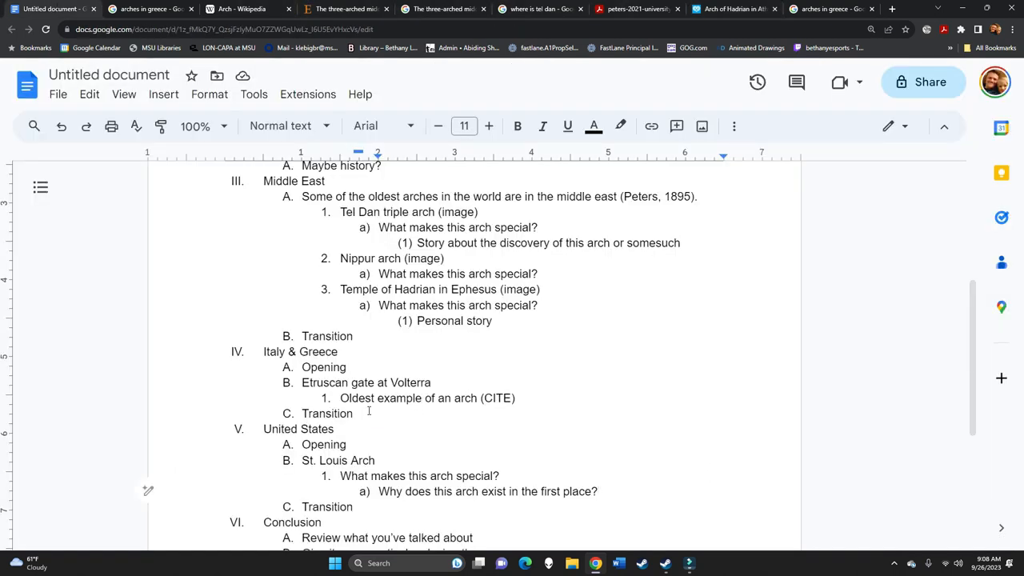
pyautogui.doubleClick(327, 413)
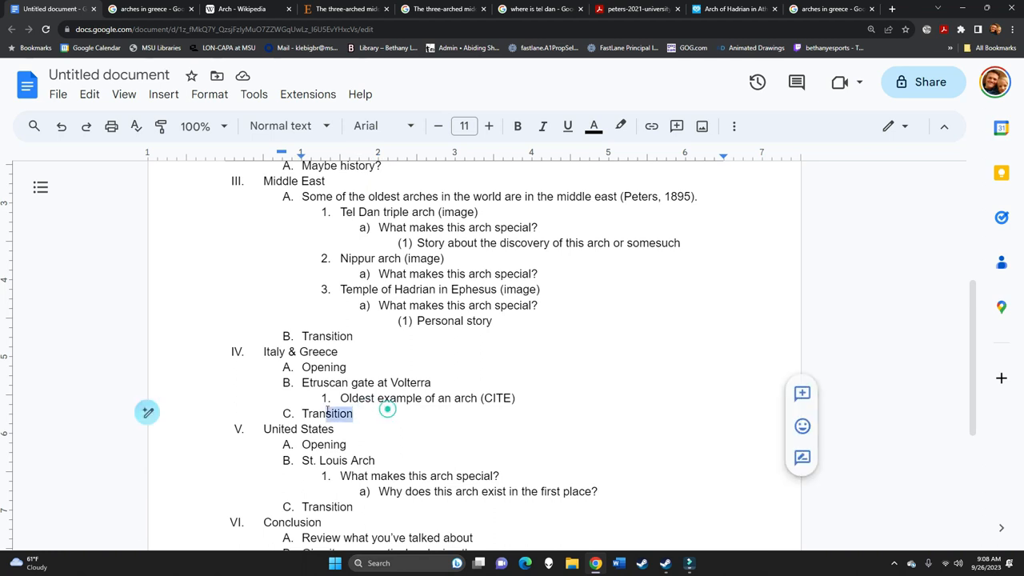
pyautogui.write('Arch of Hadrian in Athens')
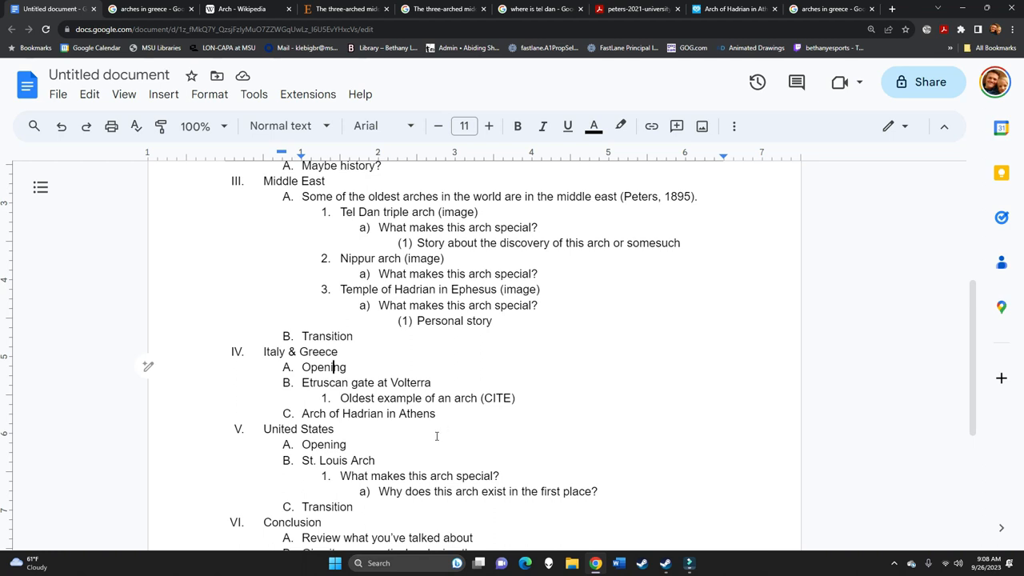
pyautogui.moveTo(724, 527)
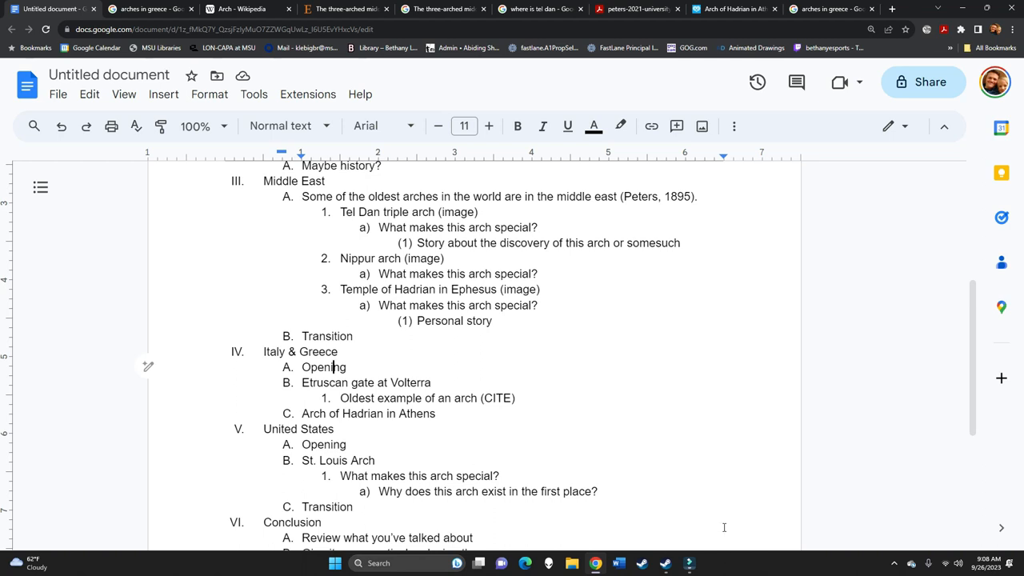
pyautogui.click(832, 9)
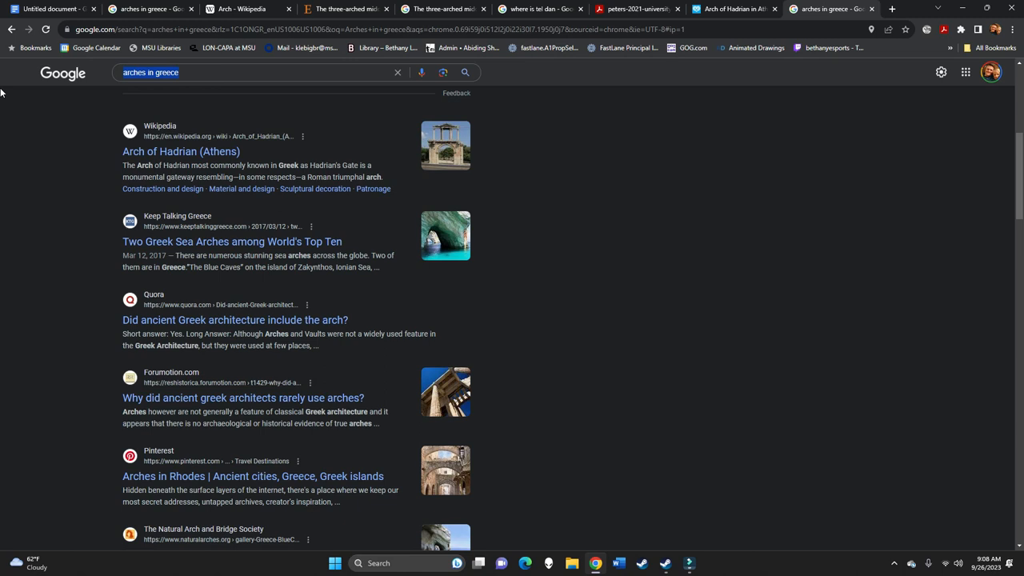
# Search Google for 'Famous arches in the United States', skim the results, and return to the outline
pyautogui.write('Famous arches')
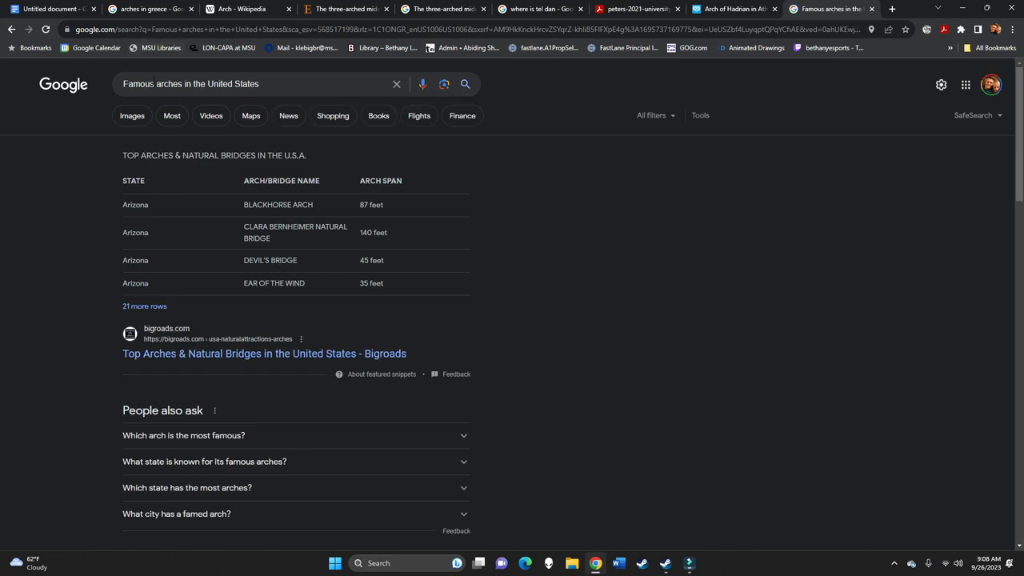
pyautogui.moveTo(251, 271)
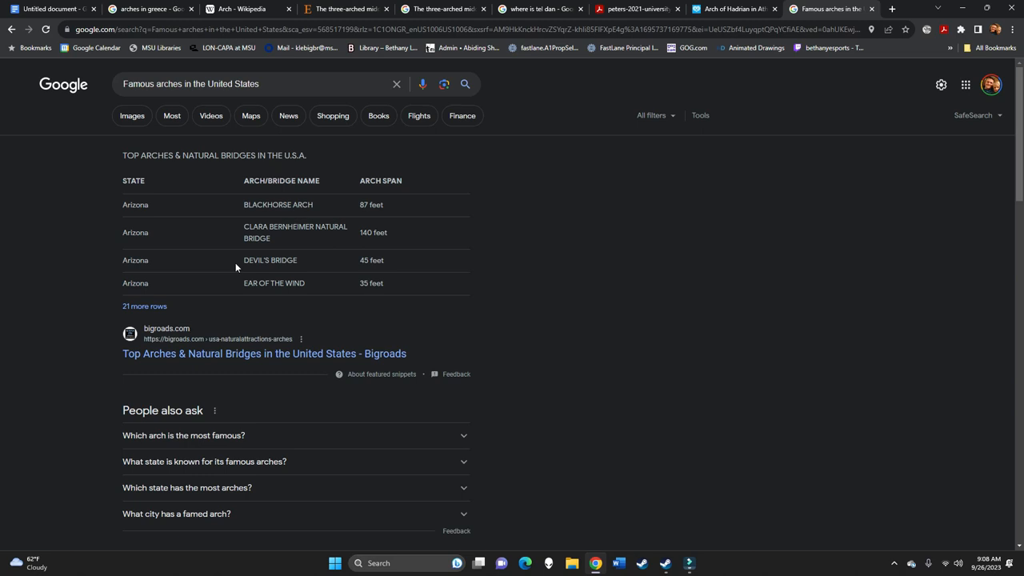
pyautogui.scroll(-3)
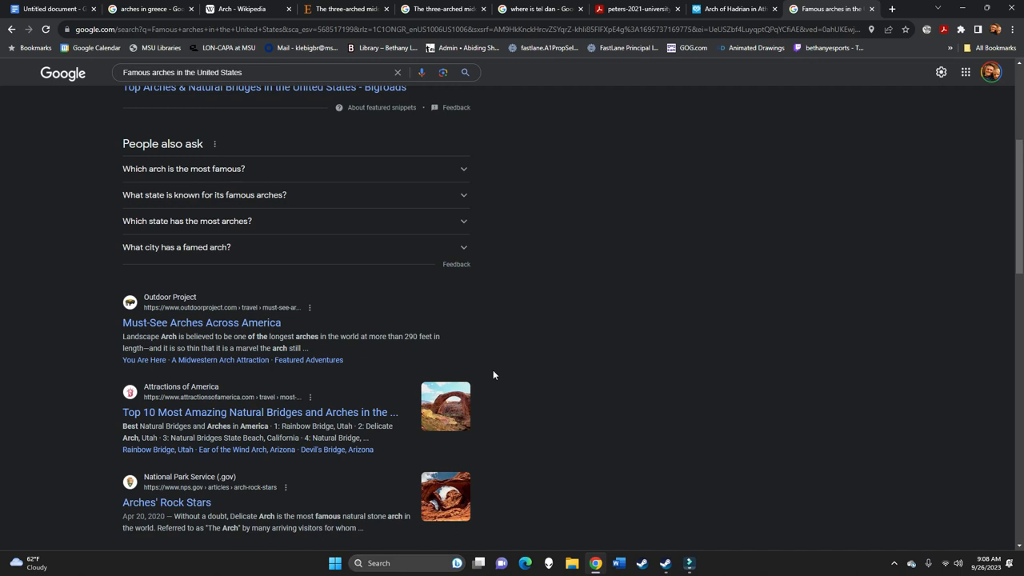
pyautogui.click(52, 9)
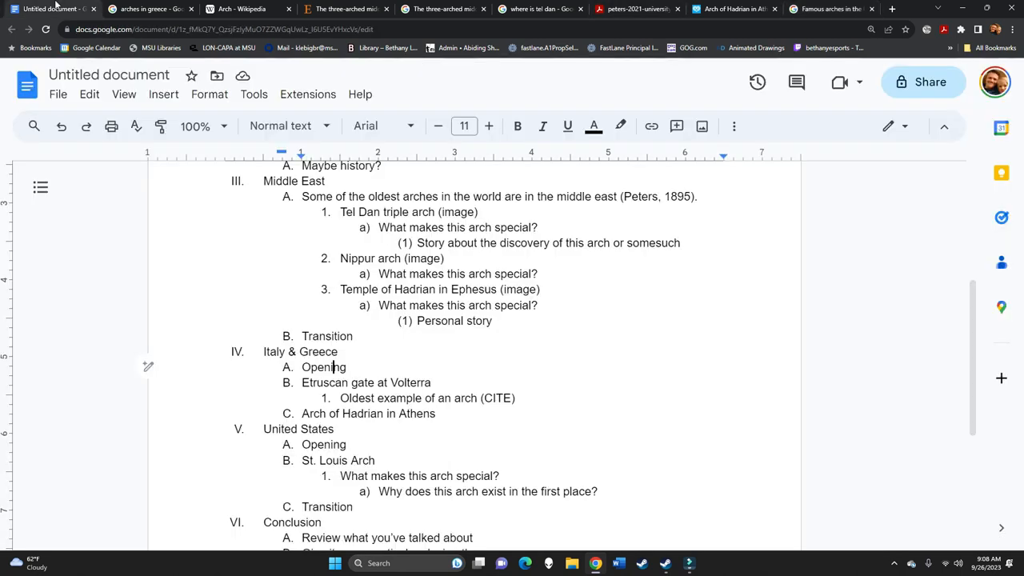
# Add a 'Natural Arches' subsection heading after the St. Louis Arch points
pyautogui.scroll(-3)
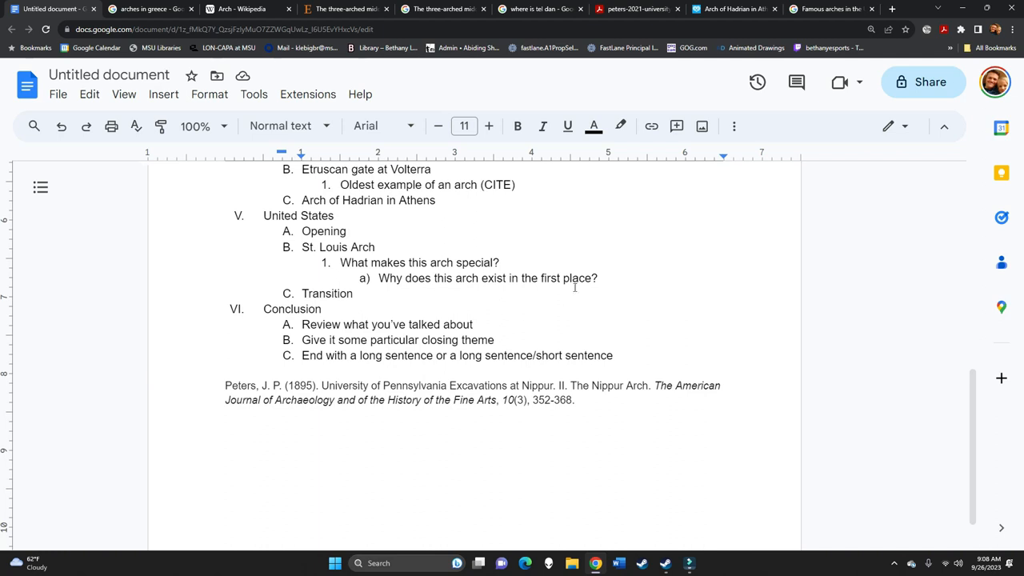
pyautogui.press('enter')
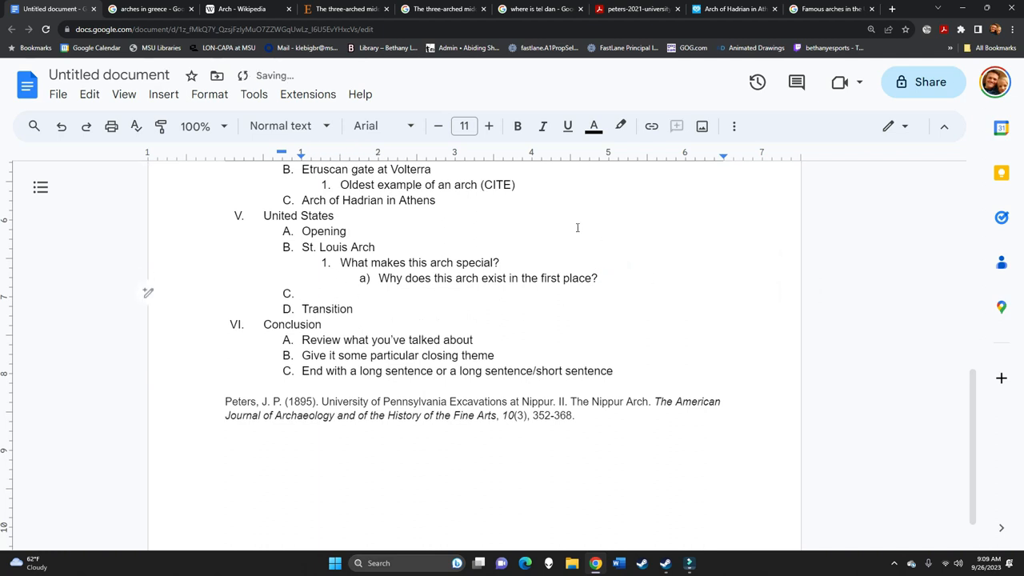
pyautogui.write('Natural Arches')
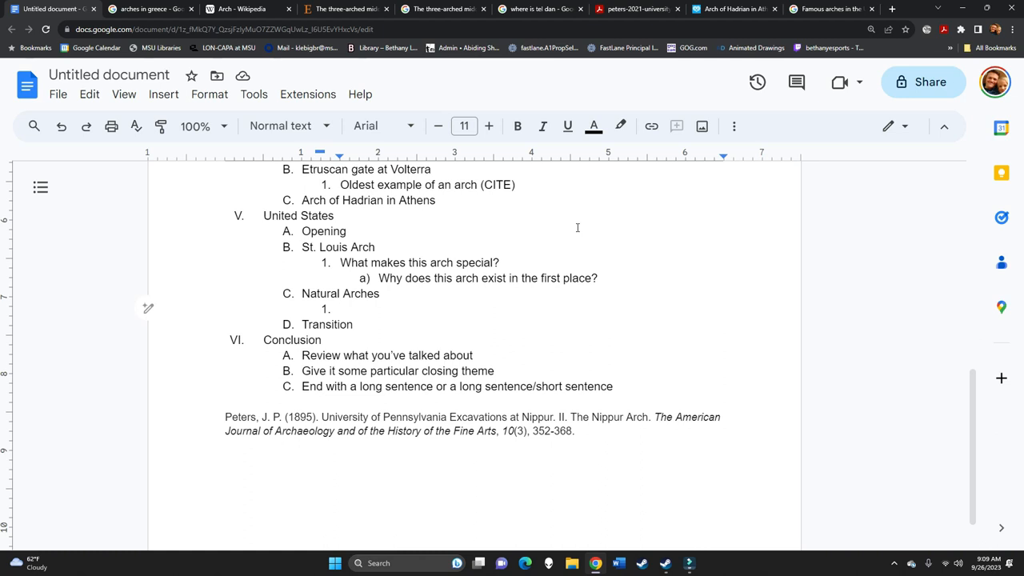
# Note that humans aren't the only arch creators; many natural monuments are in the United States
pyautogui.write('Hu')
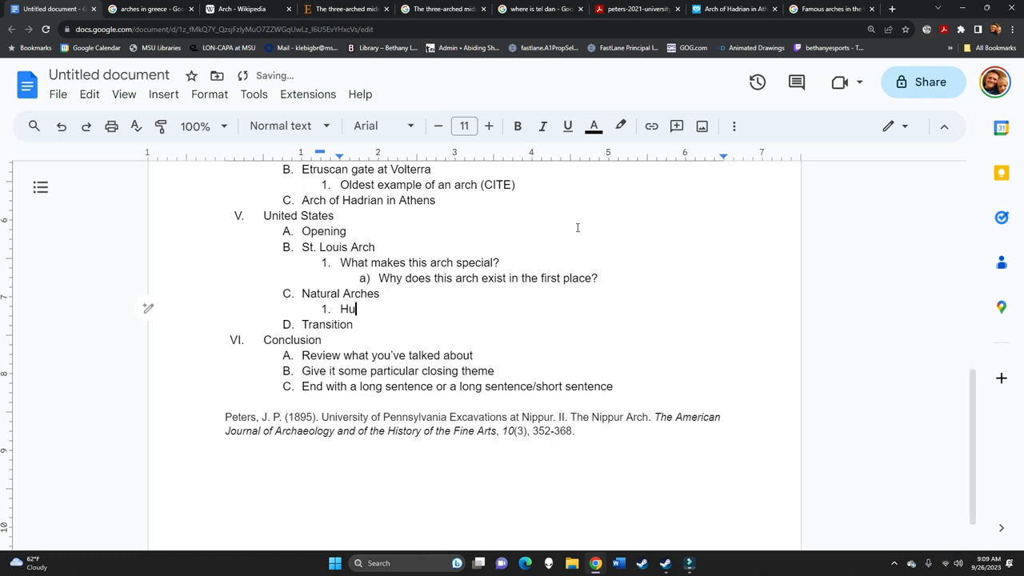
pyautogui.write('man beings aren')
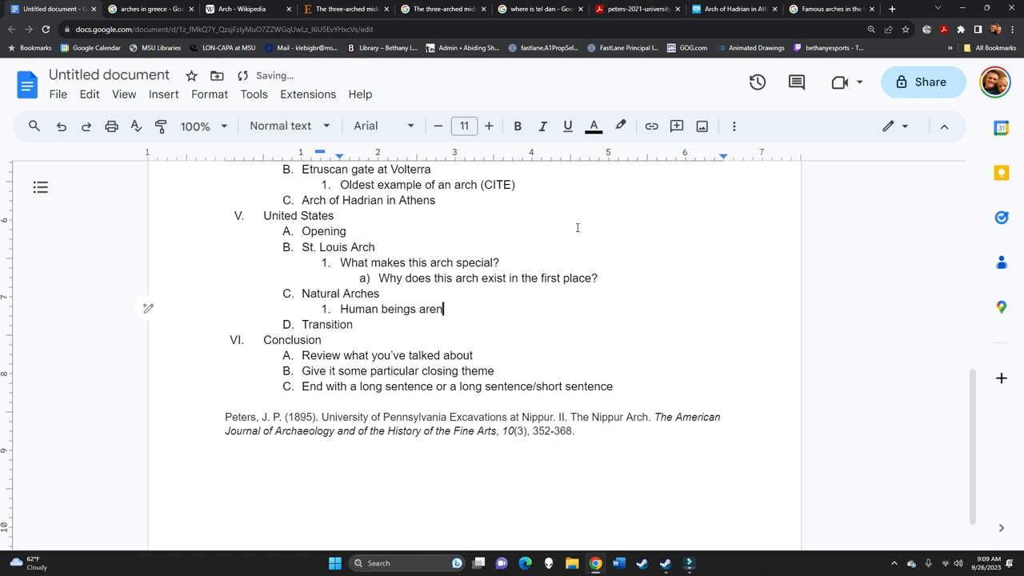
pyautogui.write("'t the only")
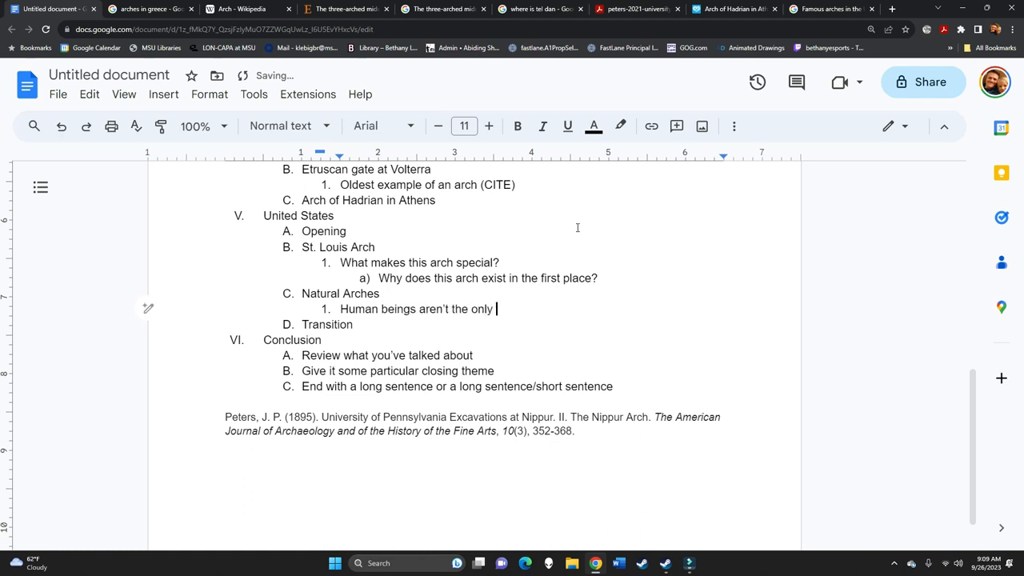
pyautogui.write('ones to carve arches, God d')
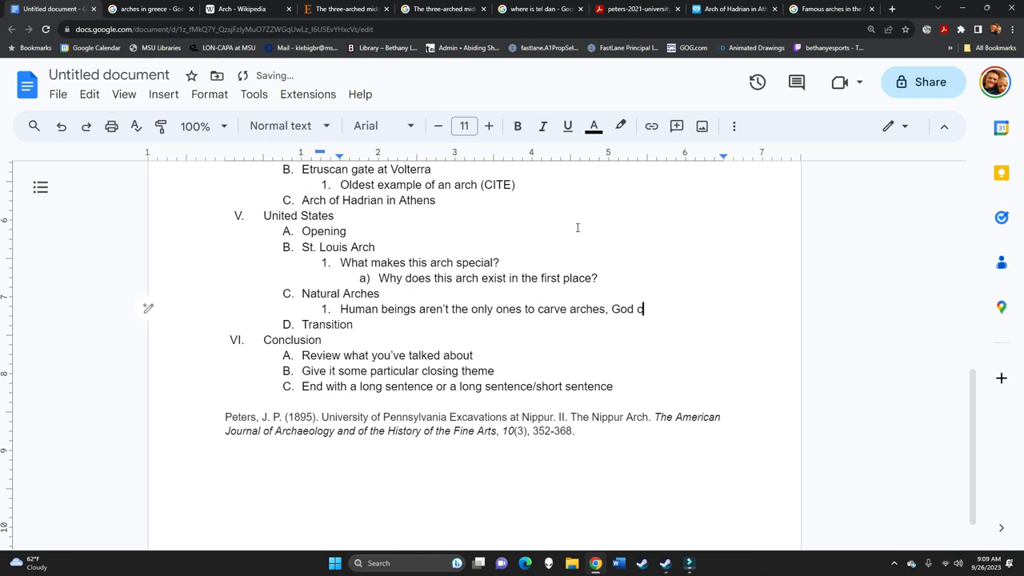
pyautogui.write('reated natur')
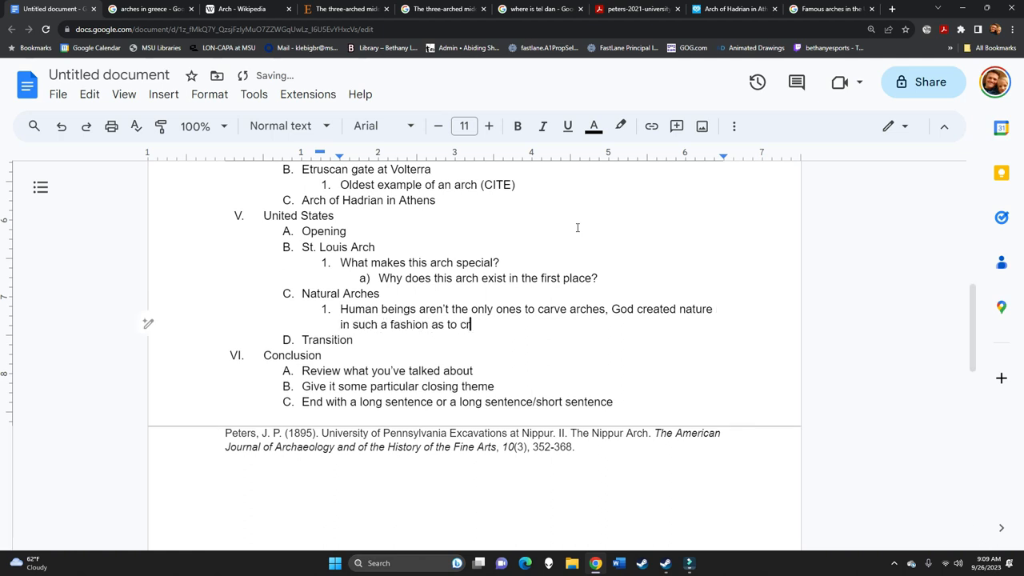
pyautogui.write('eate some incredible arches.')
pyautogui.write('Many of these amazing na')
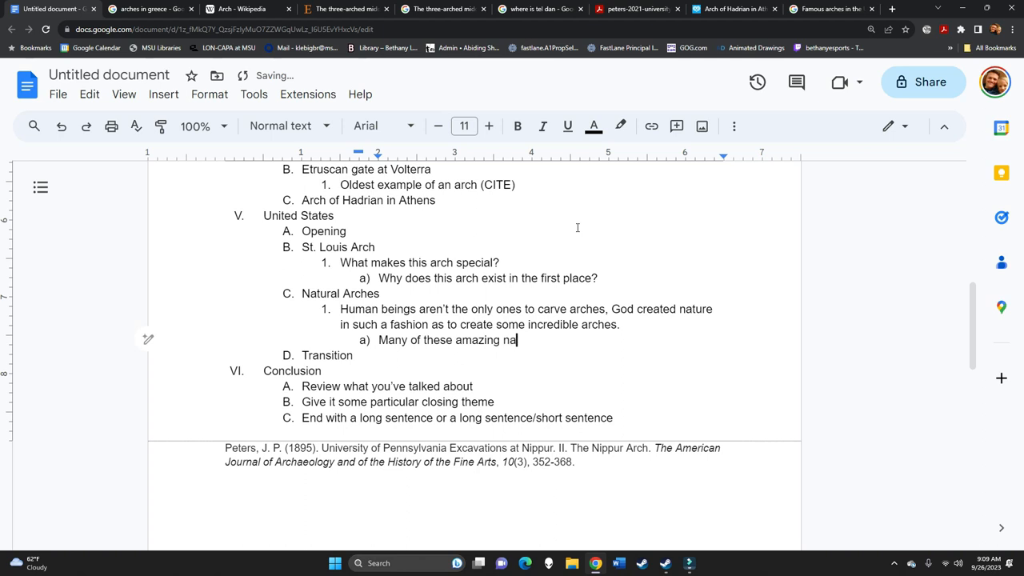
pyautogui.write('tural monuments')
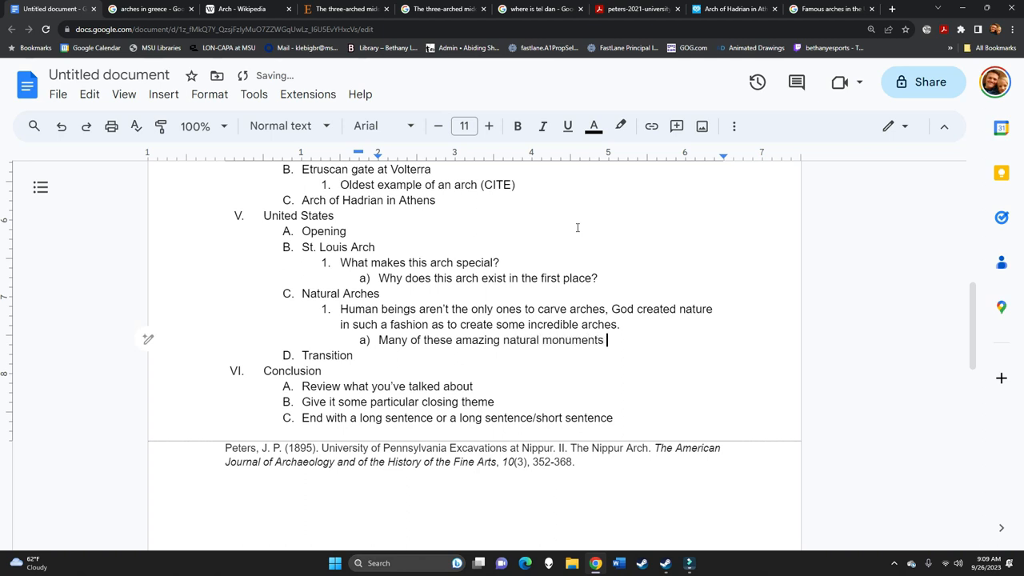
pyautogui.write('are here')
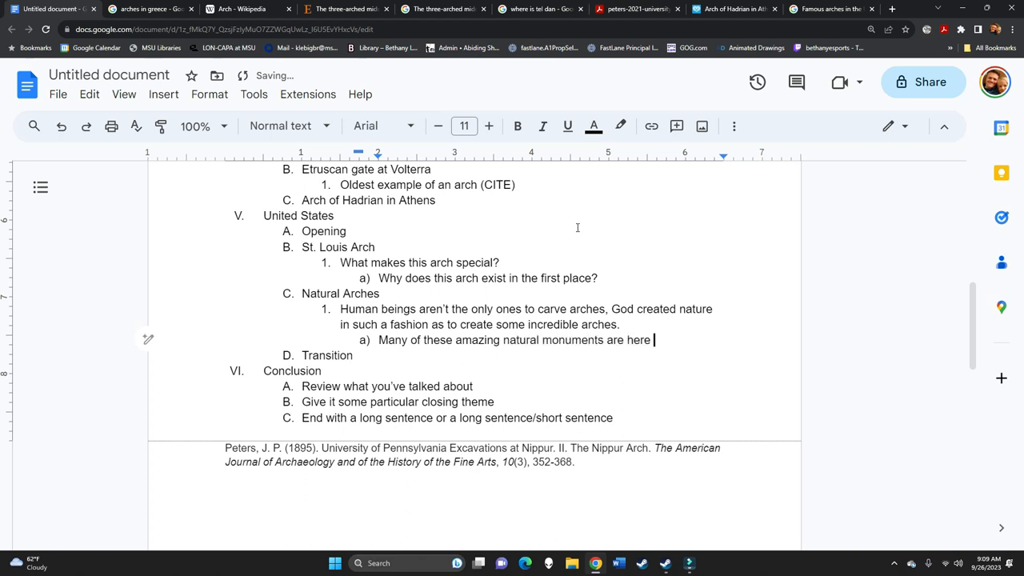
pyautogui.write('in the United Sate')
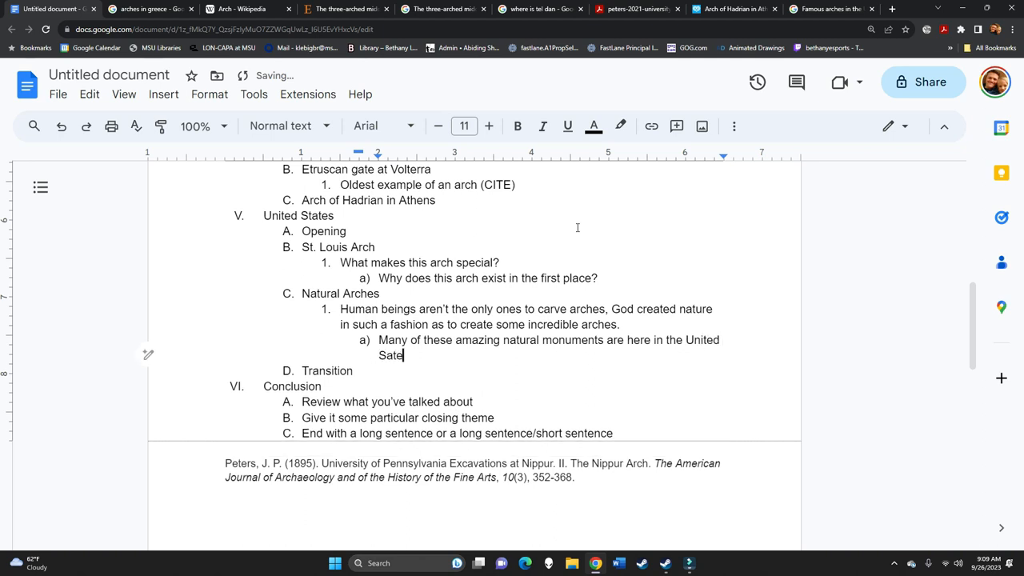
pyautogui.write('es')
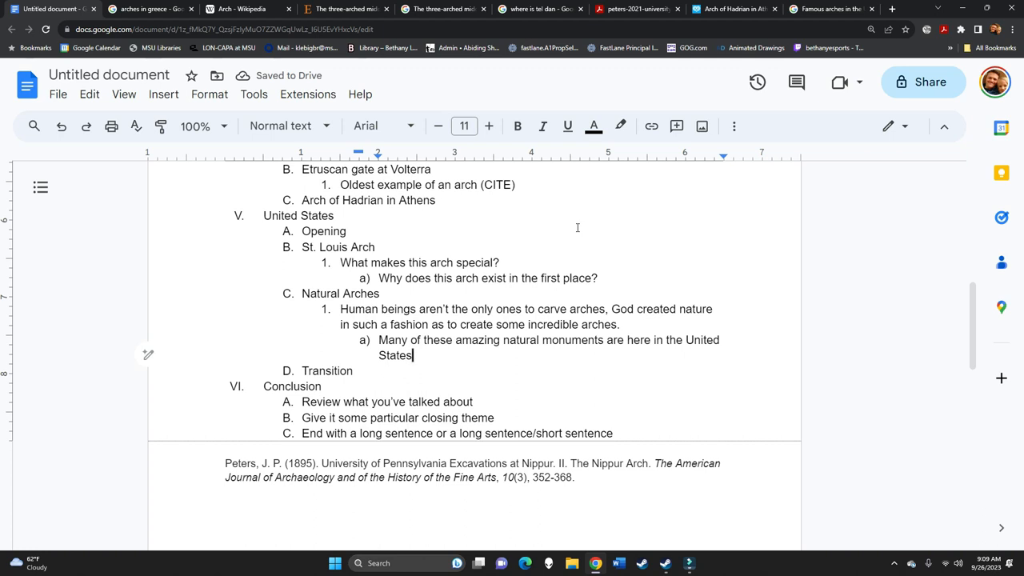
# Add a second Natural Arches point: 'Arches national park?'
pyautogui.press('enter')
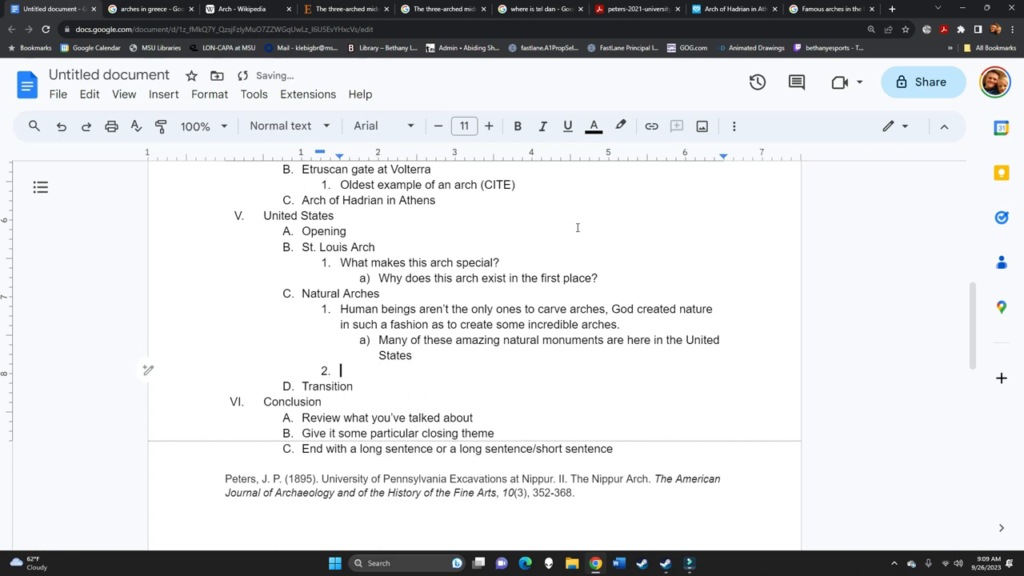
pyautogui.write('Arches national')
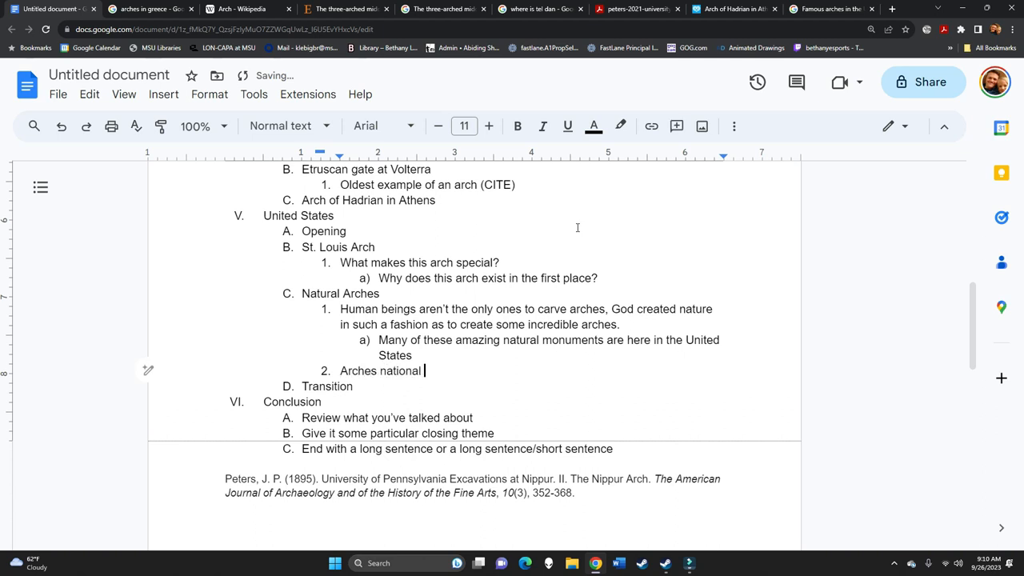
pyautogui.write('park?')
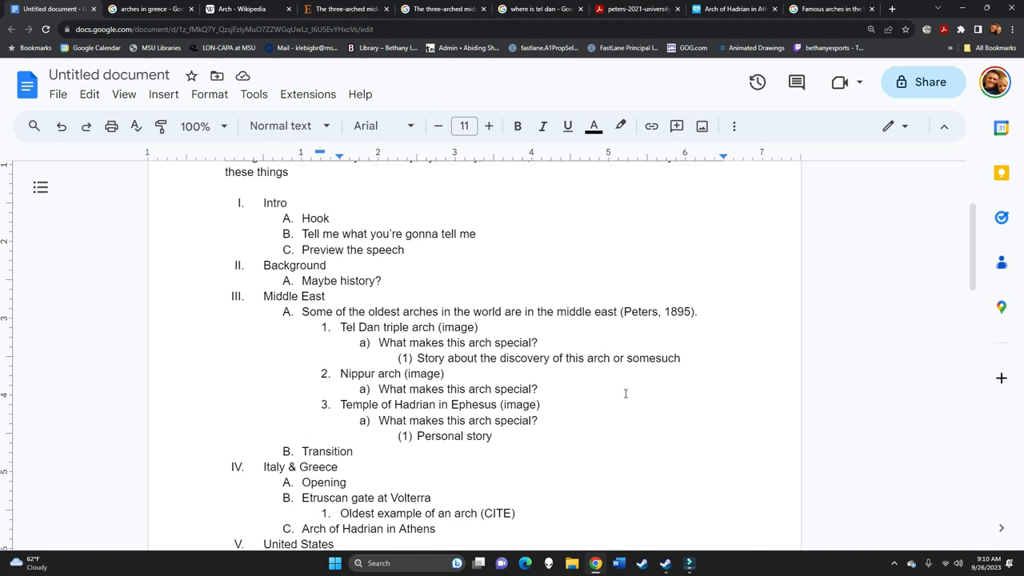
pyautogui.scroll(-3)
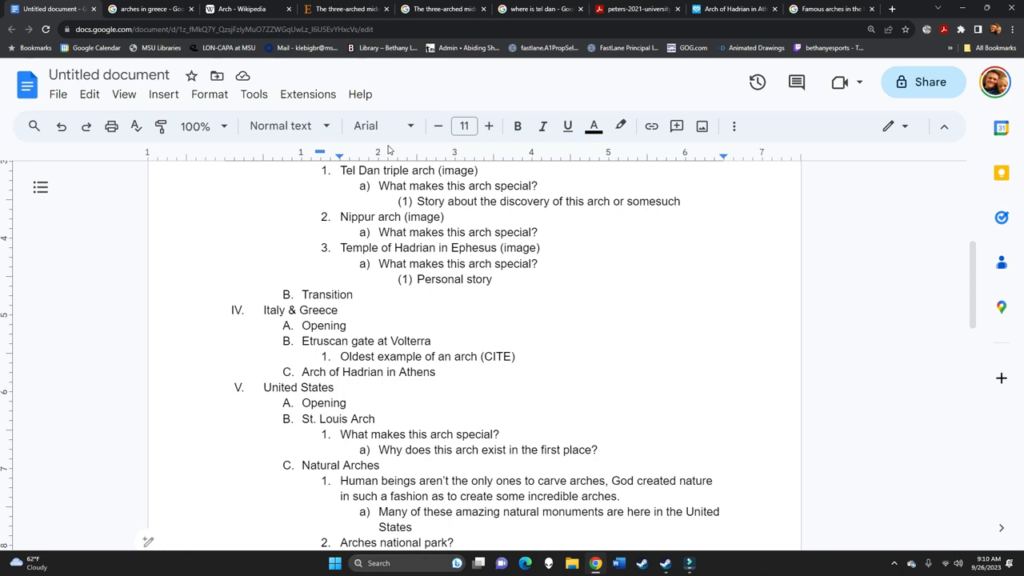
pyautogui.moveTo(383, 126)
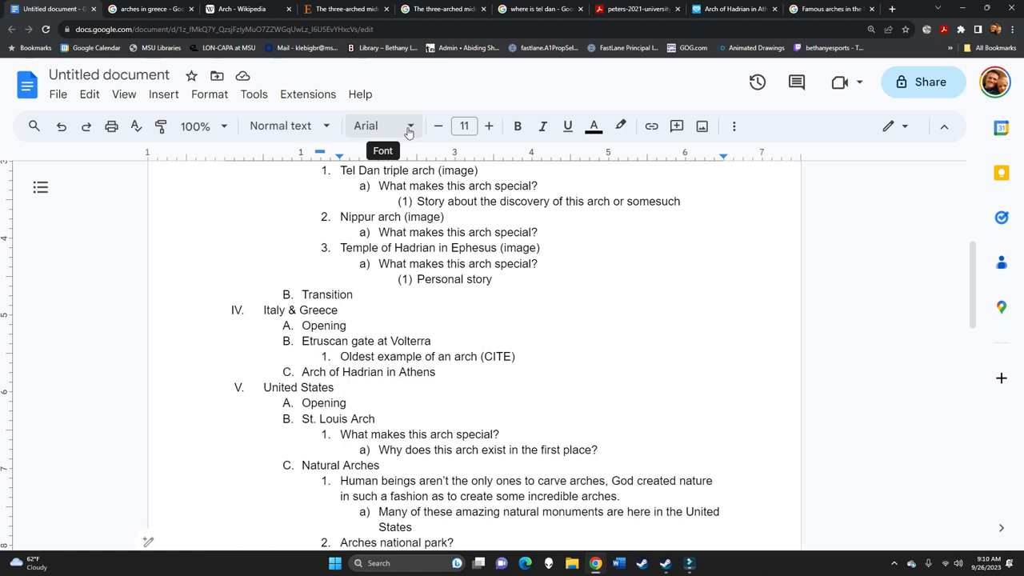
pyautogui.moveTo(411, 132)
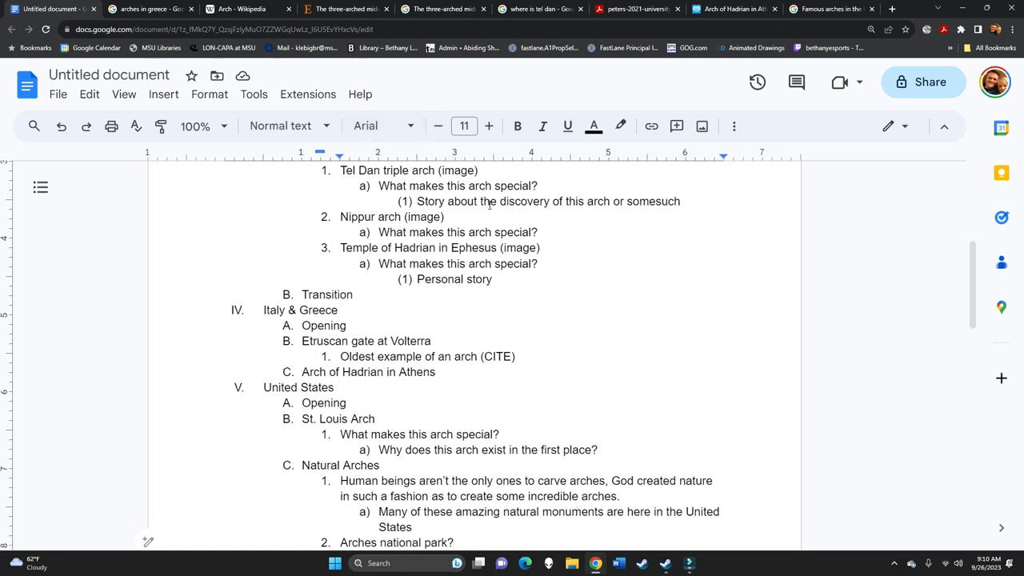
pyautogui.scroll(3)
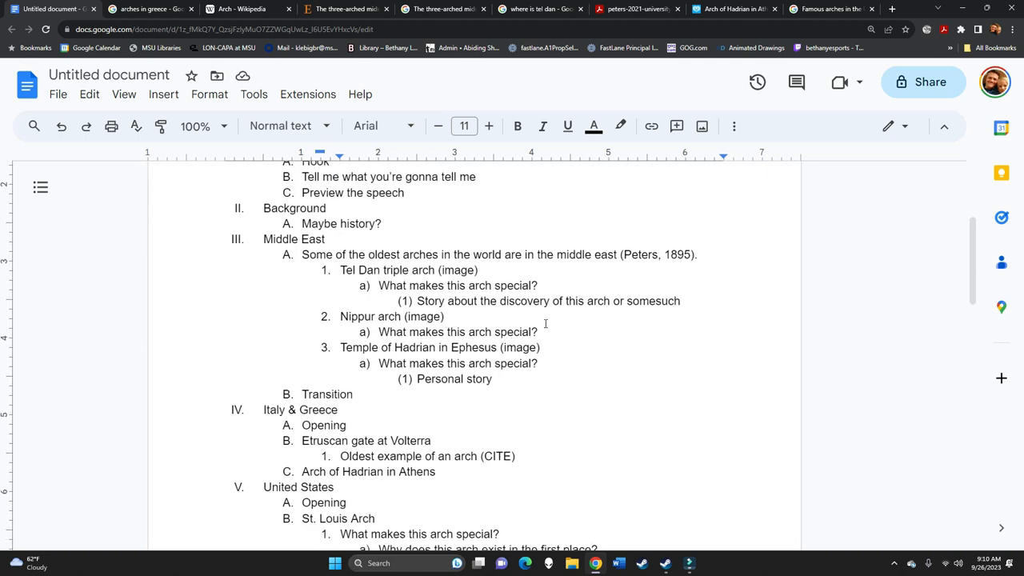
pyautogui.scroll(-3)
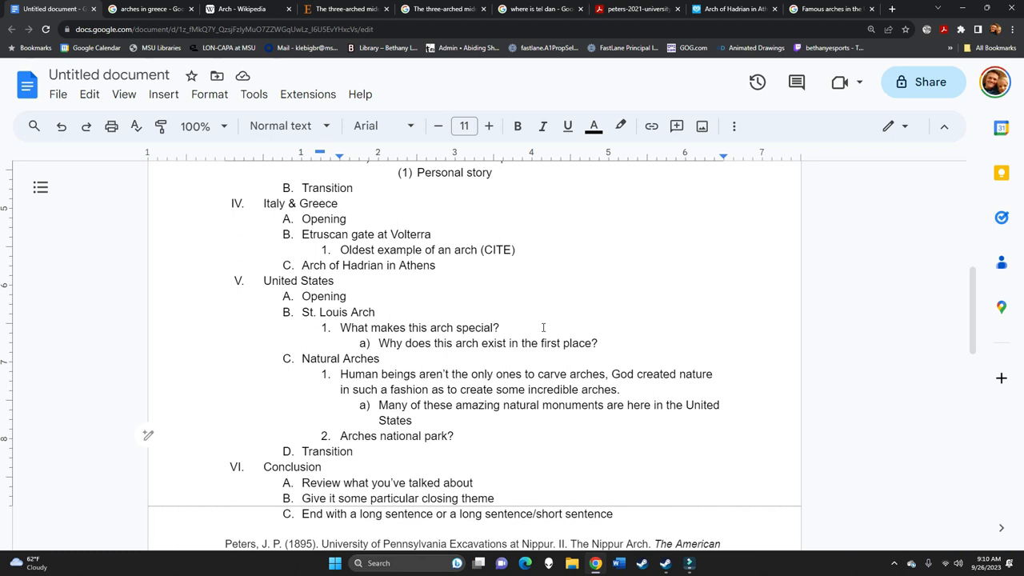
pyautogui.moveTo(541, 310)
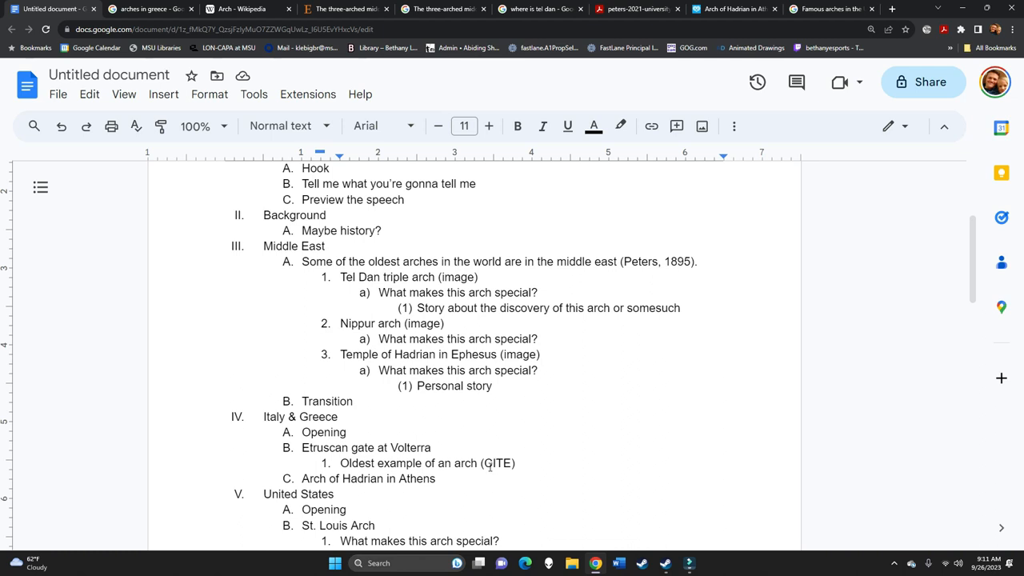
pyautogui.scroll(-3)
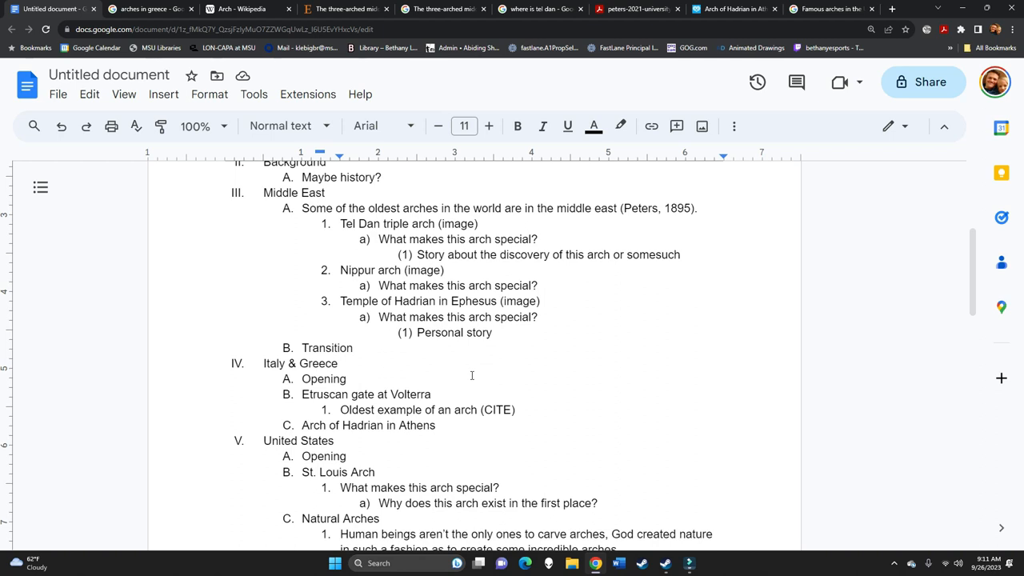
pyautogui.moveTo(436, 328)
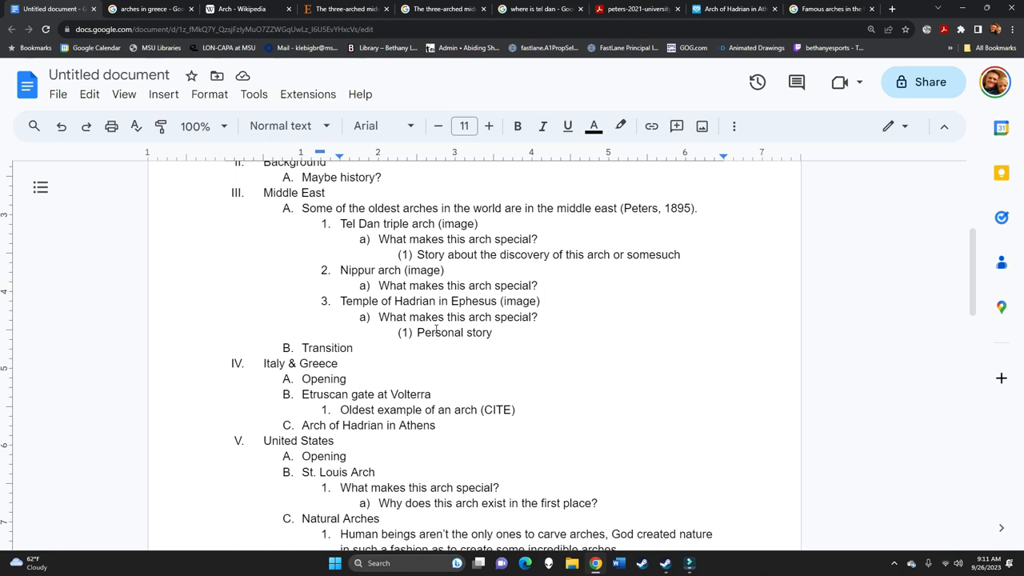